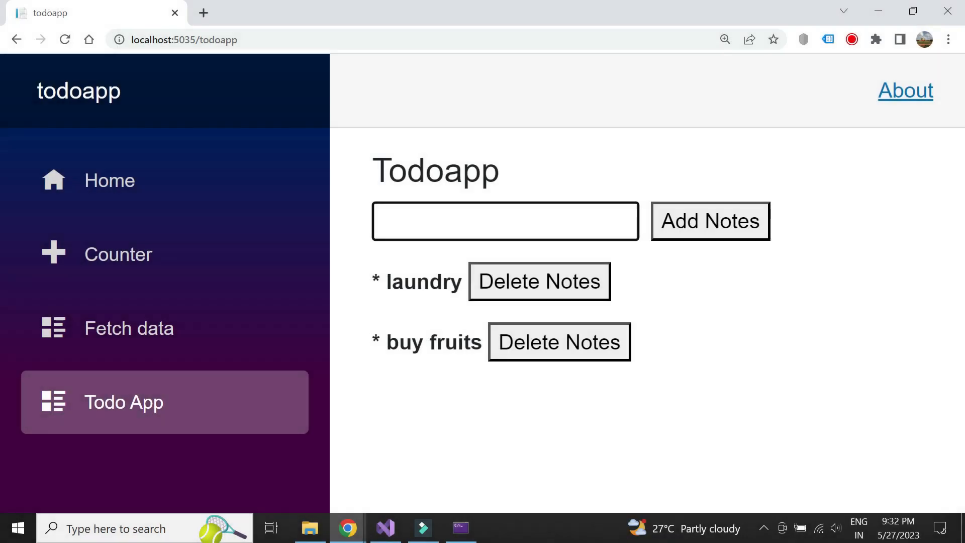
Add a 'buy vegetables' note to the Todoapp list, then delete it with Delete Notes.
type("buy v")
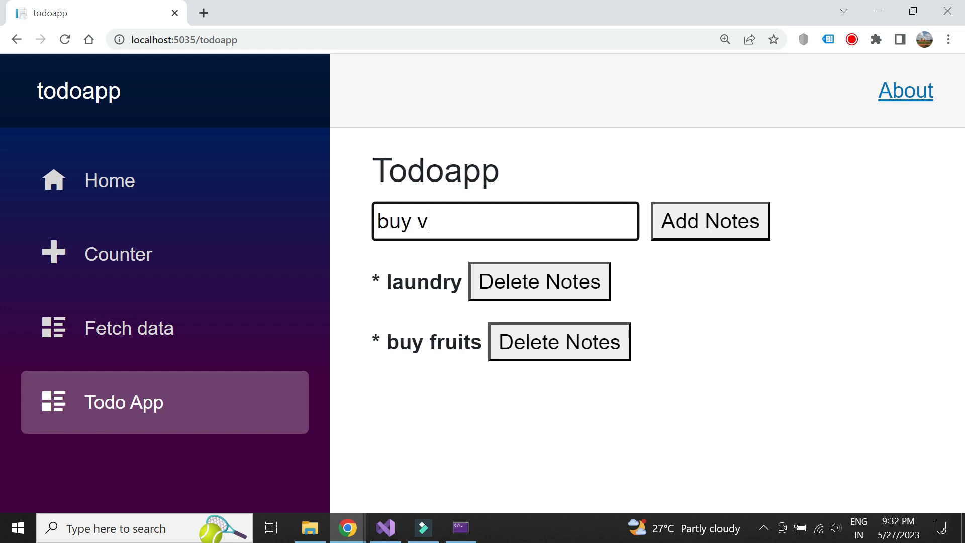
type("egetables")
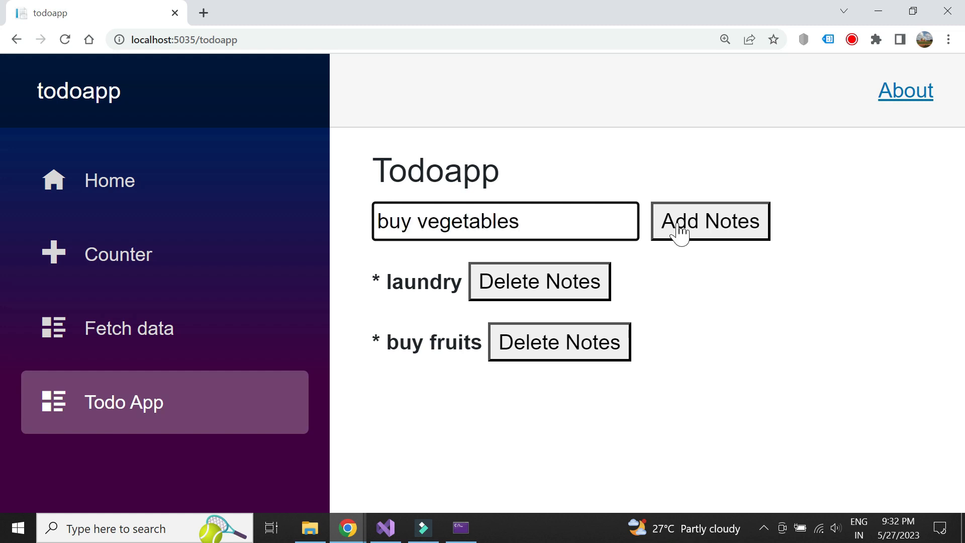
left_click(709, 221)
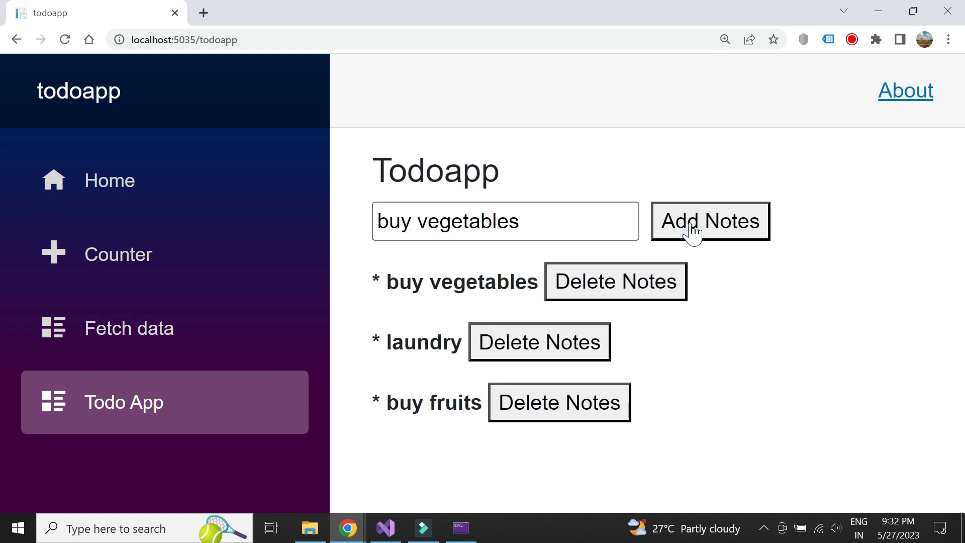
double_click(441, 282)
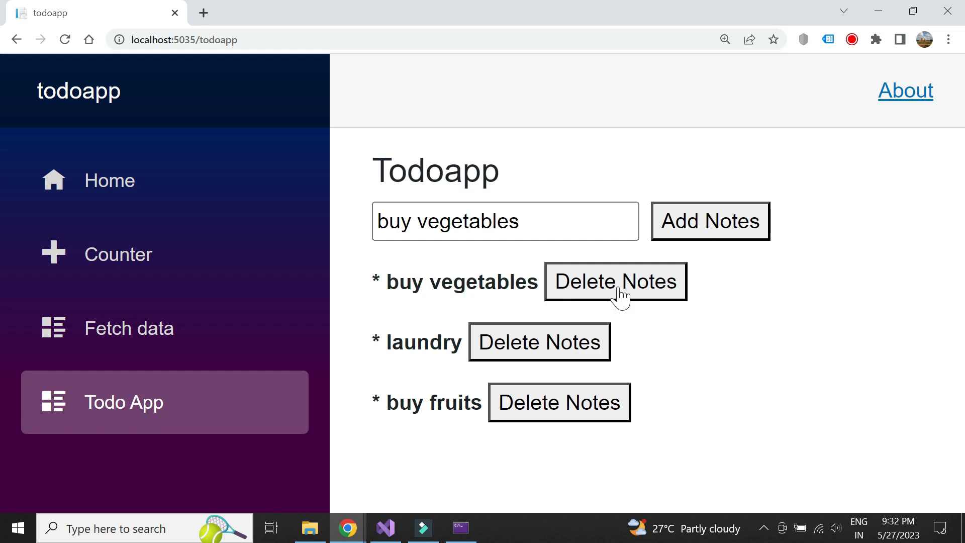
left_click(614, 282)
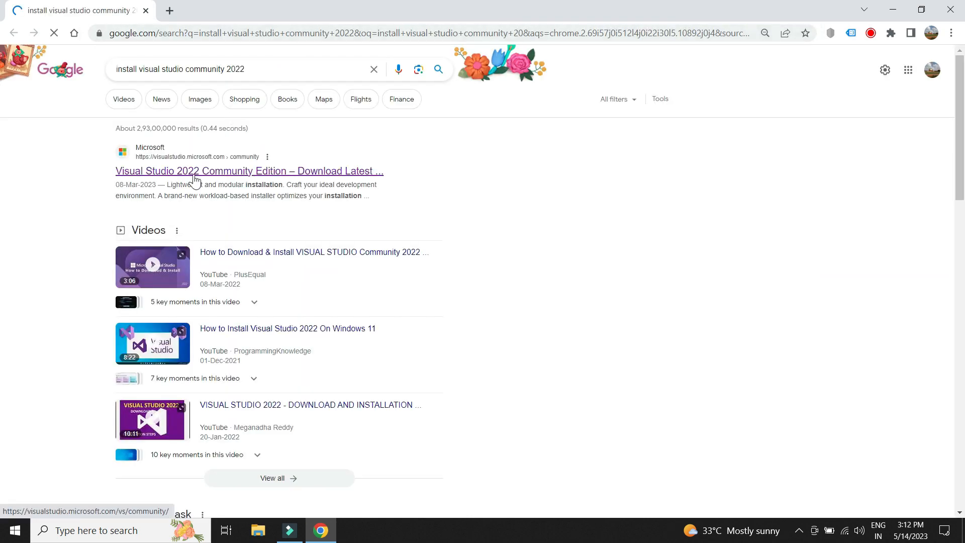
Download the Visual Studio Community 2022 setup file and show it in the Downloads folder.
left_click(249, 170)
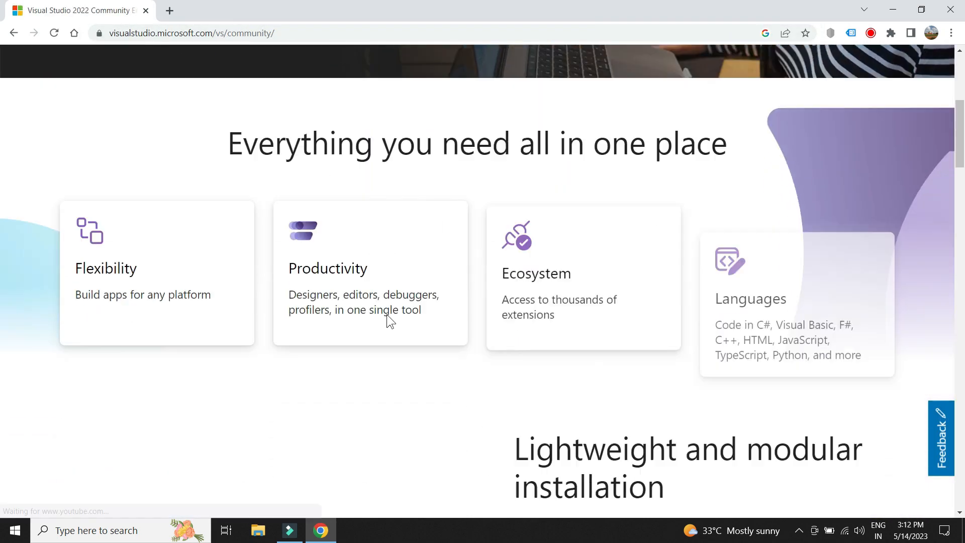
scroll("down", 3)
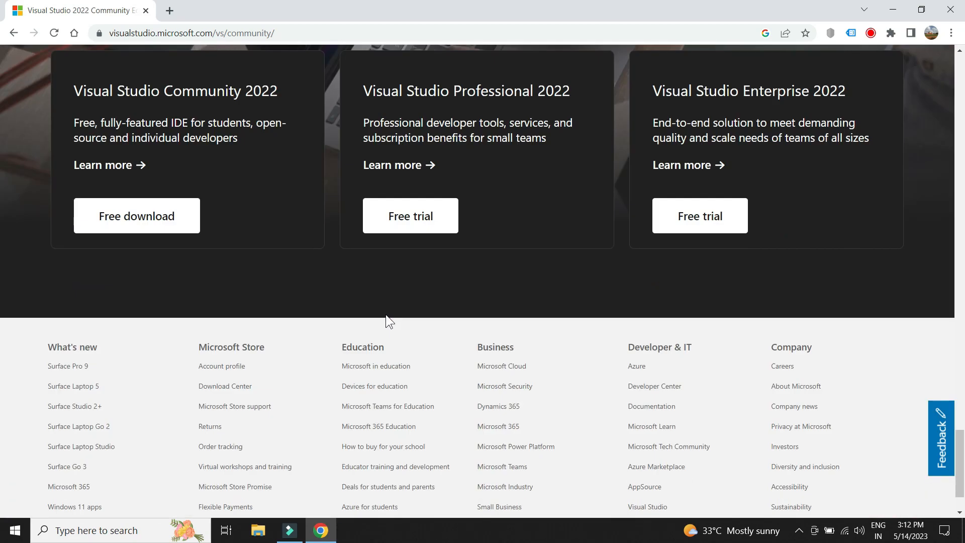
left_click(137, 216)
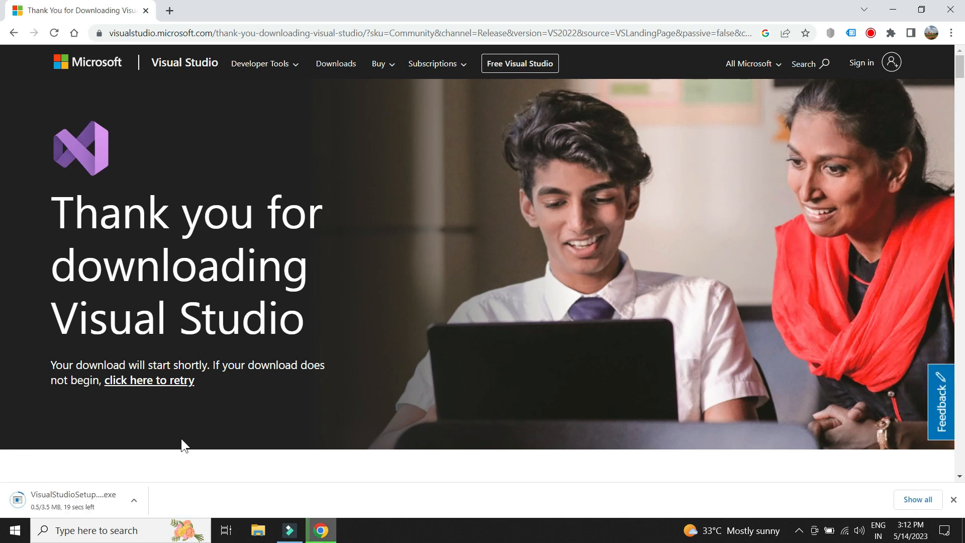
left_click(133, 500)
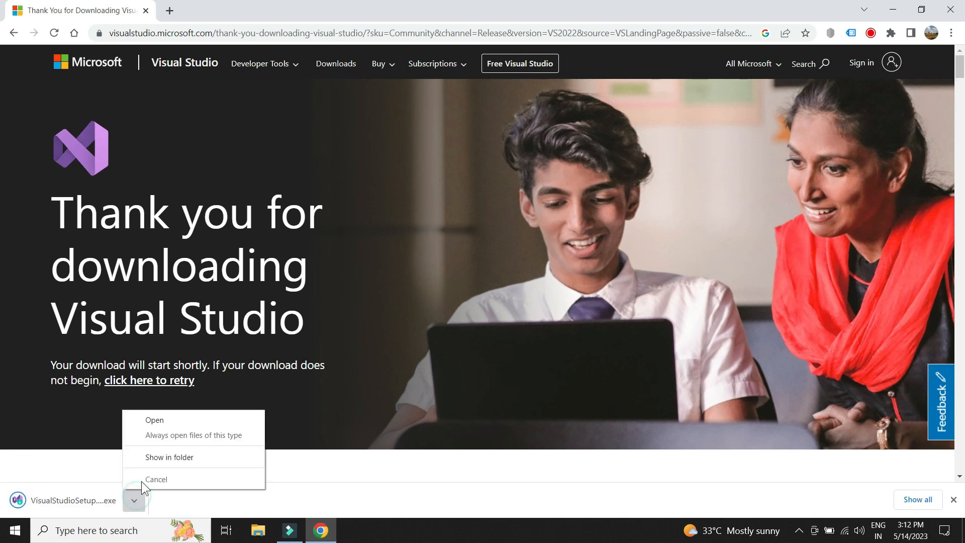
left_click(169, 457)
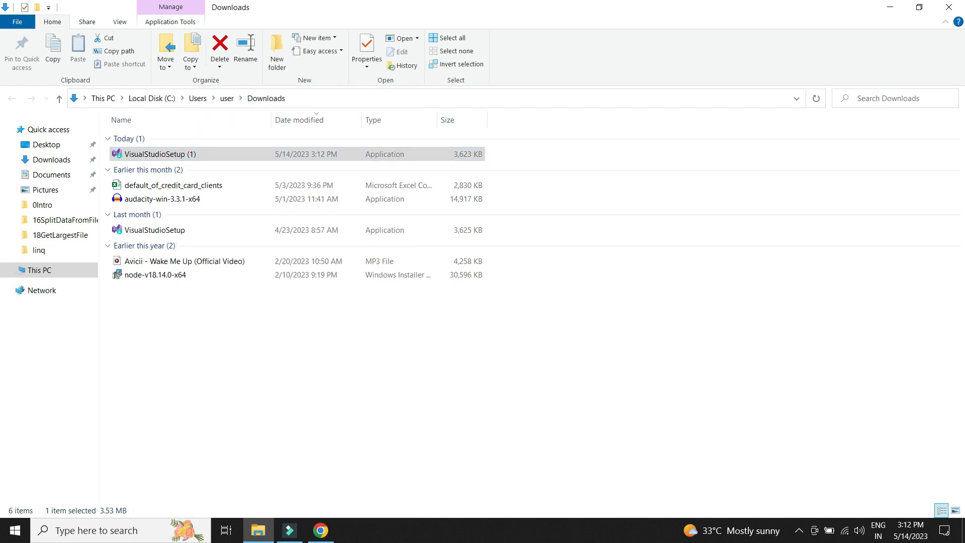
Run VisualStudioSetup and install the ASP.NET web and .NET desktop development workloads, then close the installer.
double_click(159, 153)
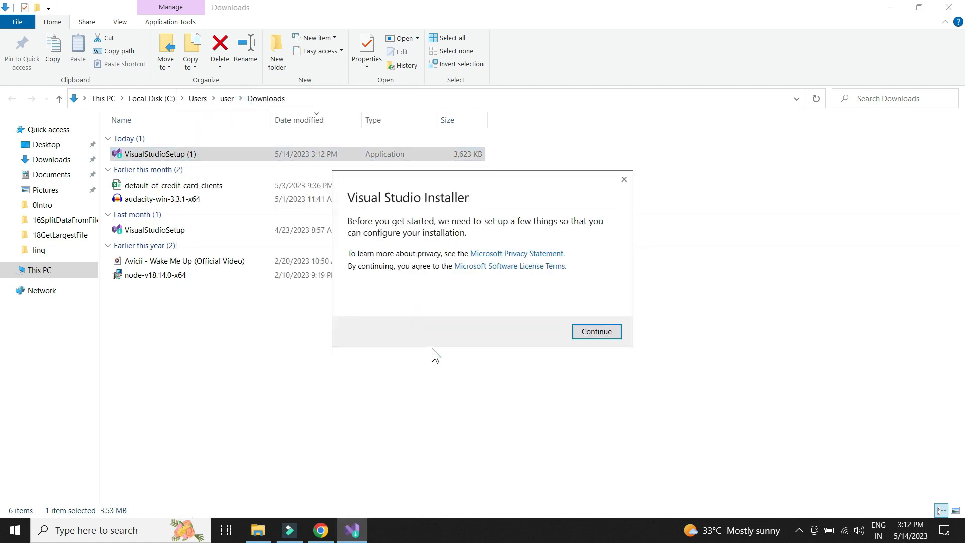
left_click(596, 331)
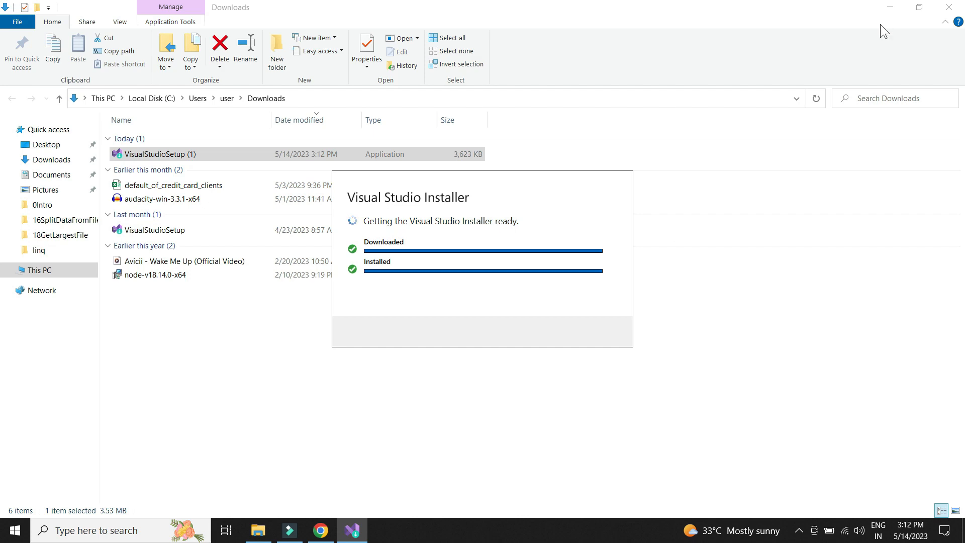
left_click(320, 530)
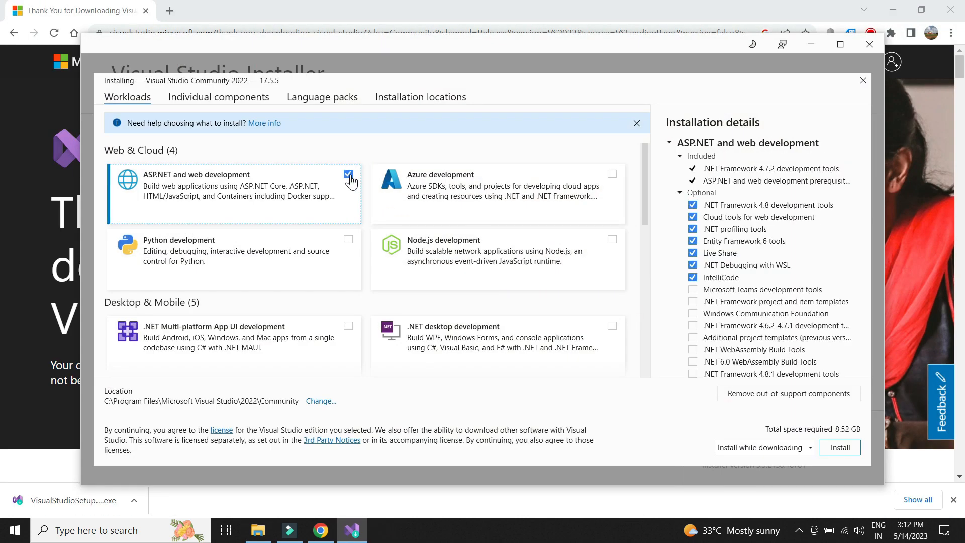
left_click(611, 326)
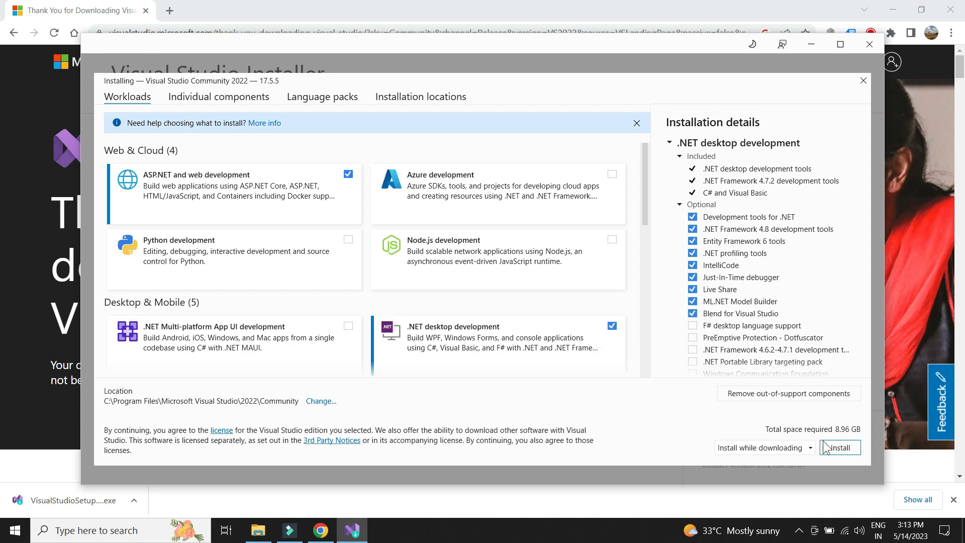
left_click(837, 447)
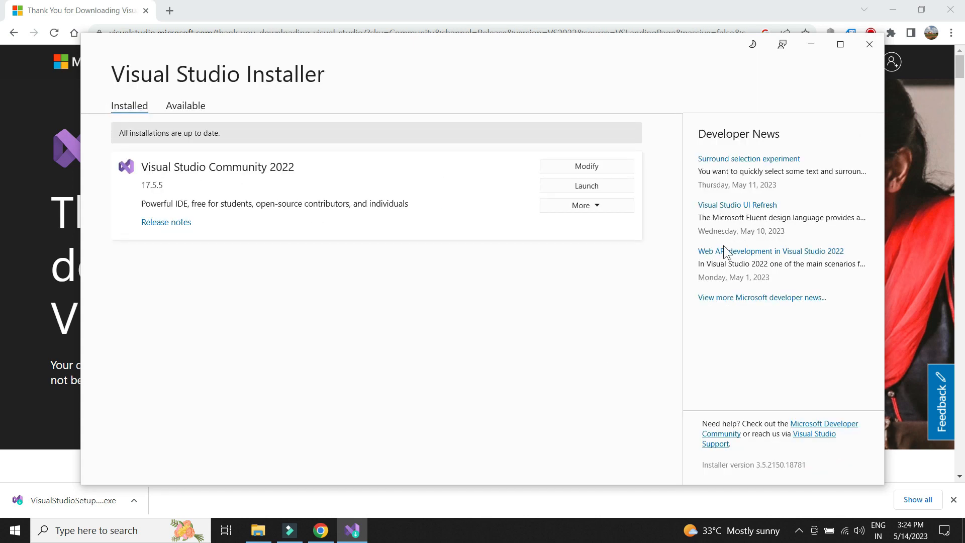
left_click(585, 186)
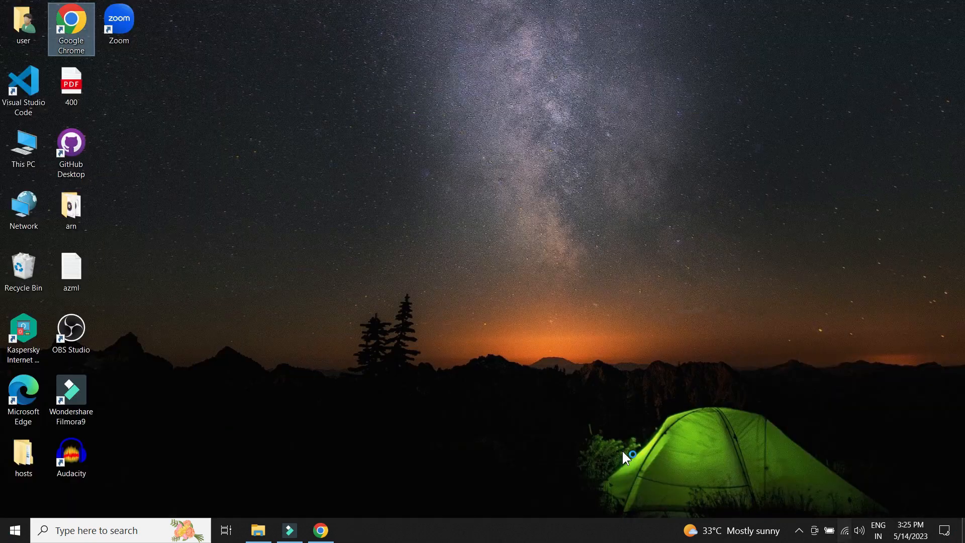
Launch Visual Studio 2022, skip sign-in, start with default settings, and relaunch from the desktop.
type("visual Studio Installer")
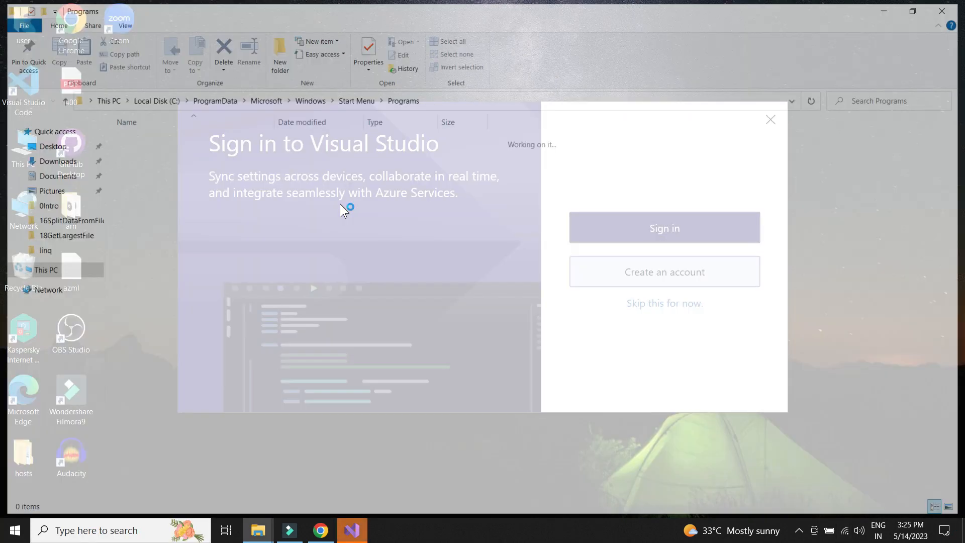
right_click(157, 496)
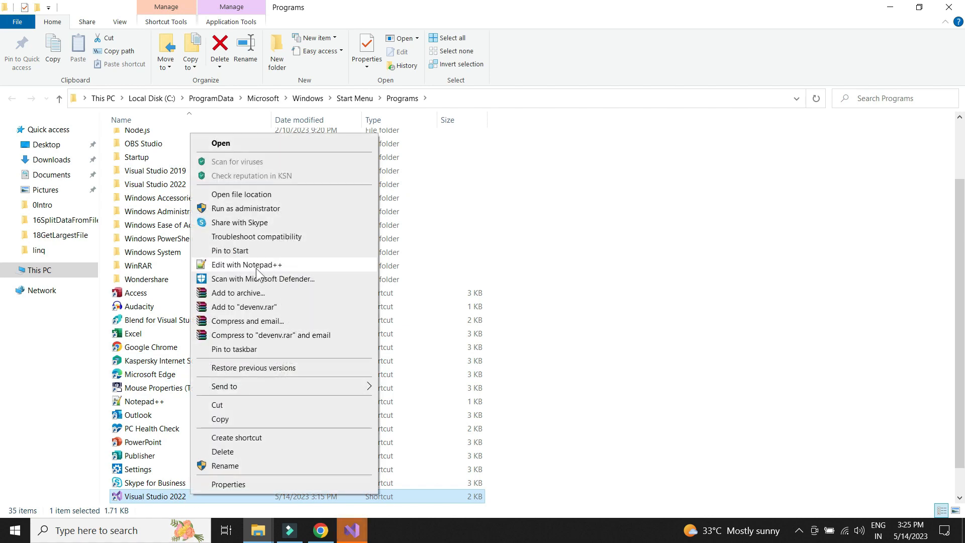
mouse_move(259, 299)
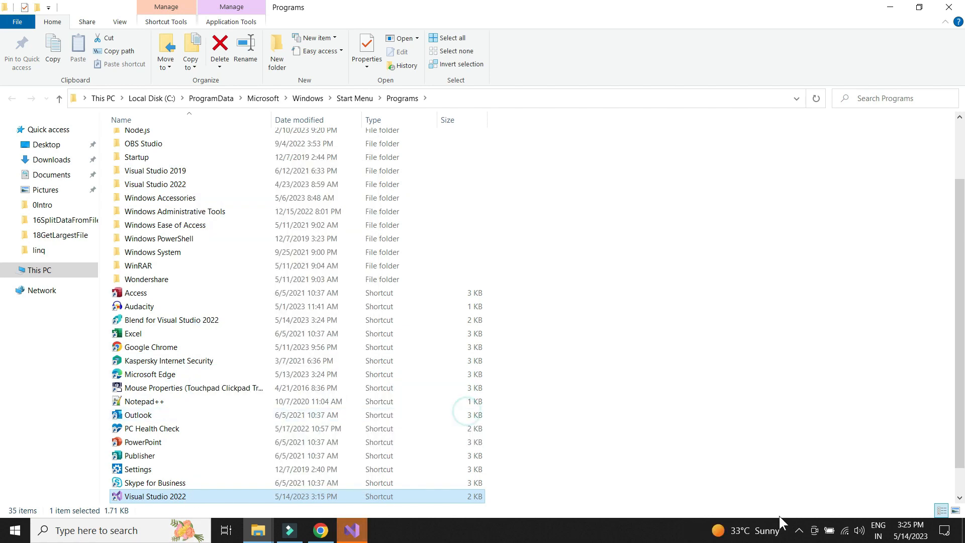
double_click(155, 497)
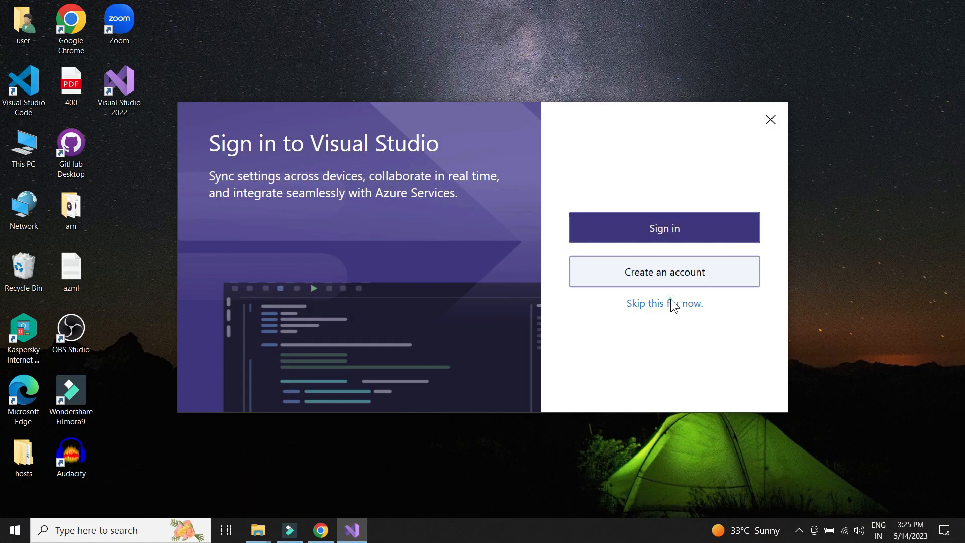
left_click(664, 303)
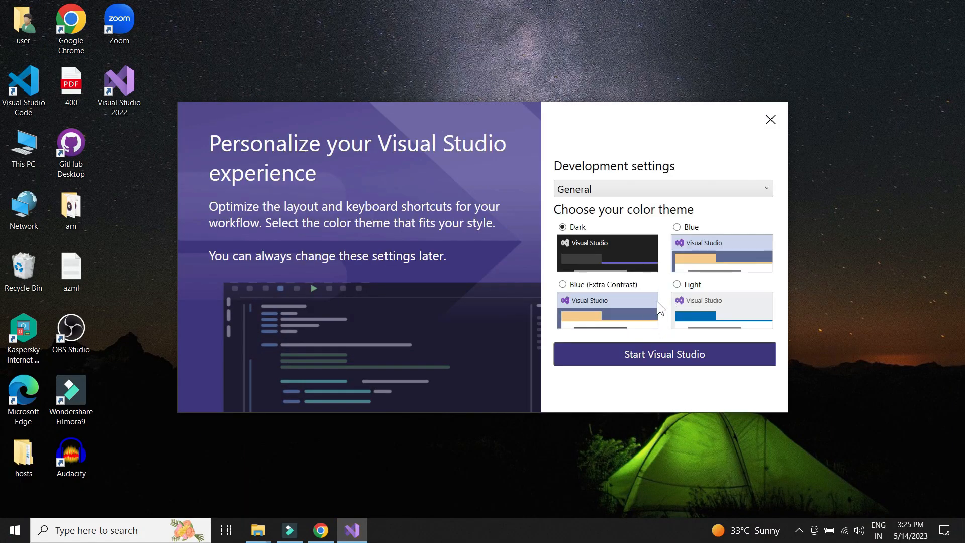
left_click(663, 354)
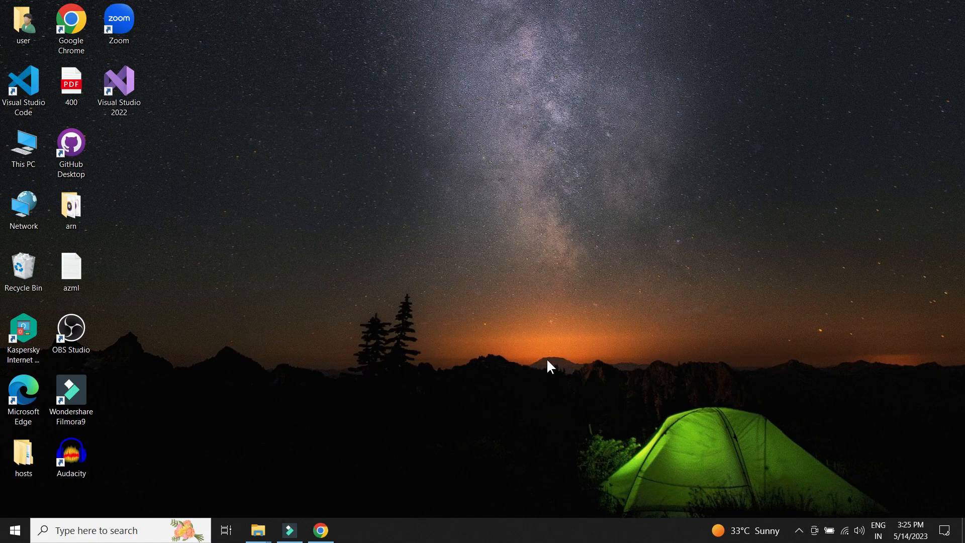
double_click(119, 84)
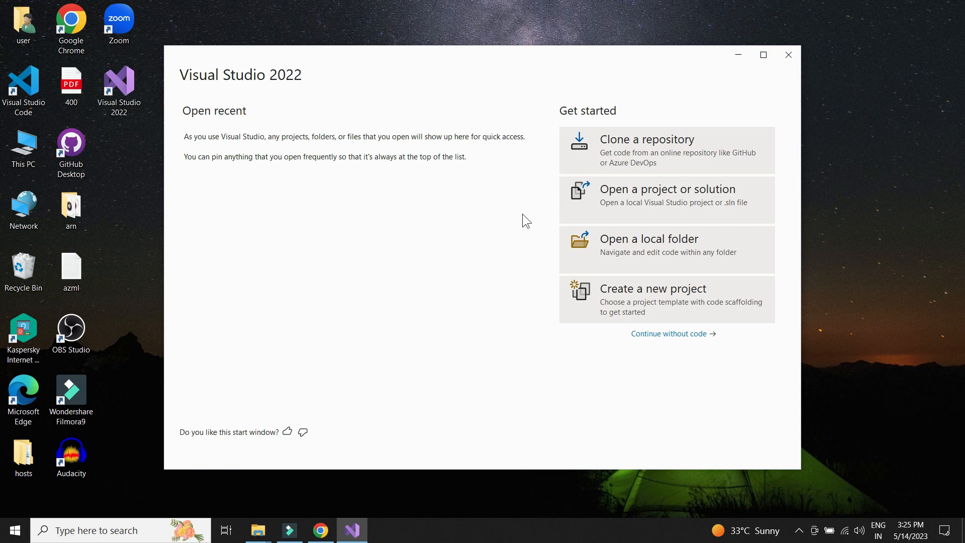
left_click(669, 333)
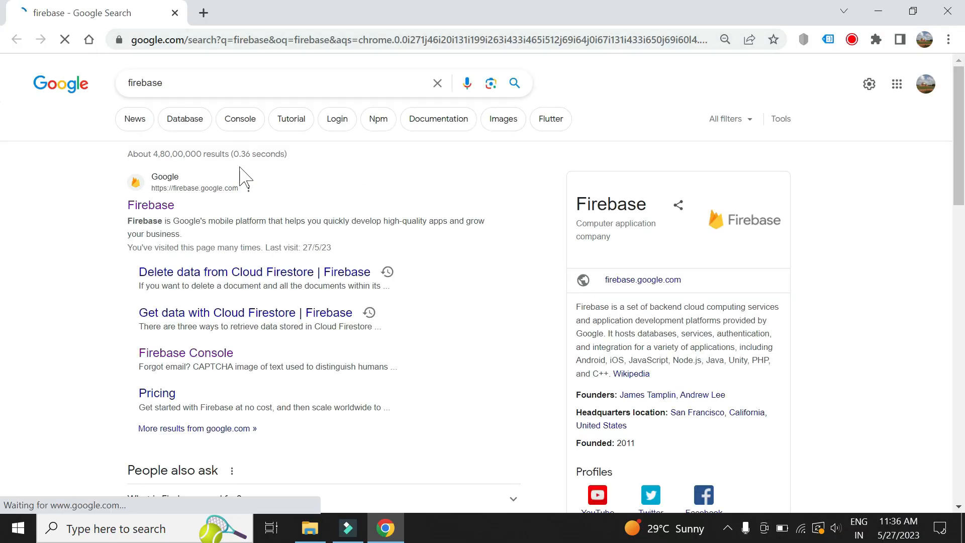
Open Firebase, create a project named 'sample-project', and continue to its overview.
left_click(186, 352)
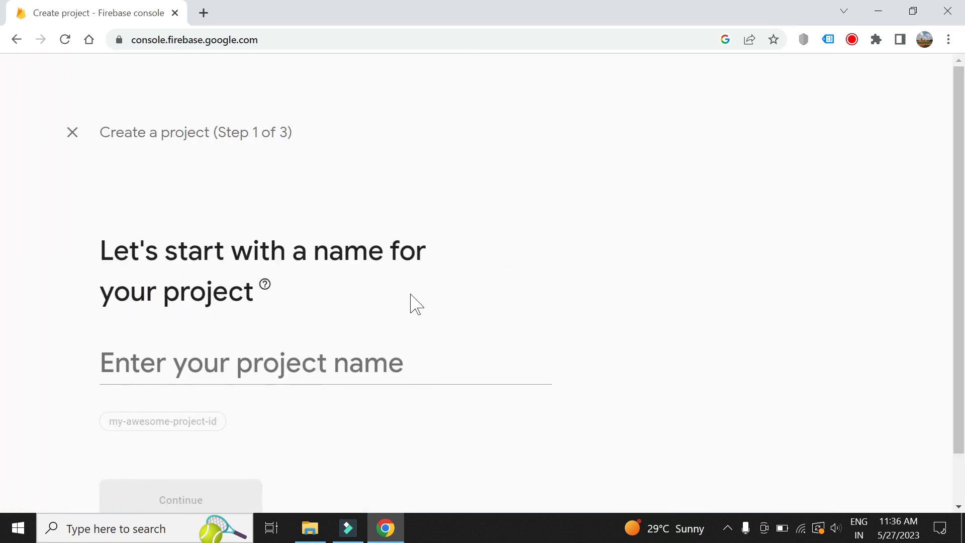
type("sample")
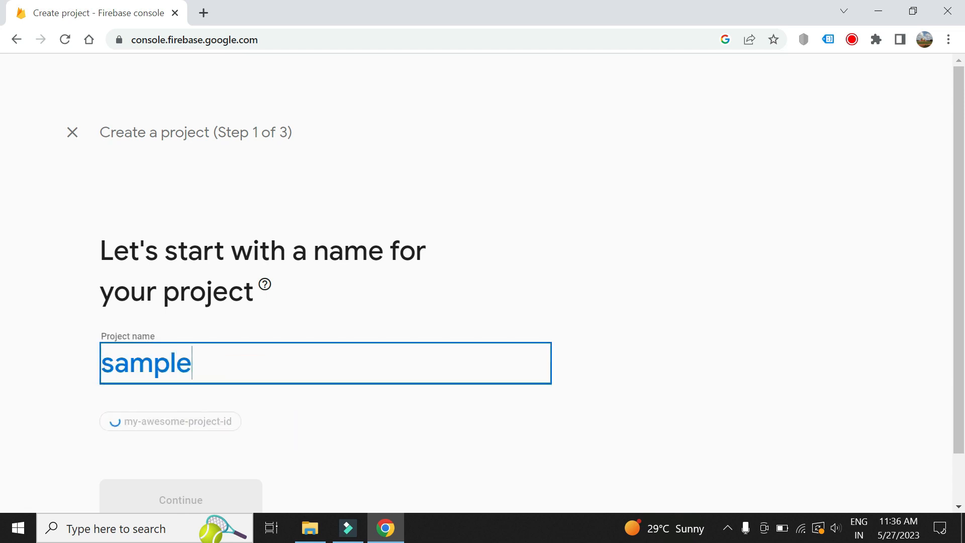
type("-project")
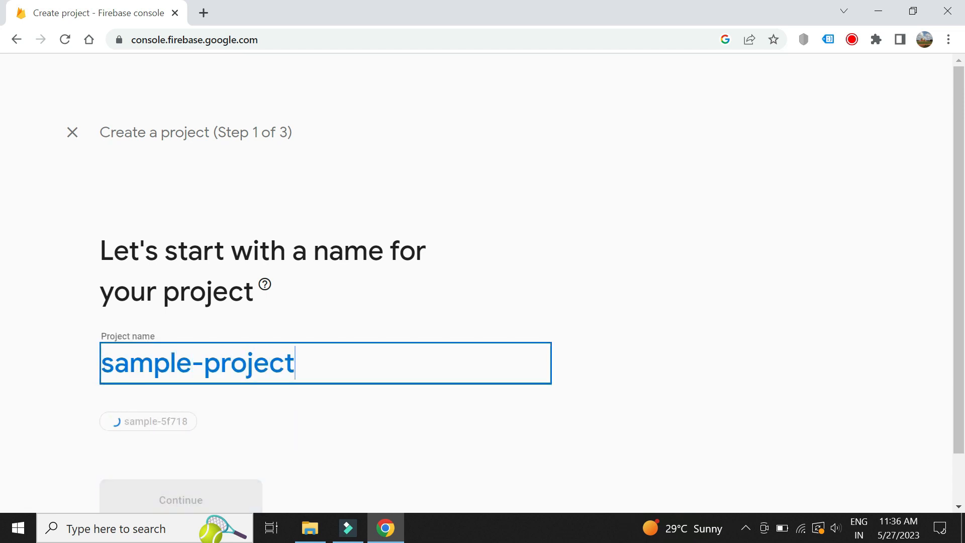
left_click(180, 499)
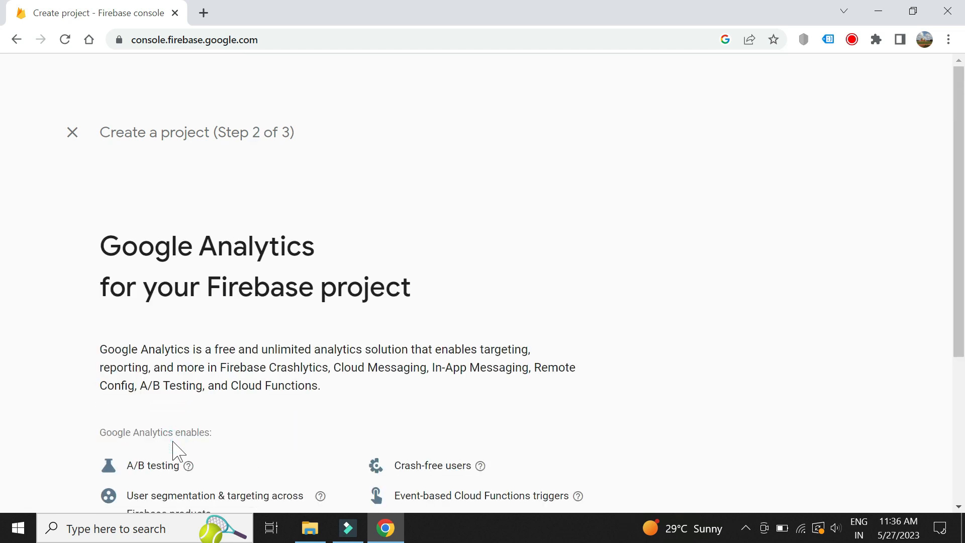
scroll("down", 3)
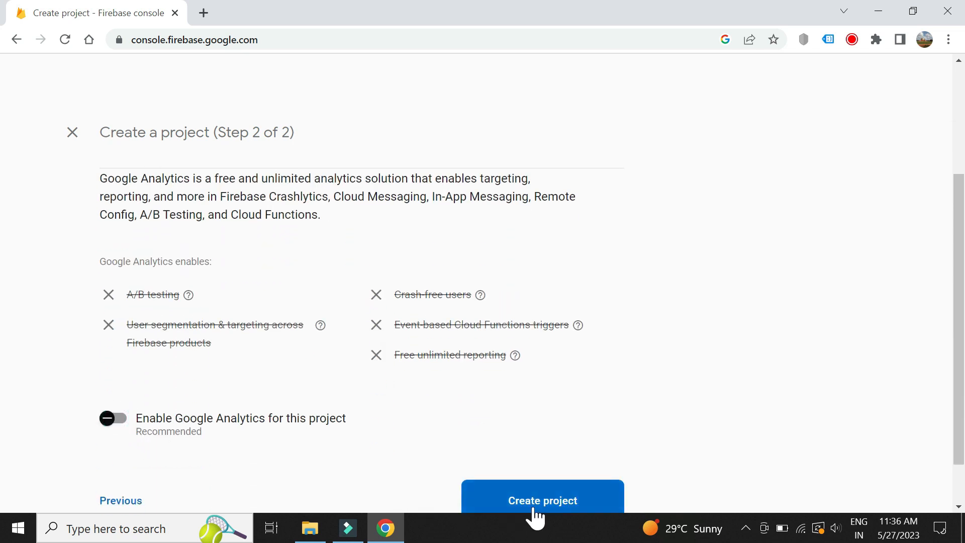
left_click(542, 501)
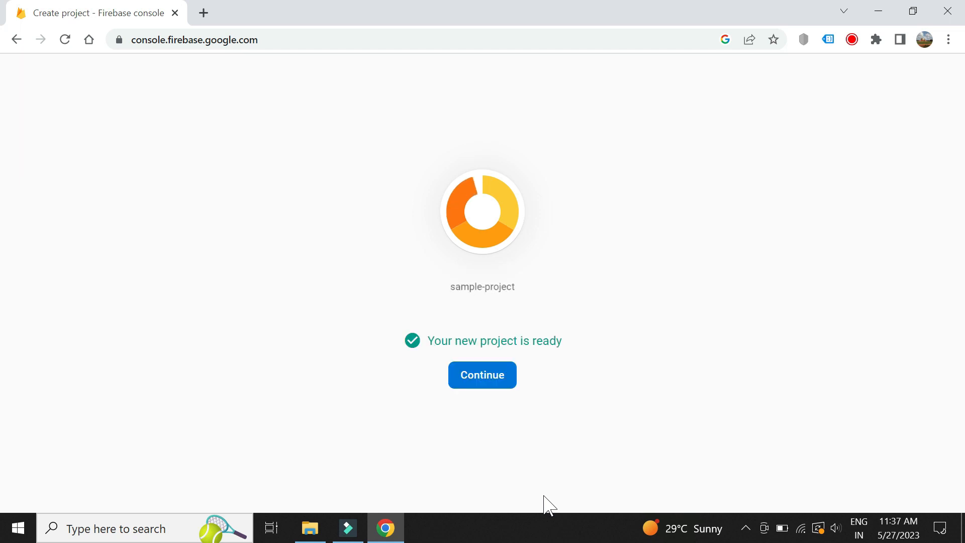
left_click(482, 375)
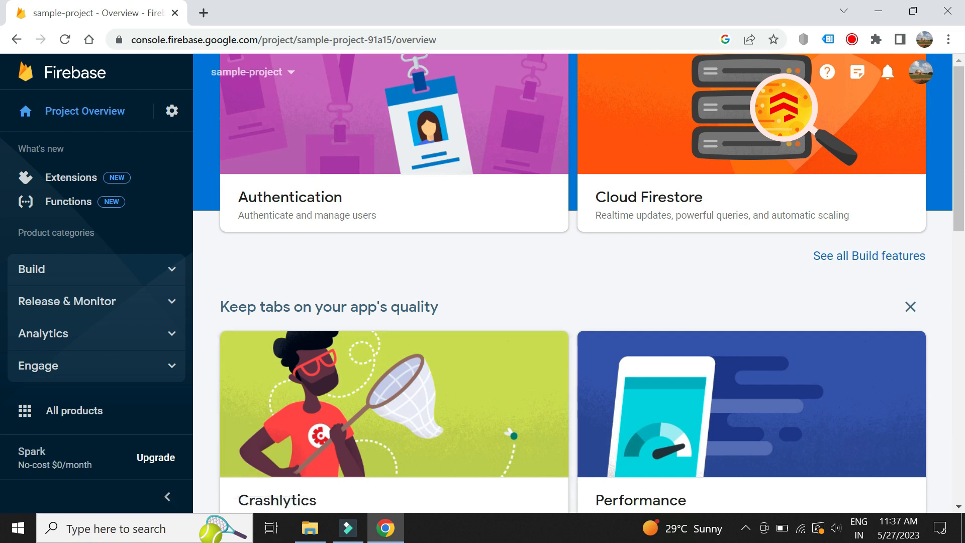
Create a Cloud Firestore database located in nam5 (United States) from Build > Firestore Database.
left_click(92, 269)
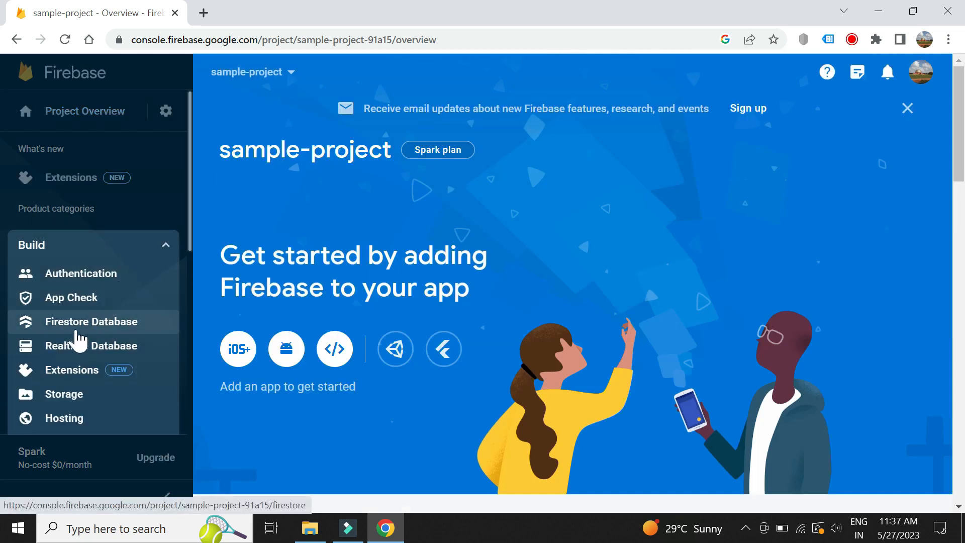
left_click(91, 321)
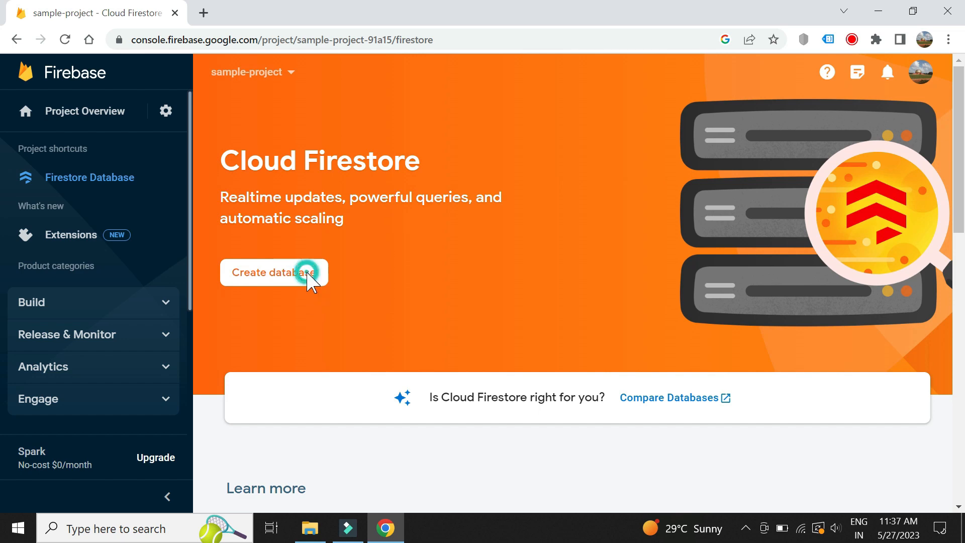
left_click(274, 272)
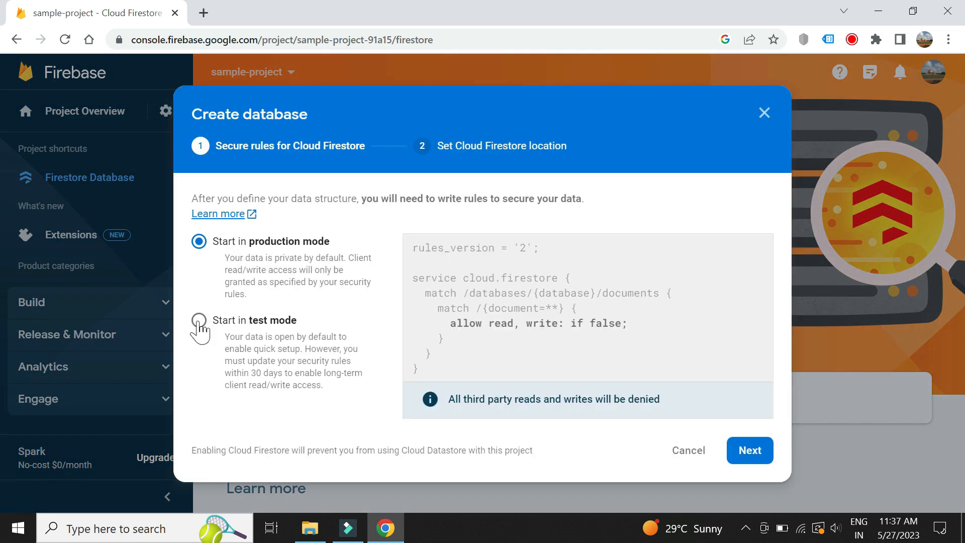
left_click(749, 450)
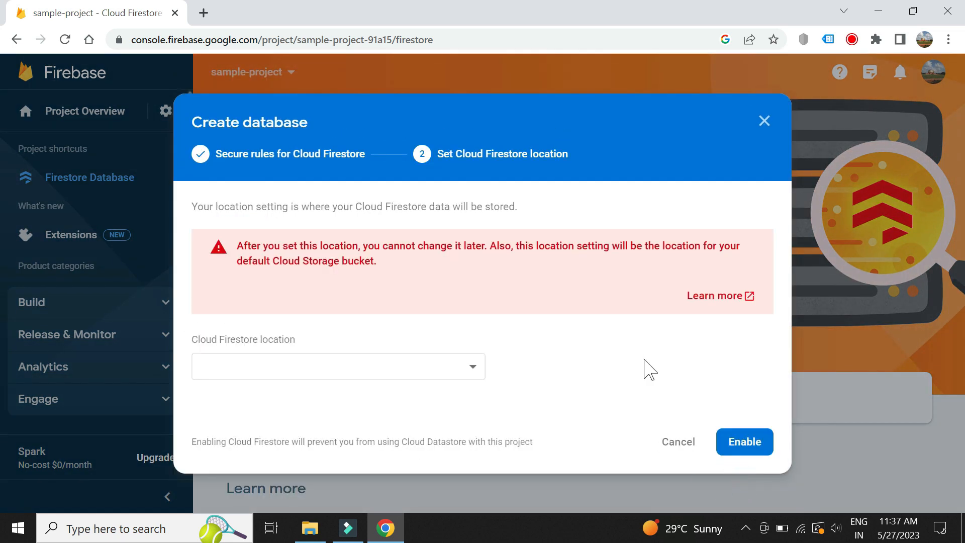
mouse_move(489, 382)
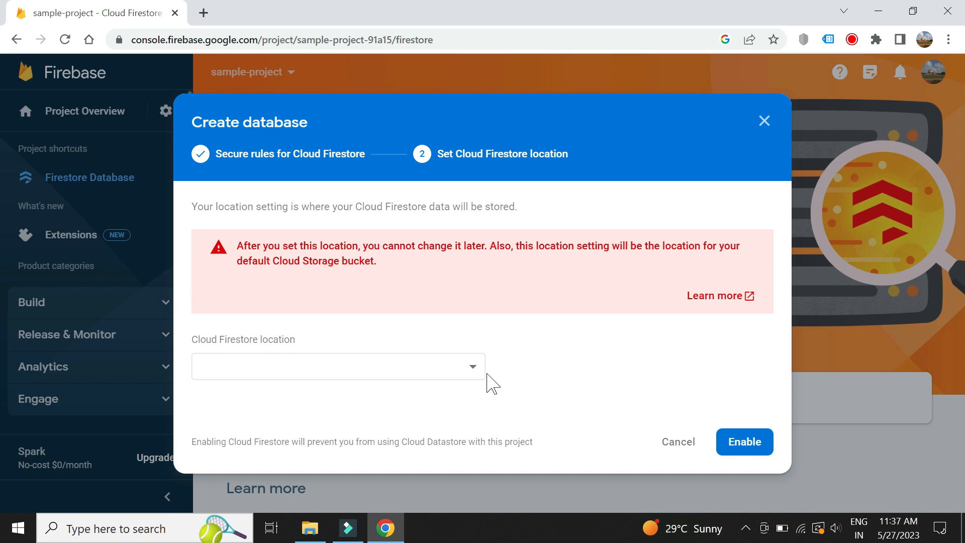
left_click(338, 366)
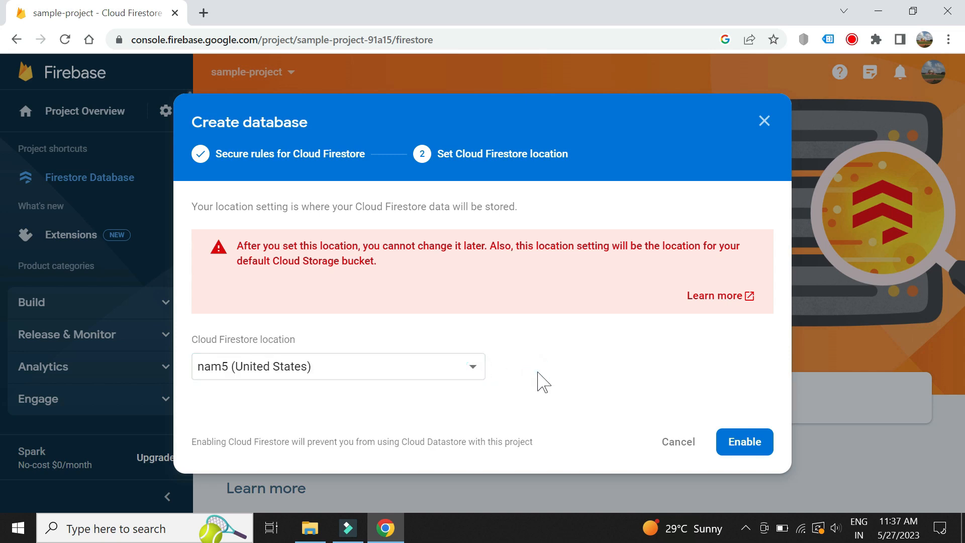
left_click(743, 442)
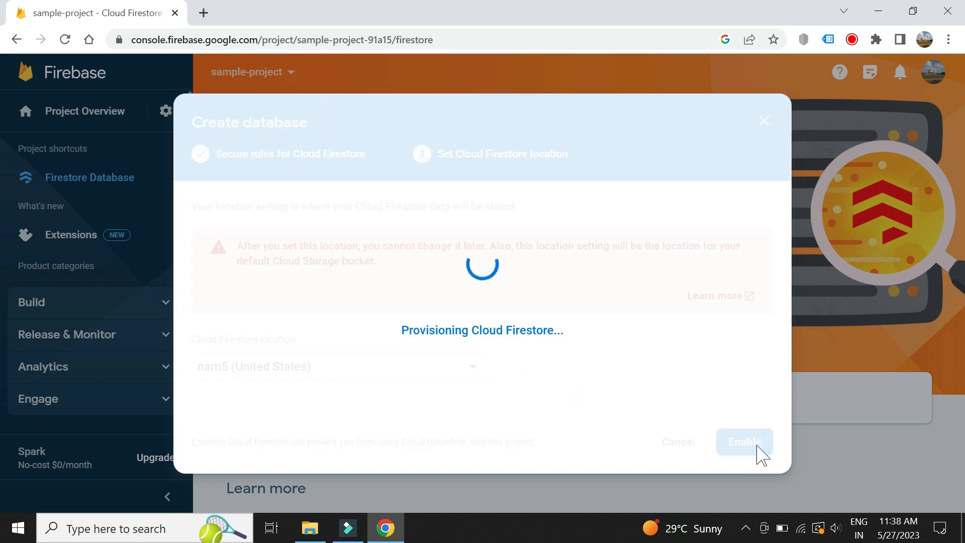
mouse_move(650, 401)
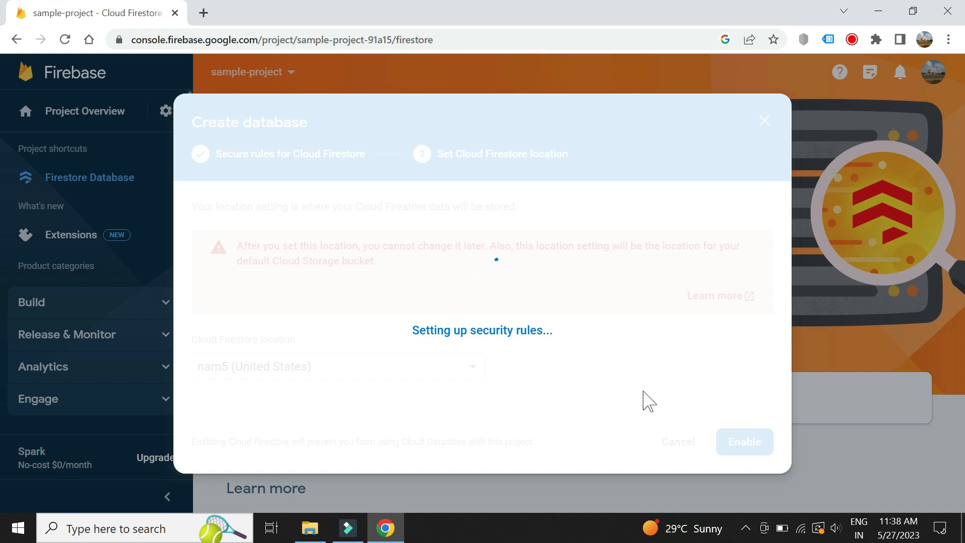
left_click(744, 442)
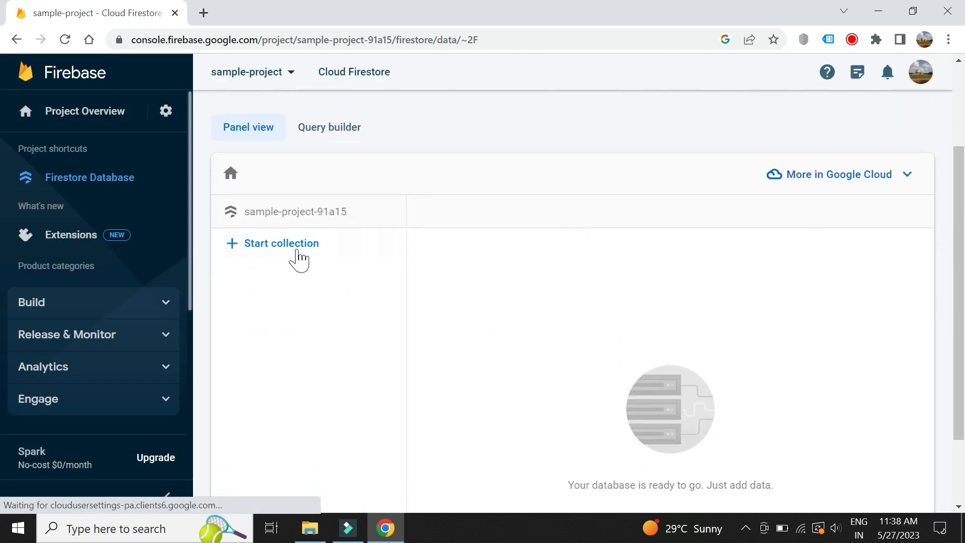
Start a 'notes' collection whose first document has the string field description = 'buy fruits'.
left_click(281, 243)
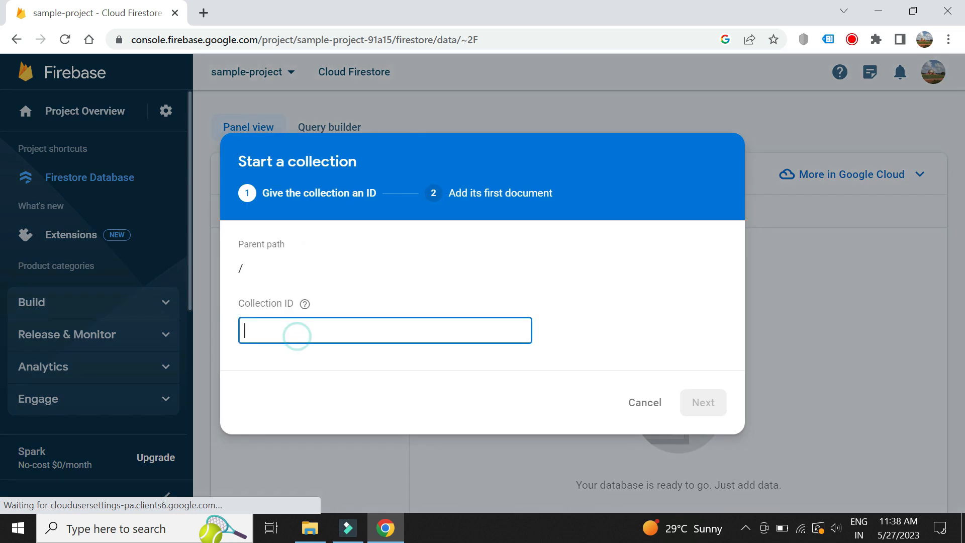
type("notes")
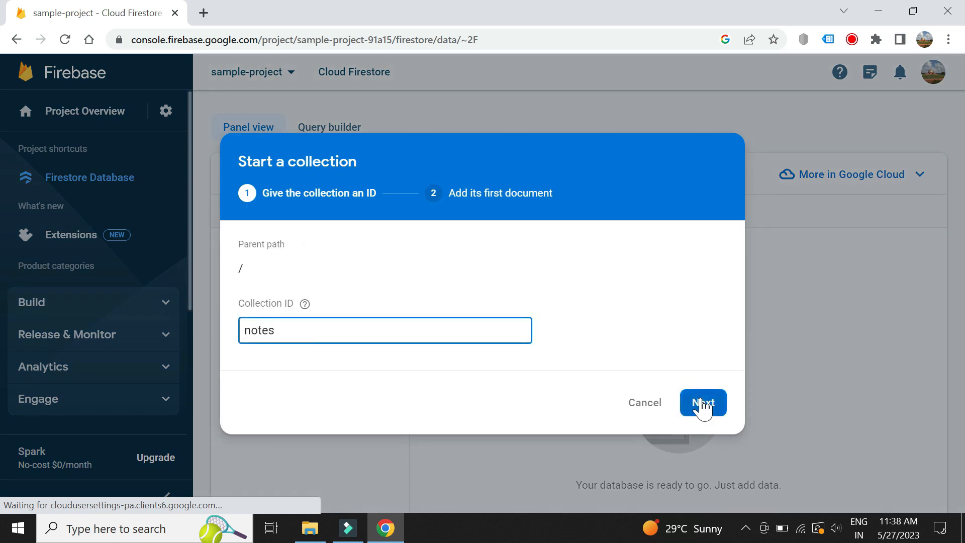
left_click(702, 403)
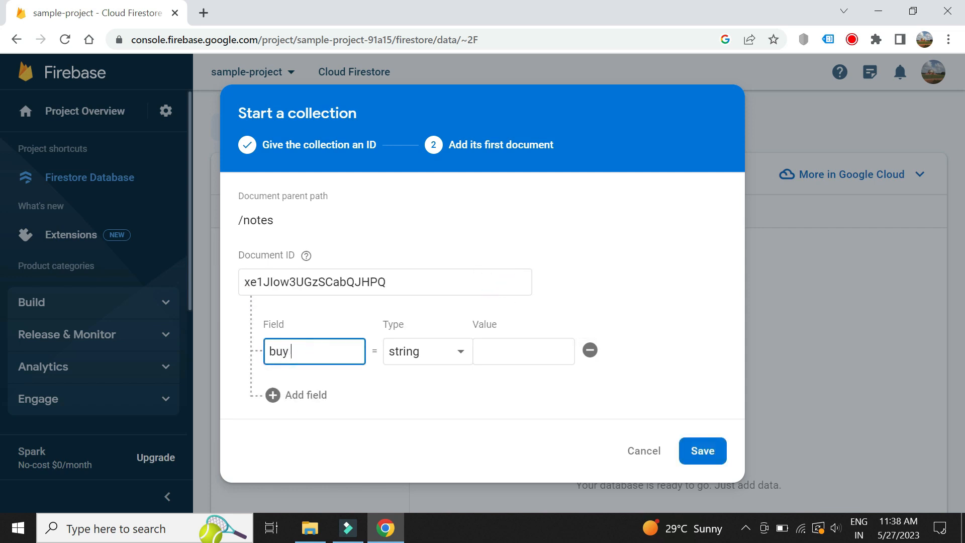
type("frui")
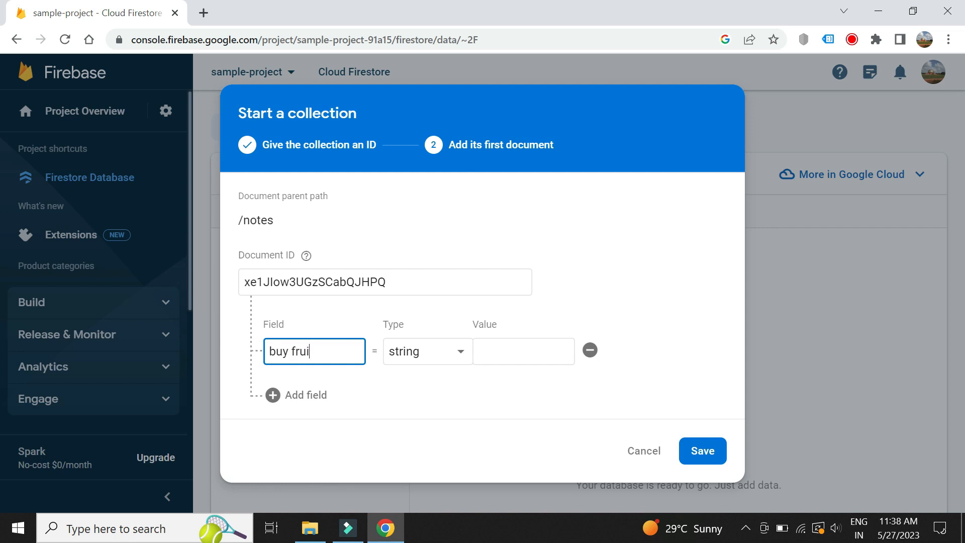
type("ts")
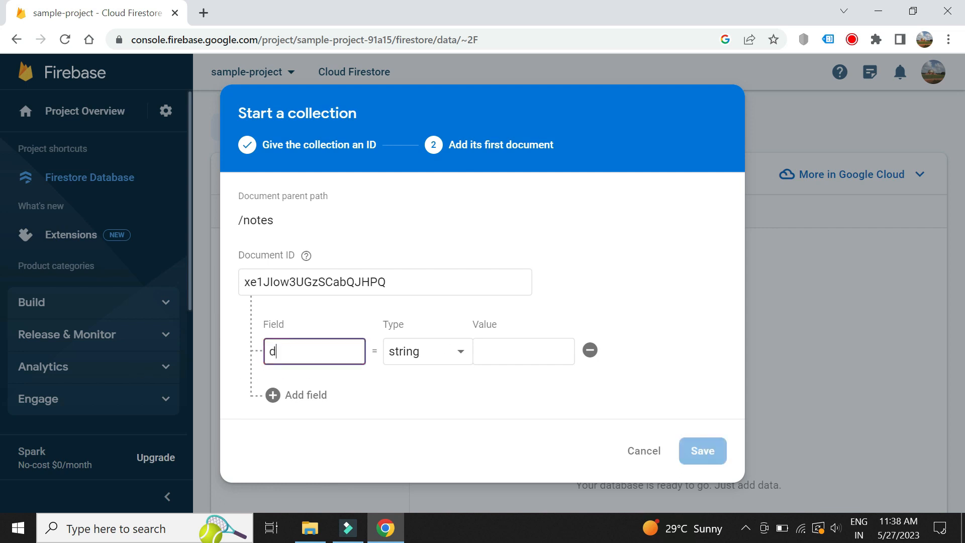
type("escription")
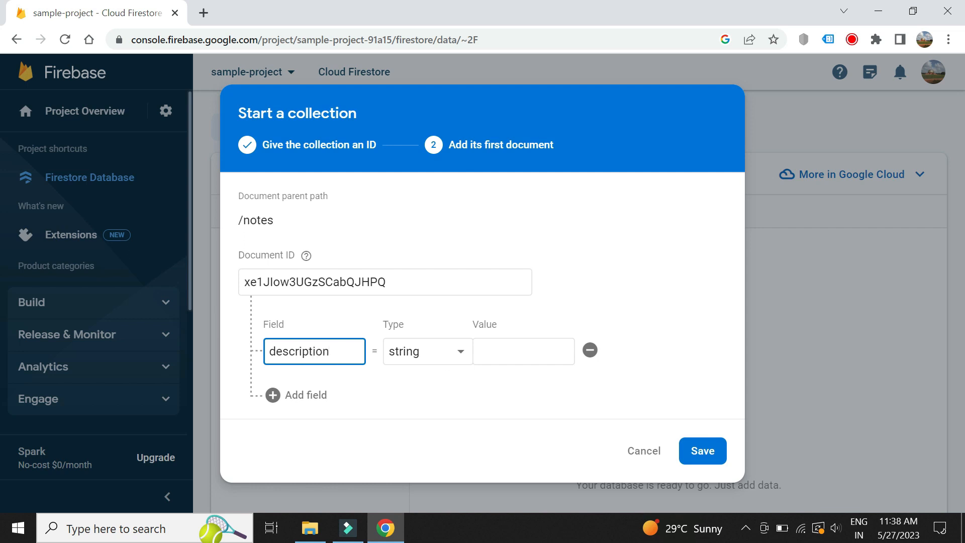
type("buy frui")
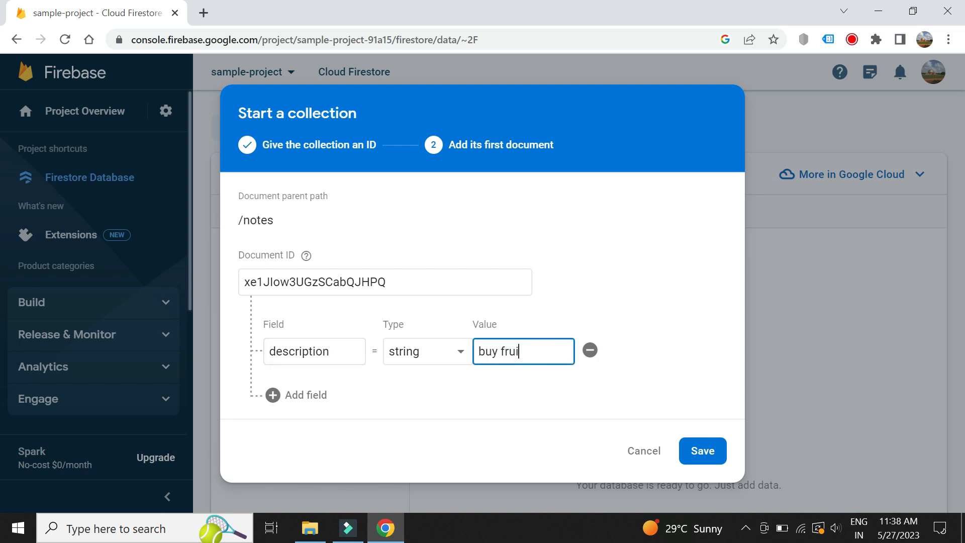
type("ts")
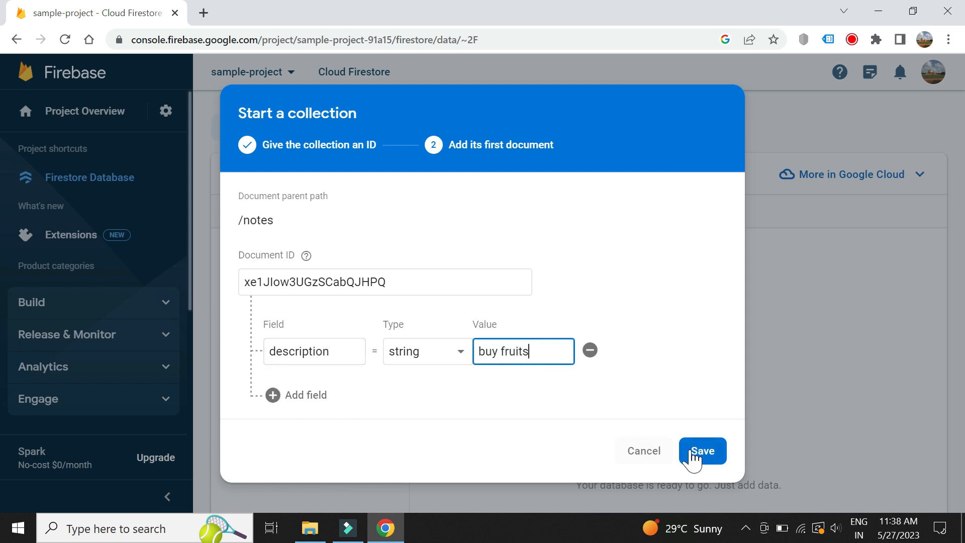
left_click(701, 450)
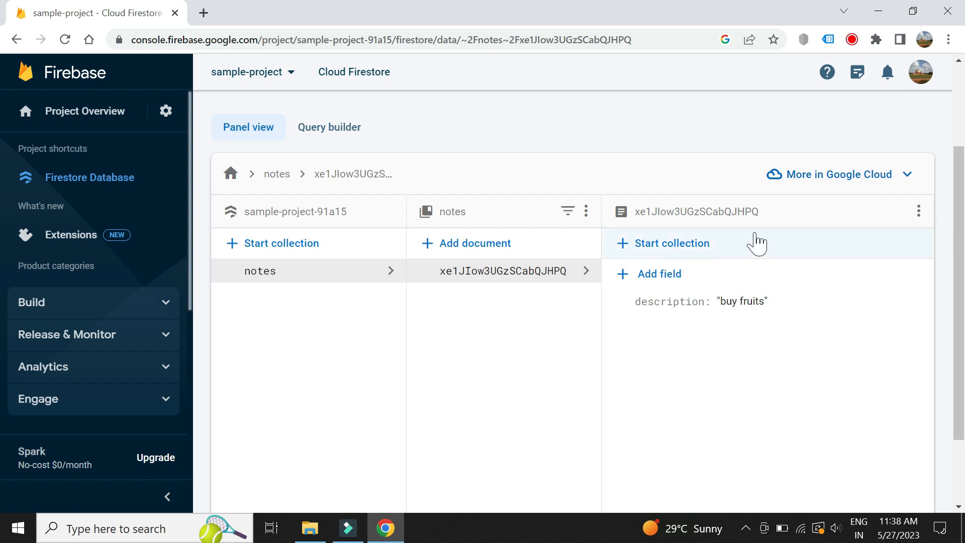
mouse_move(728, 285)
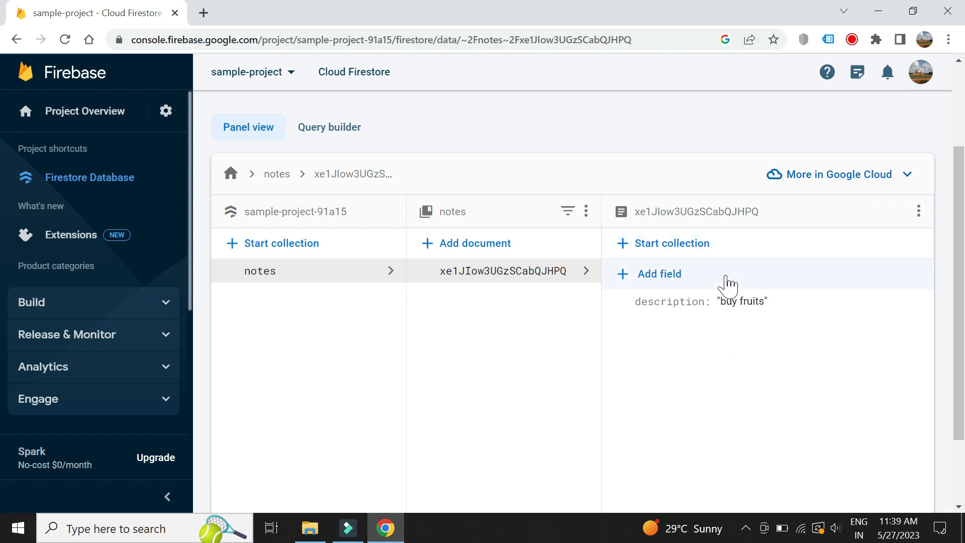
Add an auto-ID document to notes with the description field 'laundry' and save it.
left_click(474, 242)
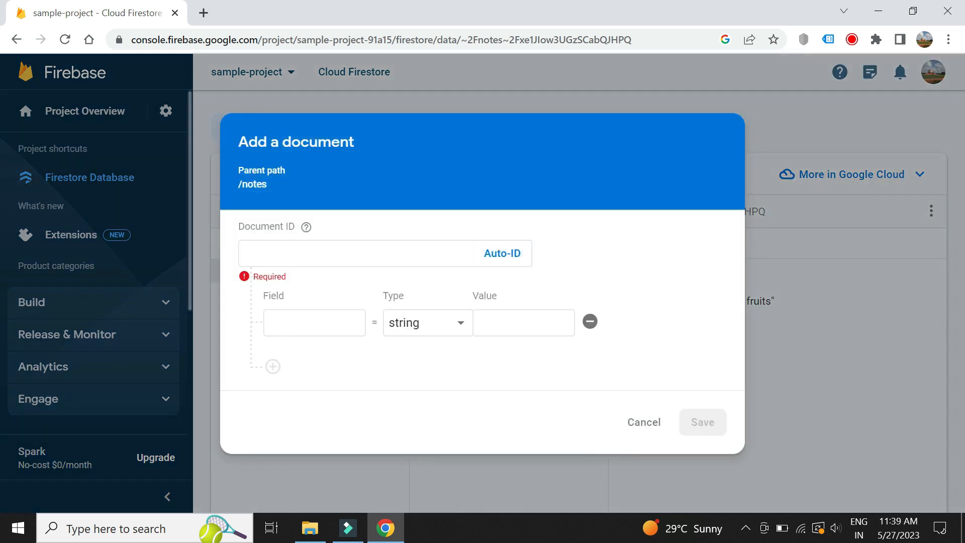
left_click(502, 253)
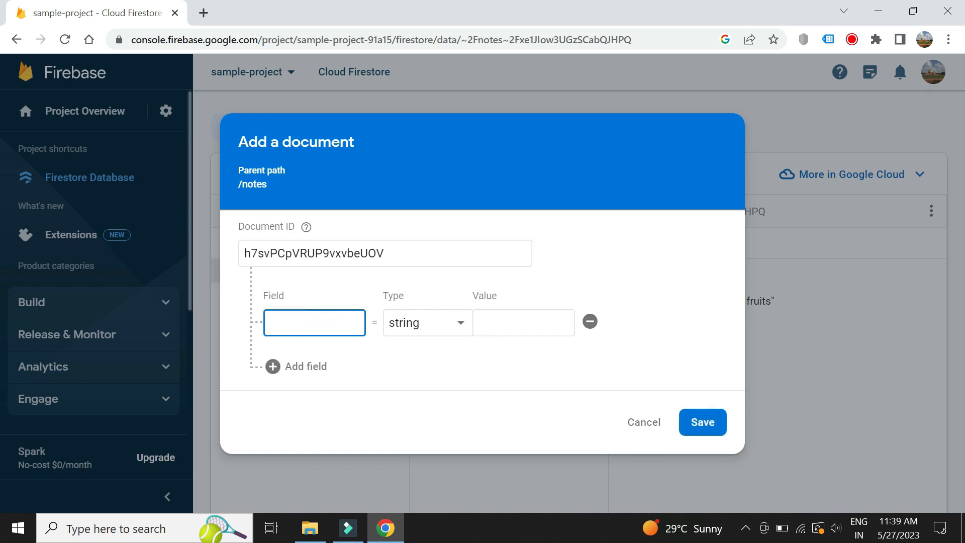
type("description")
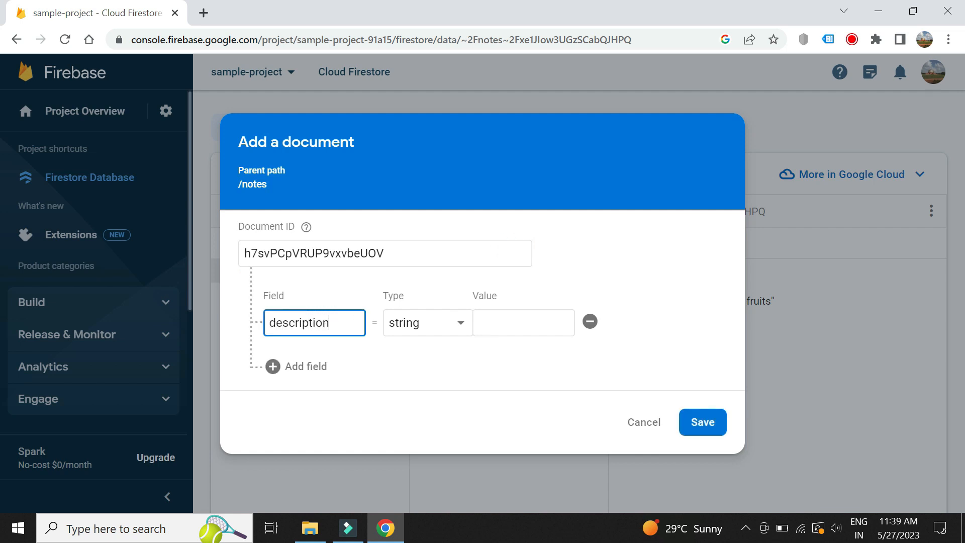
left_click(523, 322)
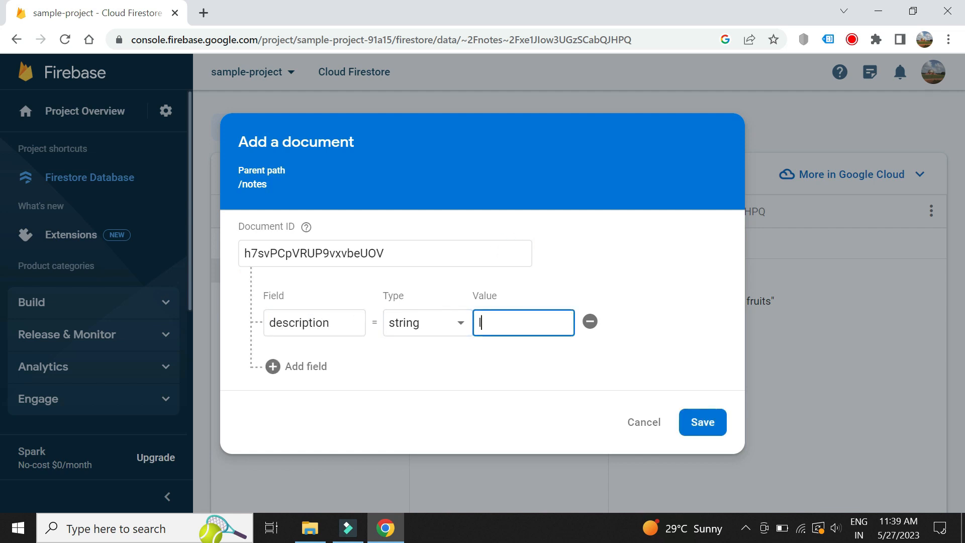
left_click(702, 422)
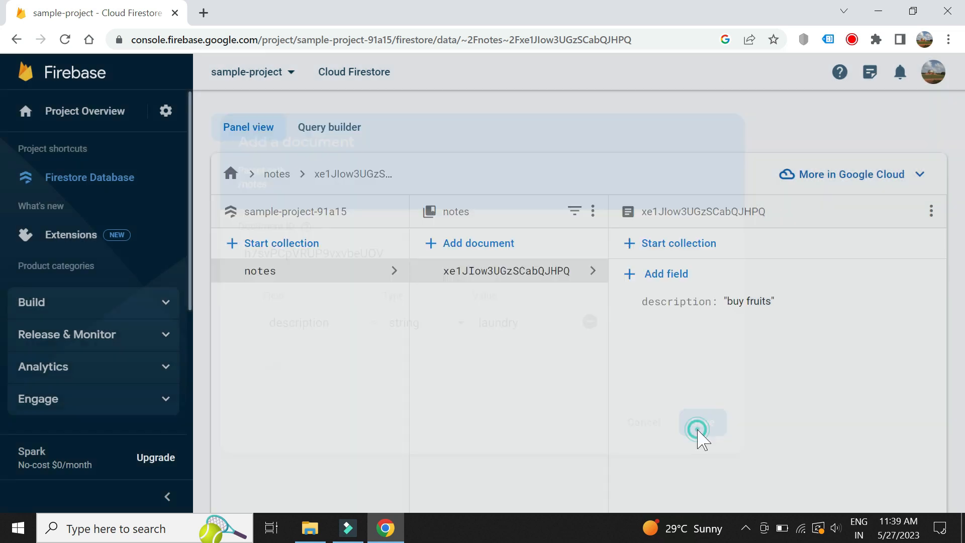
left_click(702, 424)
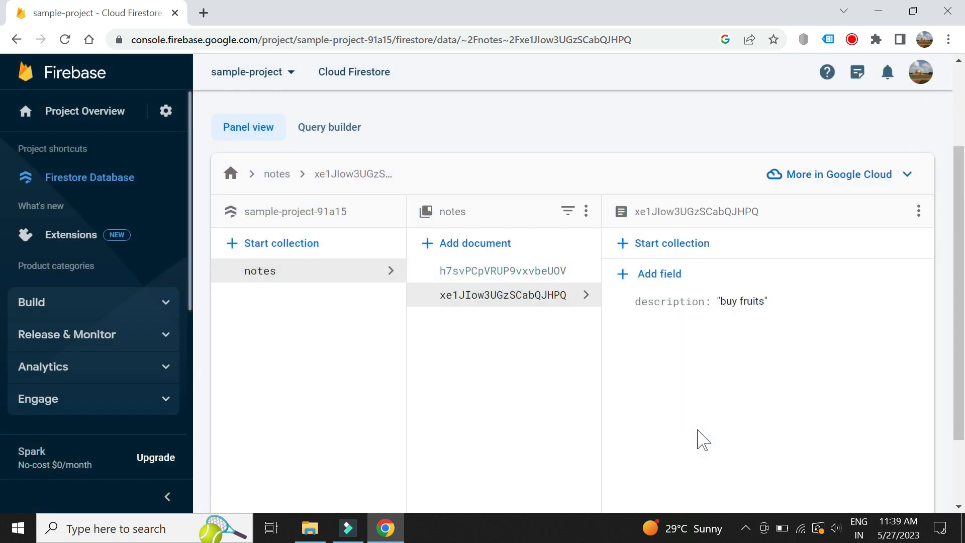
mouse_move(542, 301)
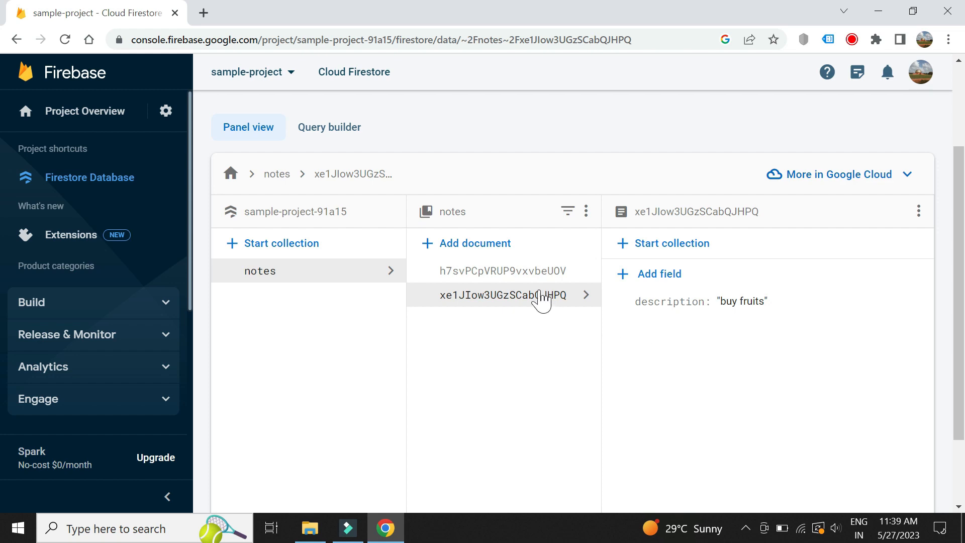
left_click(502, 271)
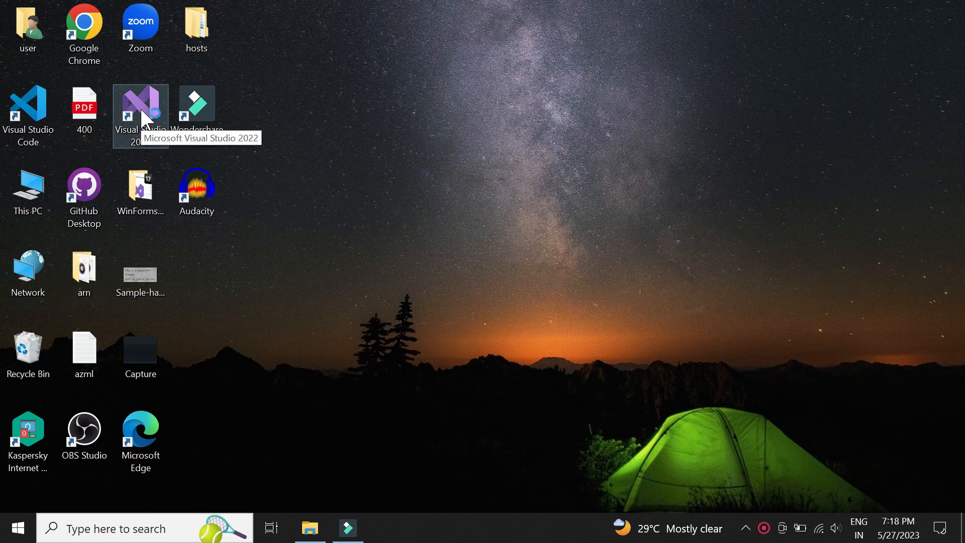
Create a Blazor Server App project named 'todoapp' on .NET 6.0 with HTTPS unchecked.
double_click(141, 108)
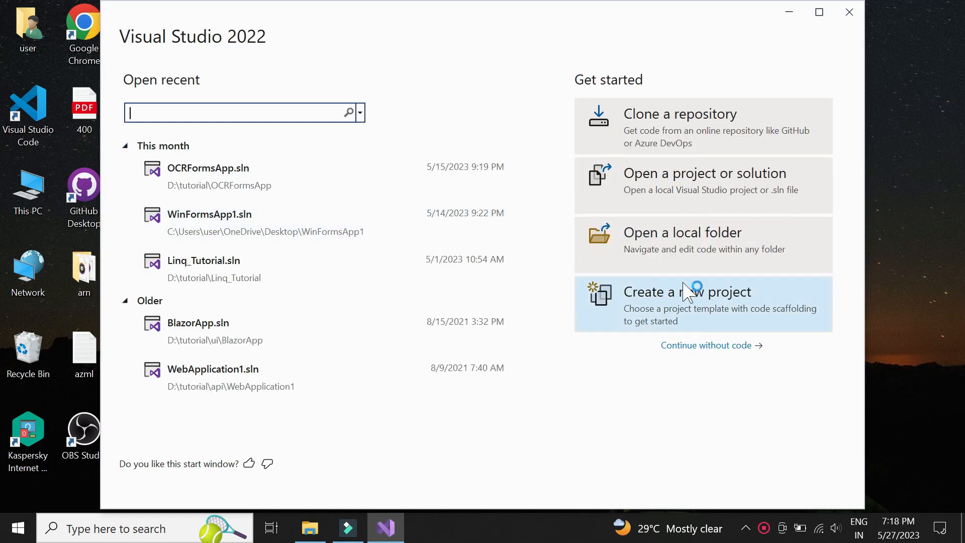
left_click(687, 291)
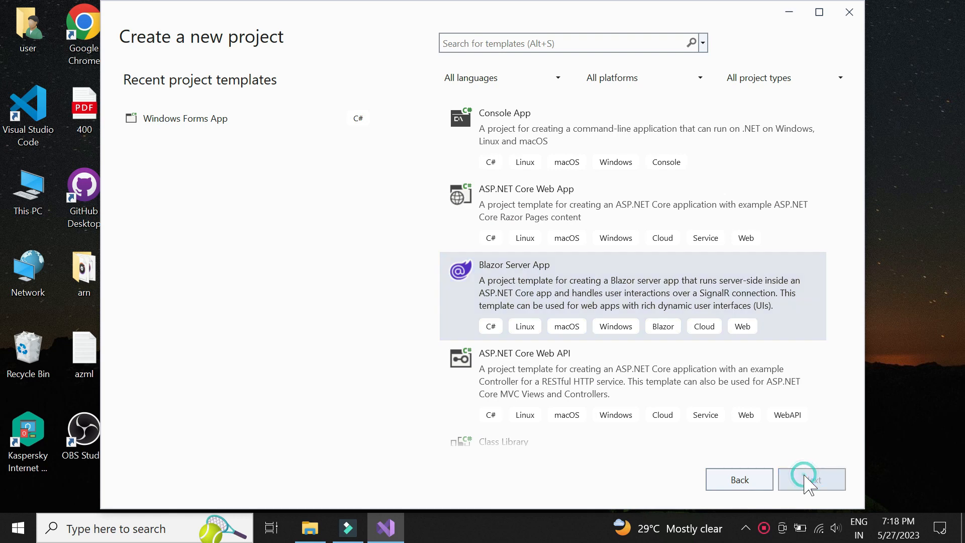
left_click(812, 479)
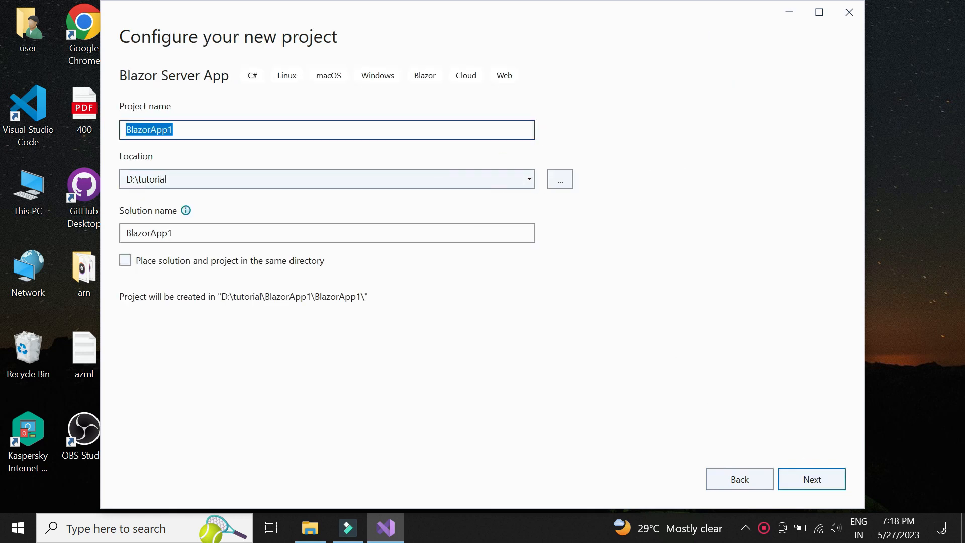
type("todoapp")
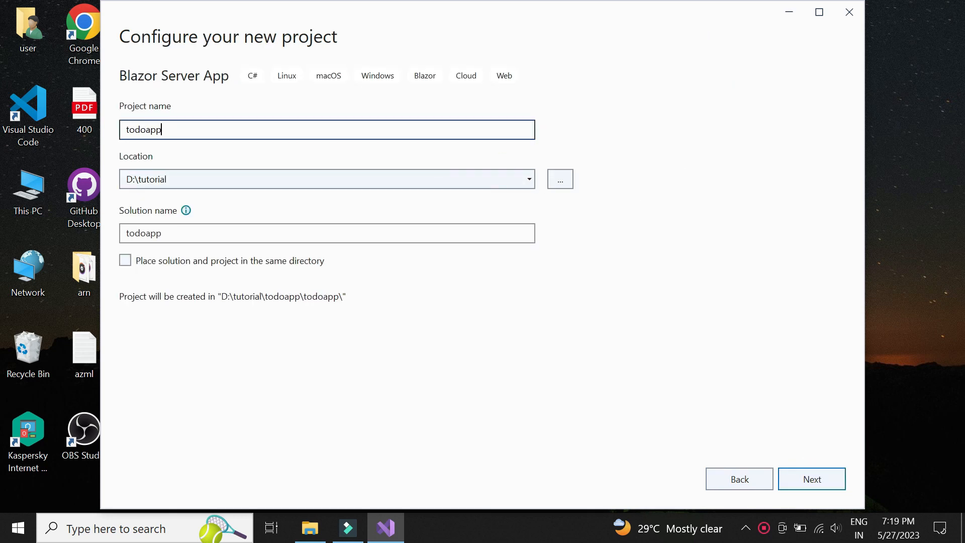
left_click(812, 480)
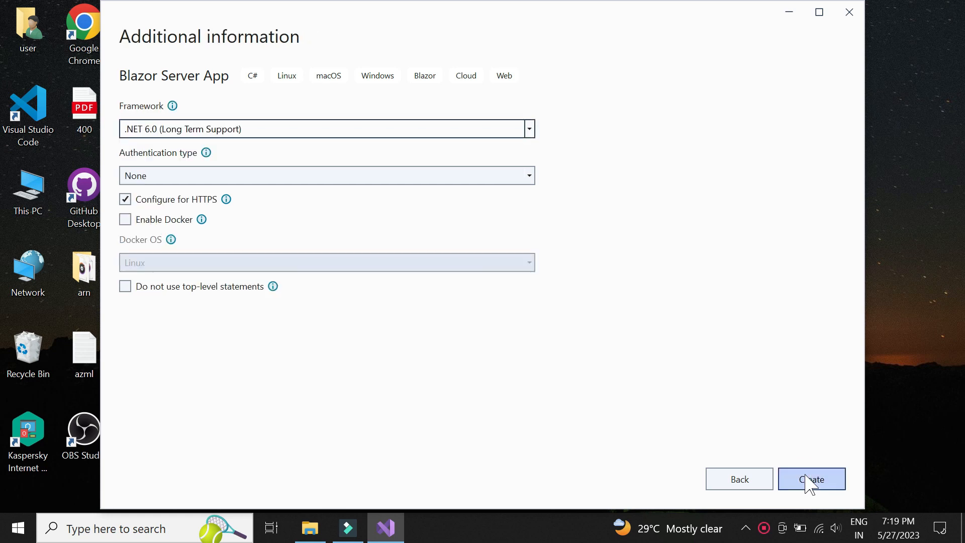
left_click(125, 199)
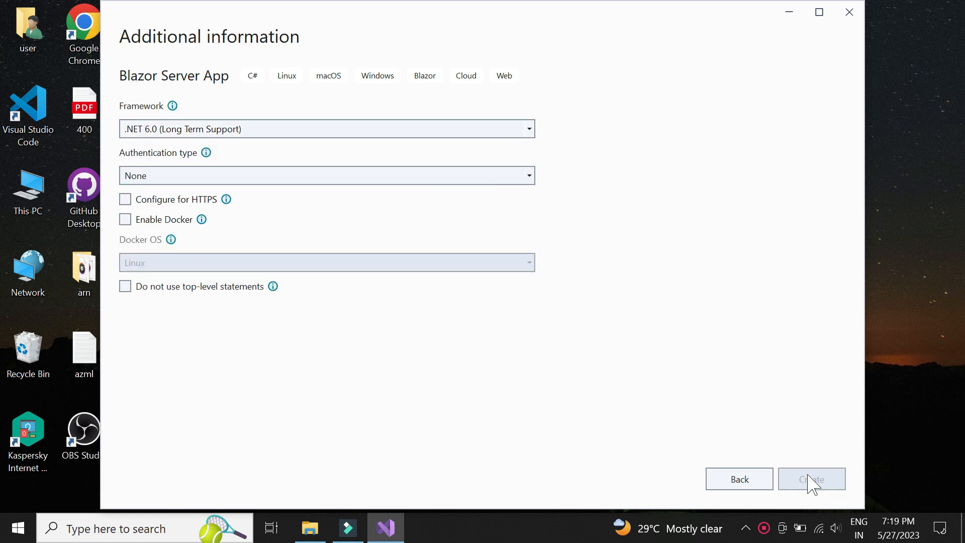
left_click(812, 479)
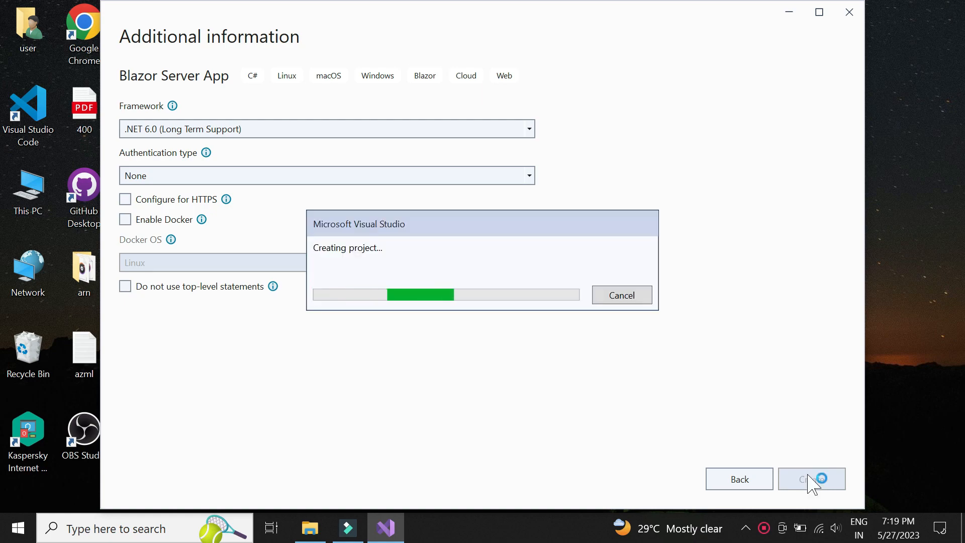
left_click(812, 479)
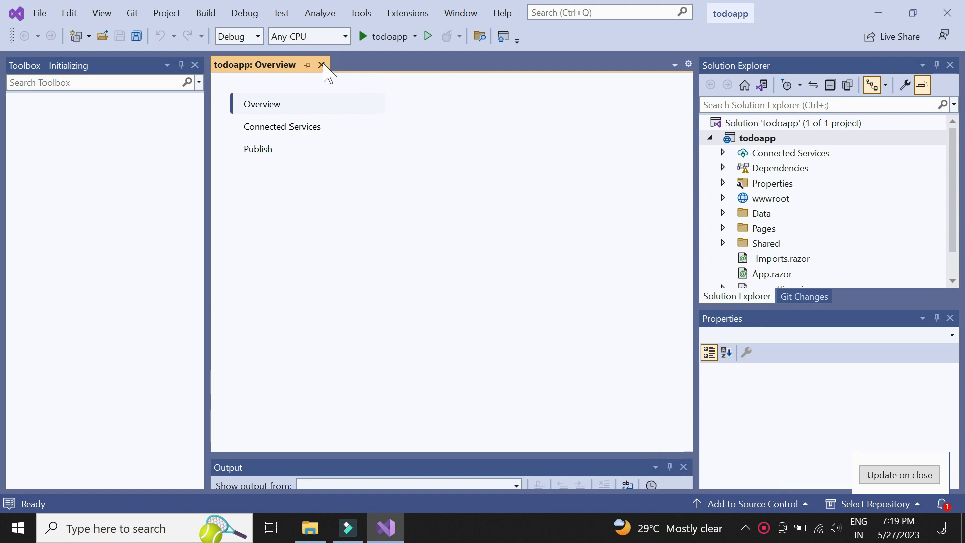
Close the Overview tab, expand Pages, run todoapp, and trust the IIS Express SSL certificate.
left_click(320, 65)
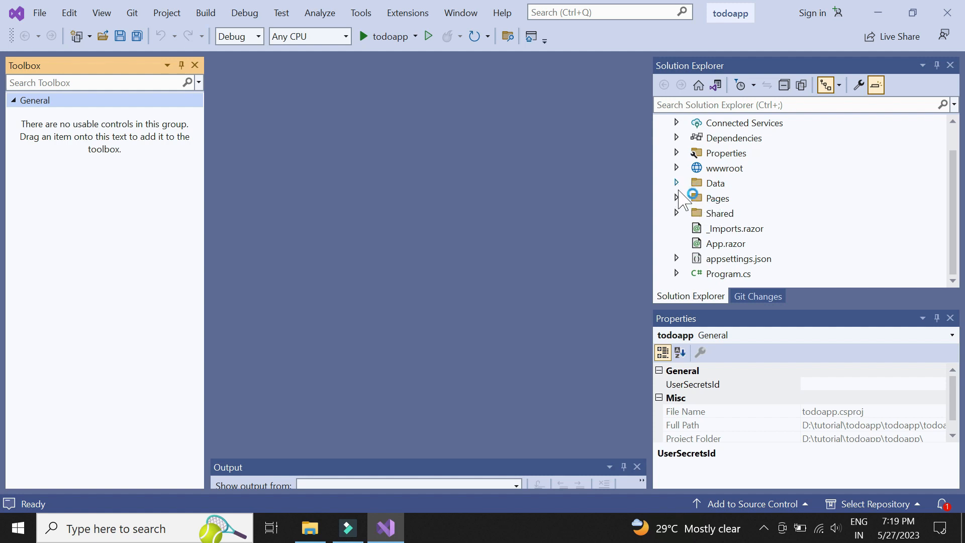
left_click(676, 198)
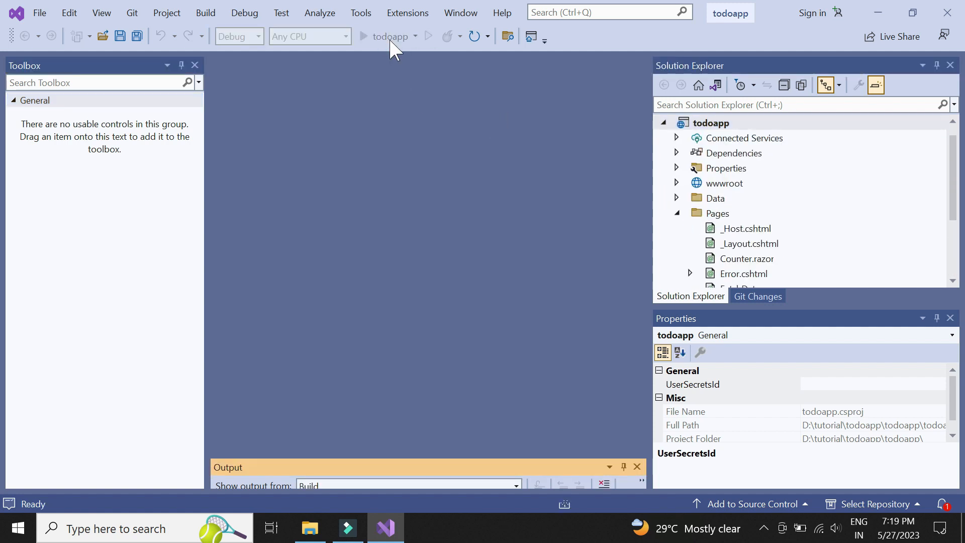
left_click(363, 36)
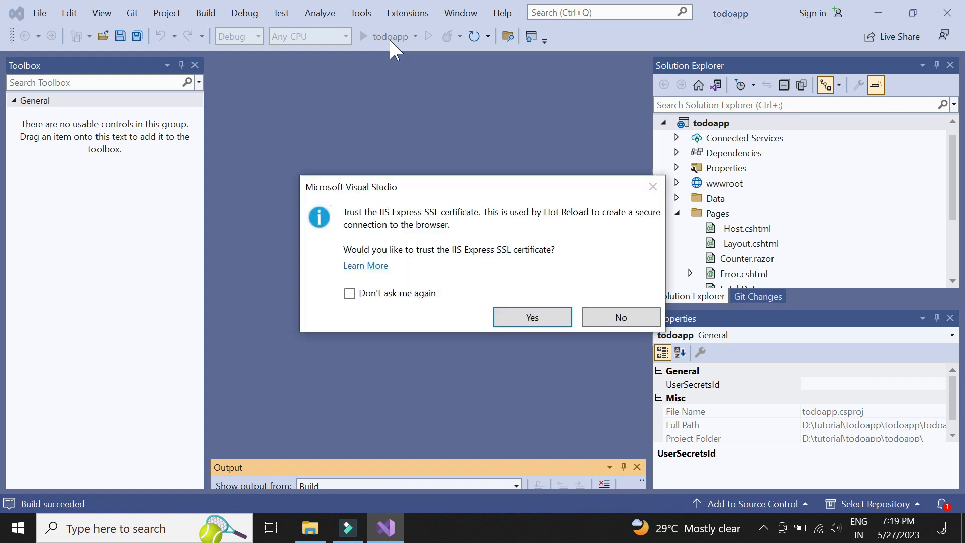
mouse_move(565, 277)
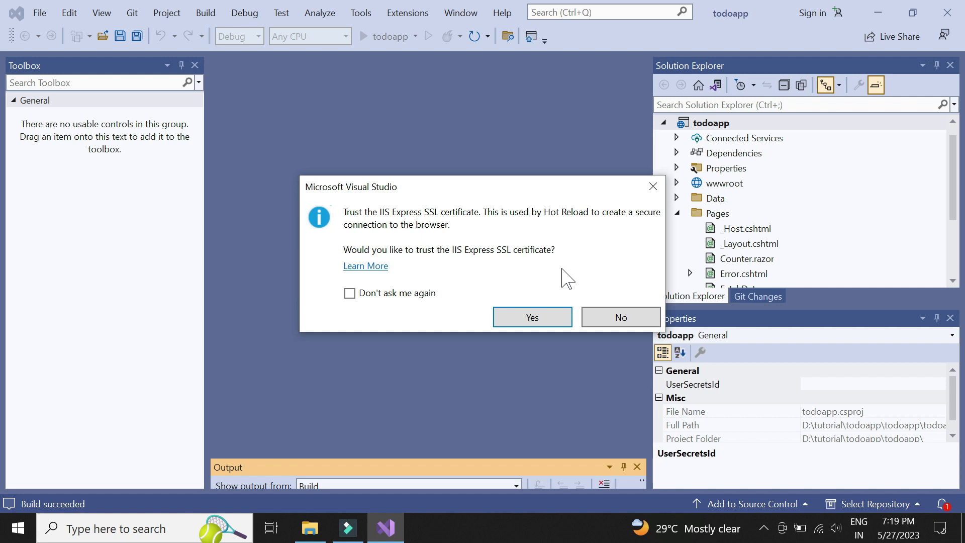
mouse_move(531, 317)
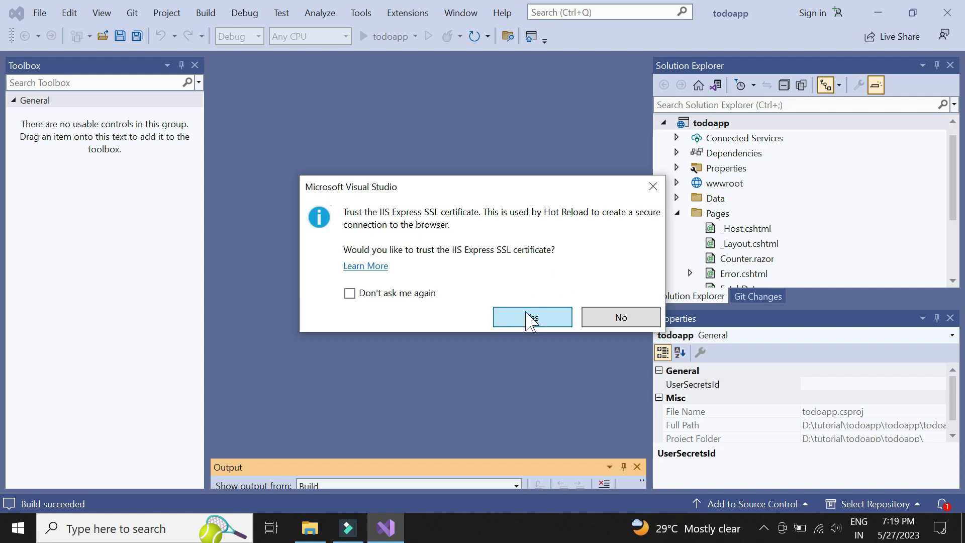
left_click(532, 317)
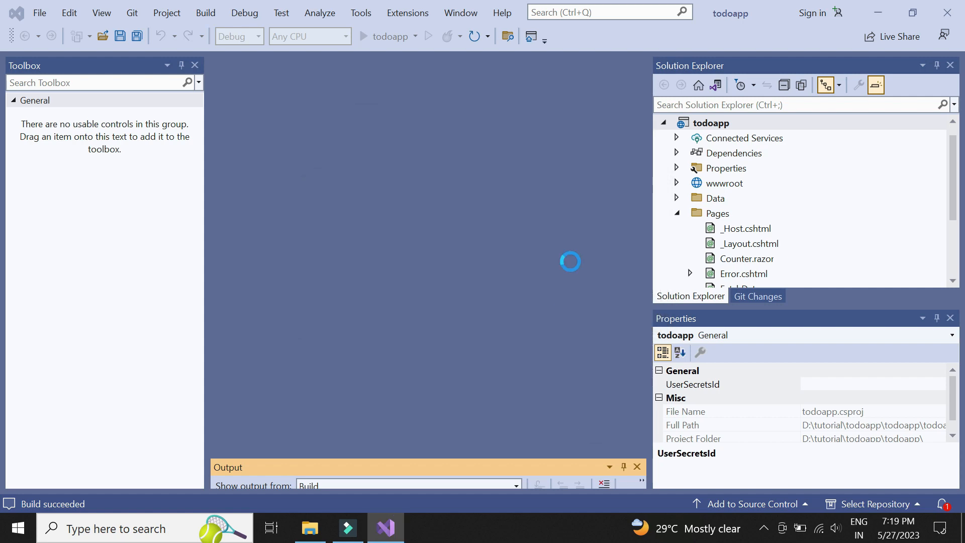
left_click(388, 36)
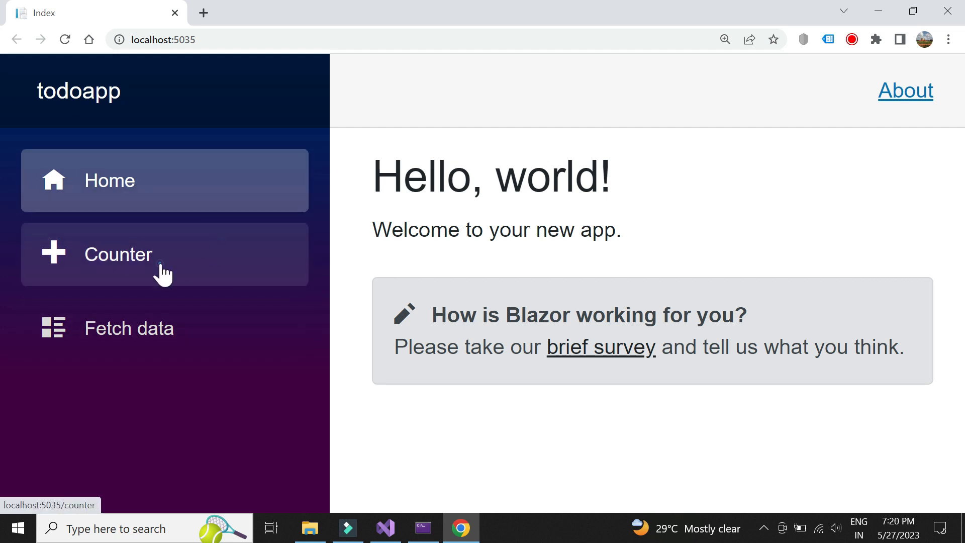
Open the running app's Fetch data page showing the weather forecast table.
left_click(129, 328)
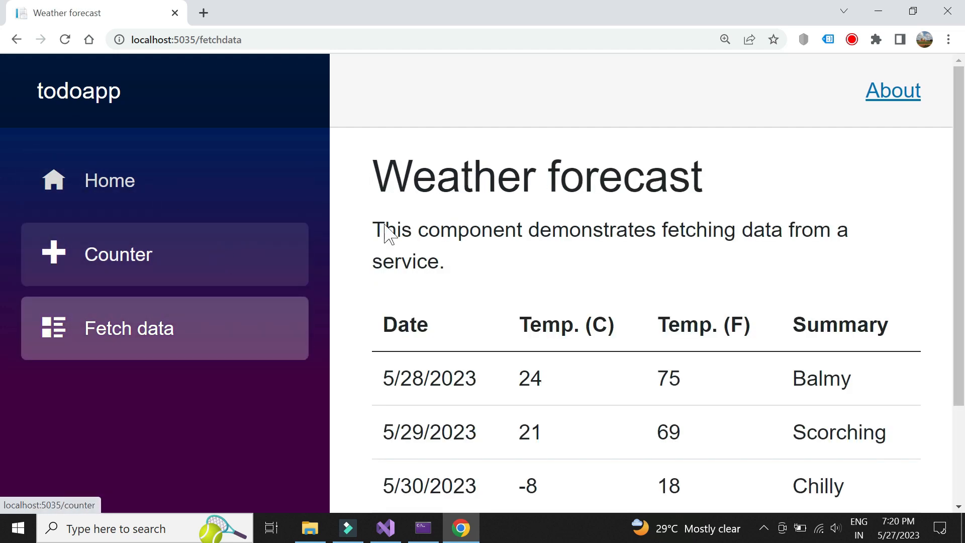
mouse_move(385, 527)
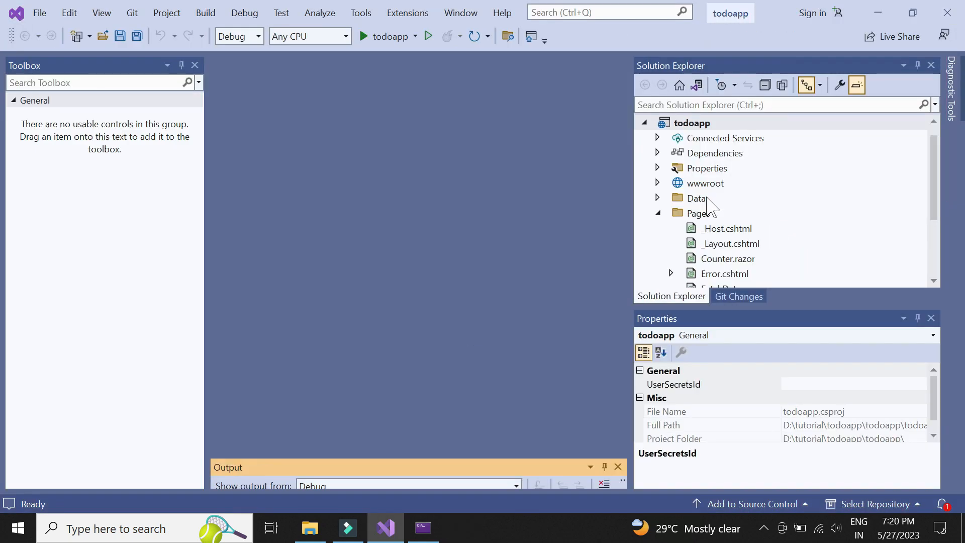
Add a new Razor component named Todoapp.razor to the Pages folder.
right_click(697, 213)
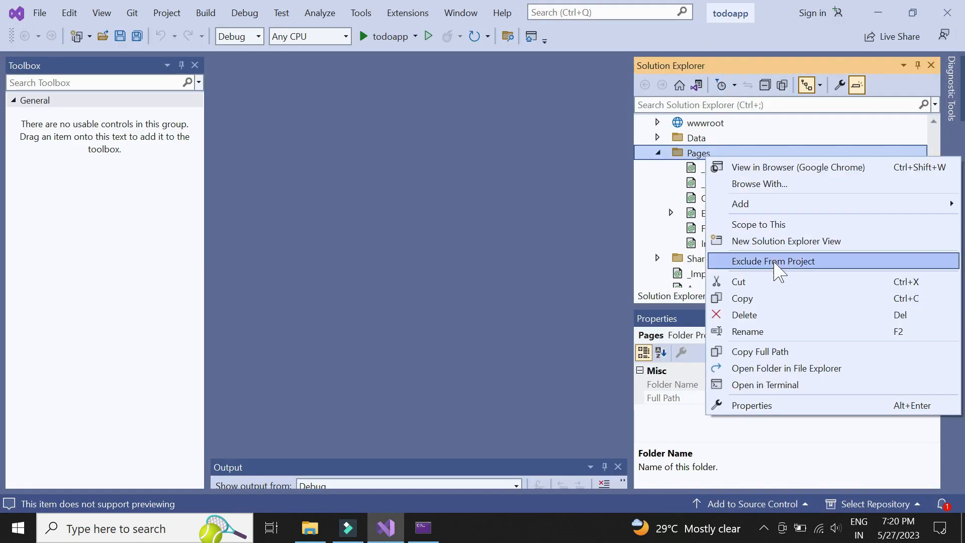
mouse_move(791, 203)
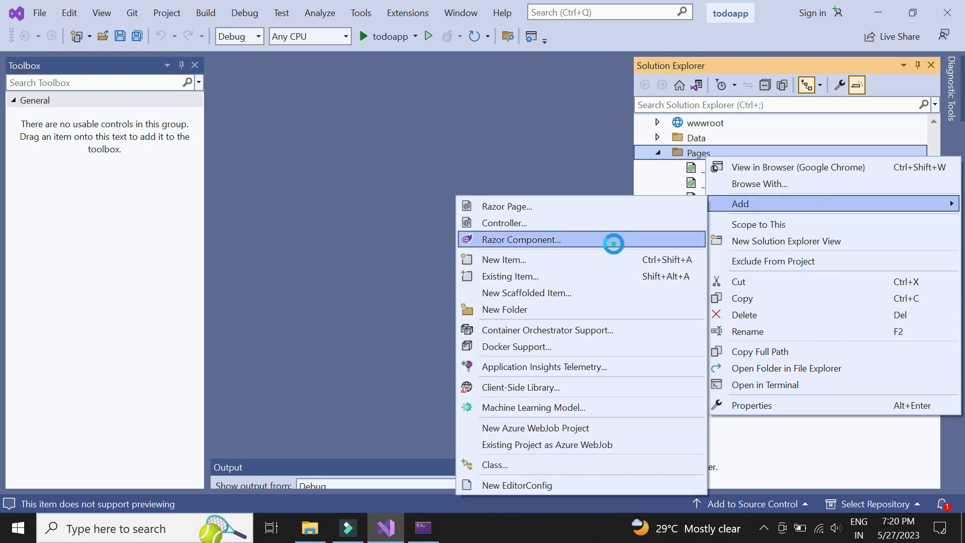
left_click(521, 240)
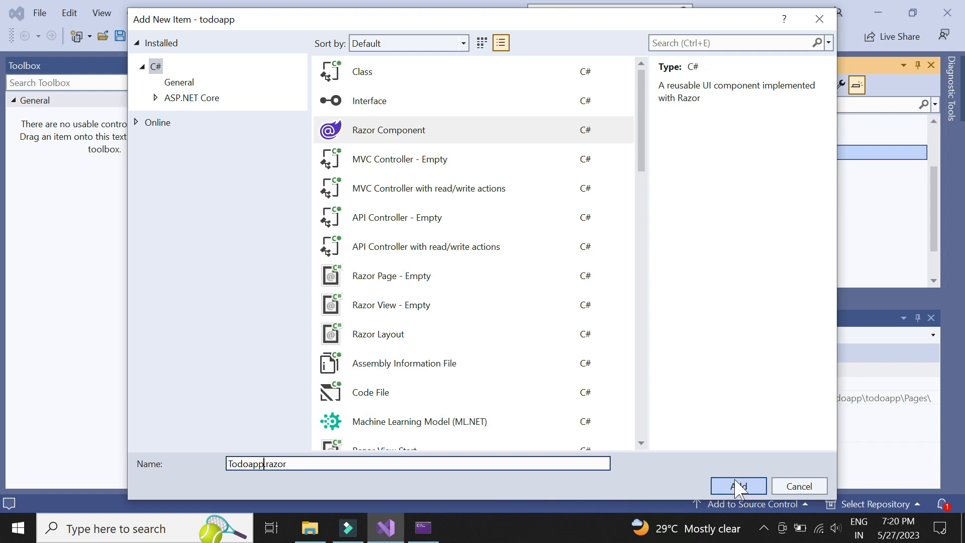
left_click(738, 485)
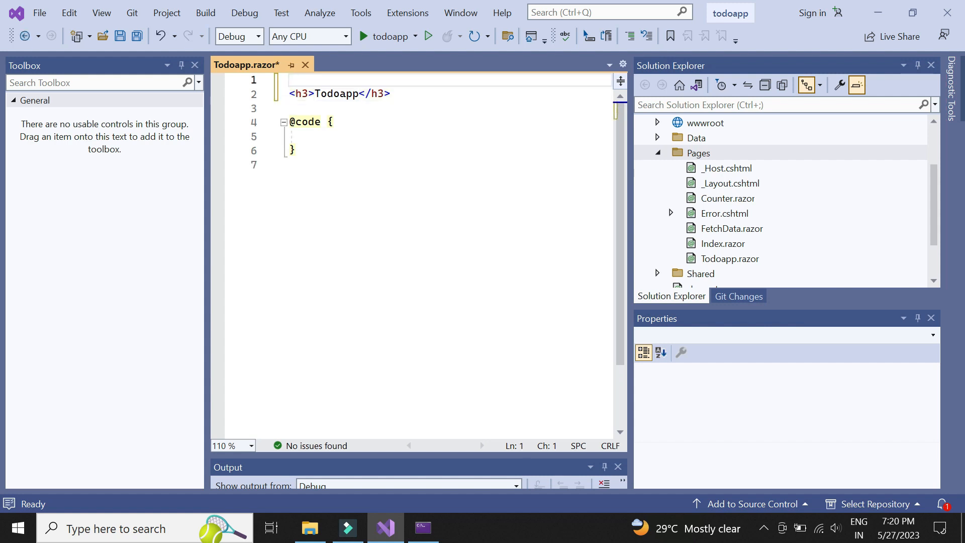
type("@page \"")
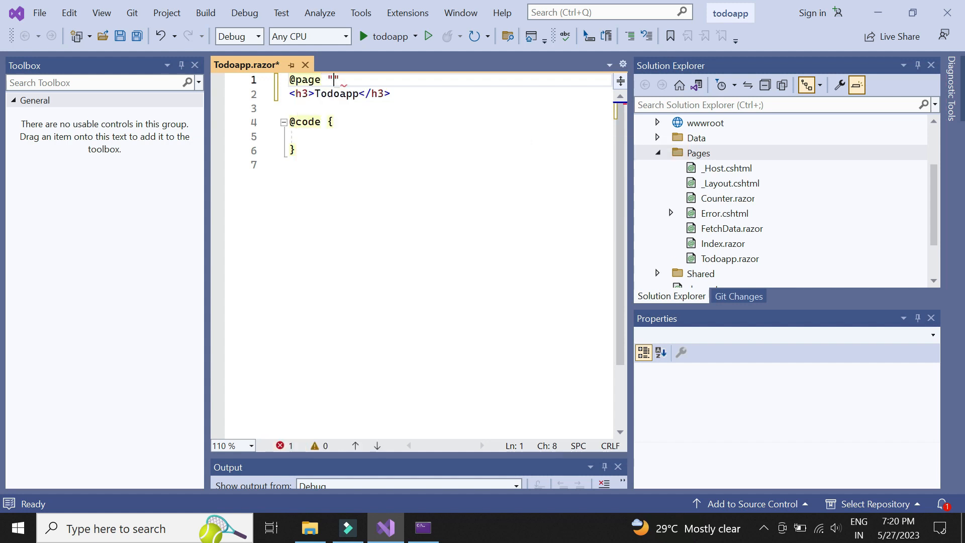
type("/todo")
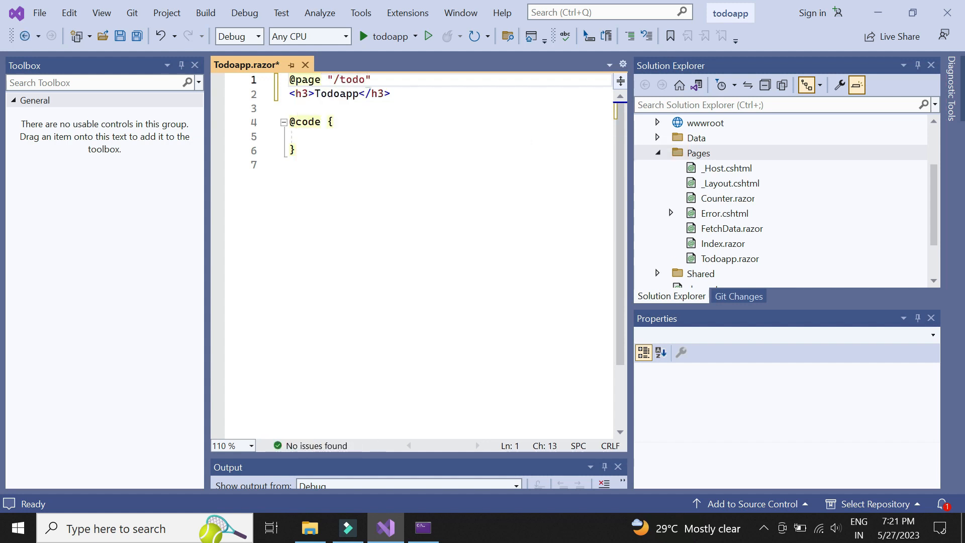
key("Enter")
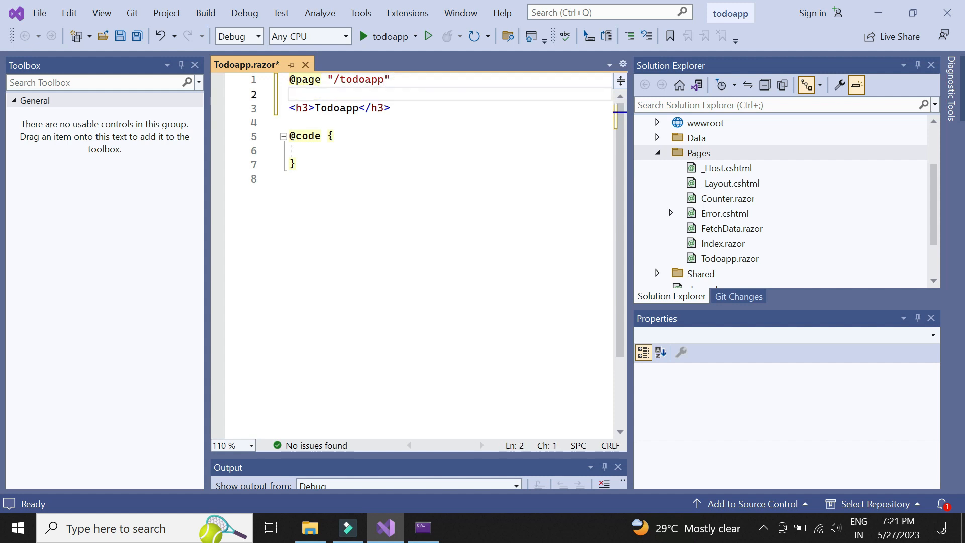
key("ctrl+s")
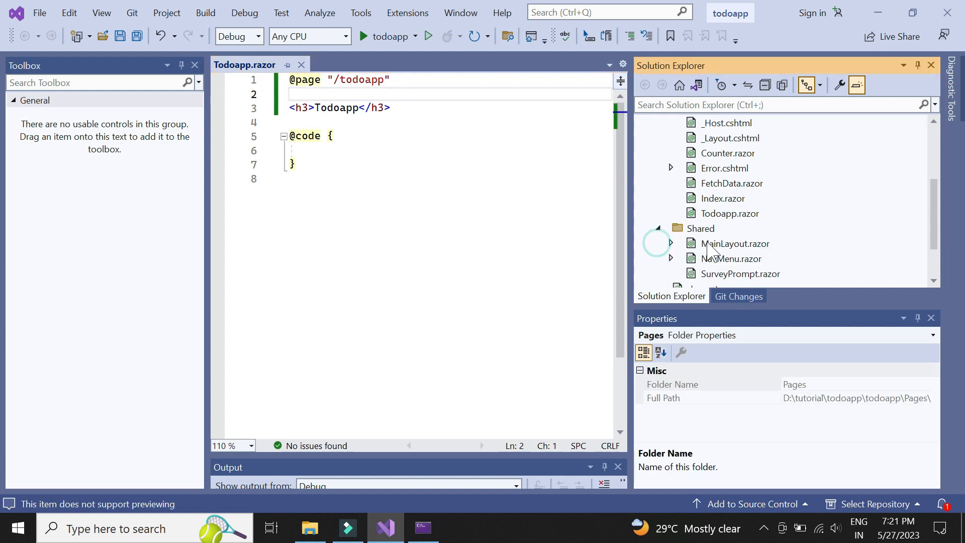
Duplicate NavMenu's Fetch data nav item, pointing it to todoapp with the label Todo App.
double_click(733, 258)
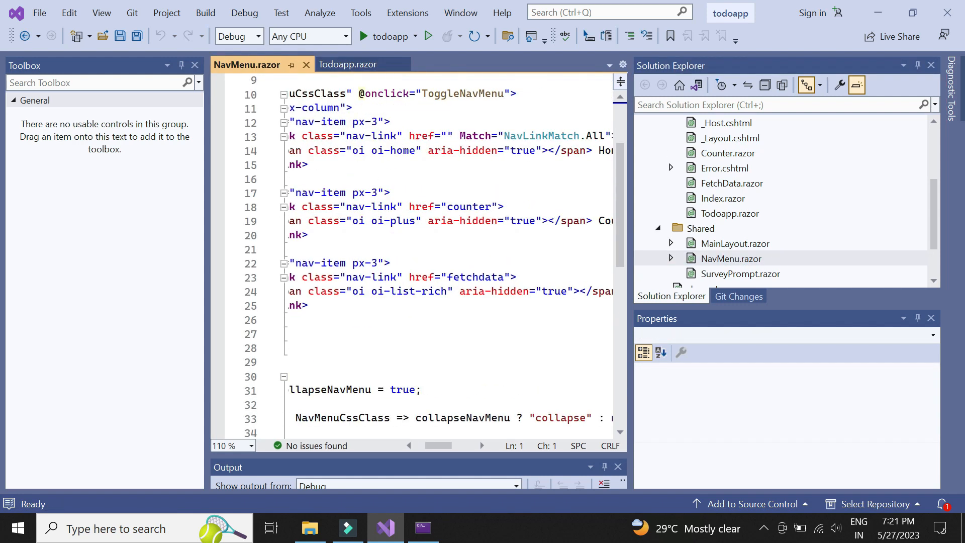
left_click(195, 65)
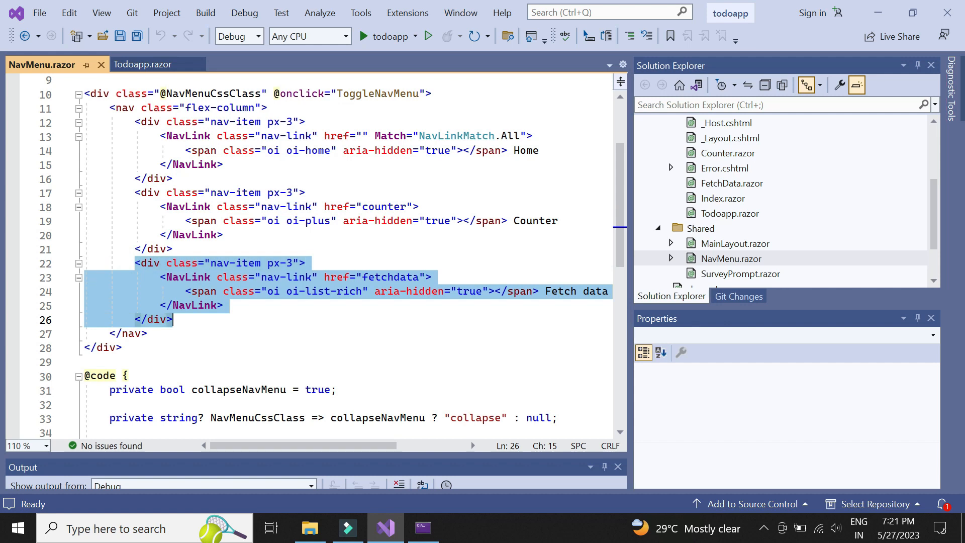
key("ctrl+v")
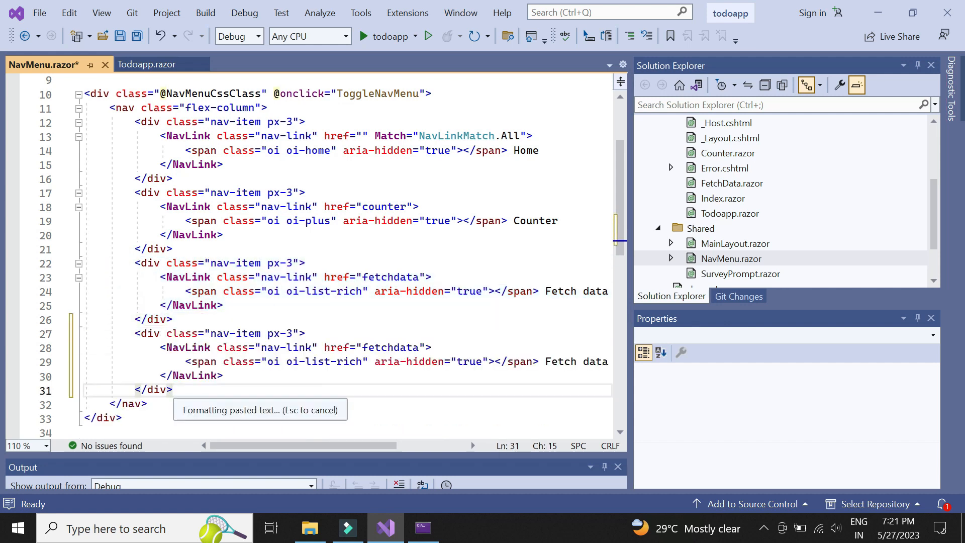
left_click(145, 63)
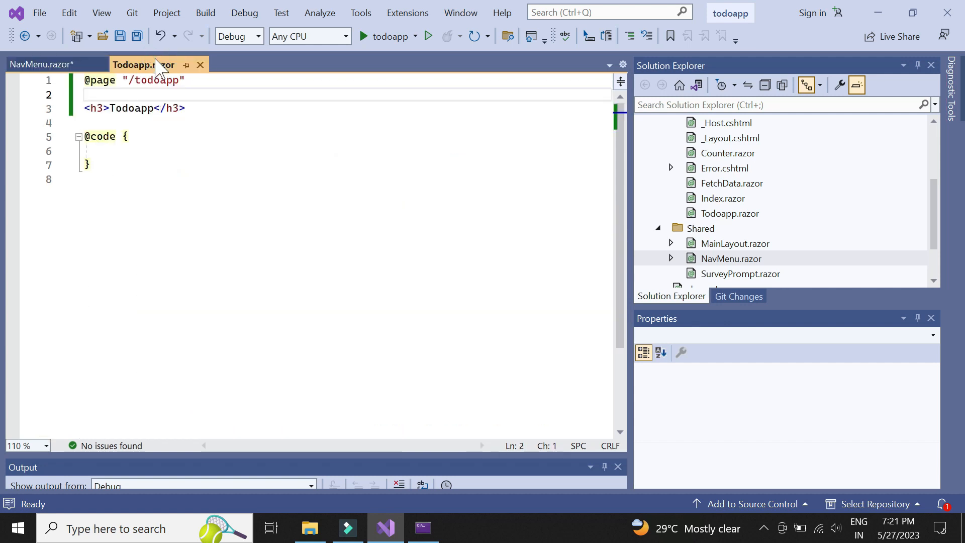
left_click(43, 63)
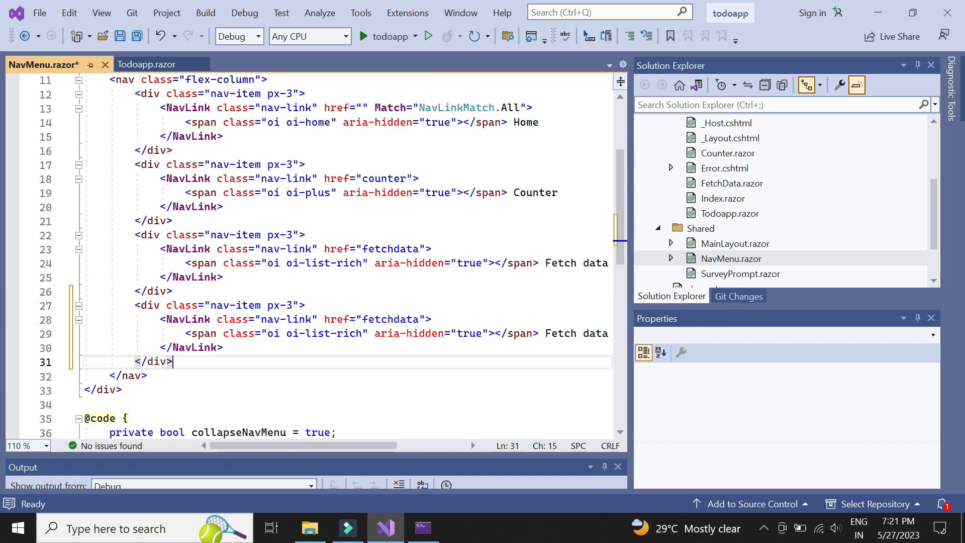
type("todoapp")
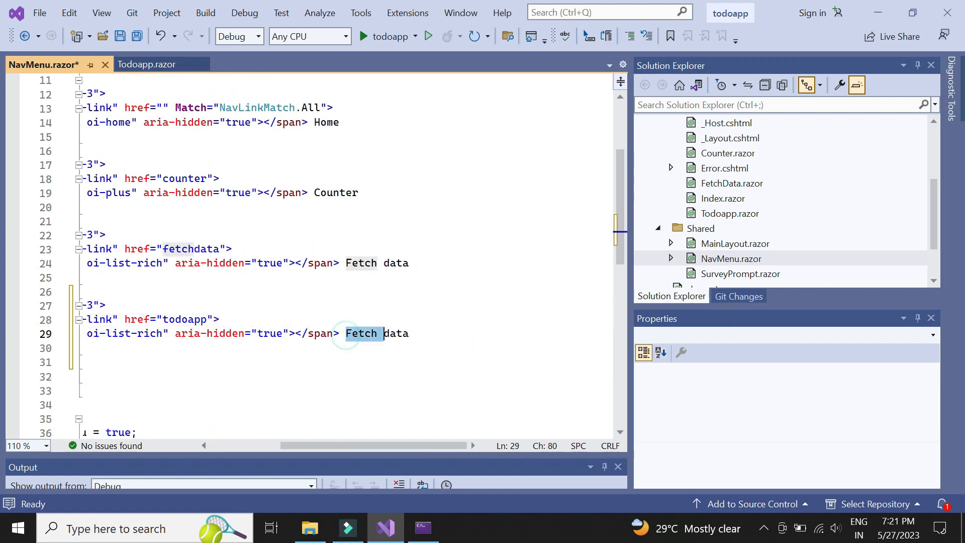
type("Todo")
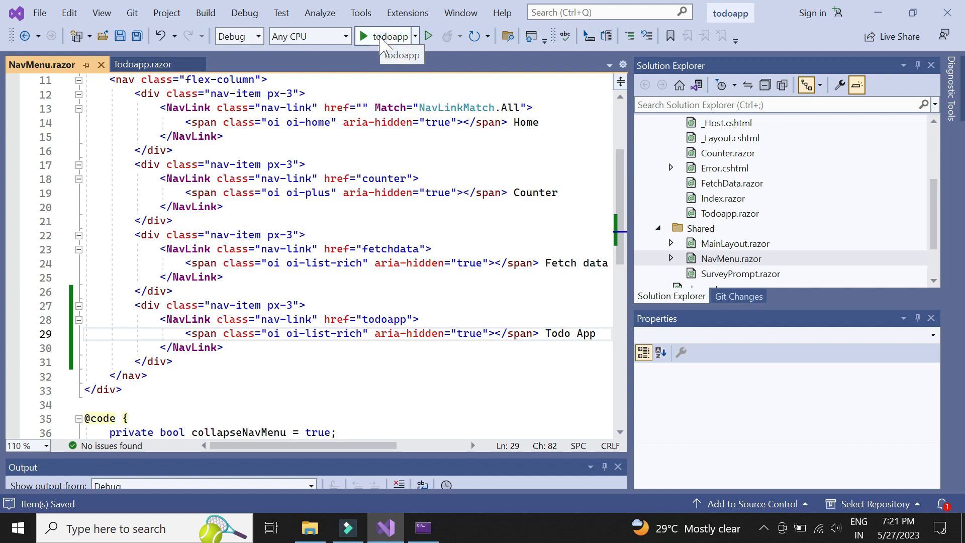
Run todoapp, open the Todo App page in Chrome, and search for firebase.
left_click(364, 36)
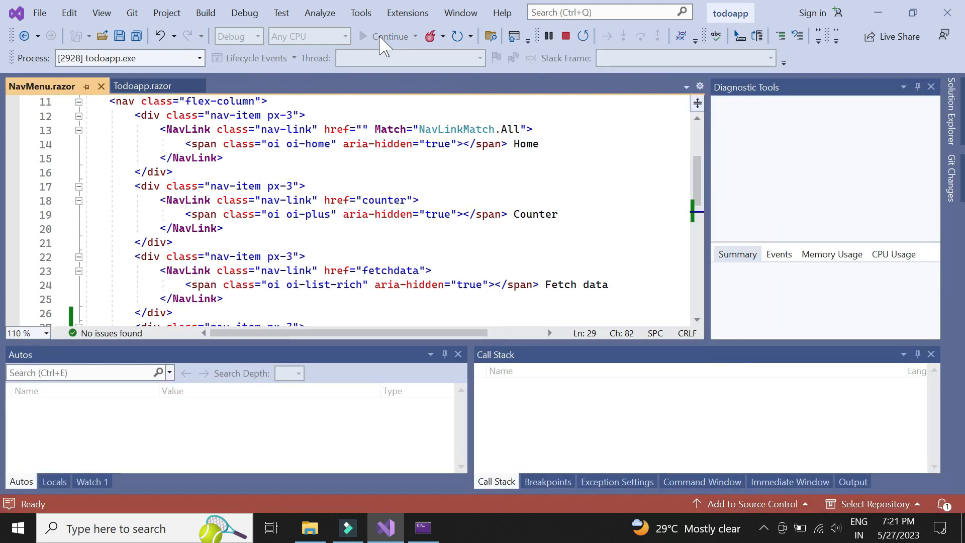
left_click(461, 528)
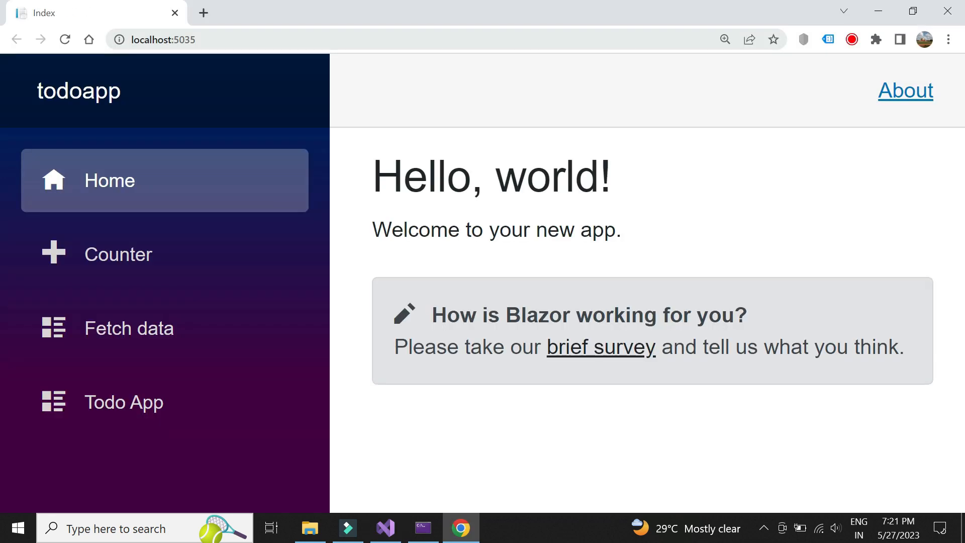
left_click(123, 403)
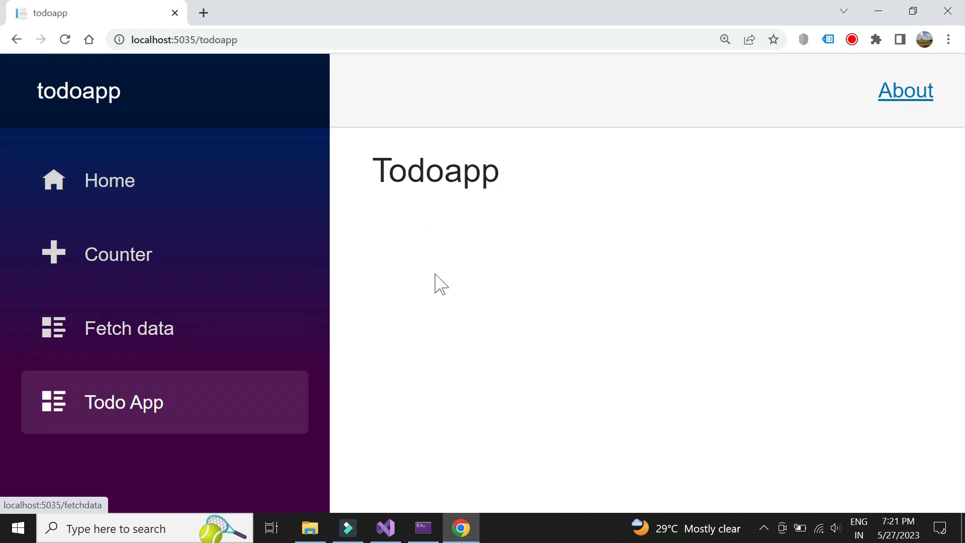
double_click(436, 171)
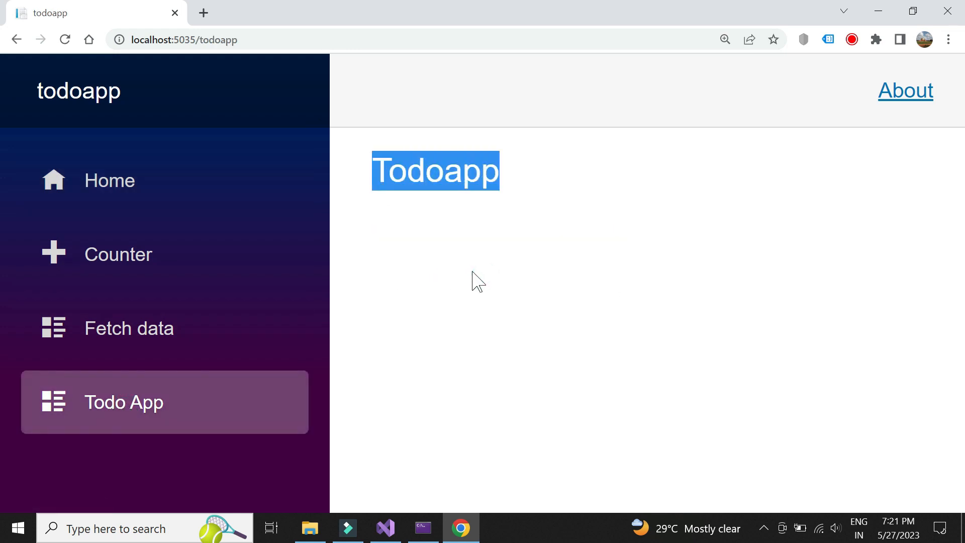
left_click(477, 281)
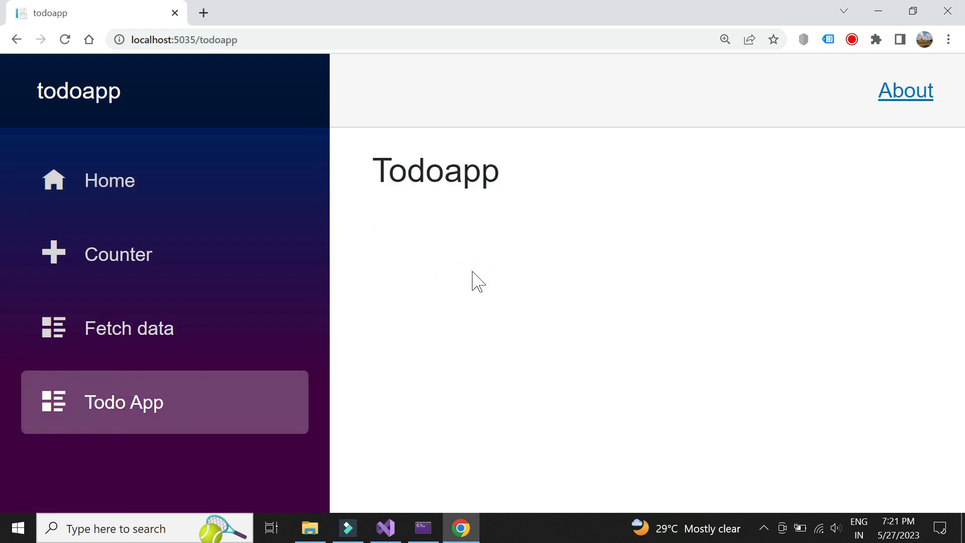
type("firebase")
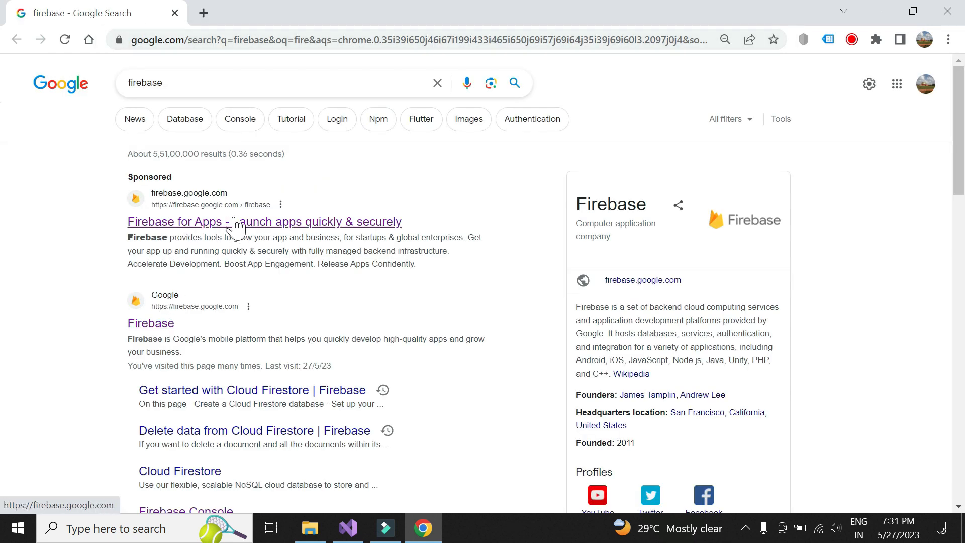
Open the Firebase website from the search results and go to the console.
left_click(263, 222)
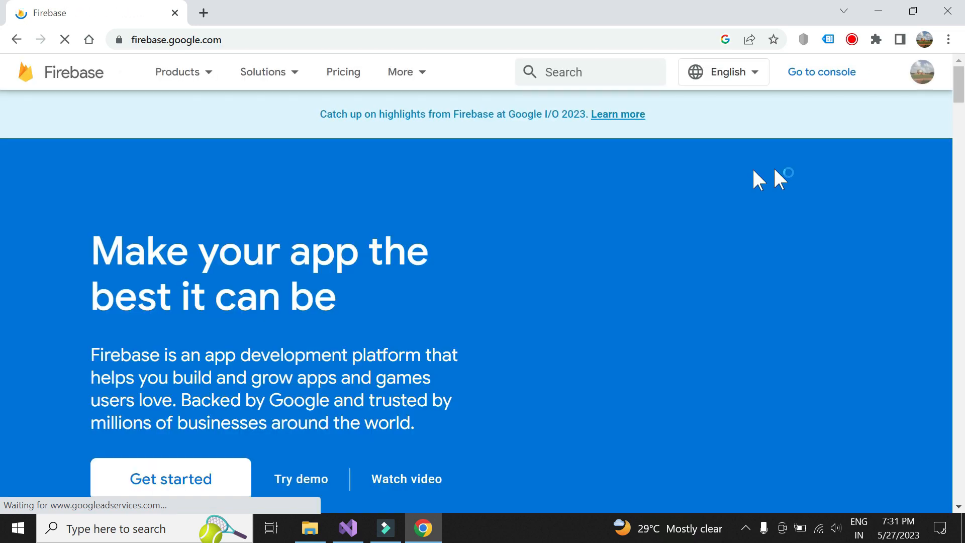
left_click(820, 71)
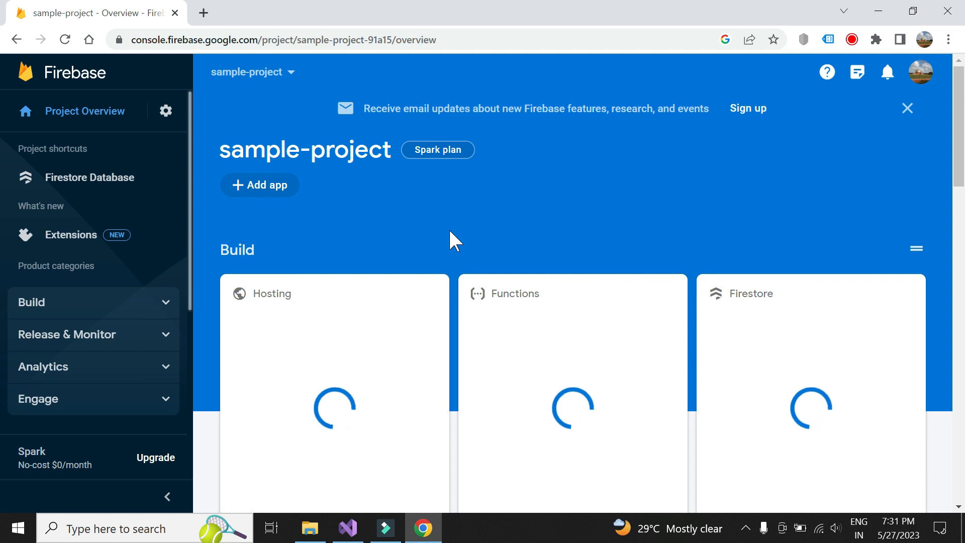
Register a Web app nicknamed todoapp in sample-project and continue to the console.
left_click(260, 184)
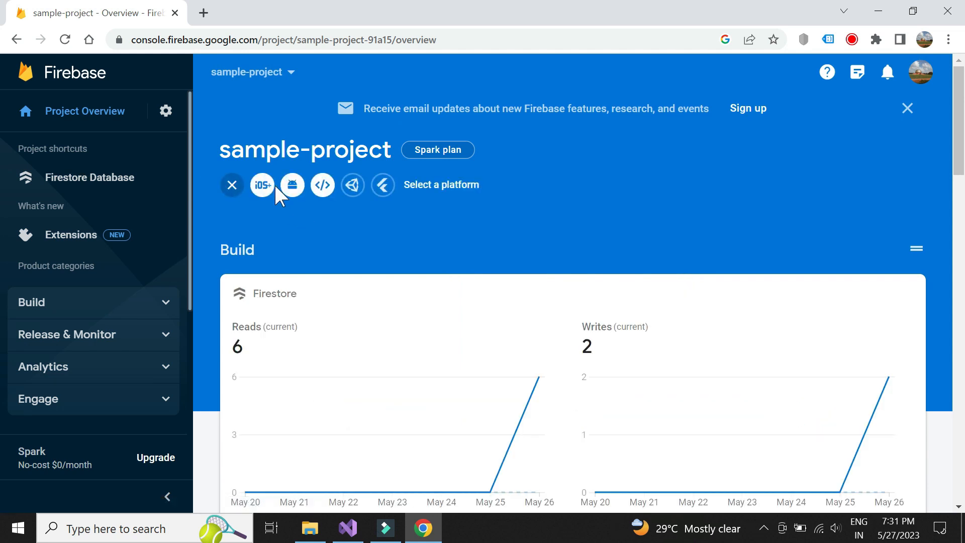
mouse_move(322, 186)
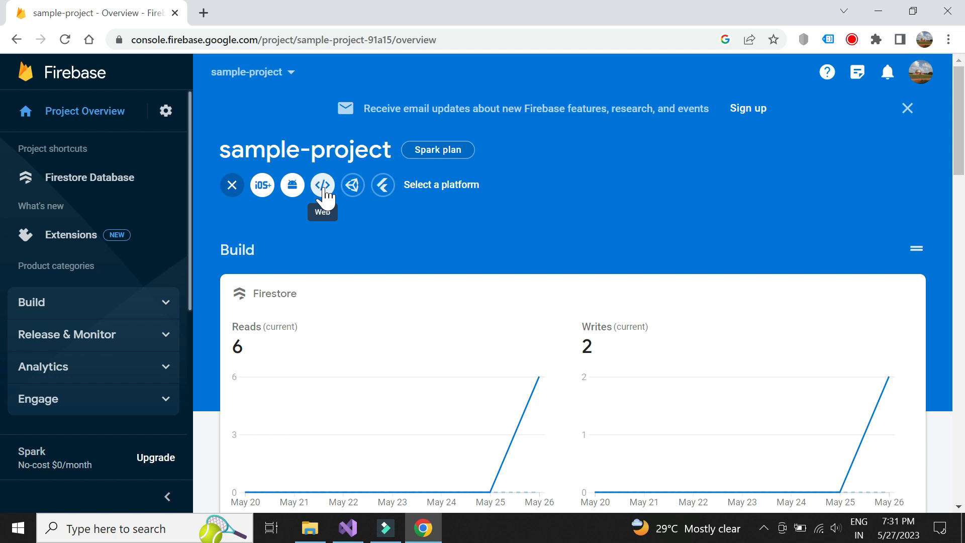
left_click(323, 184)
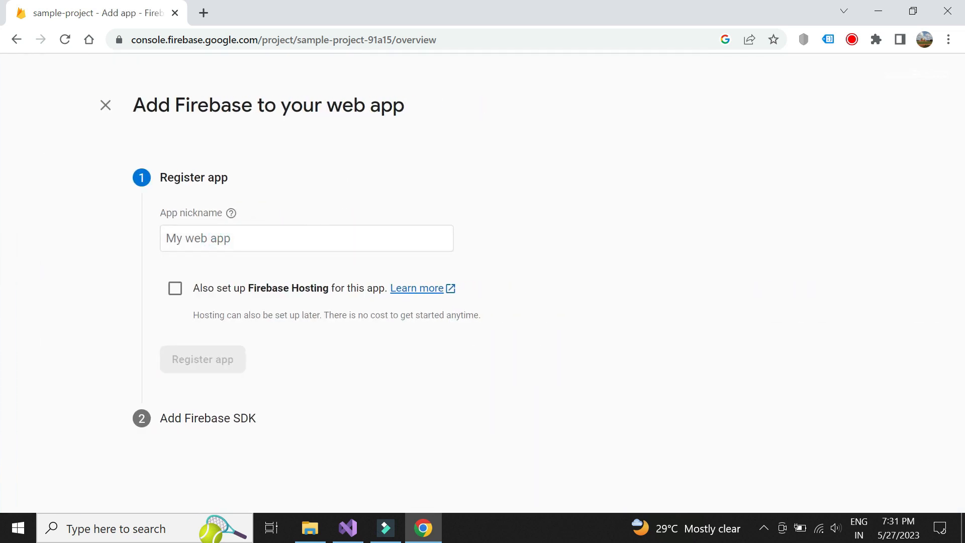
type("to")
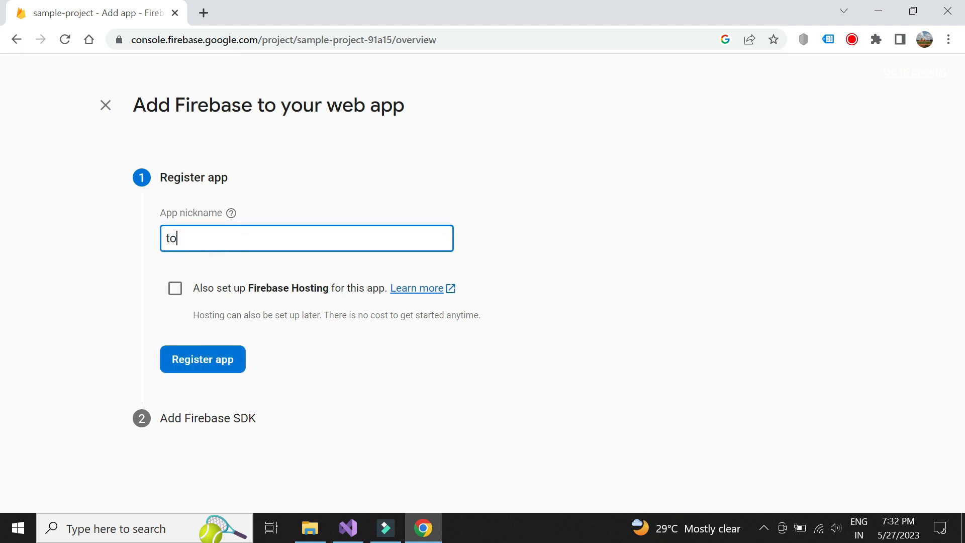
type("doapp")
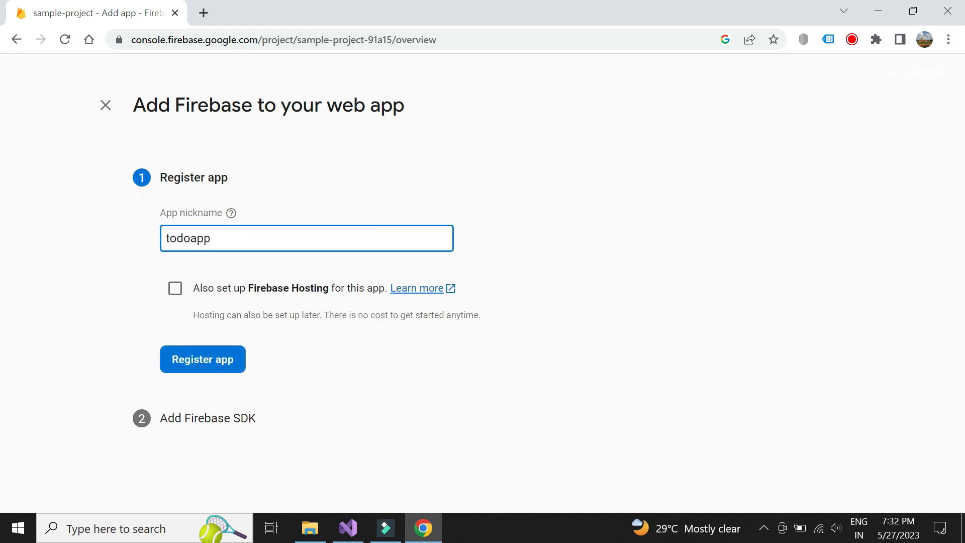
mouse_move(203, 359)
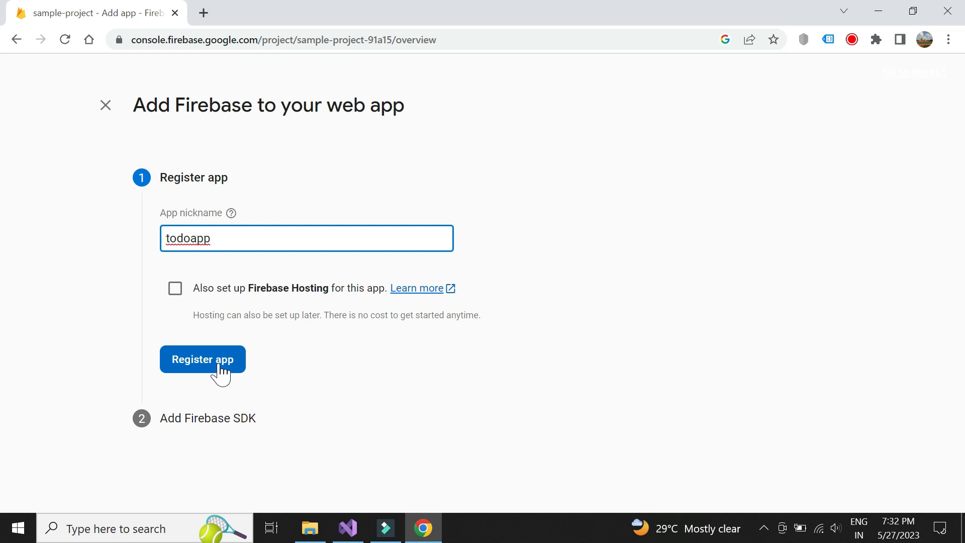
left_click(202, 359)
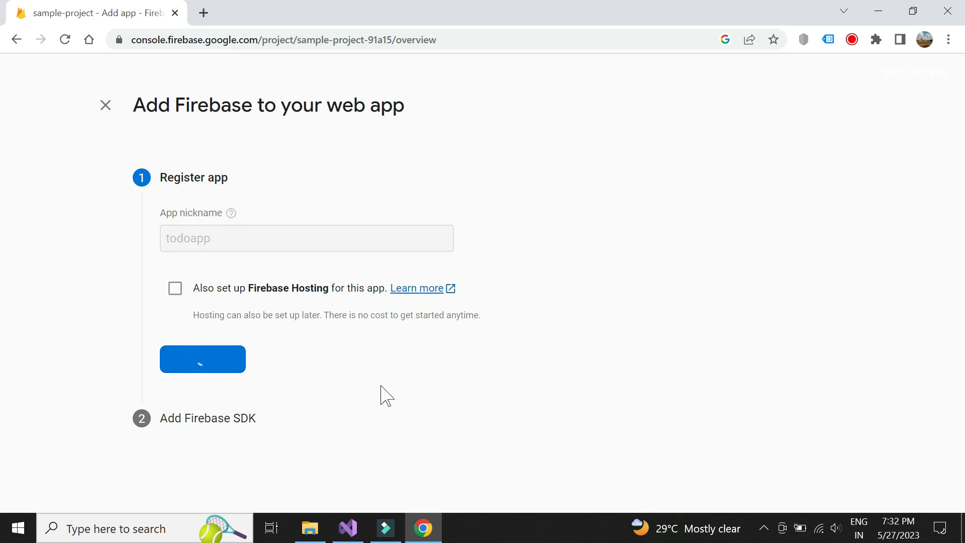
left_click(202, 359)
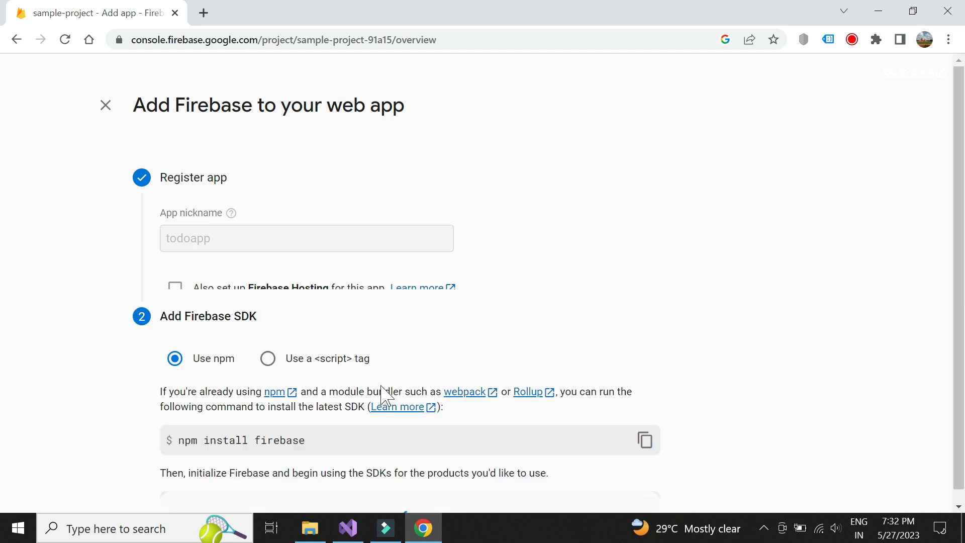
scroll("down", 3)
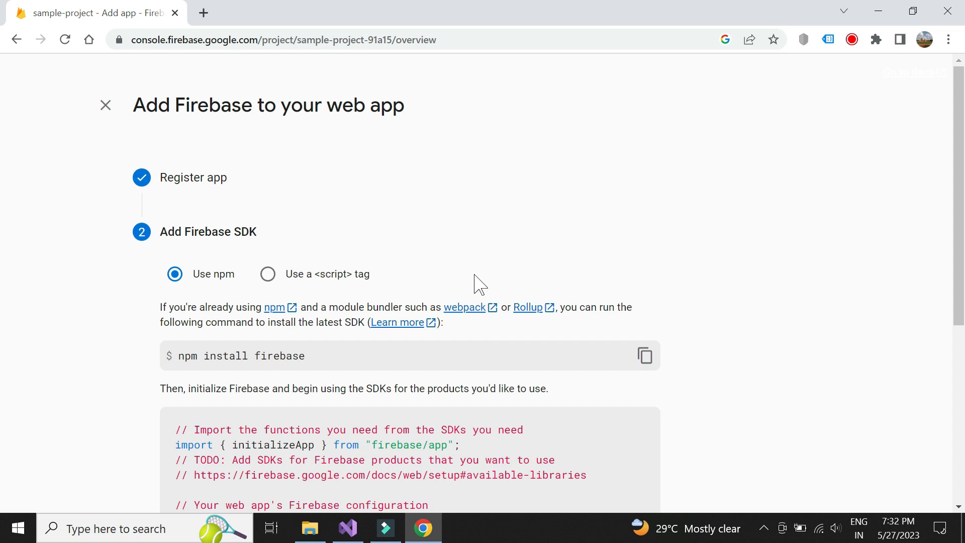
scroll("down", 3)
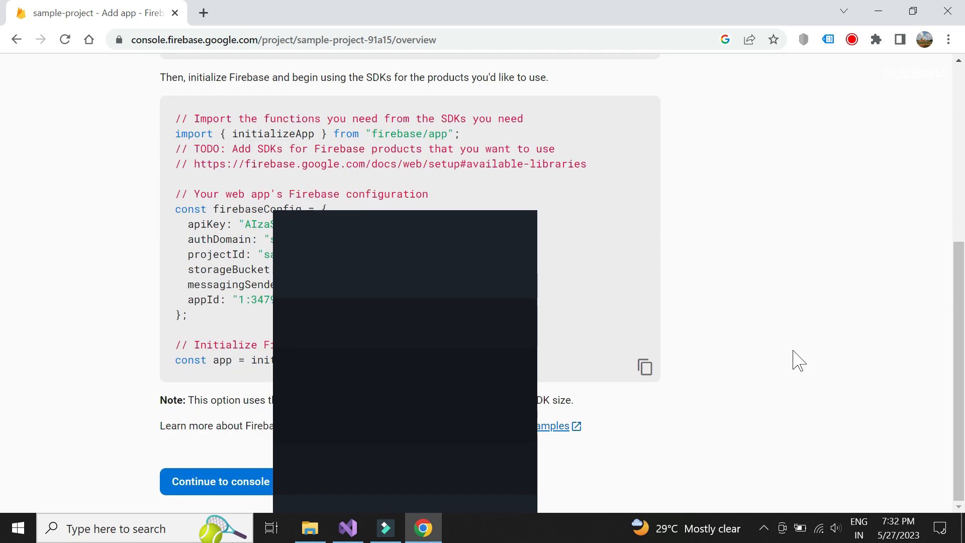
left_click(220, 481)
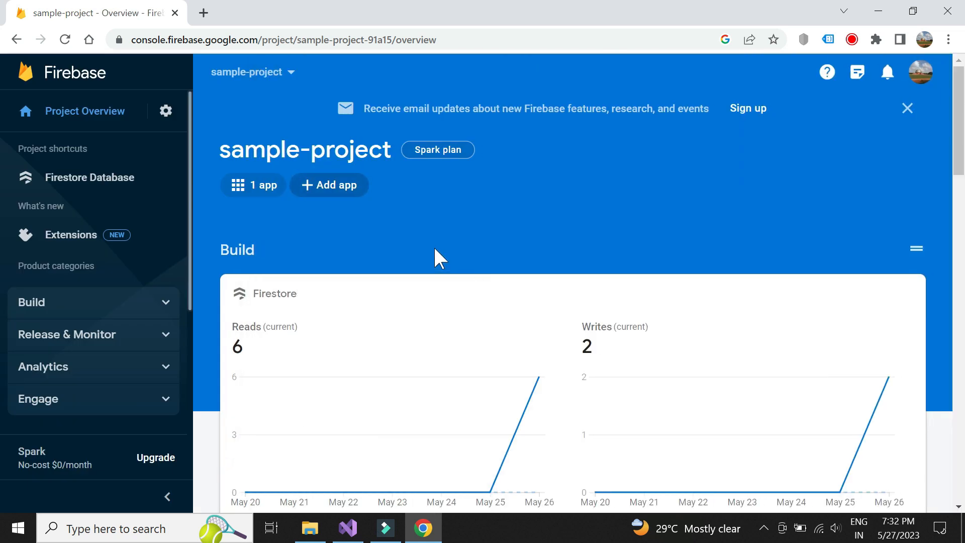
In todoapp's Service accounts settings, create the Admin SDK account and generate a private key.
left_click(253, 185)
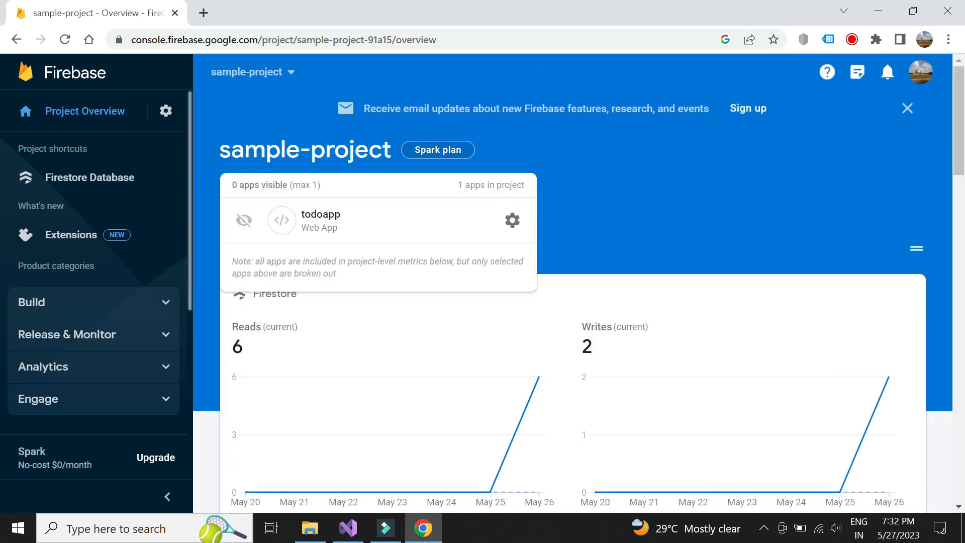
left_click(512, 220)
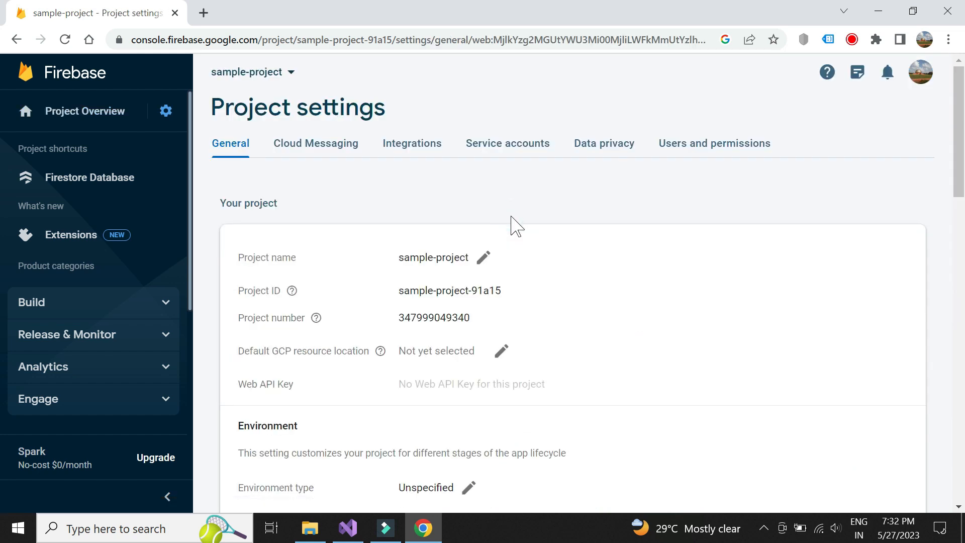
mouse_move(507, 143)
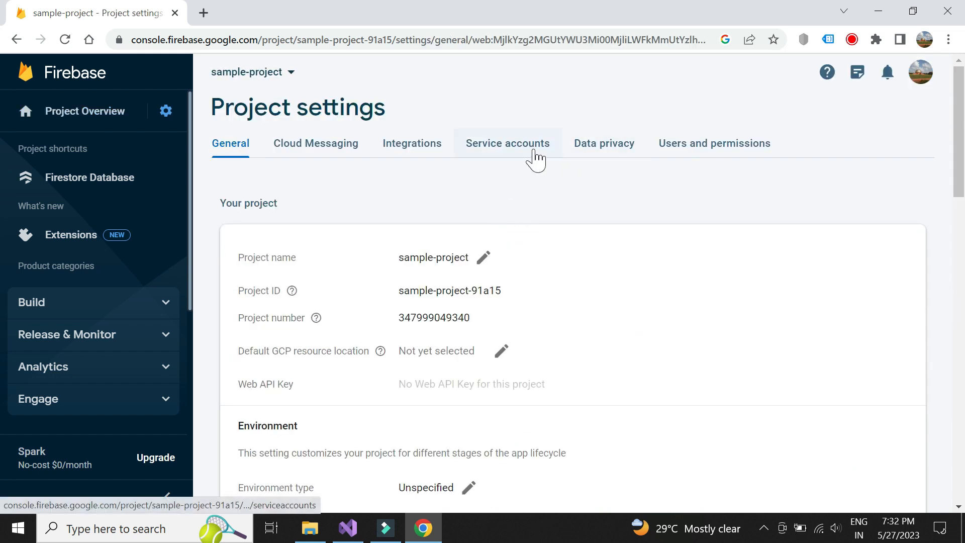
left_click(507, 142)
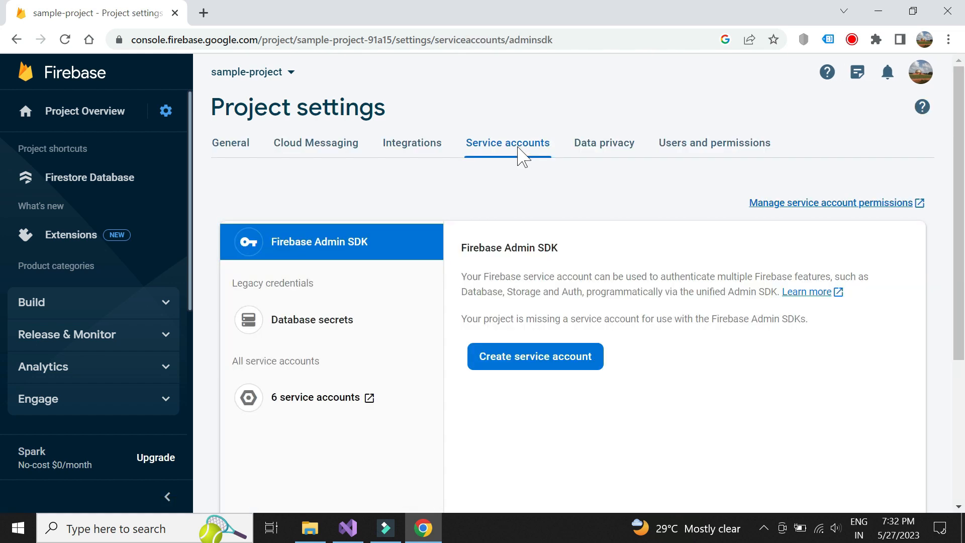
left_click(535, 356)
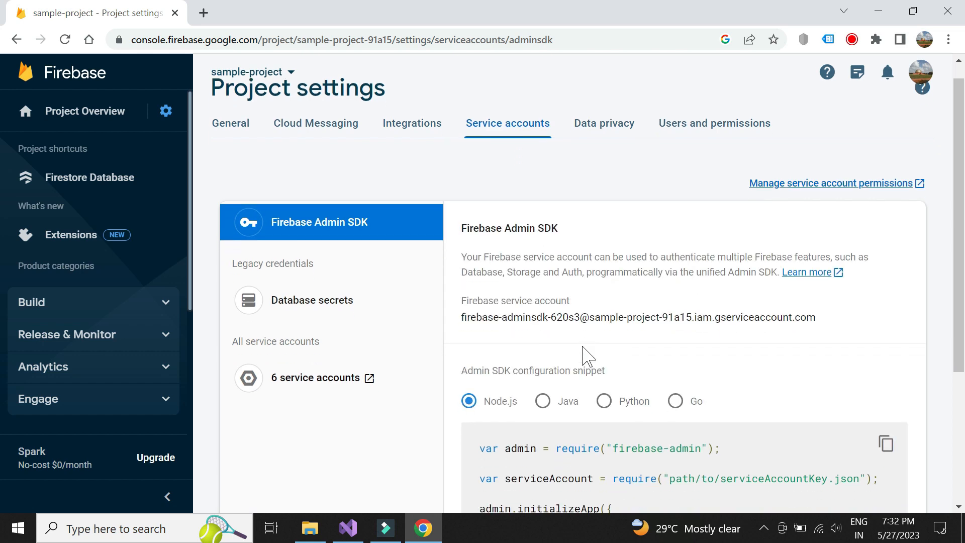
scroll("down", 3)
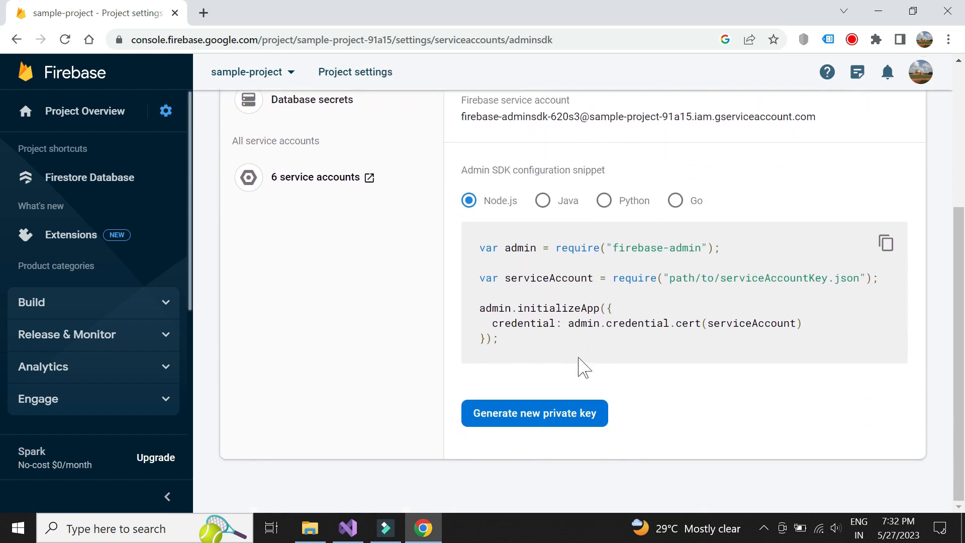
left_click(534, 414)
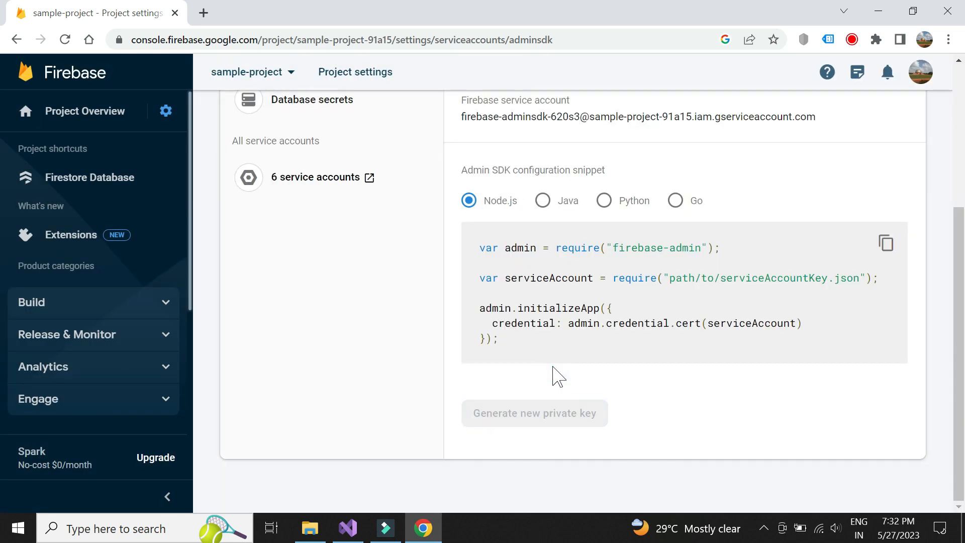
left_click(533, 412)
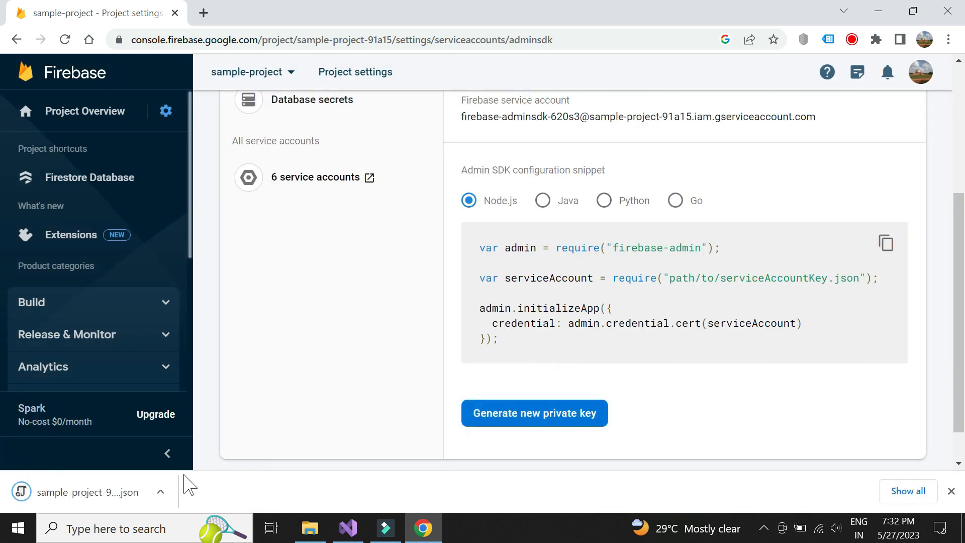
Show the downloaded key JSON in its folder and open the tutorial folder on drive D.
left_click(160, 492)
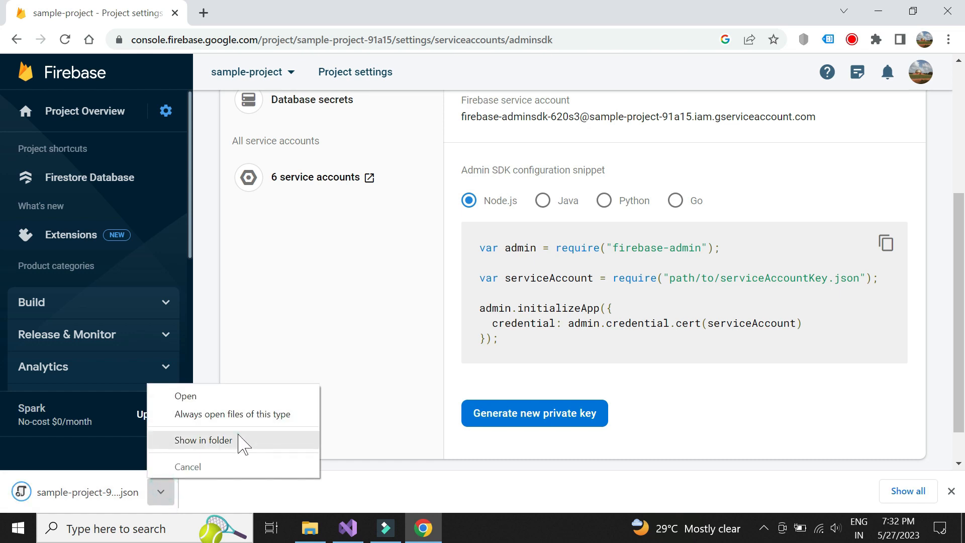
left_click(203, 441)
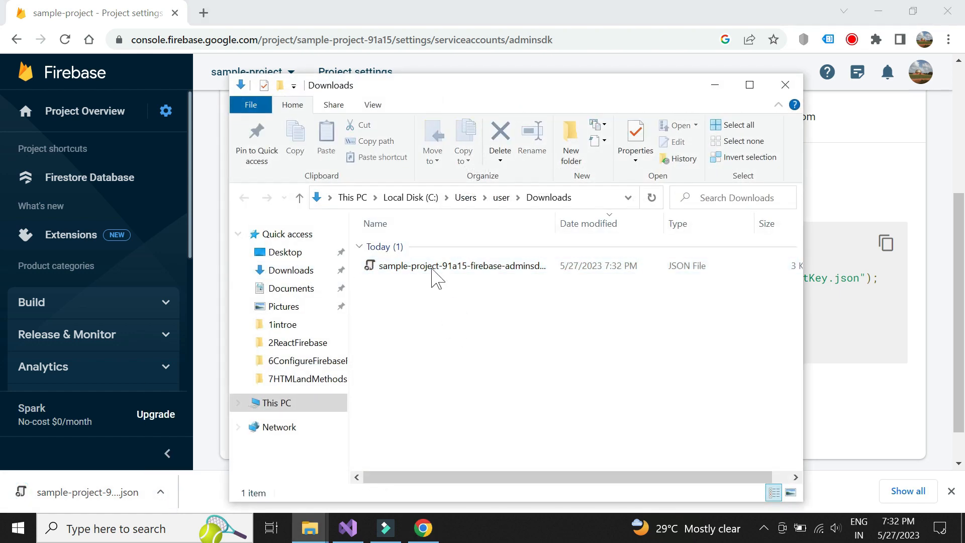
left_click(458, 266)
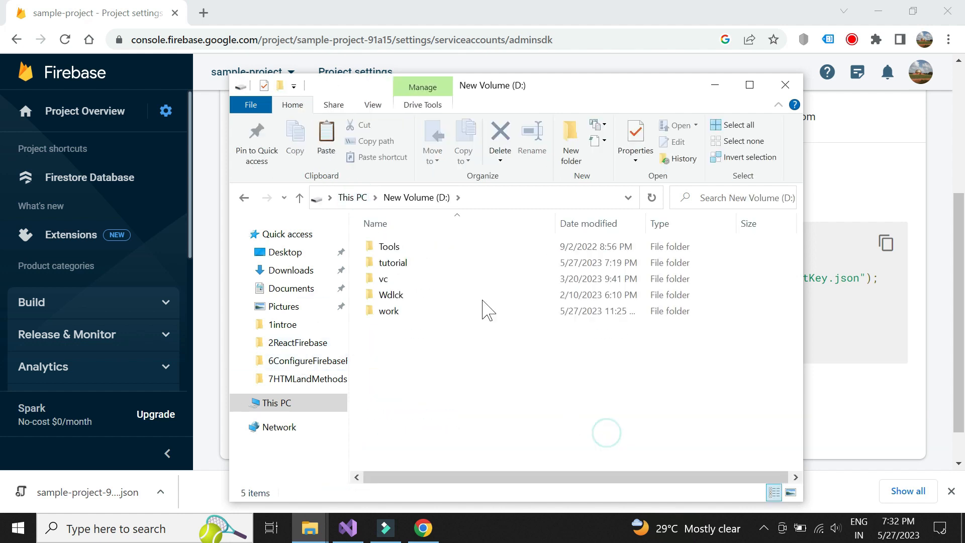
double_click(393, 263)
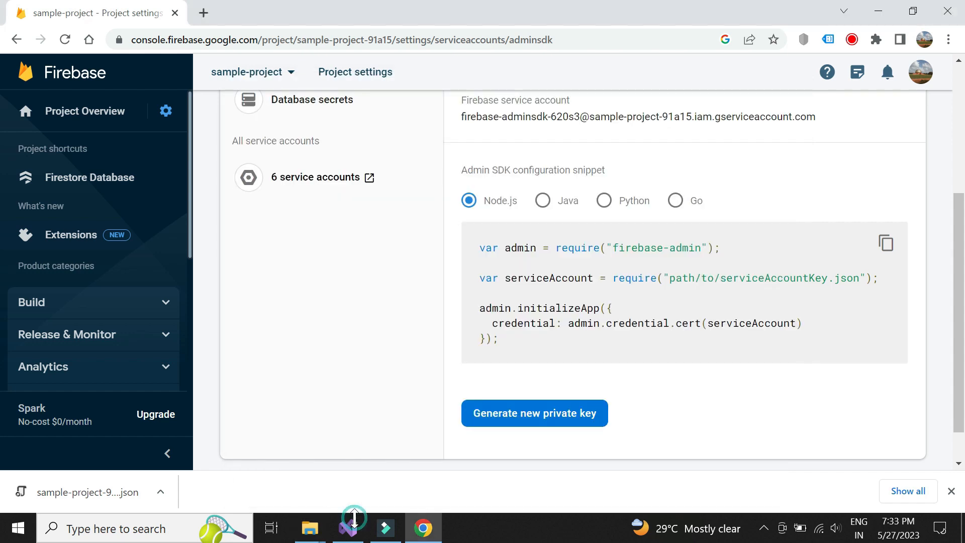
In Program.cs, start declaring a string variable named credentioalPath.
left_click(347, 529)
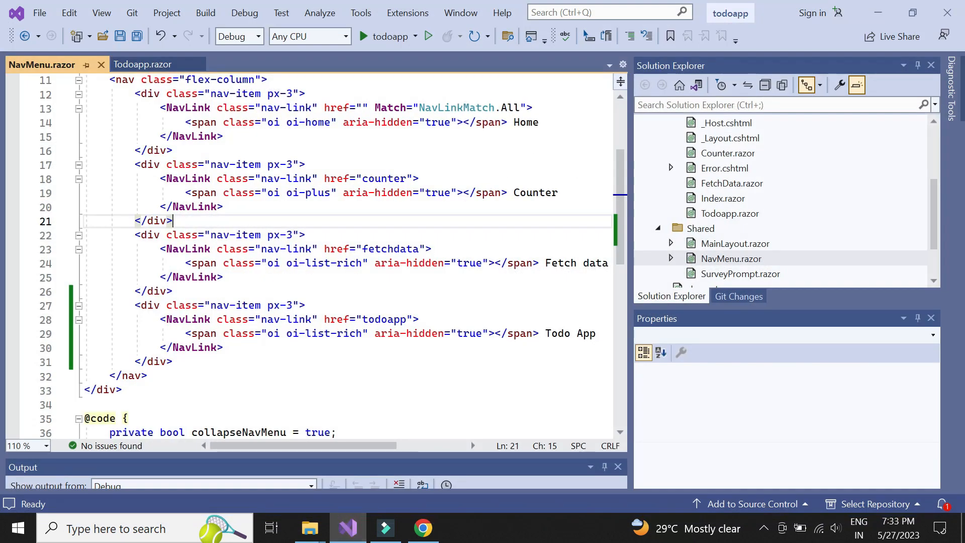
scroll("down", 3)
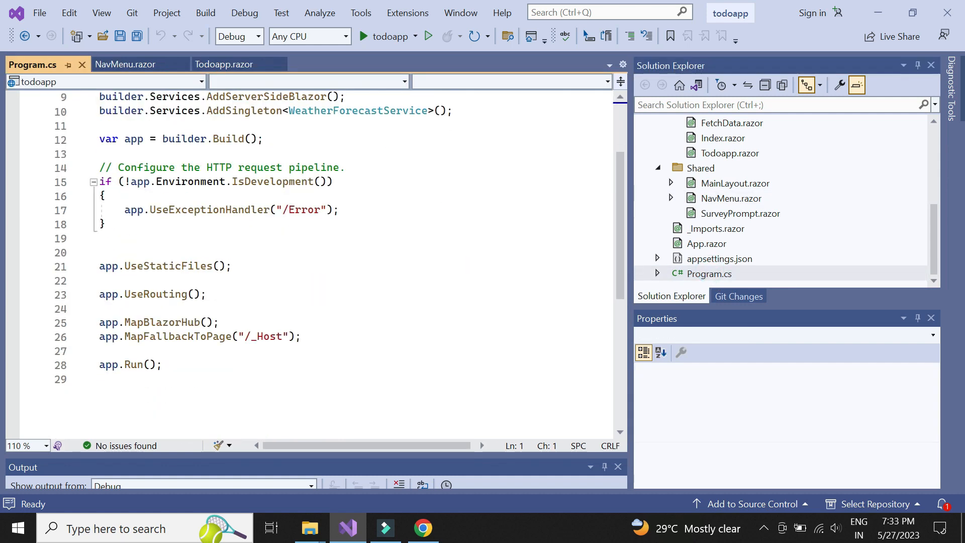
scroll("up", 3)
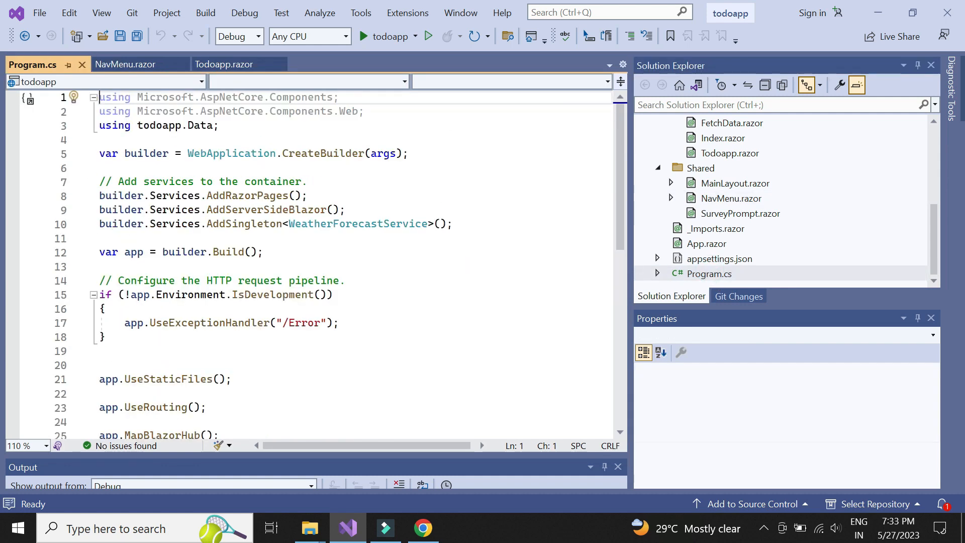
type("string")
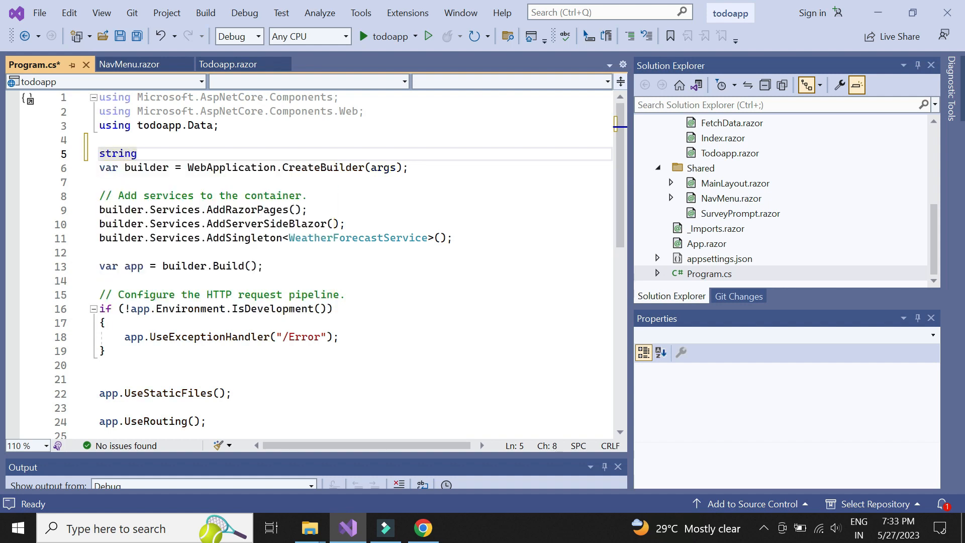
type("c")
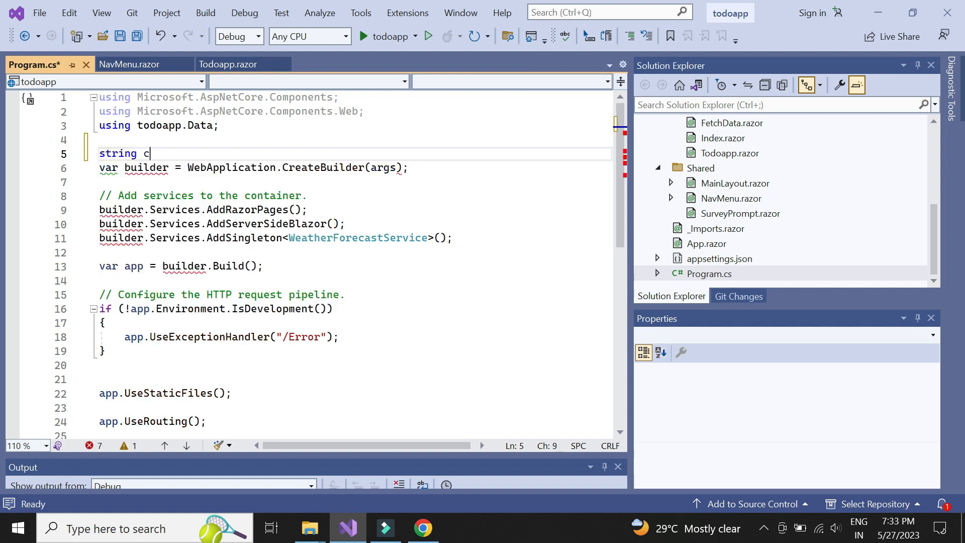
type("redentioalPath = @\"")
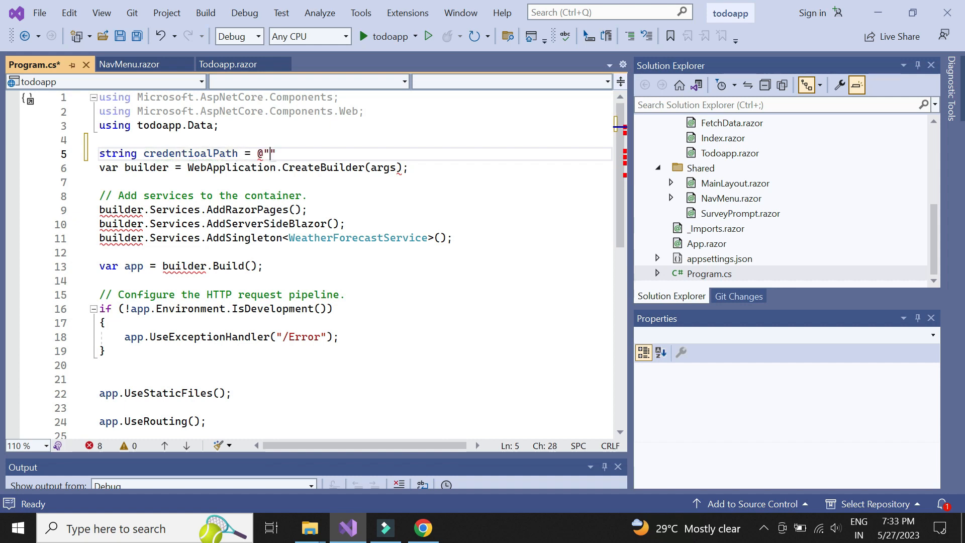
Set credentioalPath to the key file path in D:\tutorial and begin Environment.SetEnvironmentVariable(.
left_click(423, 529)
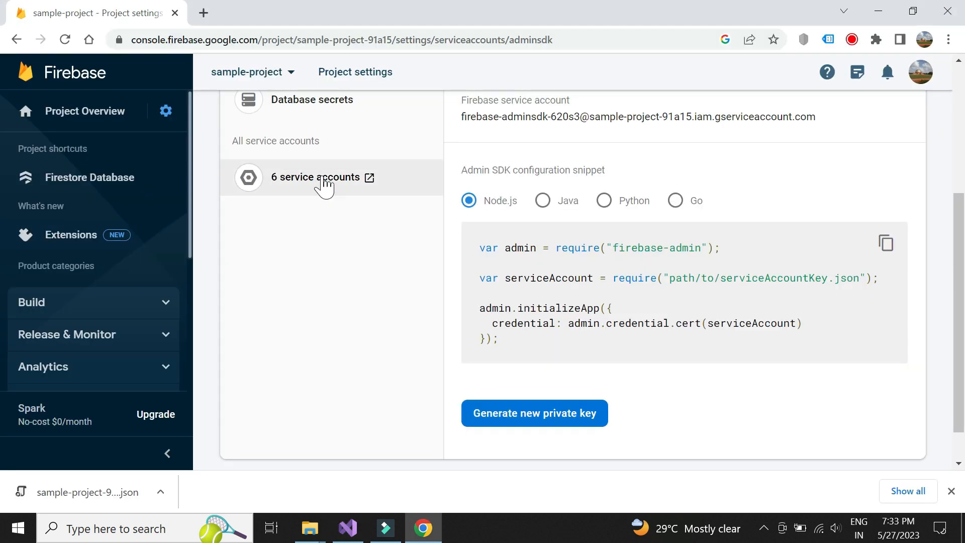
left_click(310, 528)
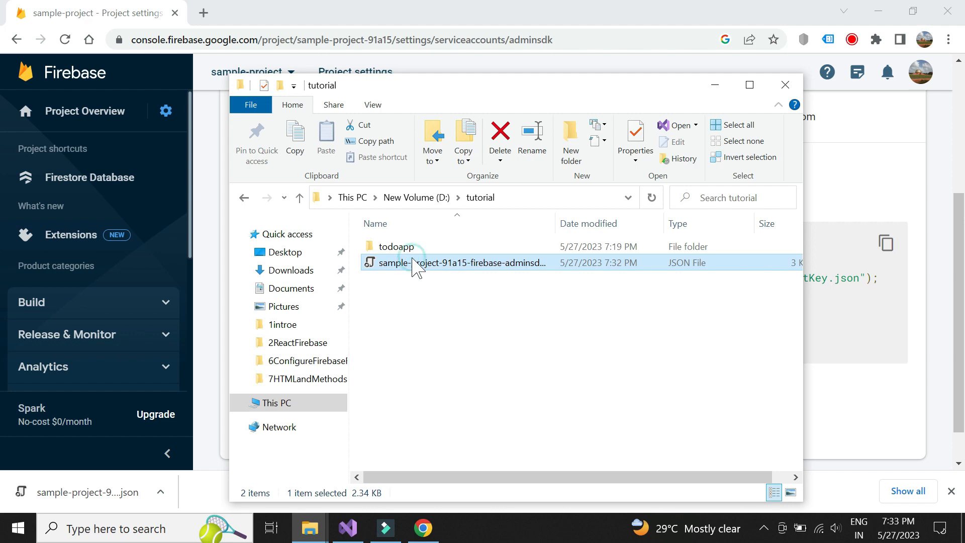
left_click(347, 528)
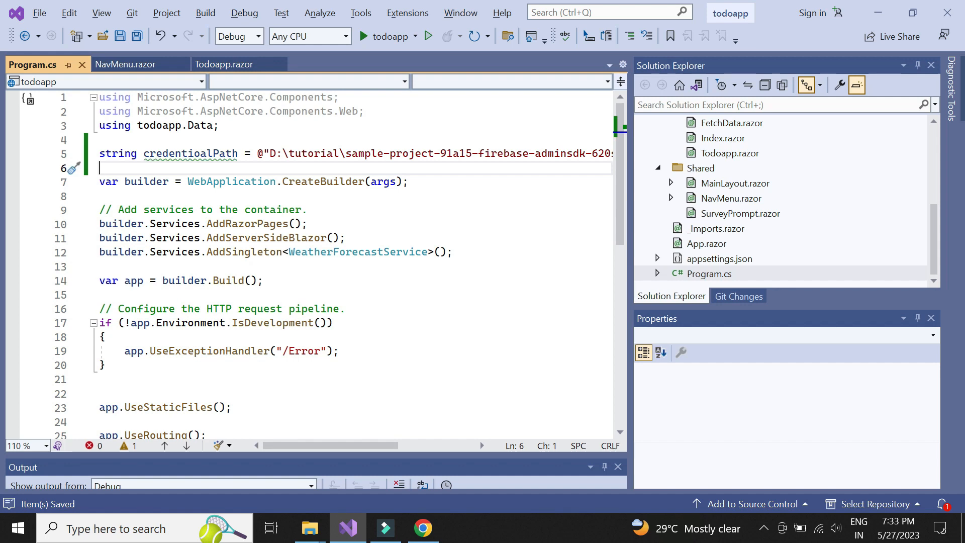
type("Environment.SetEnvironmentVariable(")
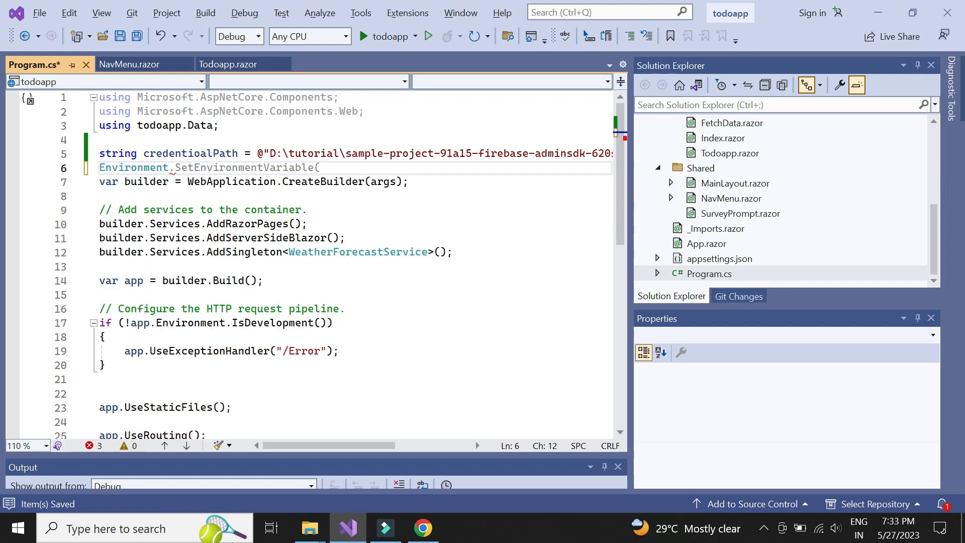
left_click(423, 529)
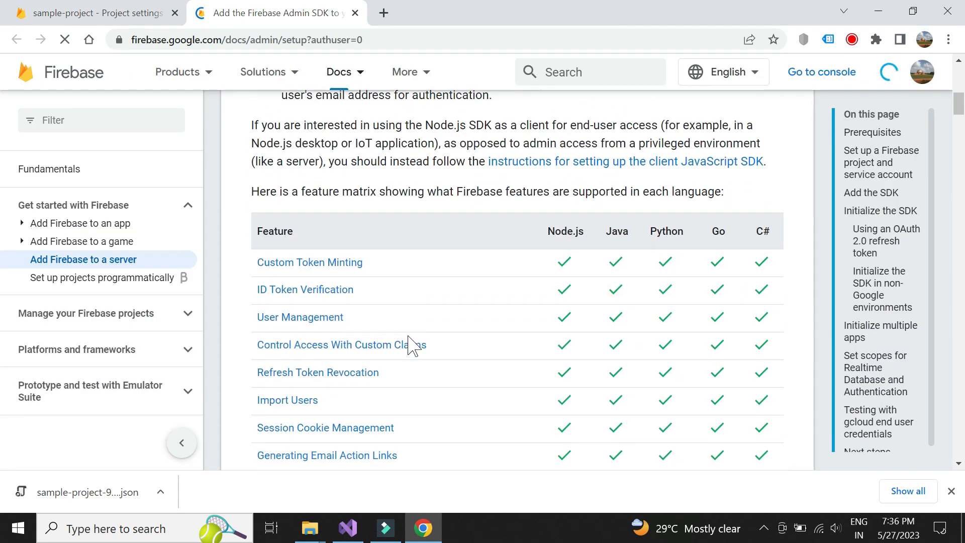
Read the Firebase Admin SDK docs on GOOGLE_APPLICATION_CREDENTIALS, then return to Program.cs.
scroll("up", 3)
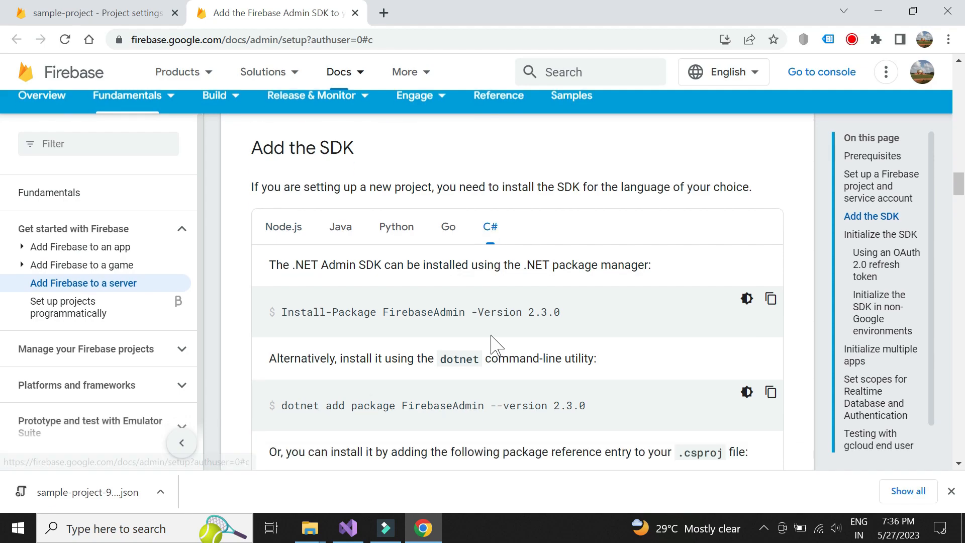
scroll("down", 3)
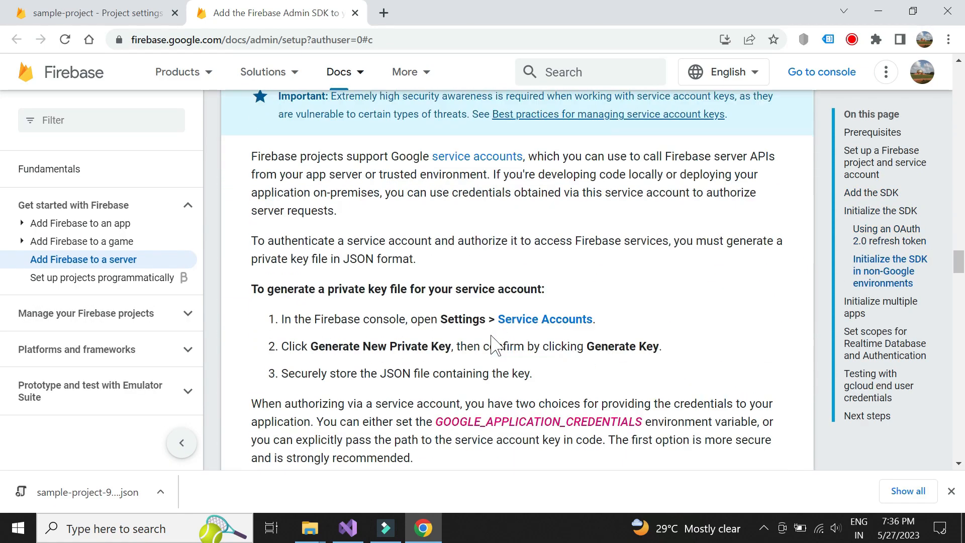
left_click(348, 527)
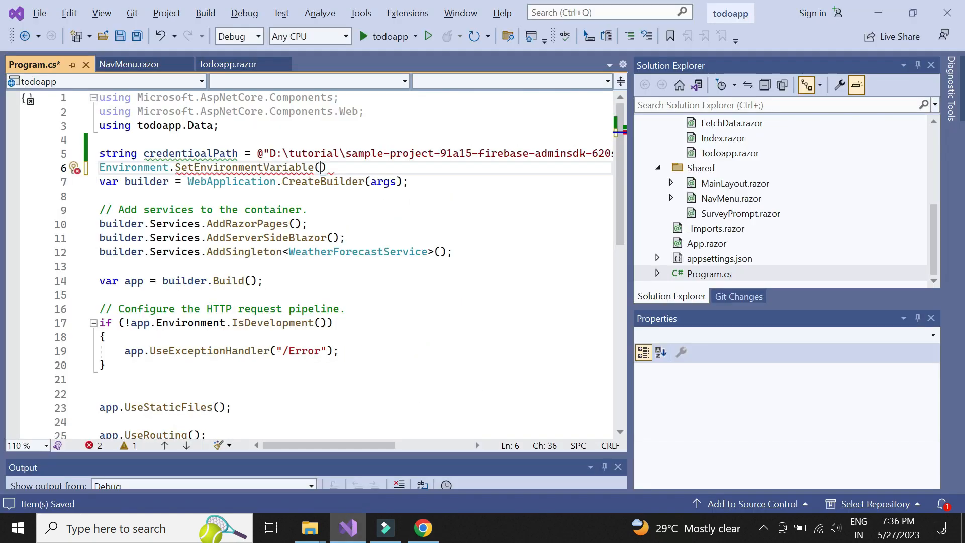
Set GOOGLE_APPLICATION_CREDENTIALS to credentialPath in Program.cs, leaving Todoapp.razor open.
type("\"GOOGLE_APPLICATION_CREDENTIALS \",")
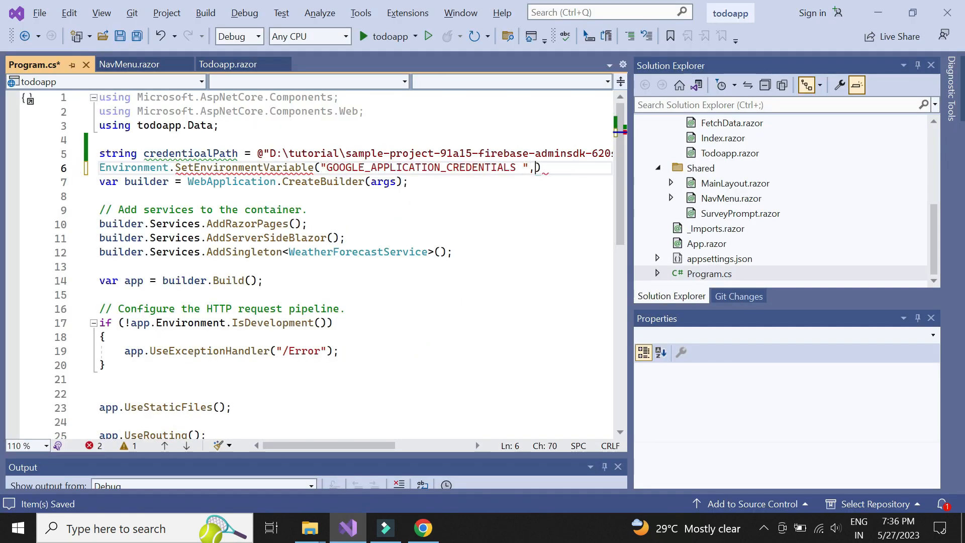
type("credentialPa")
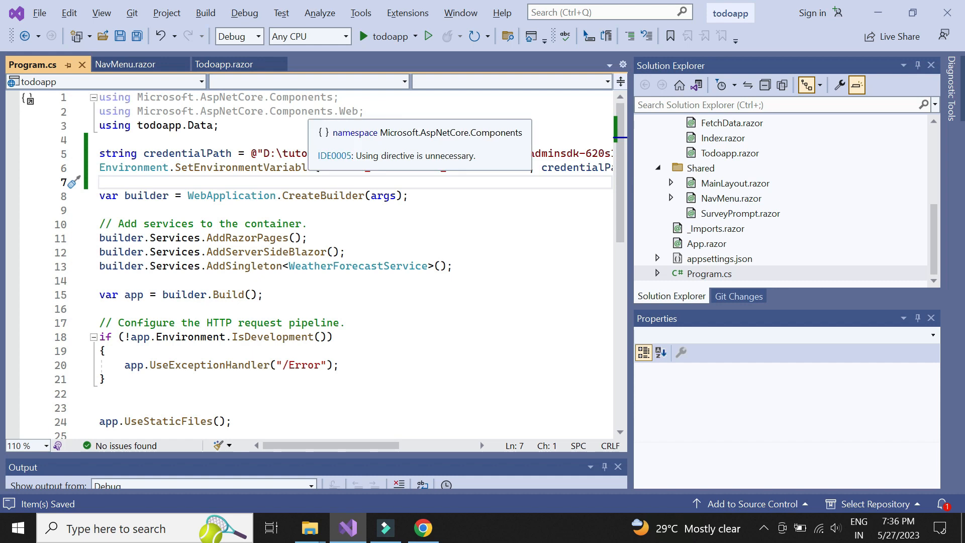
mouse_move(387, 36)
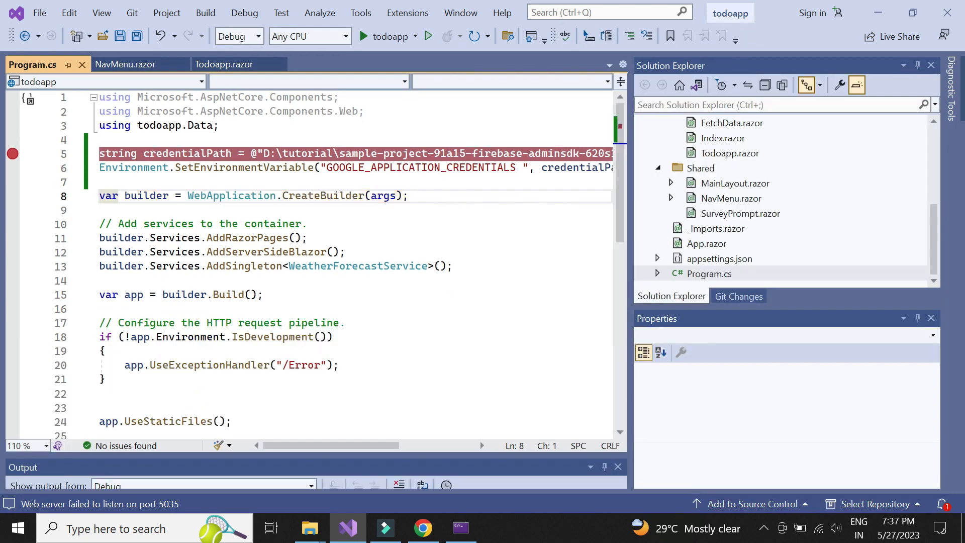
left_click(236, 64)
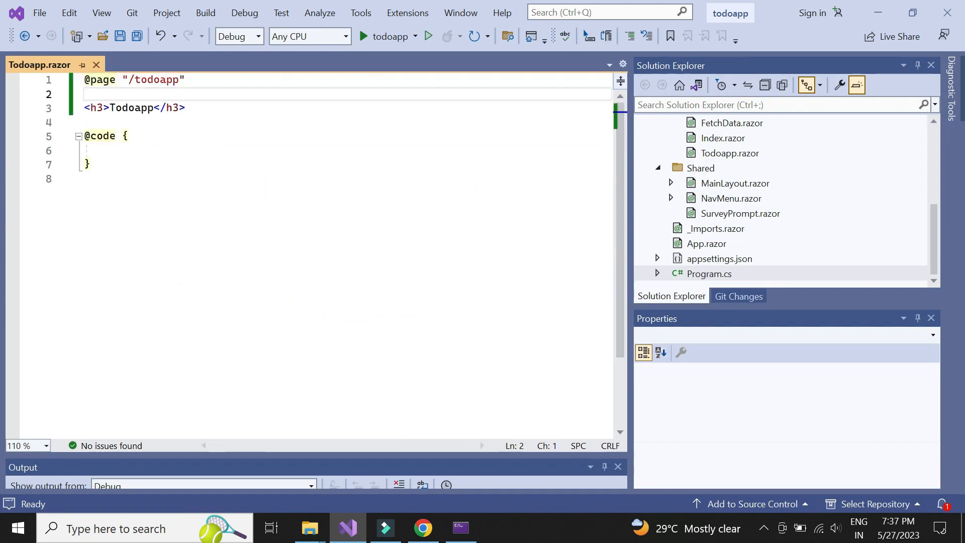
Find Google.Cloud.Firestore in NuGet and install version 3.3.0 into todoapp, accepting licenses.
scroll("up", 3)
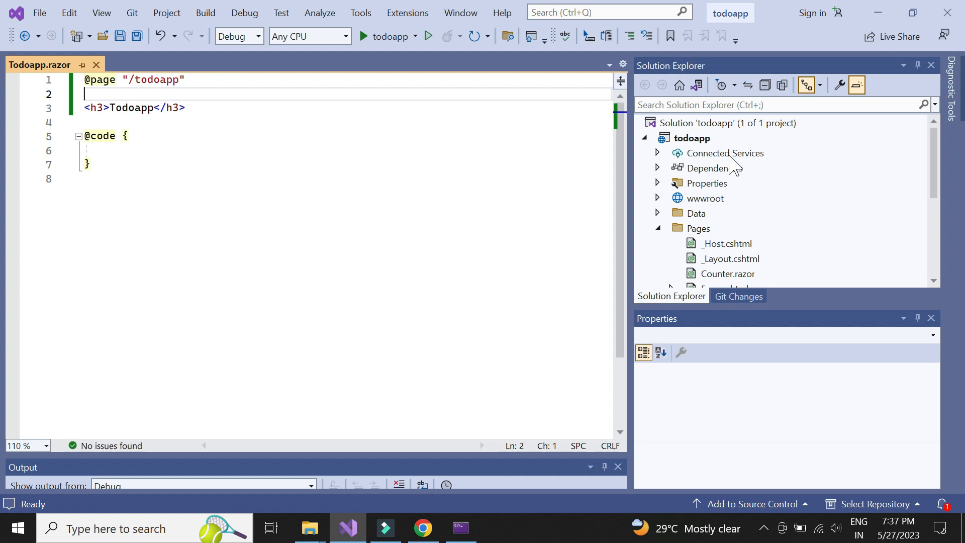
mouse_move(707, 179)
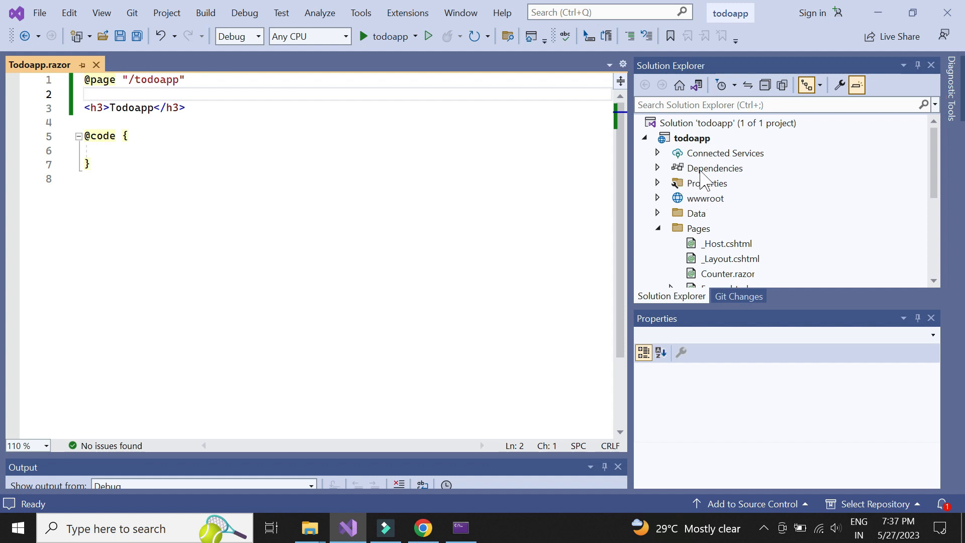
right_click(714, 167)
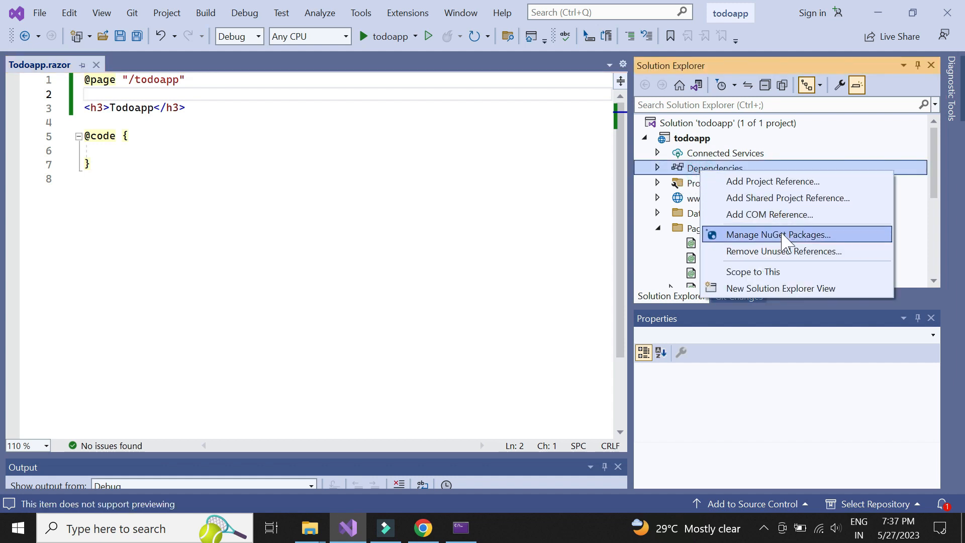
left_click(778, 235)
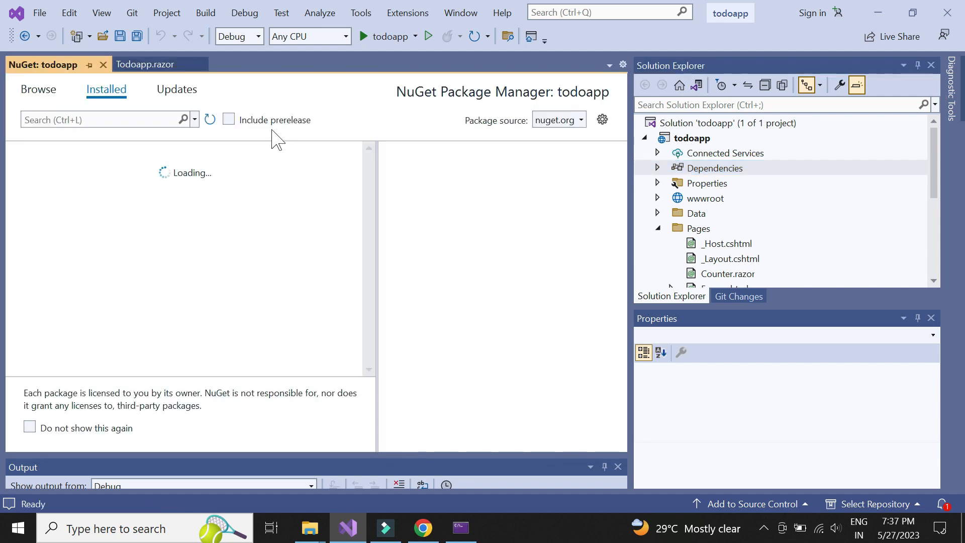
left_click(38, 90)
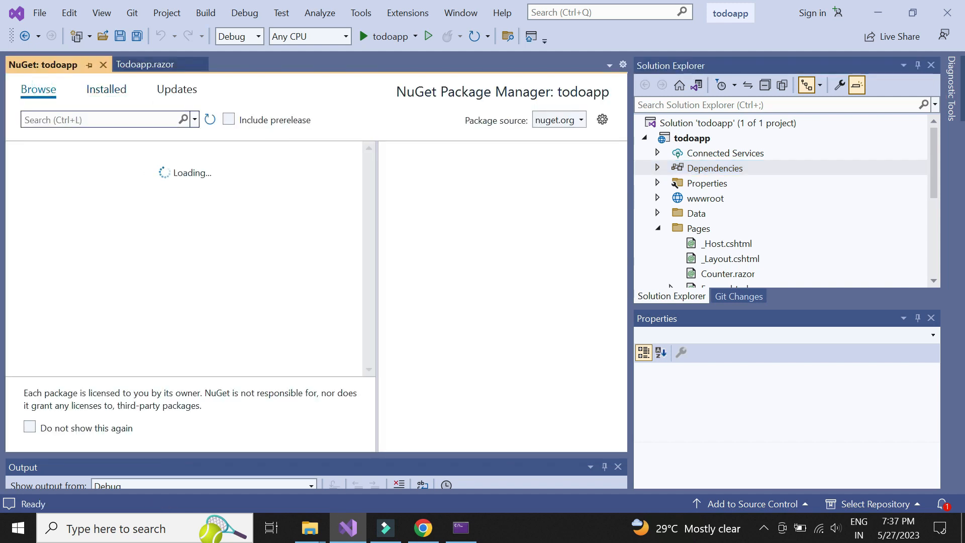
type("fire")
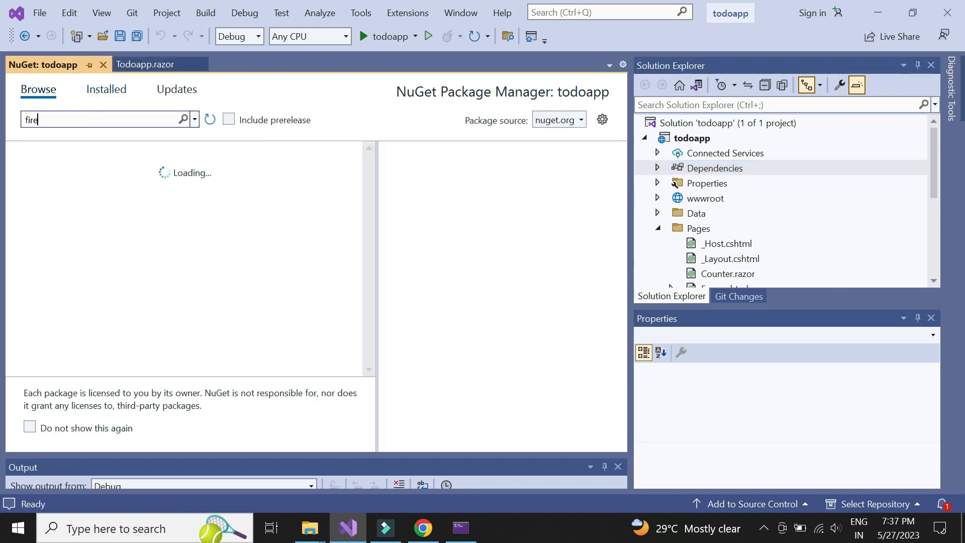
type("store")
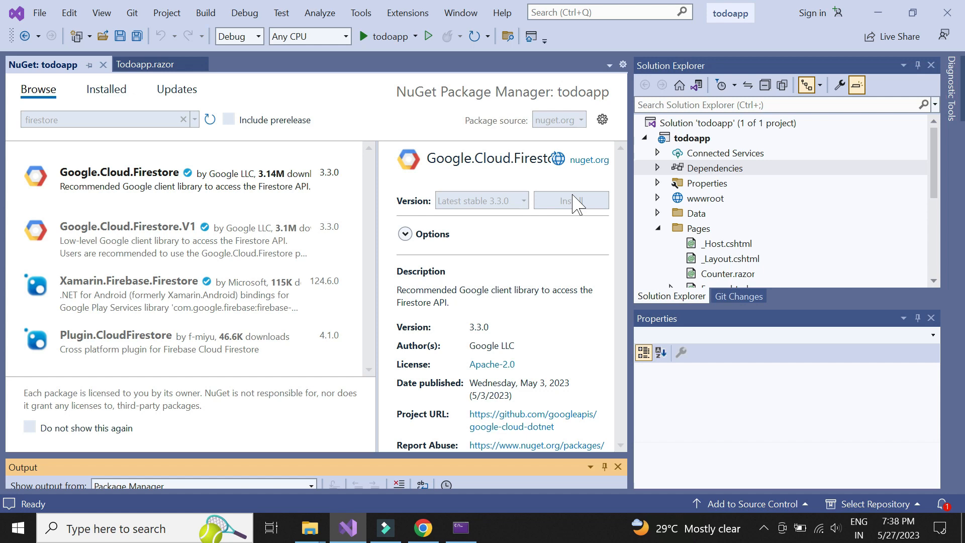
left_click(569, 200)
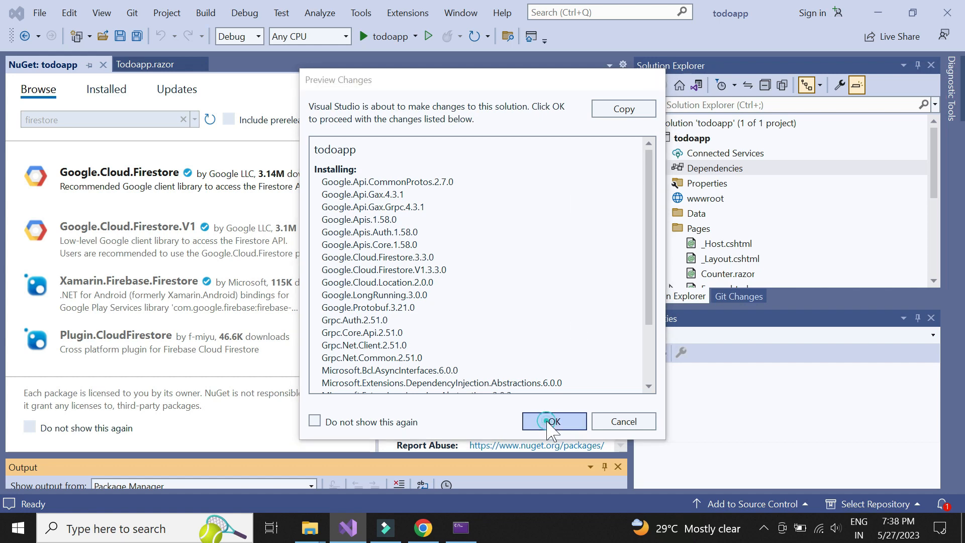
left_click(553, 421)
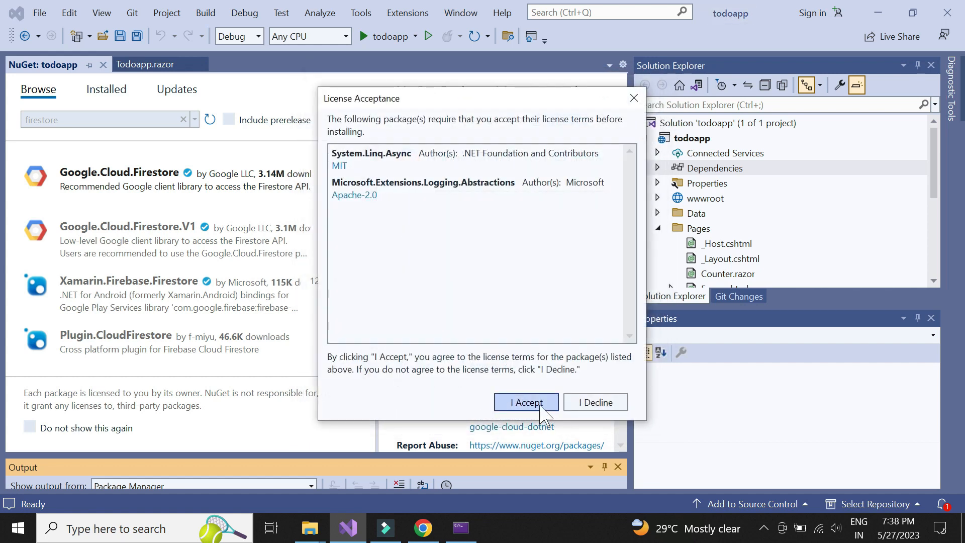
left_click(525, 403)
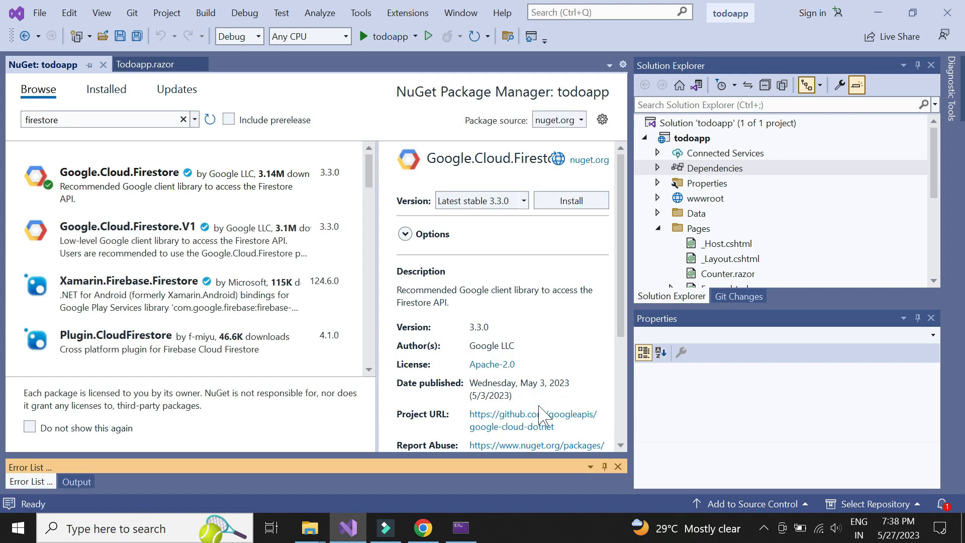
left_click(570, 201)
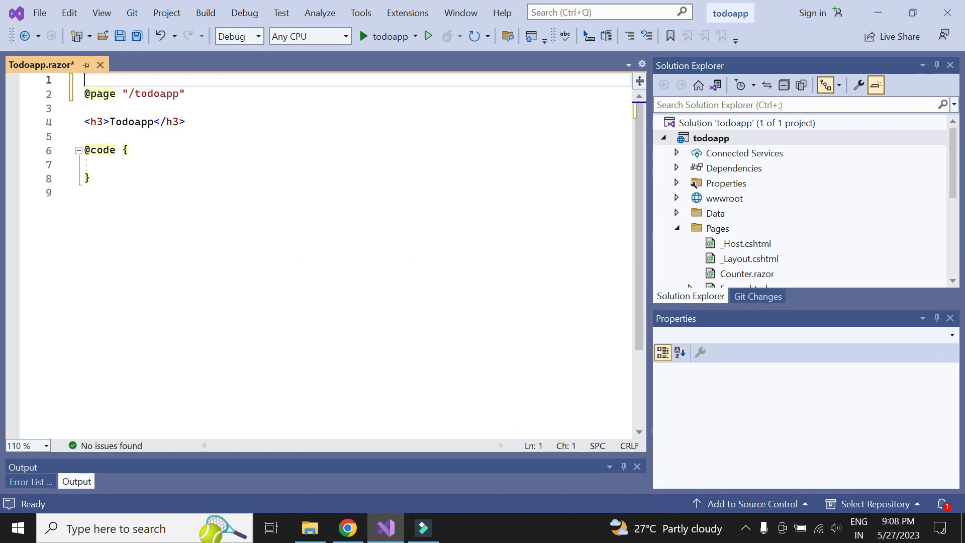
Import Google.Cloud.Firestore and start declaring FirestoreDb db with FirestoreDb.Create.
type("@using Google.Cloud.Firestore;")
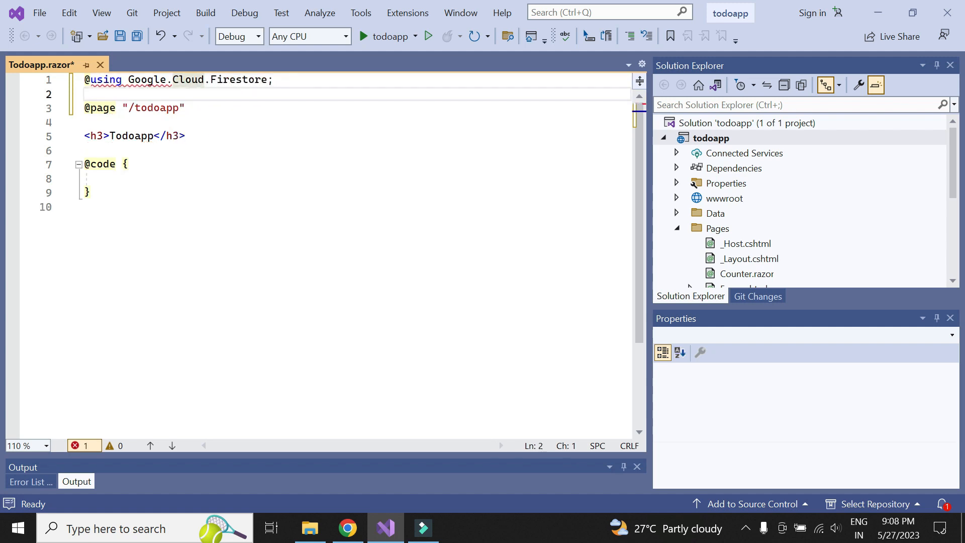
key("ctrl+s")
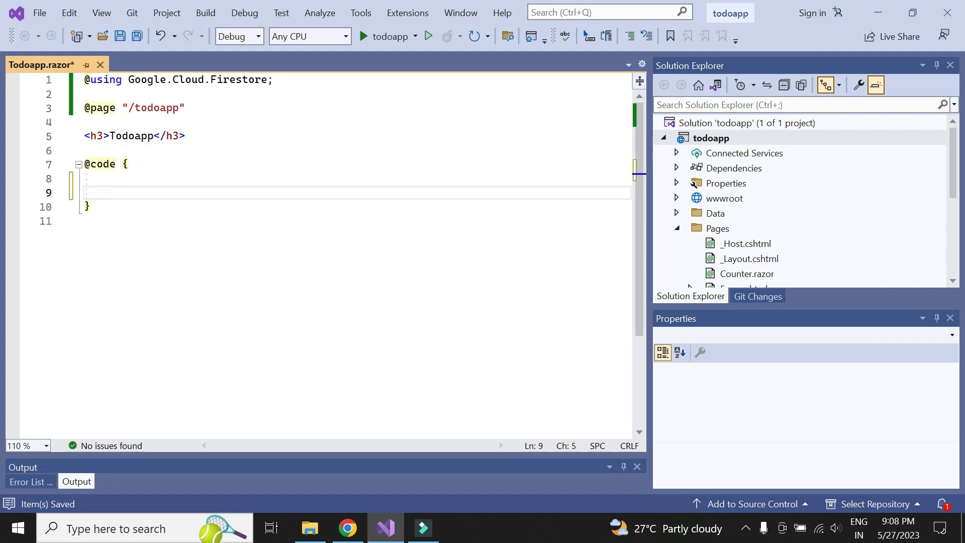
type("FirestoreDb db =")
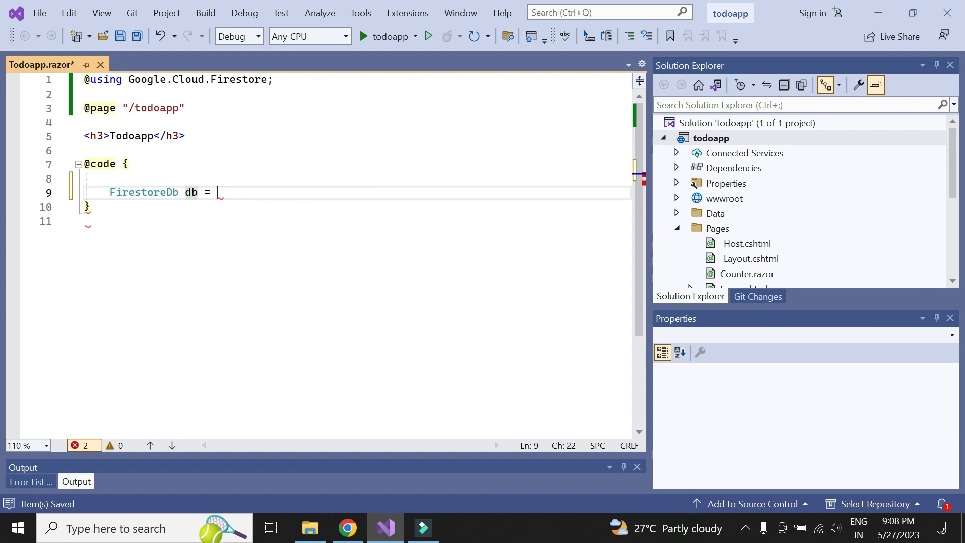
type("F")
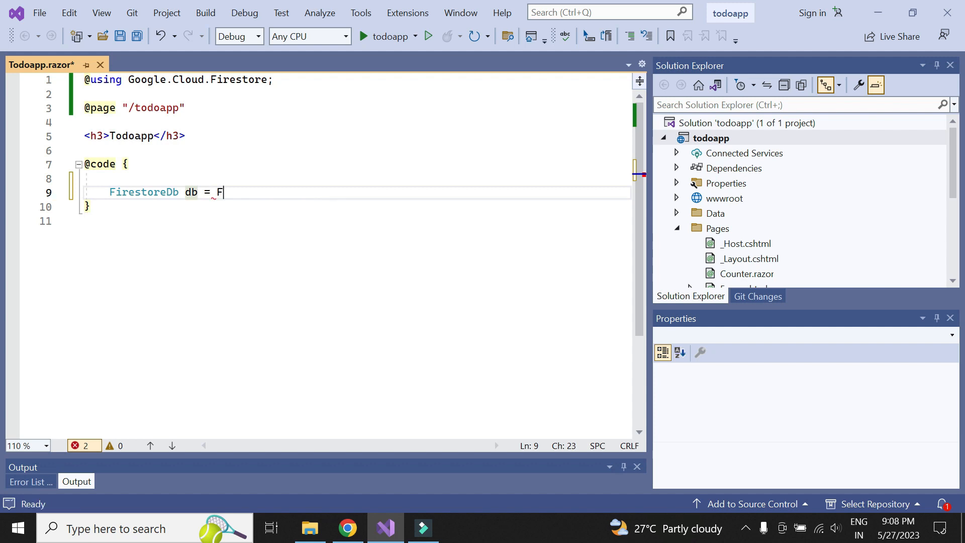
type("irestoreDb.cr")
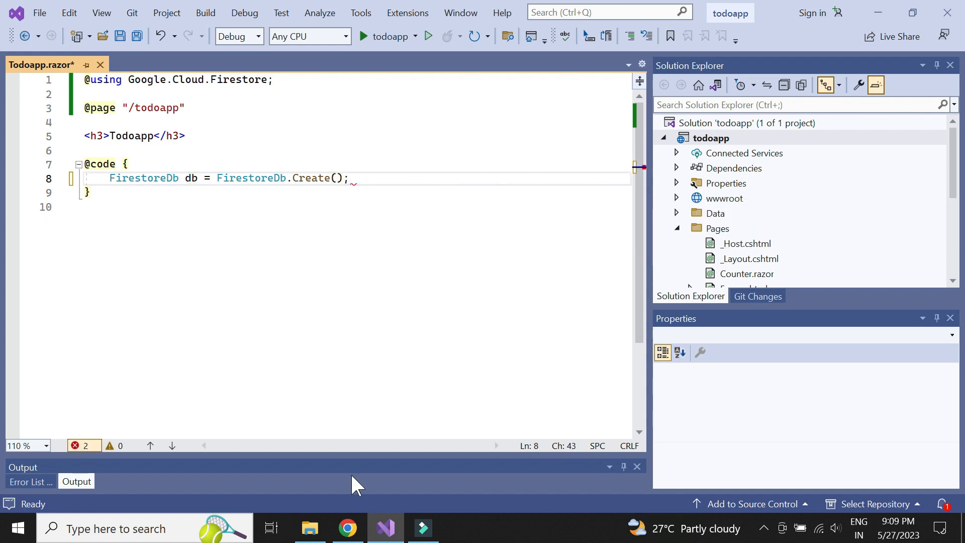
Copy the project ID sample-project-91a15 from the Firebase project settings.
left_click(348, 528)
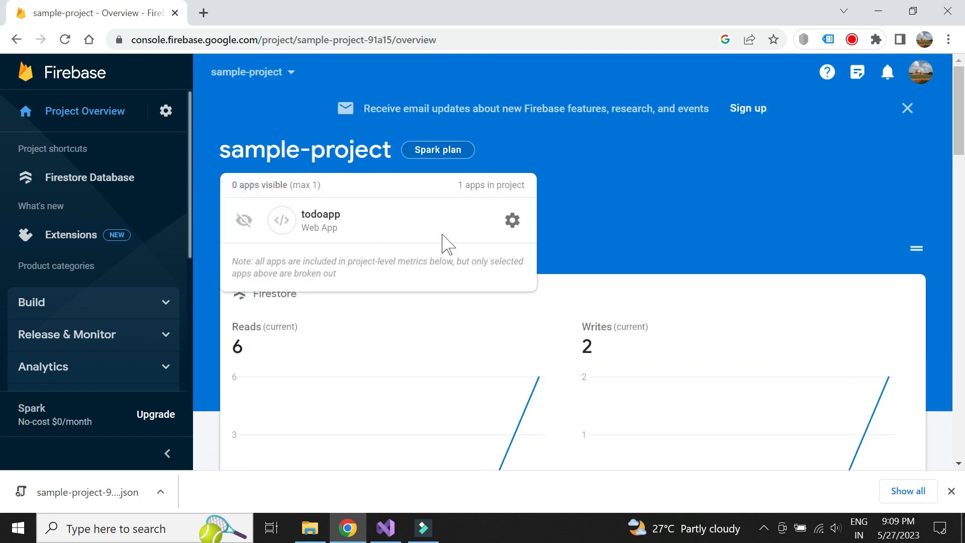
left_click(512, 220)
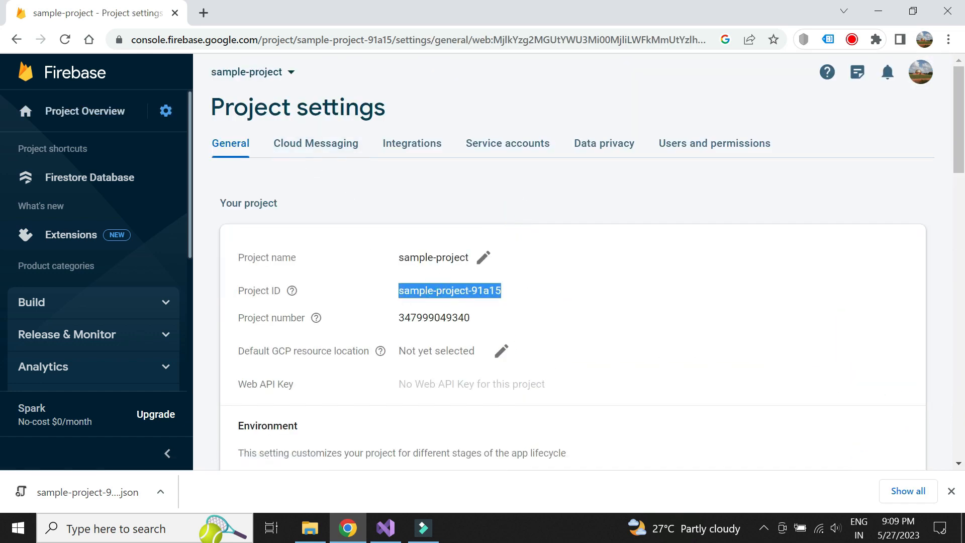
left_click(386, 528)
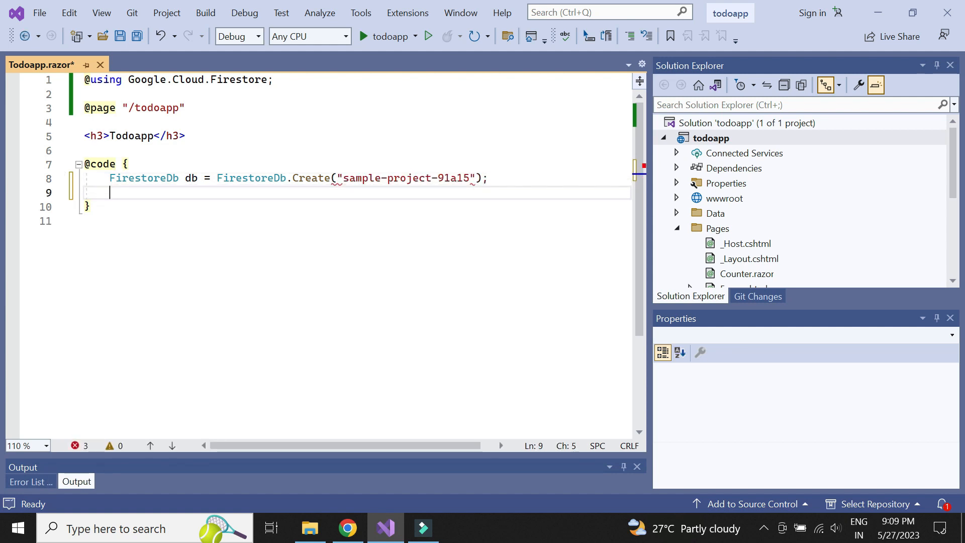
Save, then define a Notes class with string Id and description properties.
key("ctrl+s")
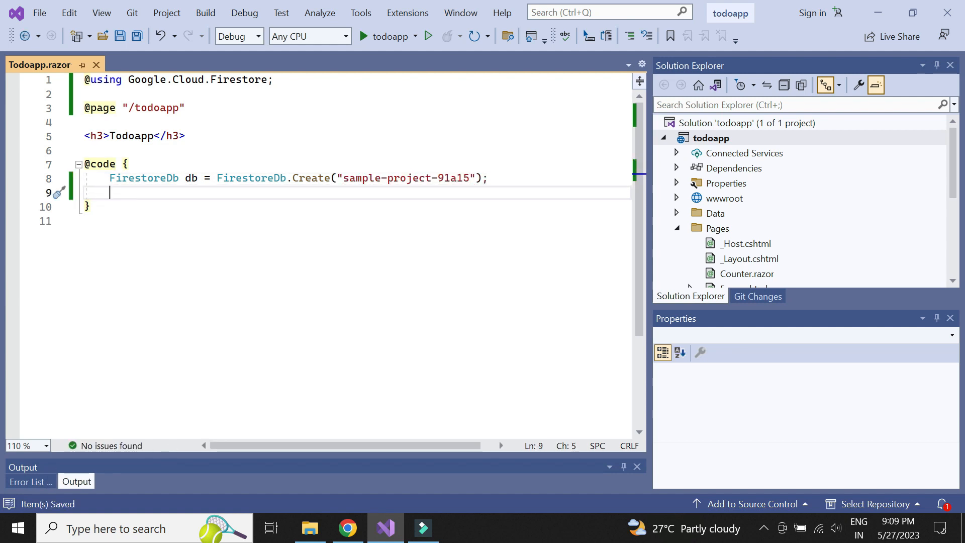
type("public class")
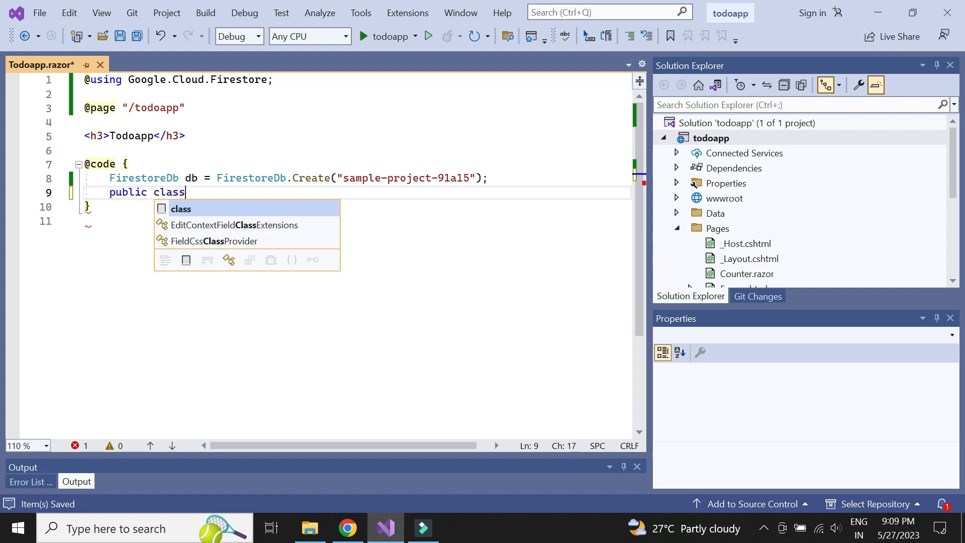
type("Notes{}")
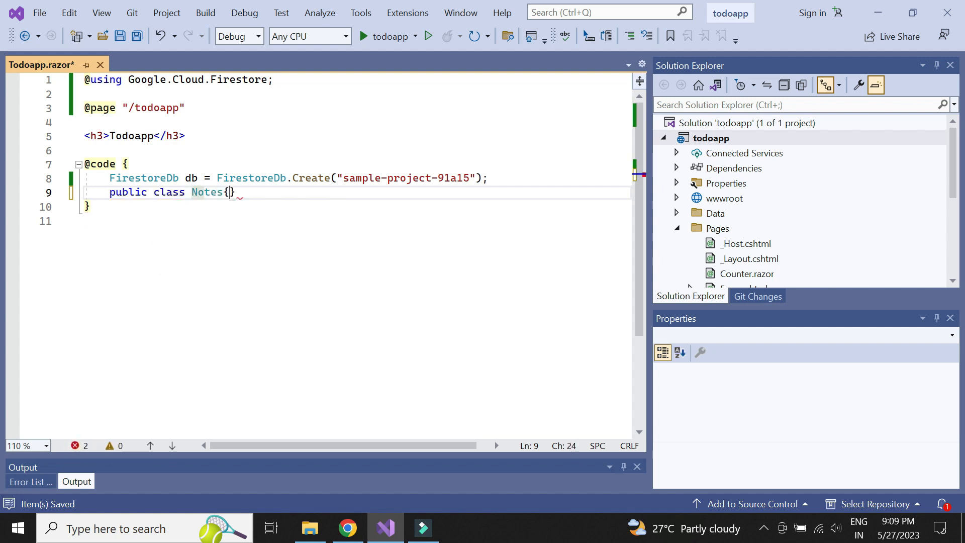
type("prro")
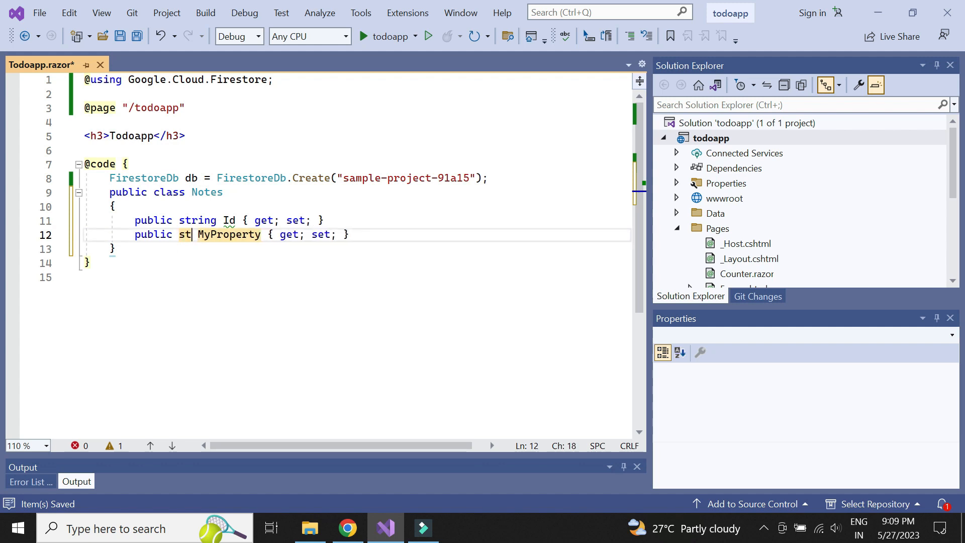
type("string des")
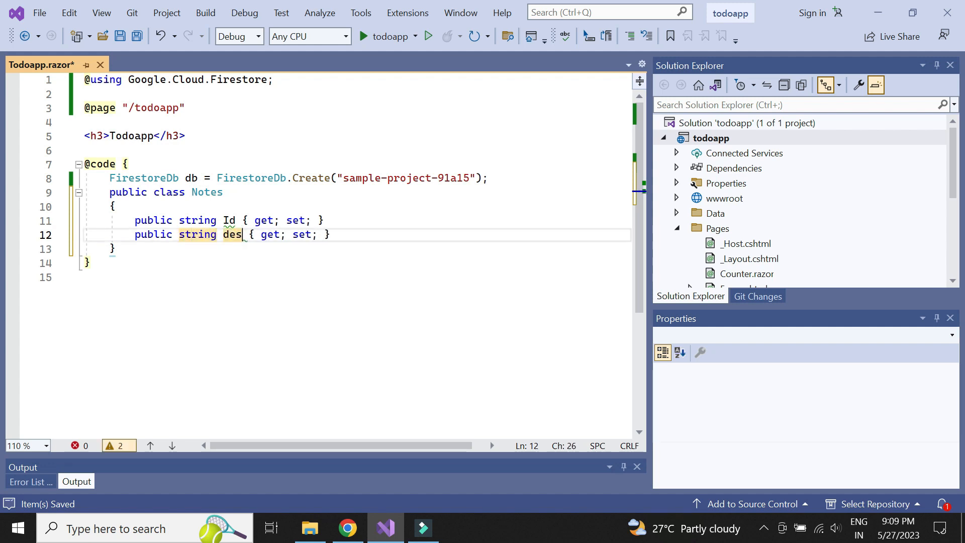
type("cription")
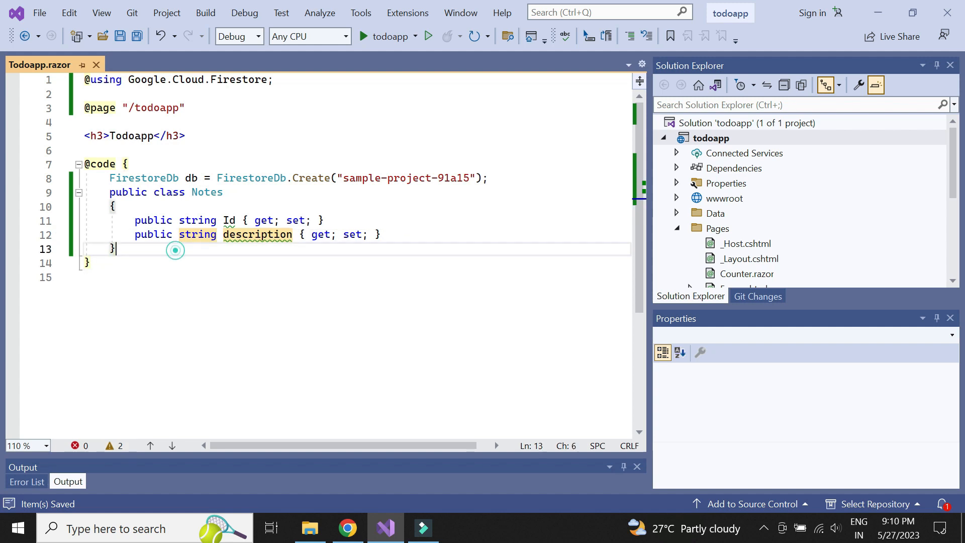
Add the field private IEnumerable<Notes> notes = Array.Empty<Notes>().
type("p")
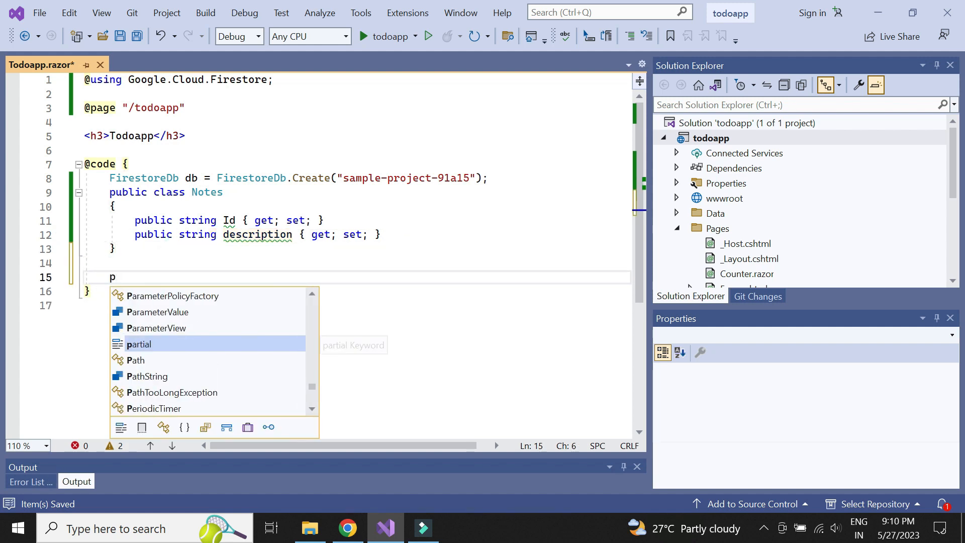
type("rivate I")
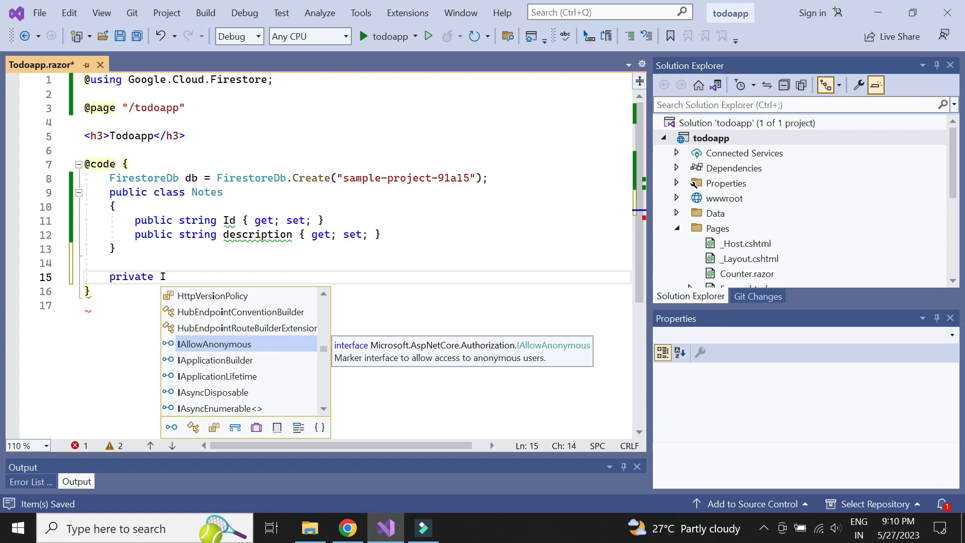
type("Enume")
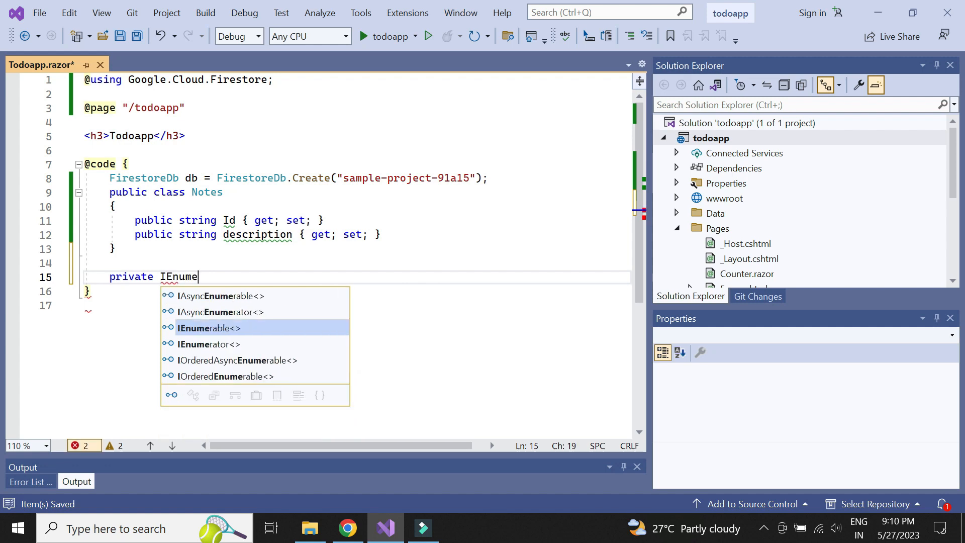
type("rable<Notes> notes = A")
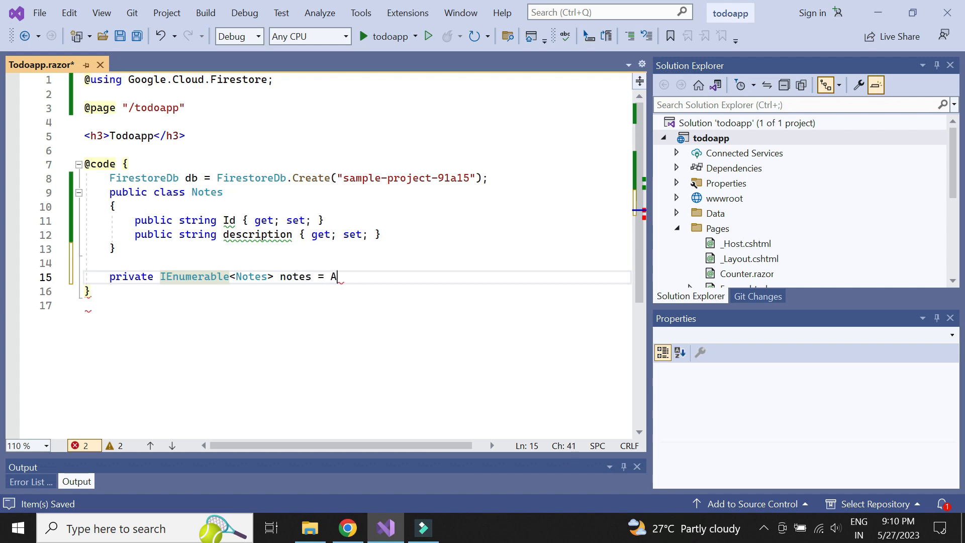
type("rray.Empty<Notes>();")
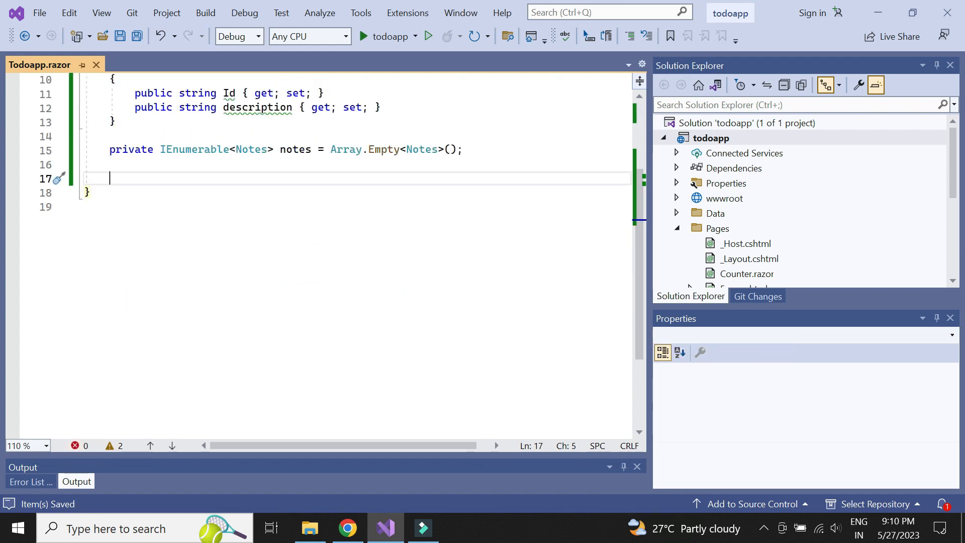
Start an async refreshList method fetching the notes collection into a new List<Notes>.
type("private")
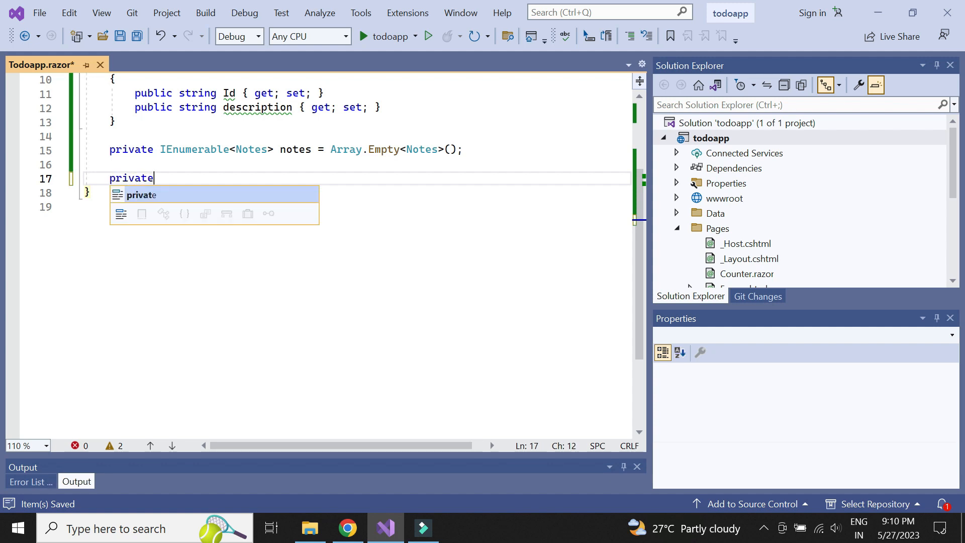
type("async Task r")
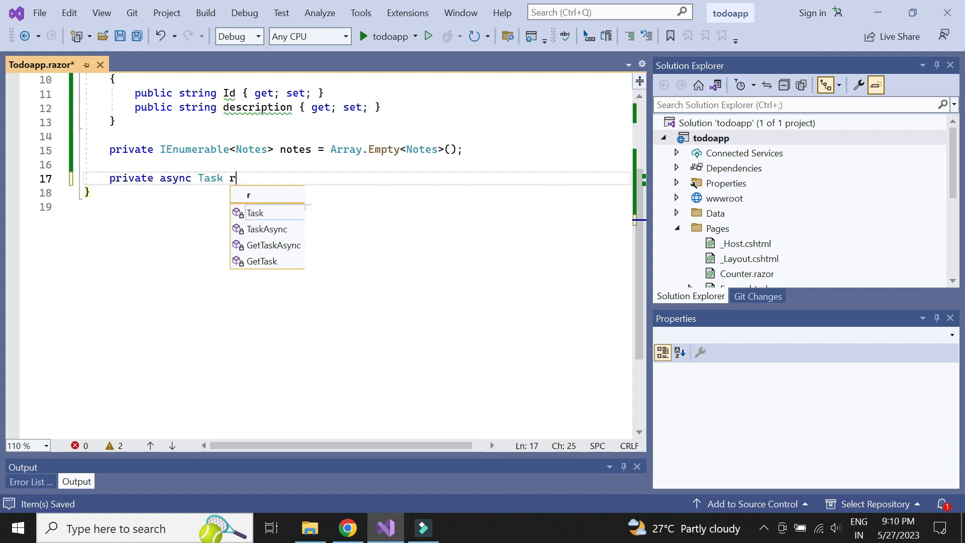
type("efreshList()")
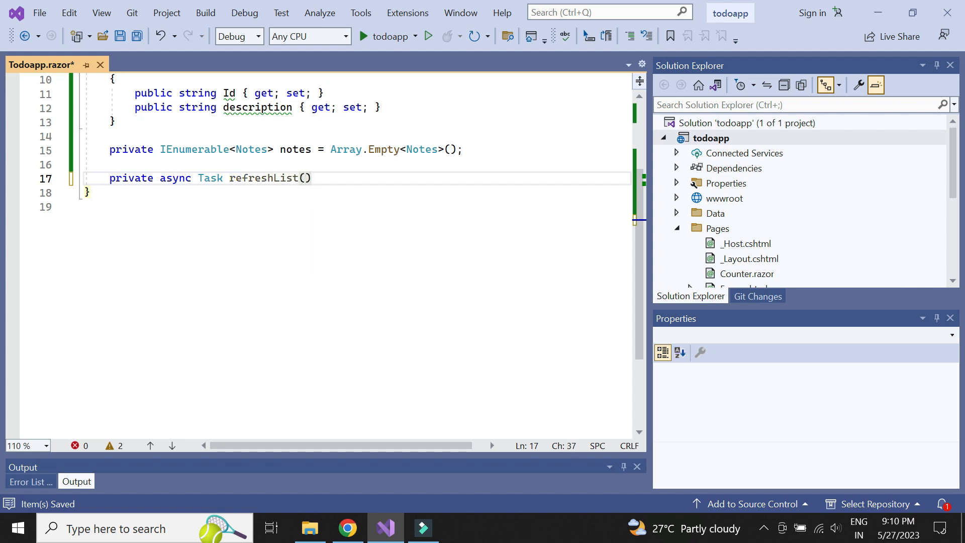
type("Col")
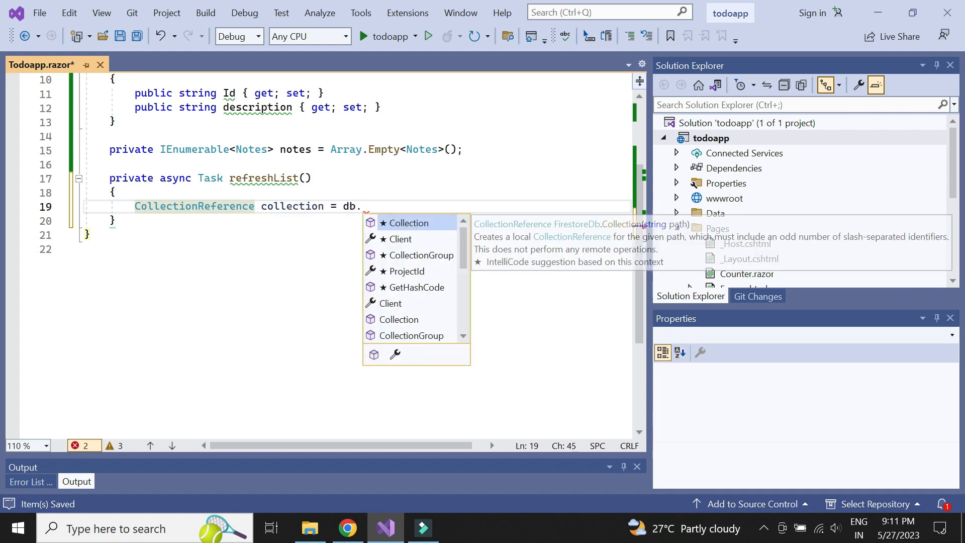
type("Collection(\"notes\");")
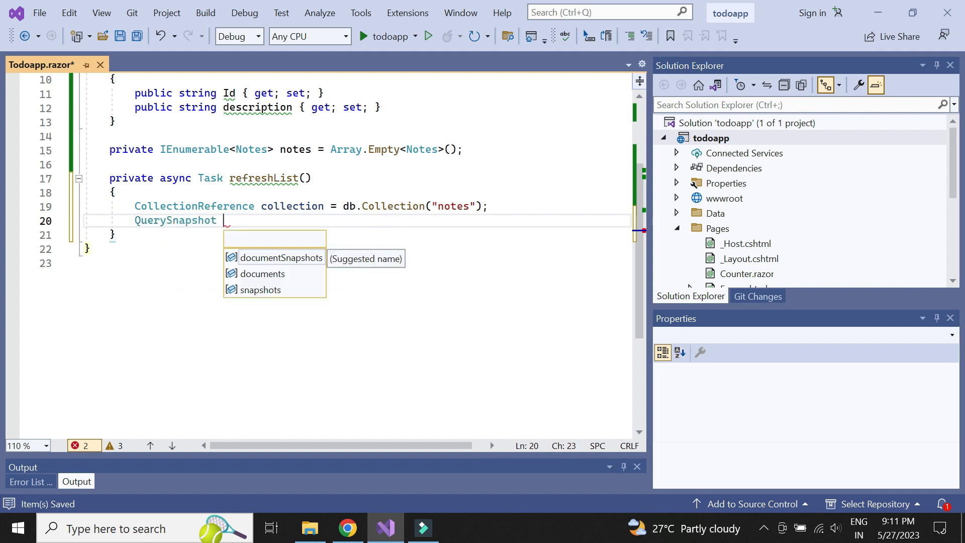
type("docs = await collection.GetSnapshotAsync")
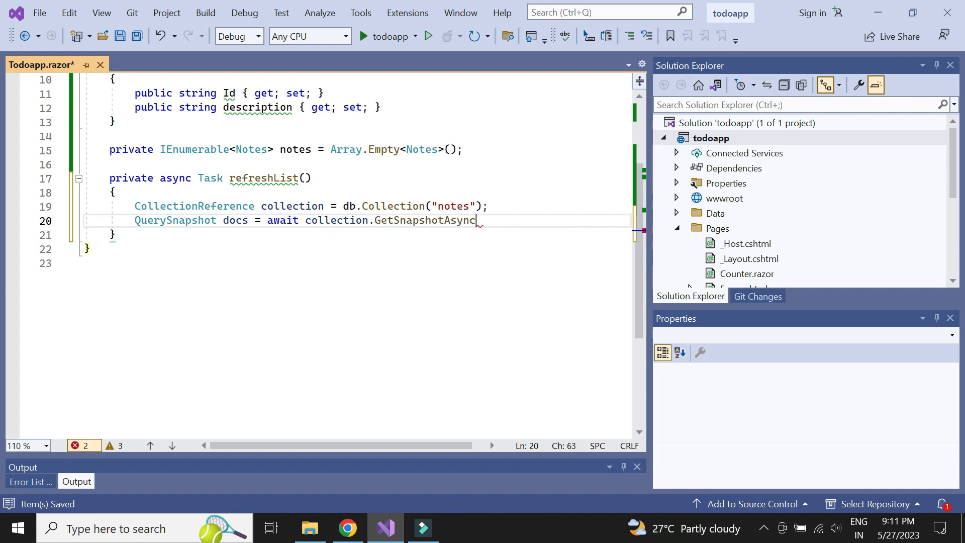
type("var")
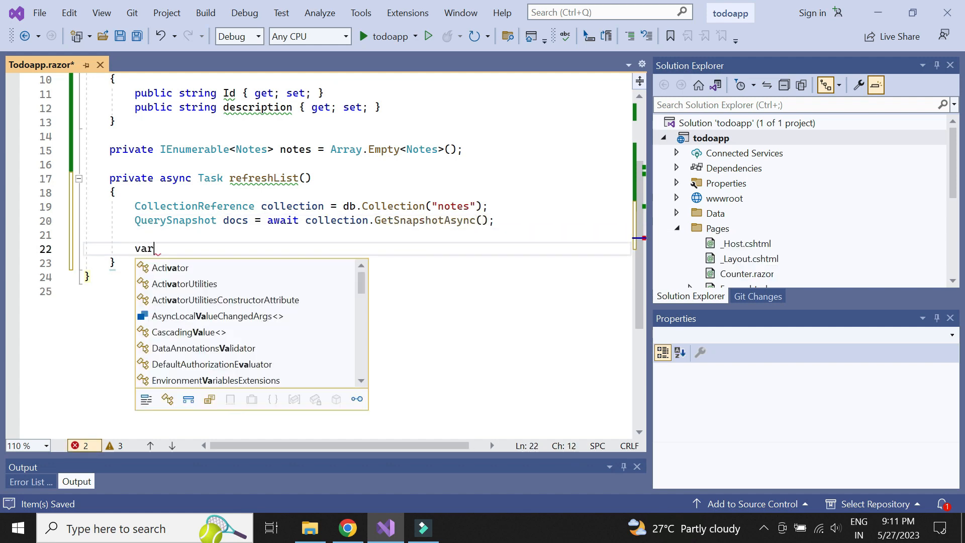
type("lst = new L")
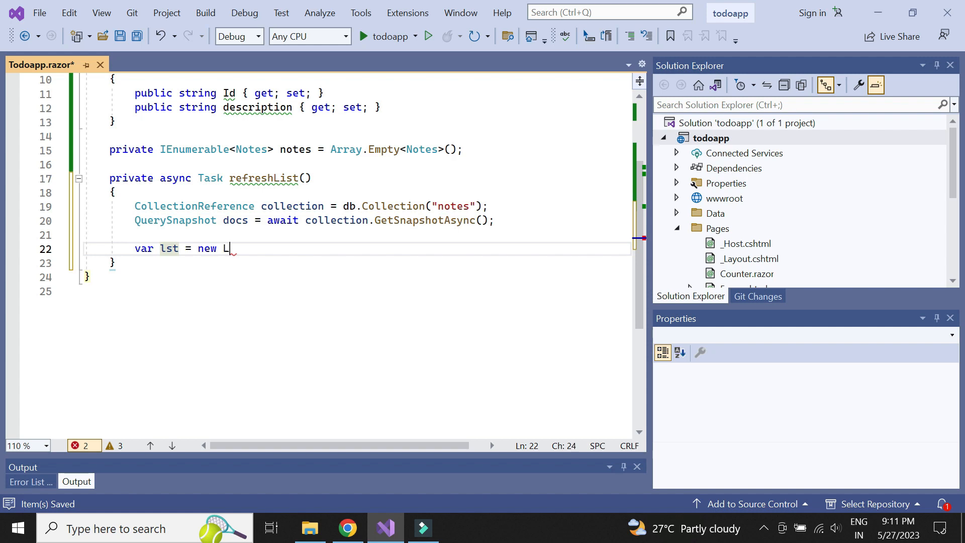
type("ist<Notes")
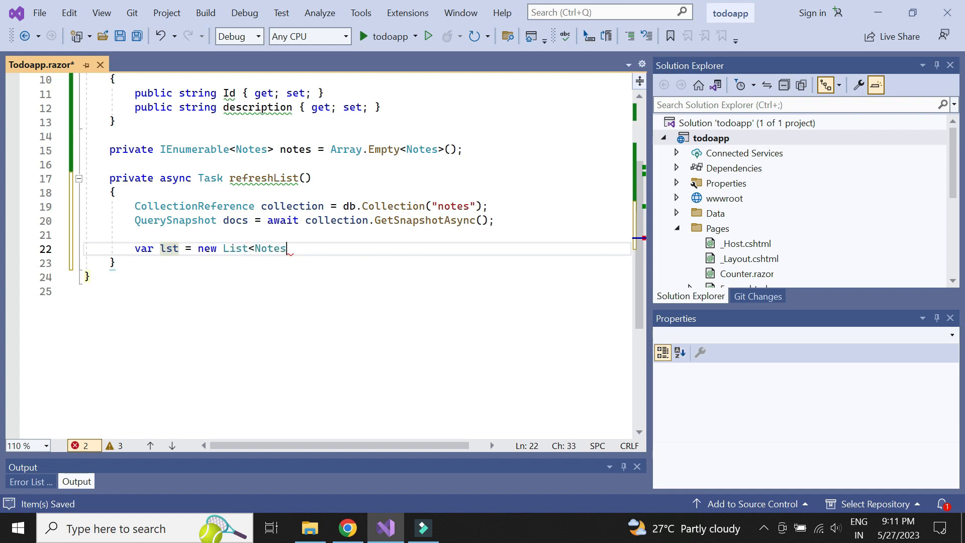
type(">();")
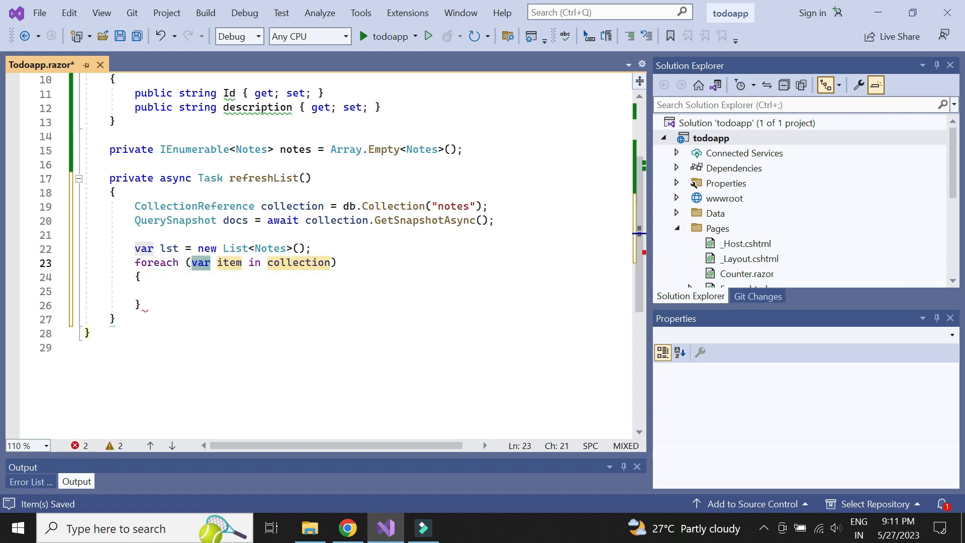
Loop over docs.Documents, adding each document's Id and description as a new Notes.
type("do")
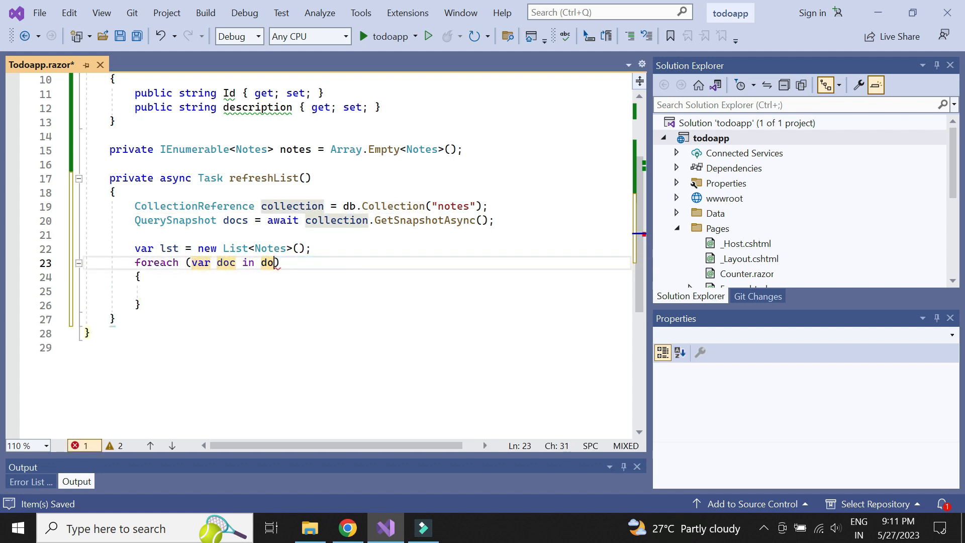
type("cs.Documents")
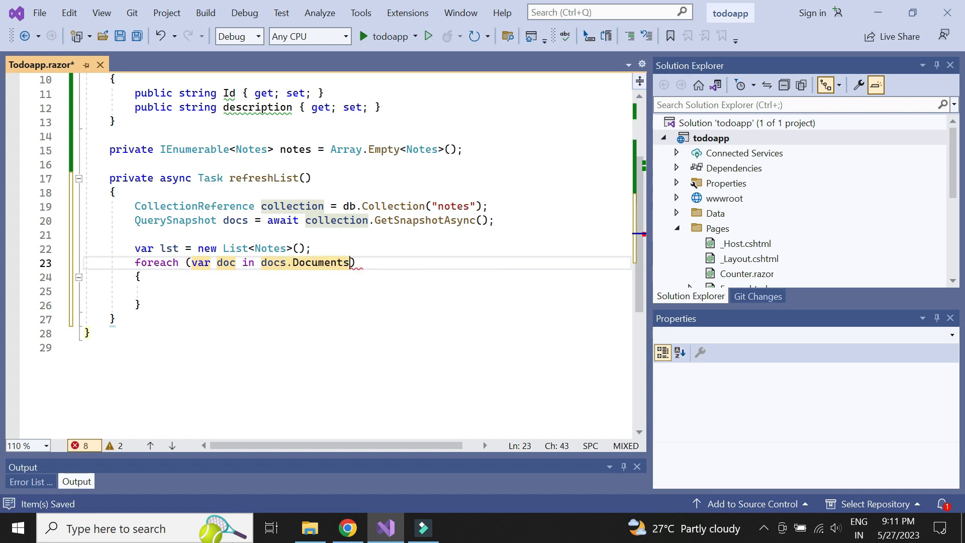
left_click(159, 291)
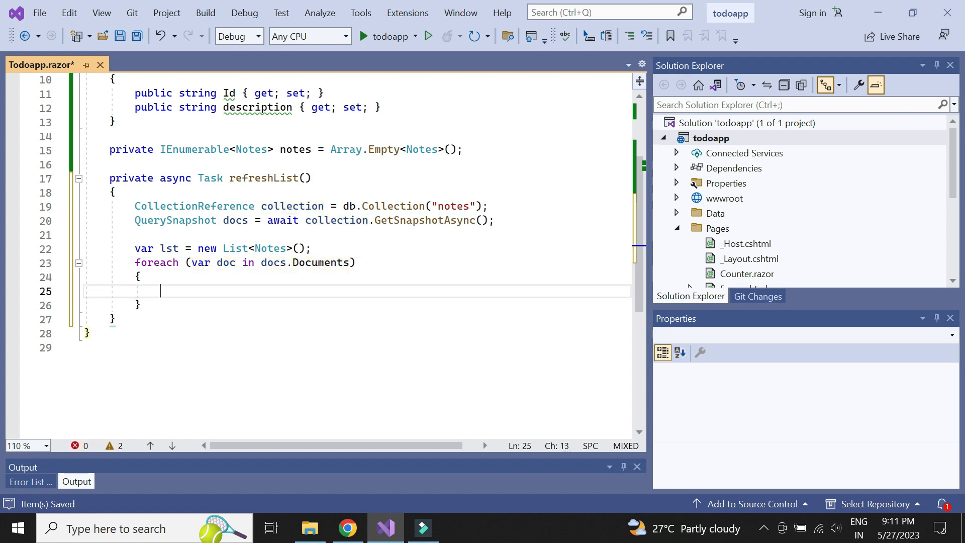
type("lst.Add")
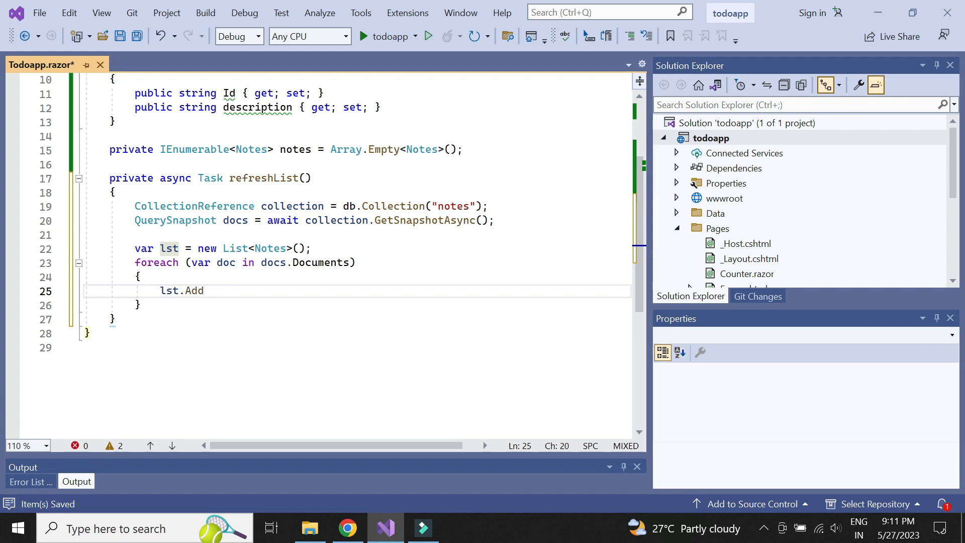
type("(new Notes{Id=doc.Id,")
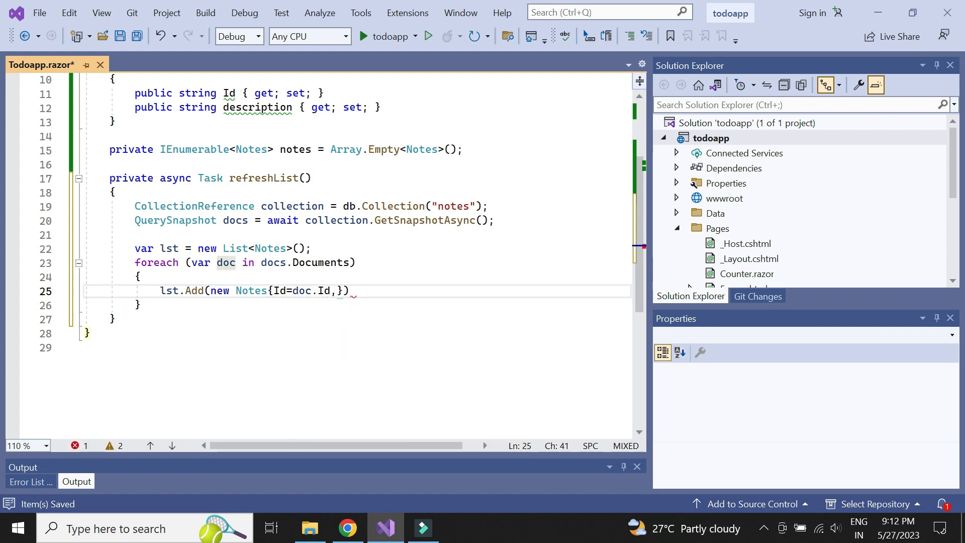
type("description=")
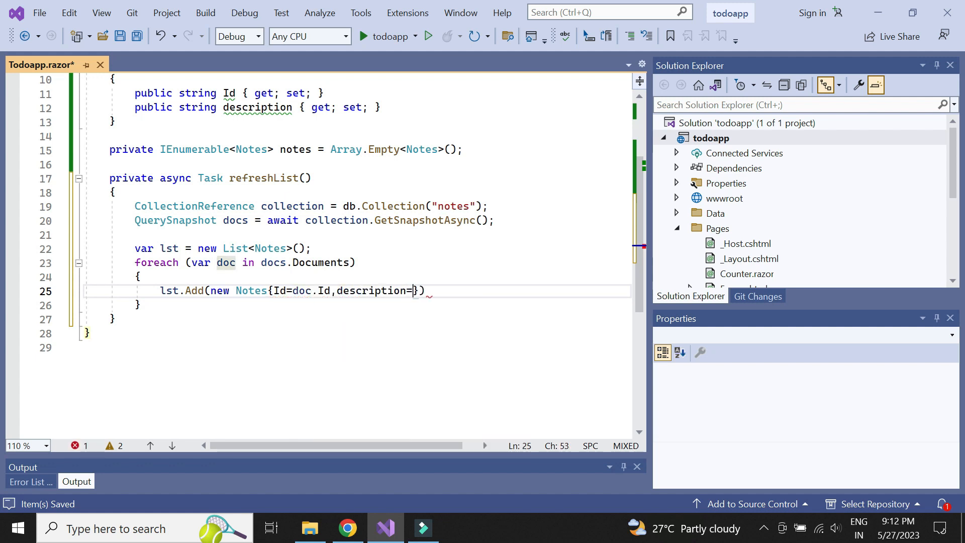
type("doc.ger")
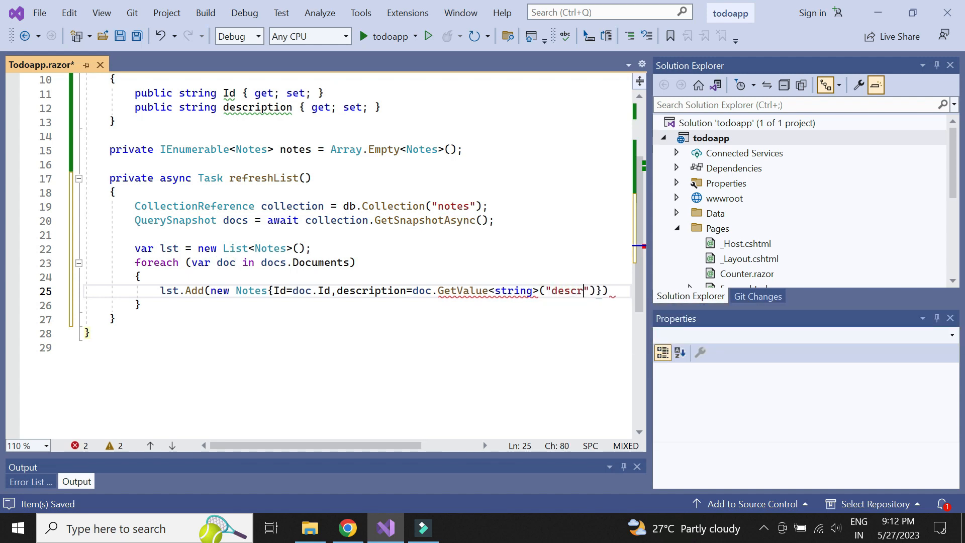
type("iption")
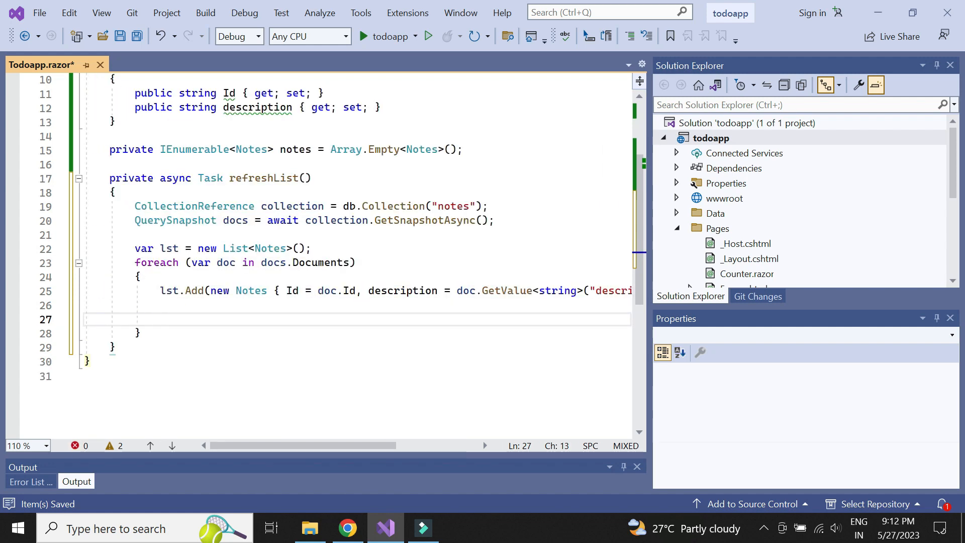
Assign lst to notes after the loop.
left_click(67, 482)
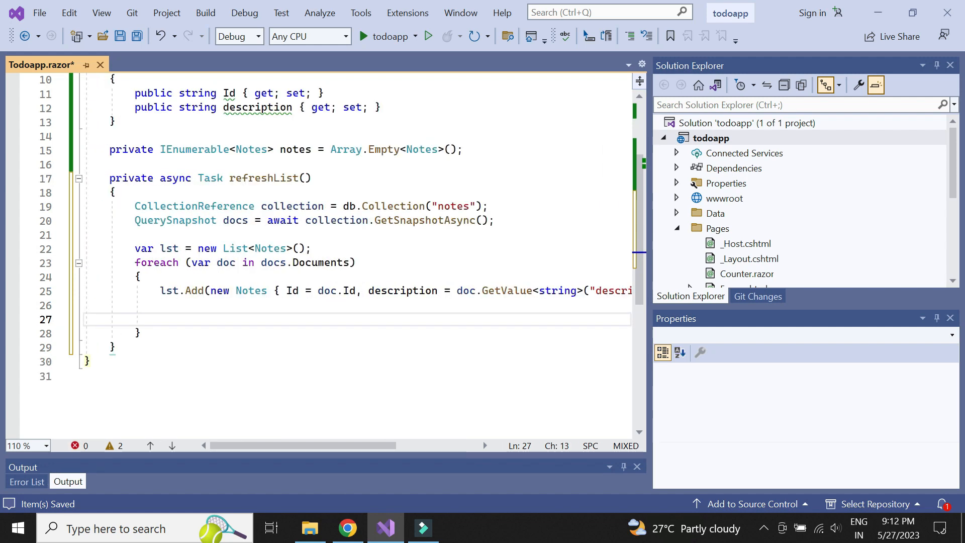
type("n")
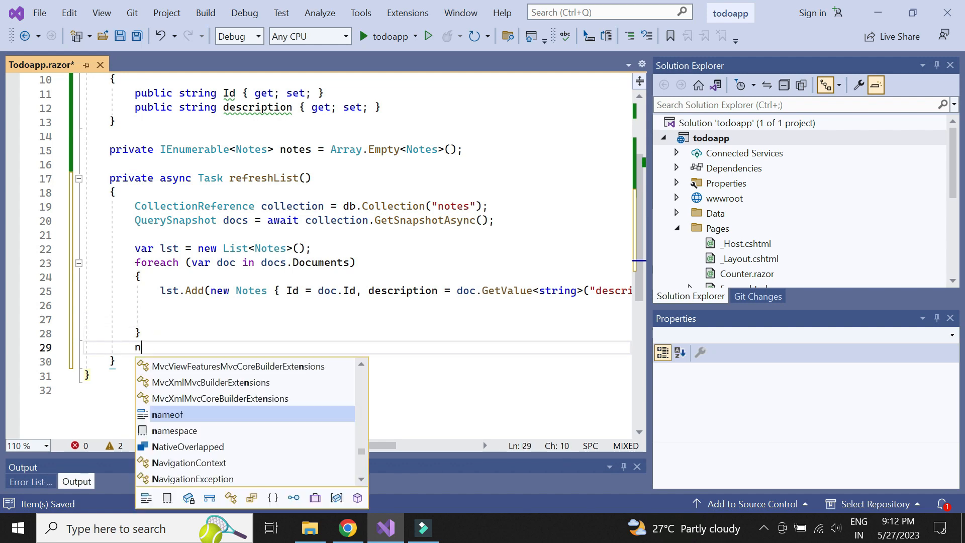
type("otes = lst")
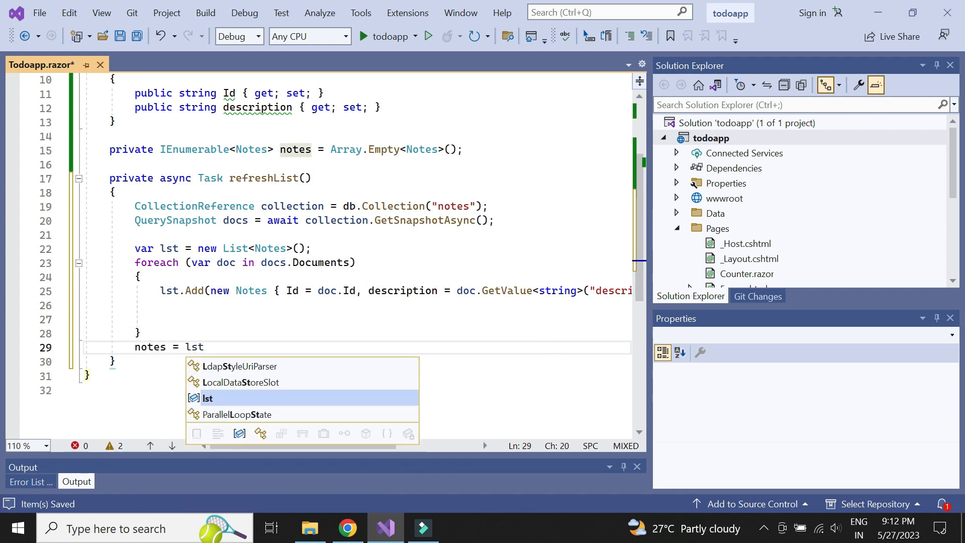
mouse_move(209, 398)
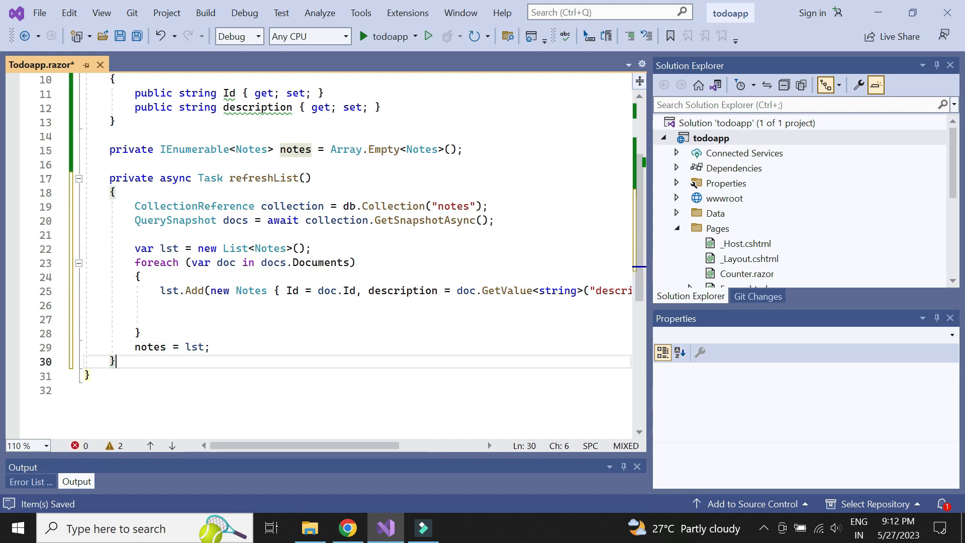
type("protected override")
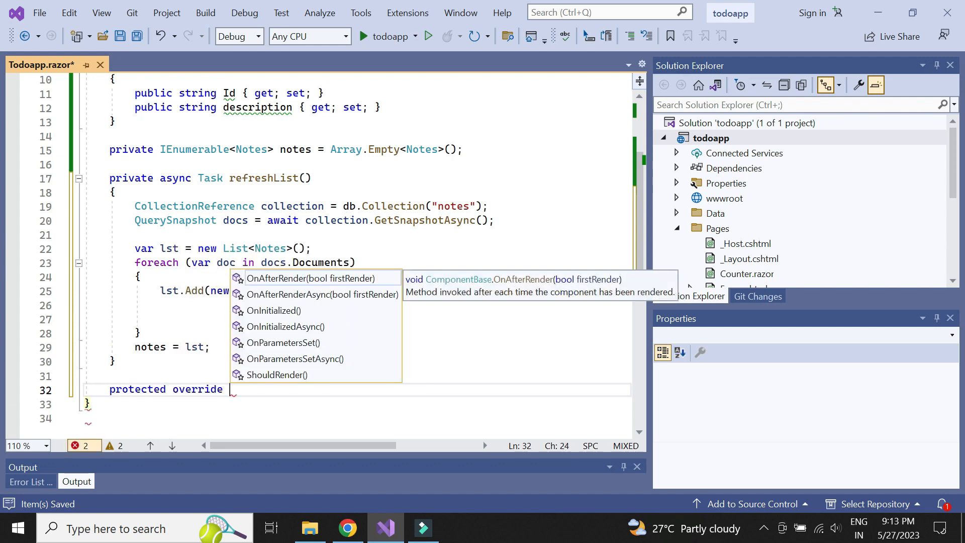
Override OnInitializedAsync to await refreshList(), and save Todoapp.razor.
type("async T")
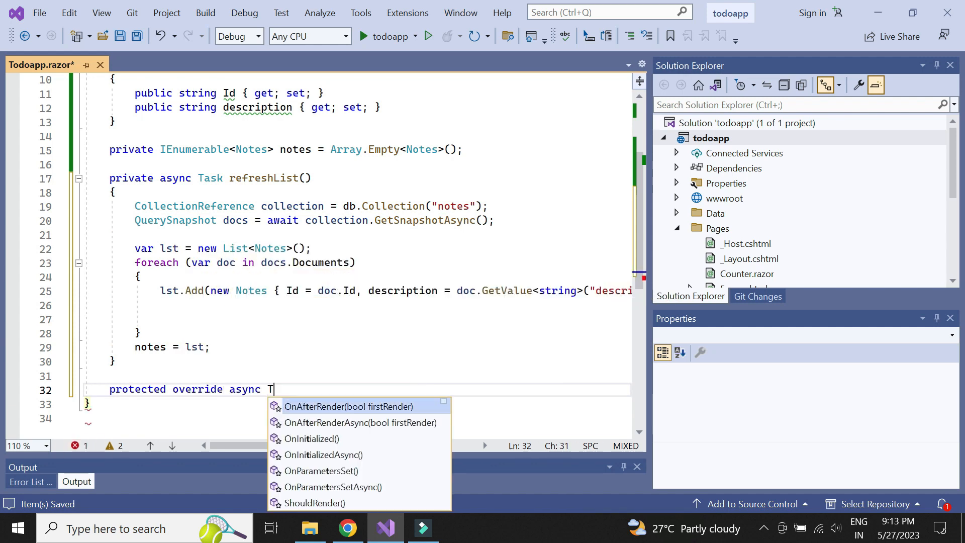
type("ask OnI")
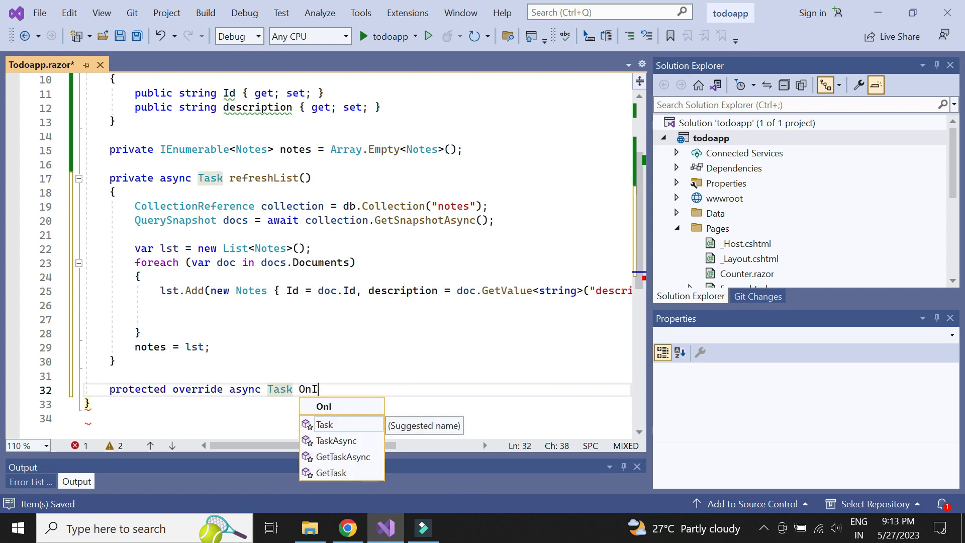
type("nitializedAsync(")
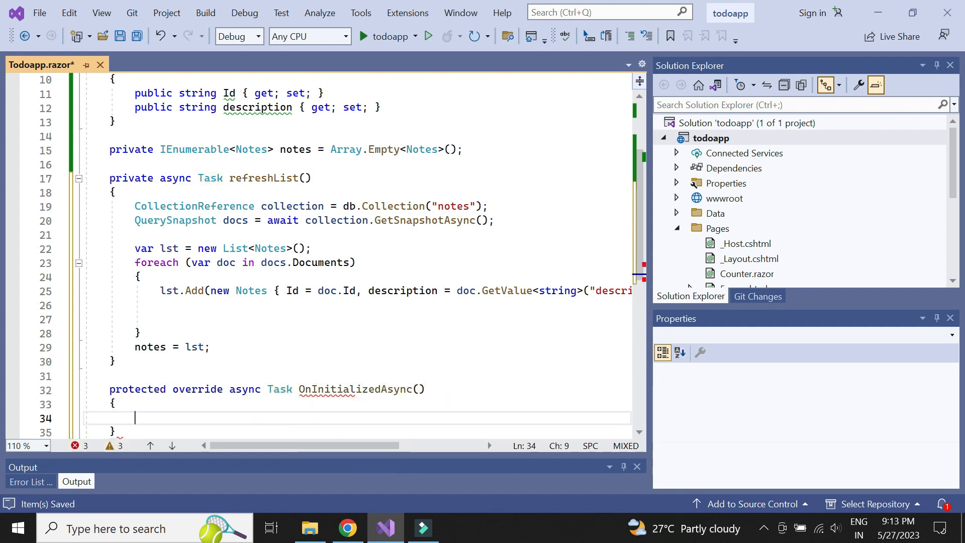
scroll("down", 3)
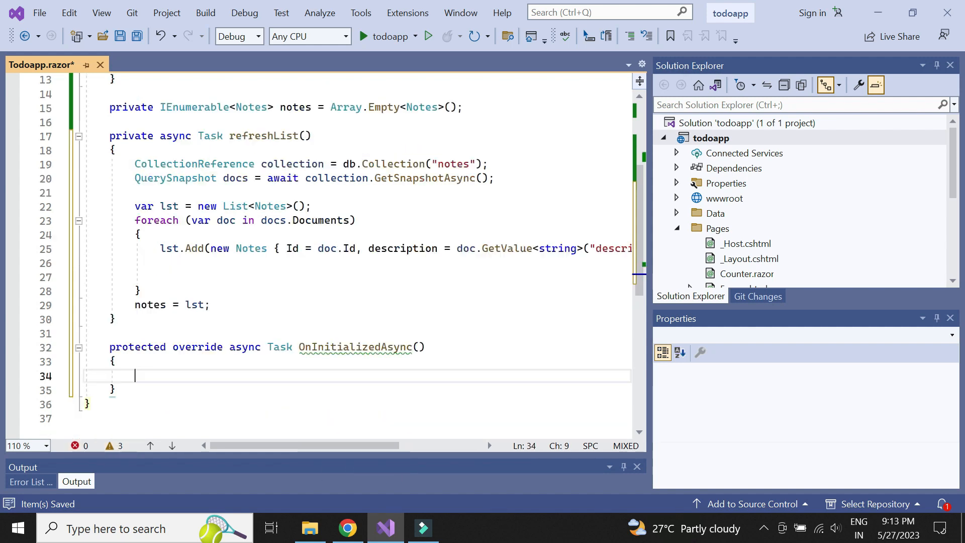
type("await")
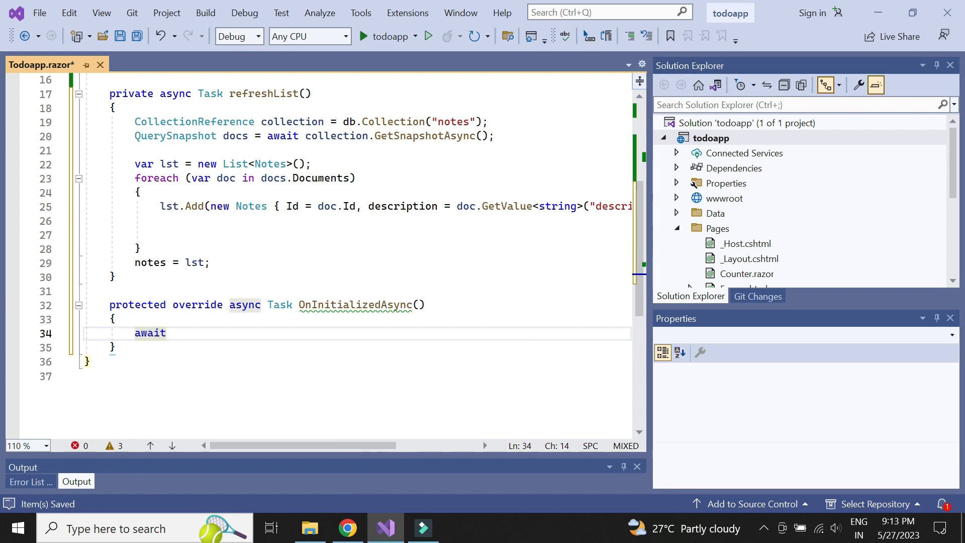
type("refreshList();")
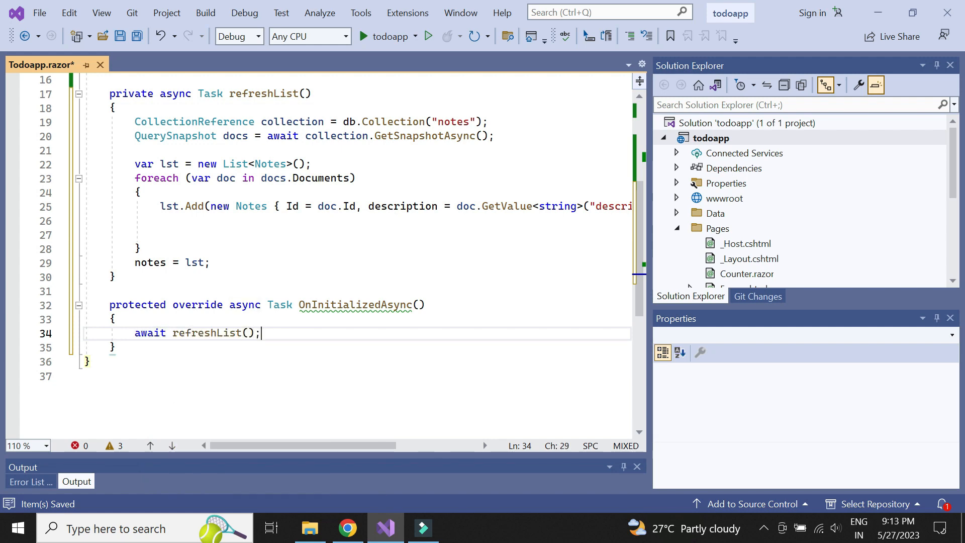
key("ctrl+s")
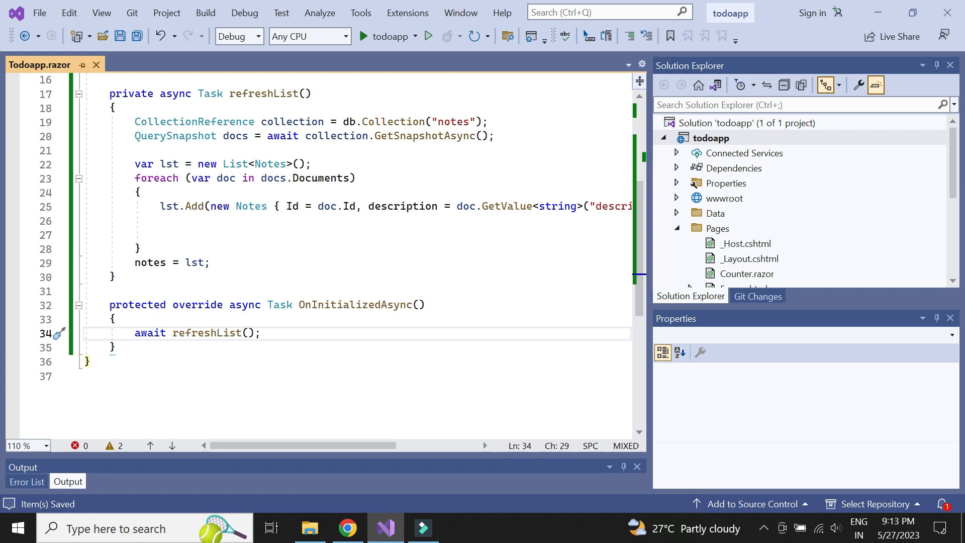
scroll("up", 3)
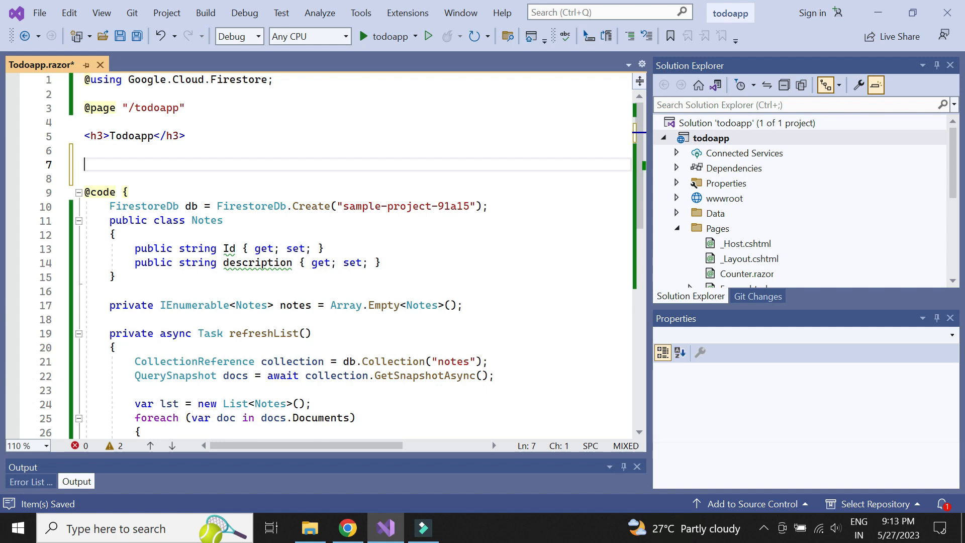
type("@foreach")
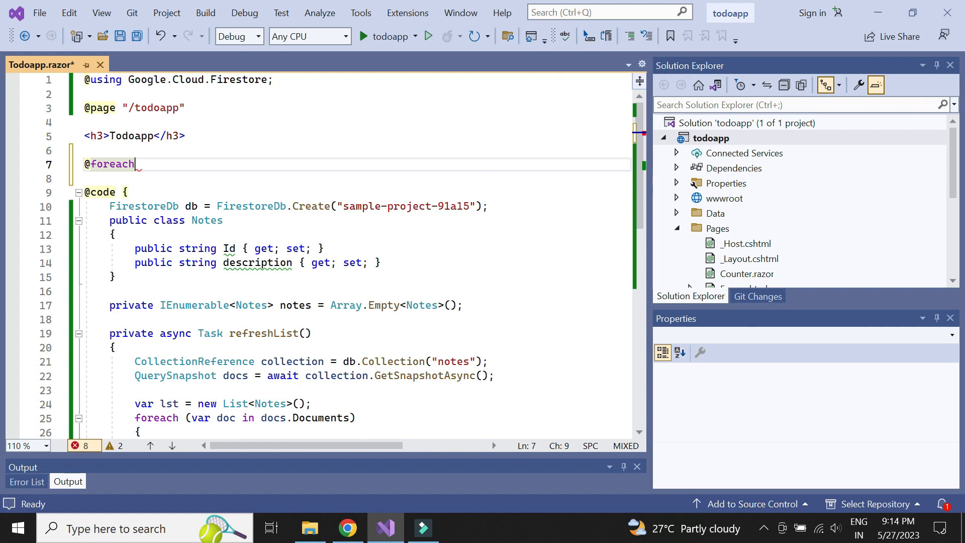
type("()")
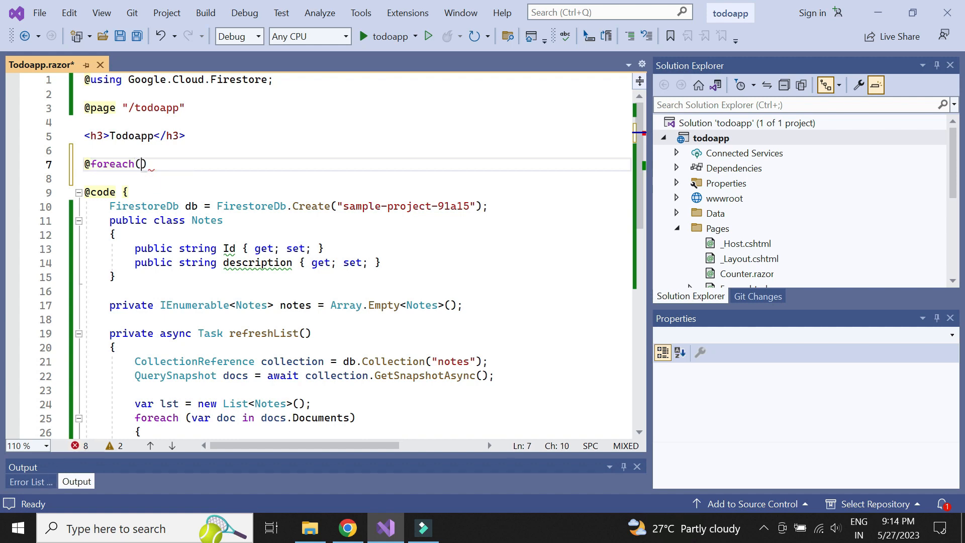
type("var note in")
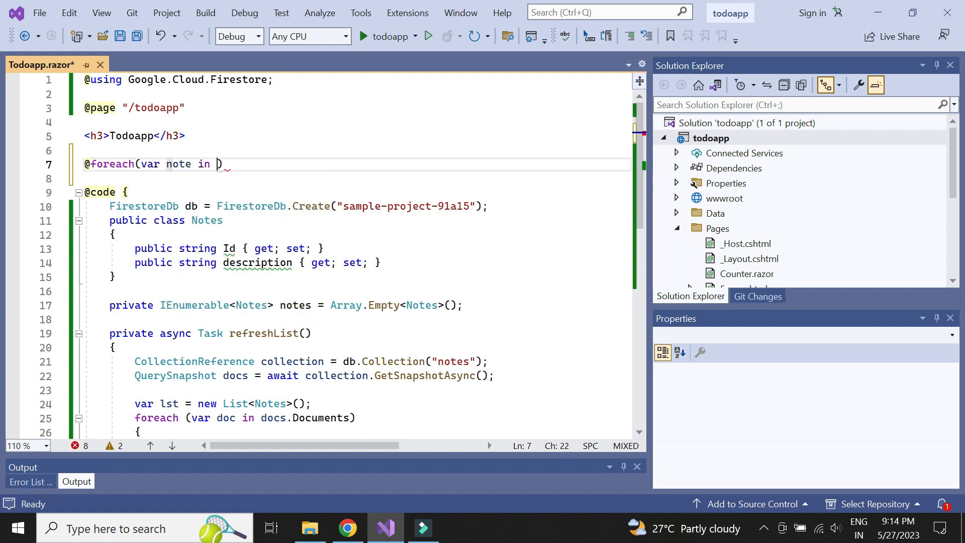
type("notes")
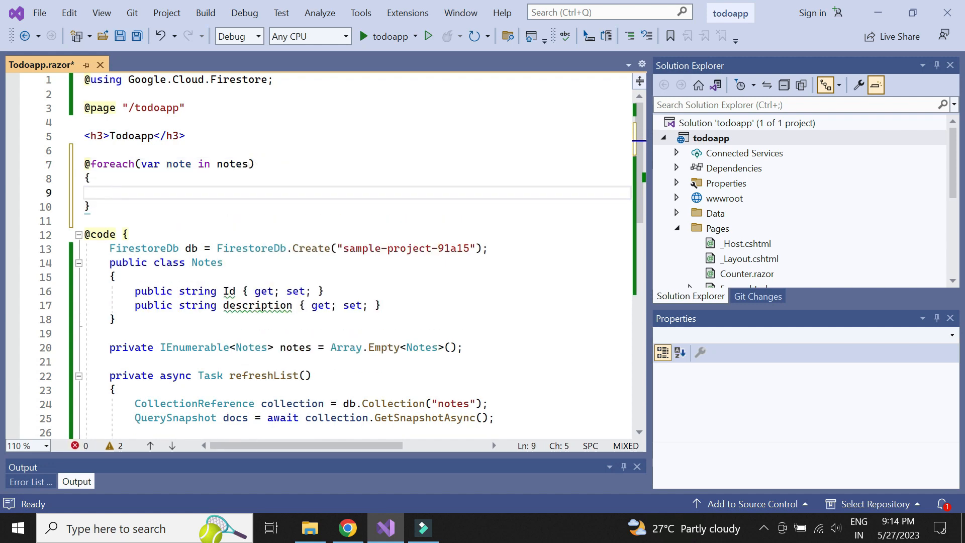
type("<b>*</b>")
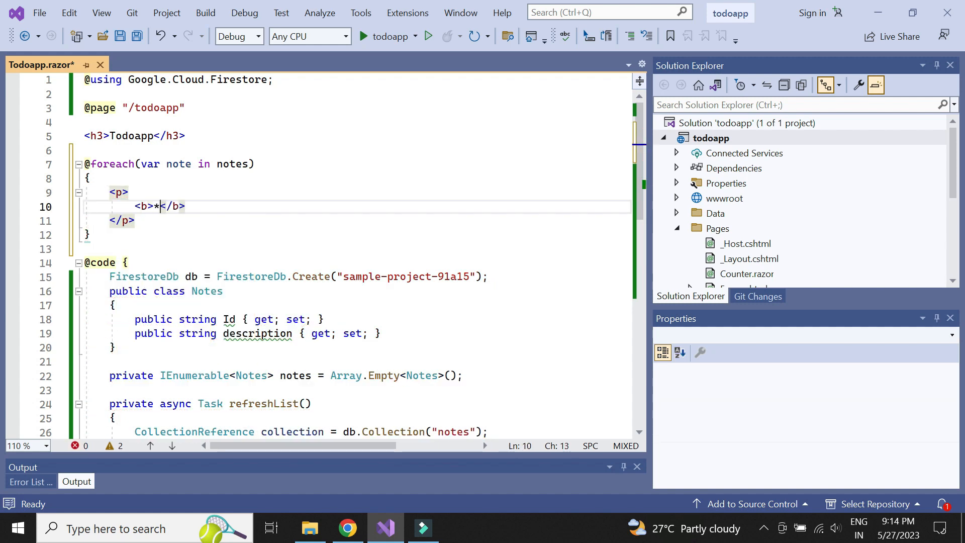
type("@note.description")
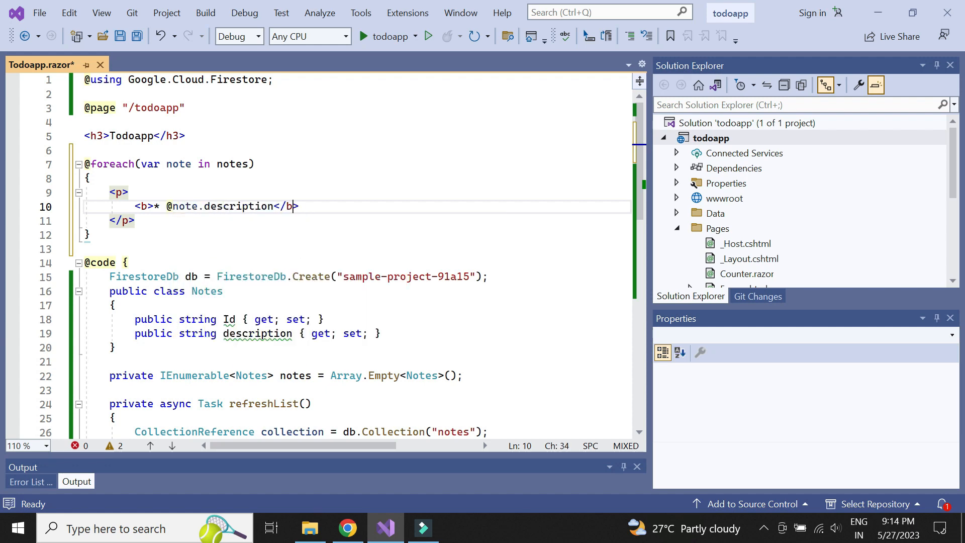
key("ctrl+s")
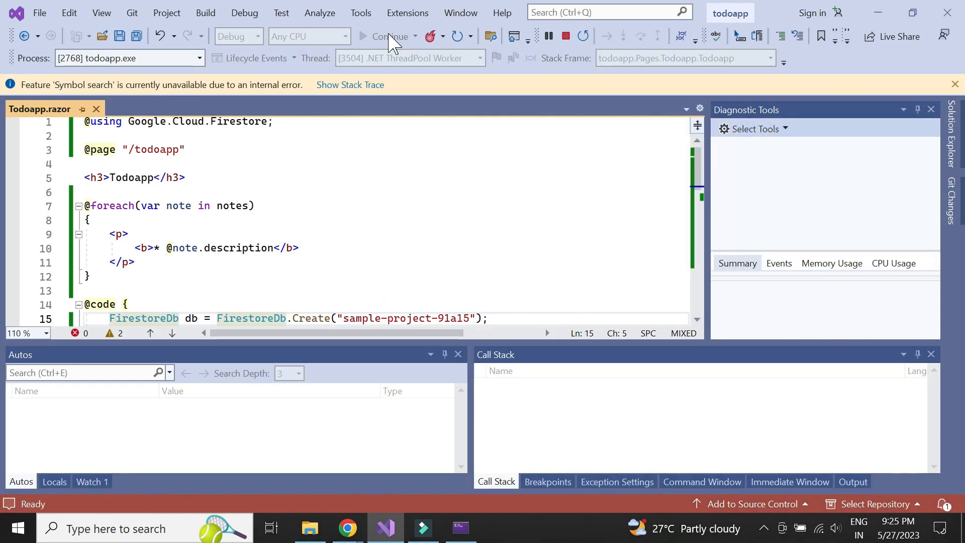
Resume the app and view the Todo App page listing laundry and buy fruits.
left_click(346, 529)
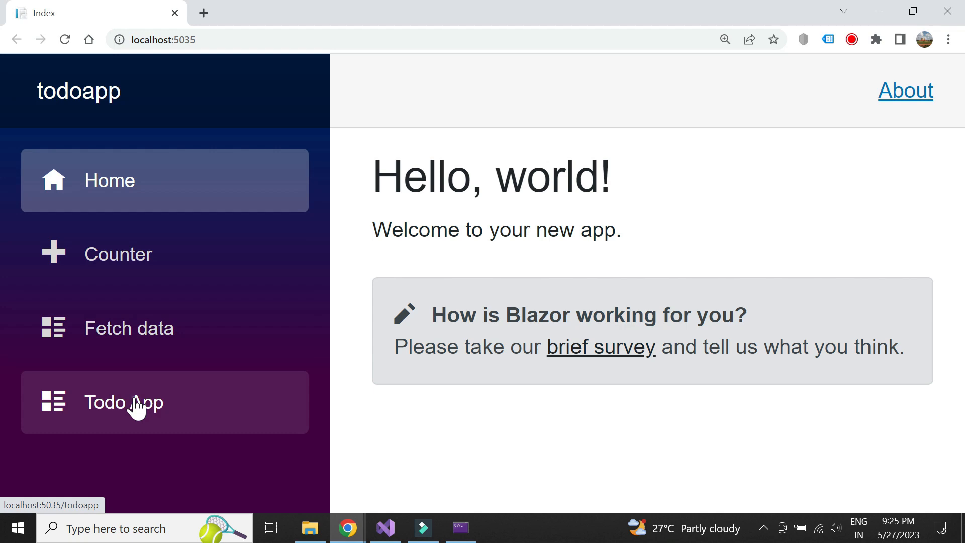
left_click(384, 529)
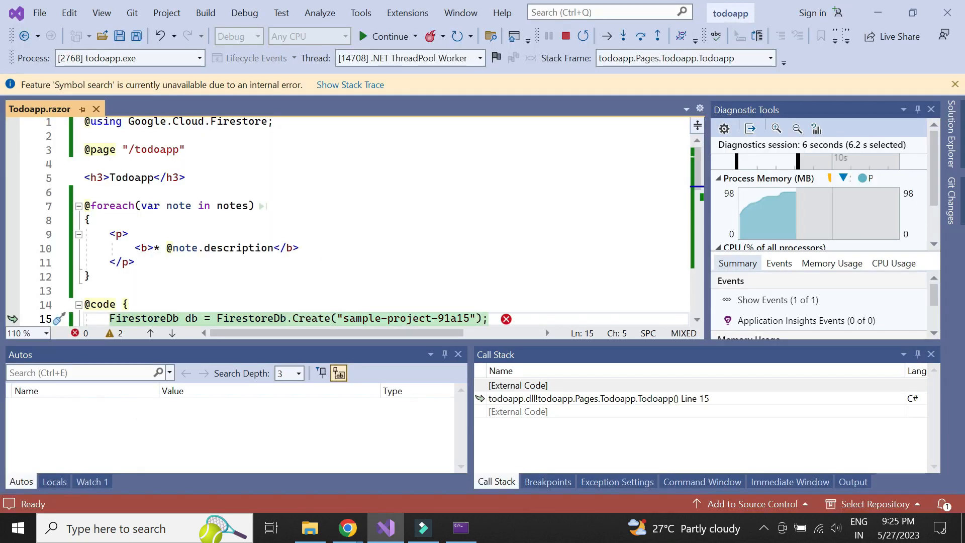
left_click(387, 36)
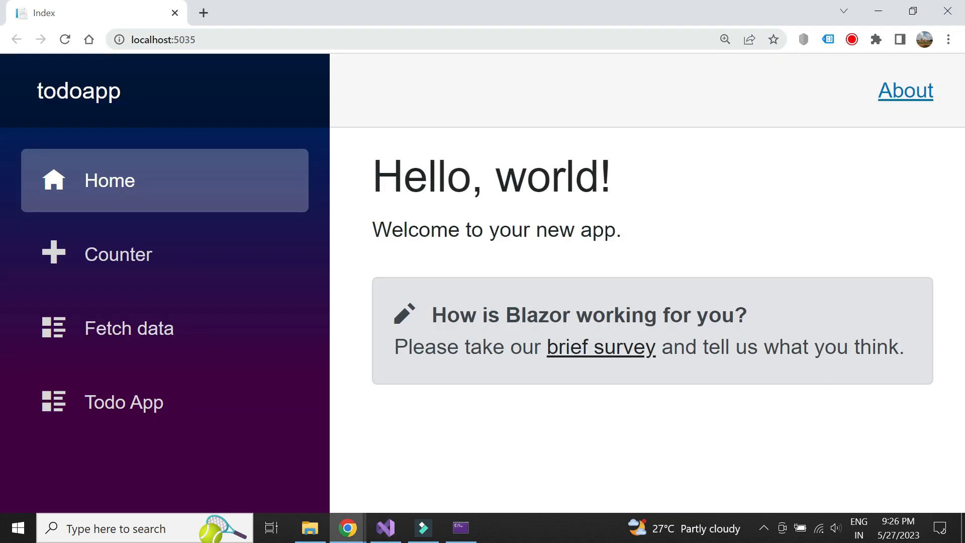
left_click(123, 402)
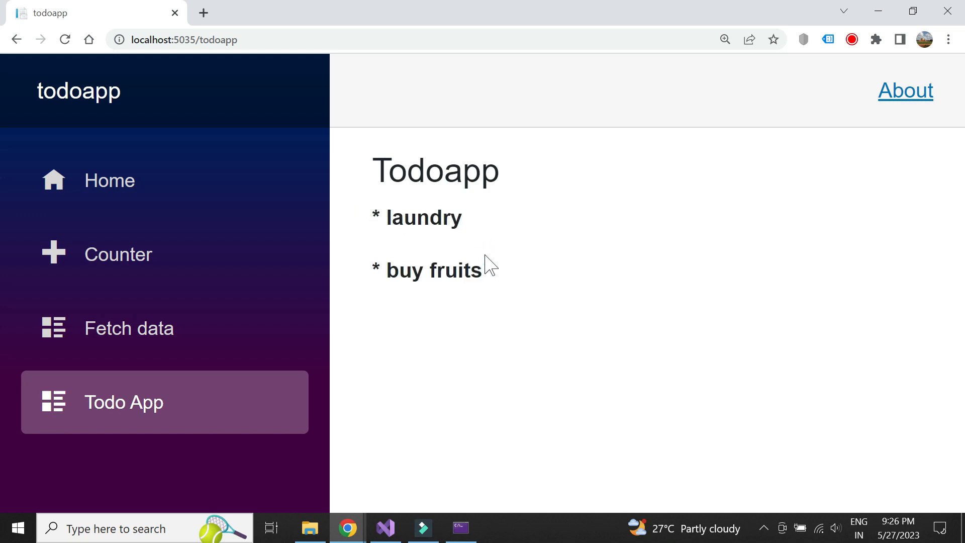
left_click(385, 528)
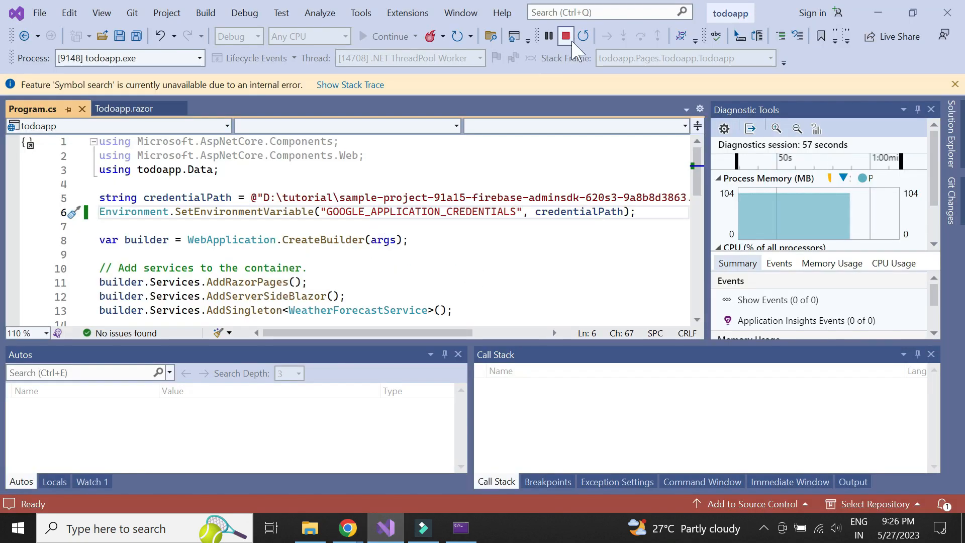
Stop debugging and start a private async Task addNewNotes method.
left_click(565, 35)
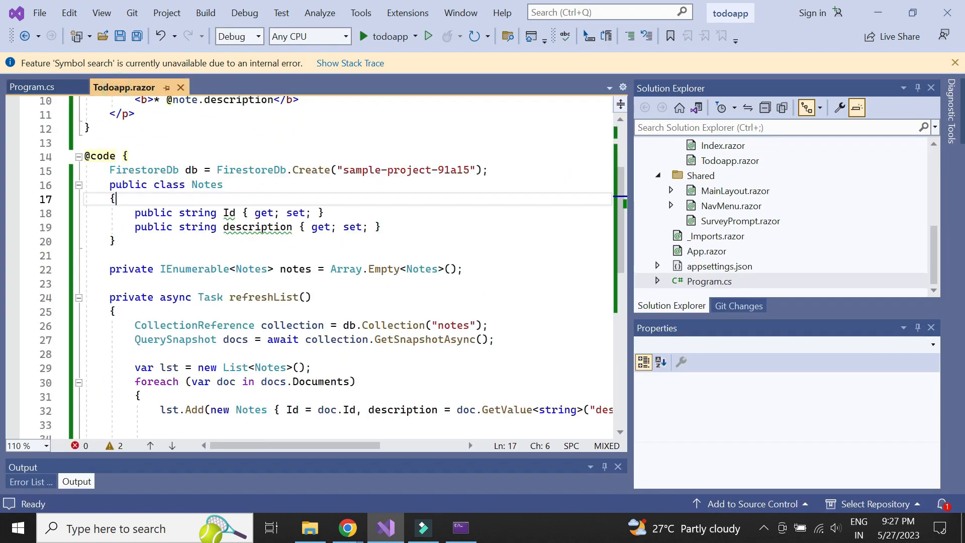
scroll("down", 3)
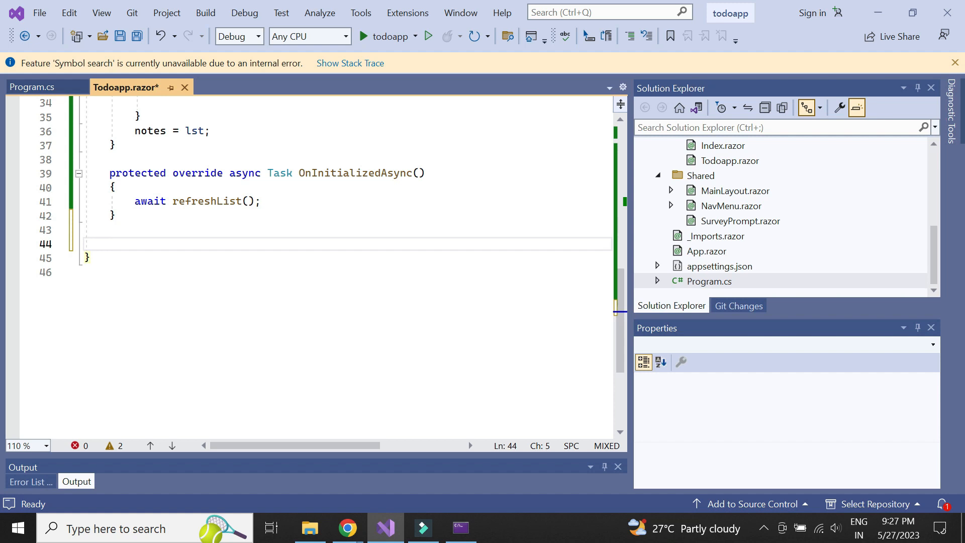
type("private")
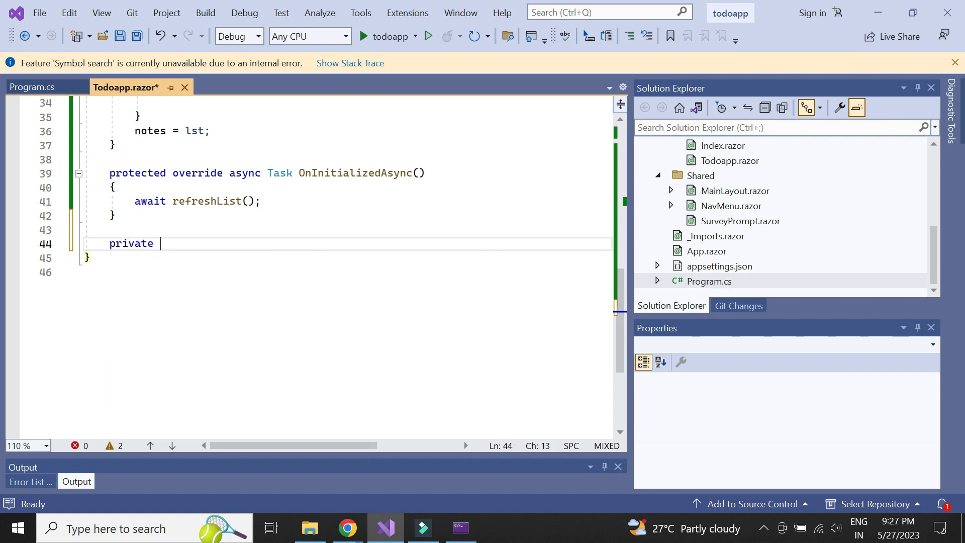
type("async Task")
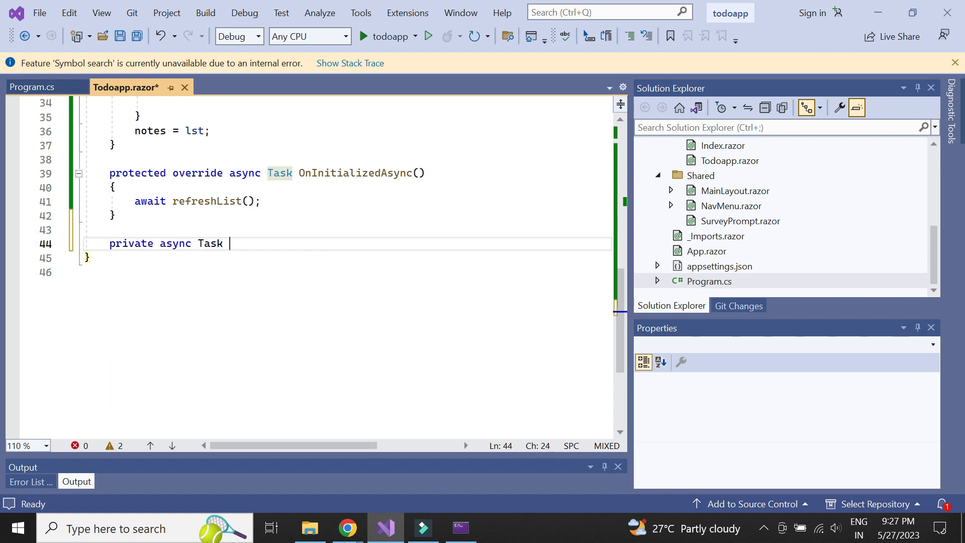
type("addNewNotes(")
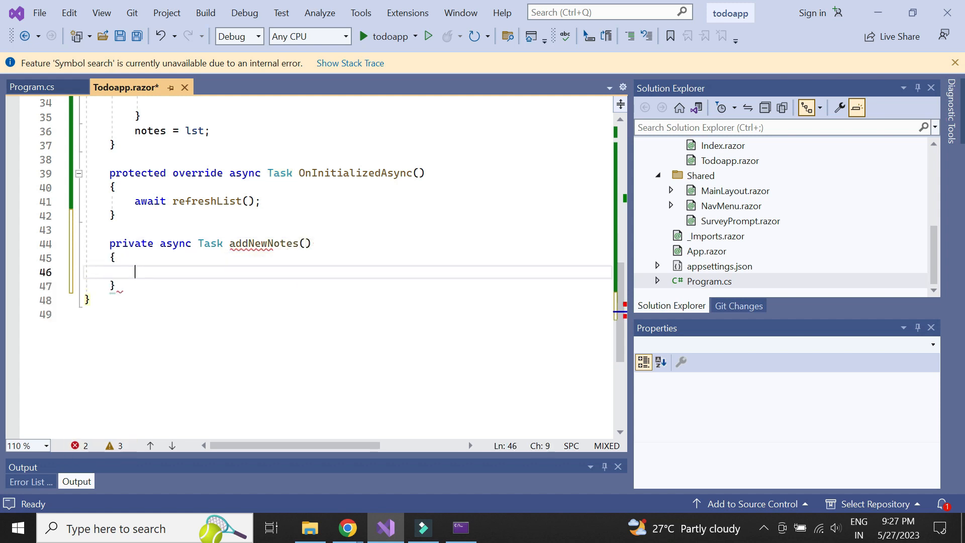
Add the newNotes description to the Firestore notes collection, then await refreshList().
type("CollectionReference")
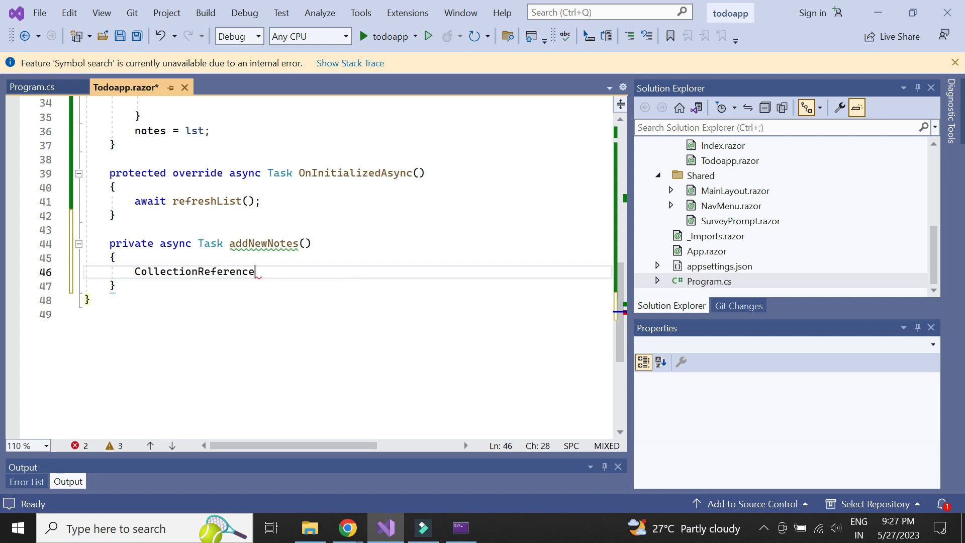
scroll("up", 3)
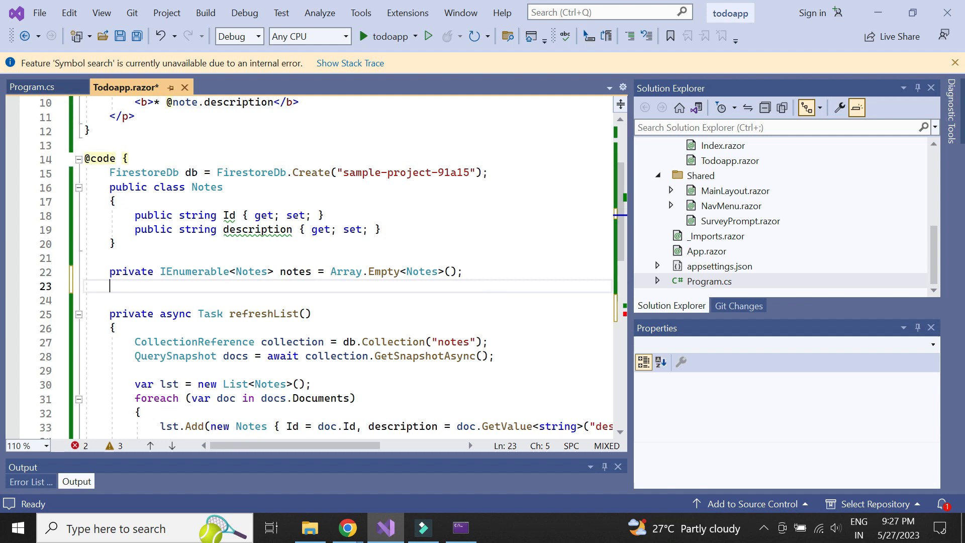
type("private async Task addNe")
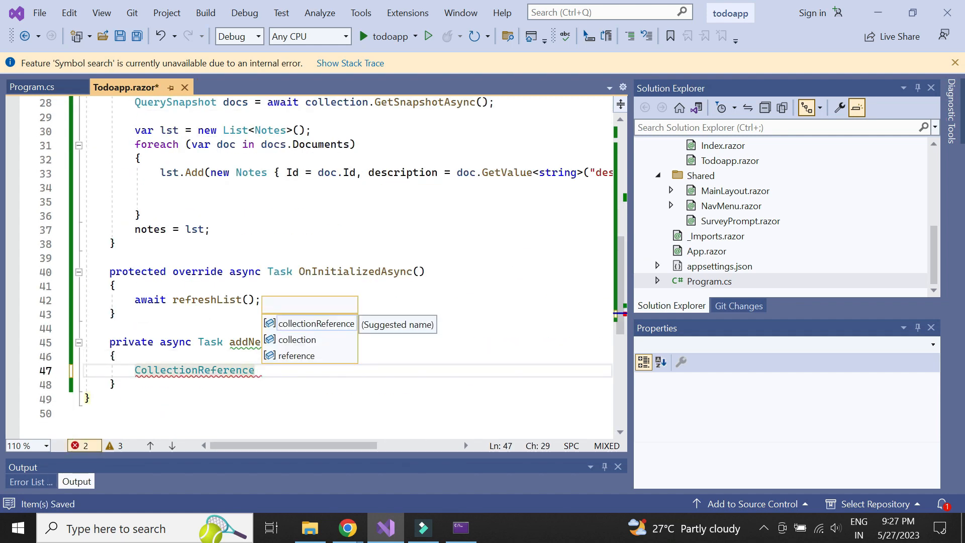
type("collection")
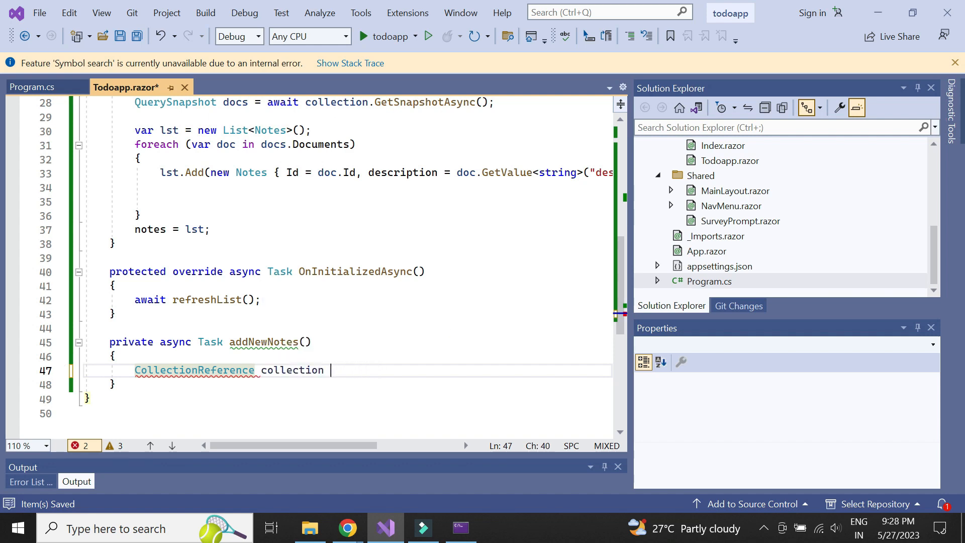
type("= db")
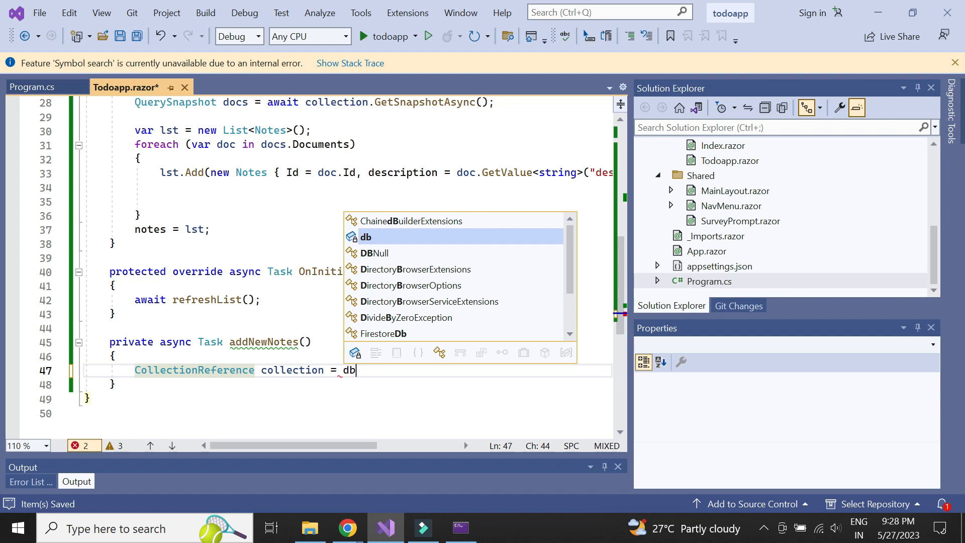
type(".Collection(\"\")")
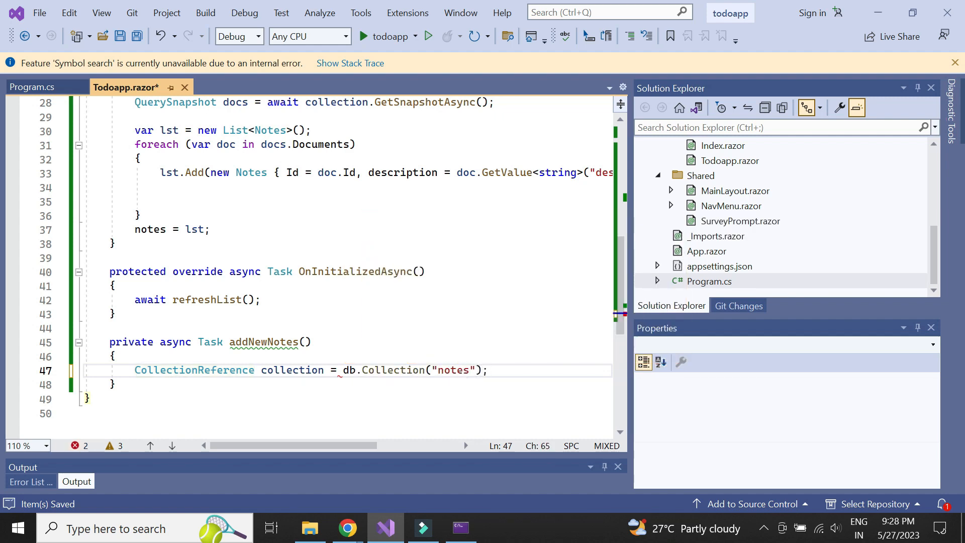
type("await")
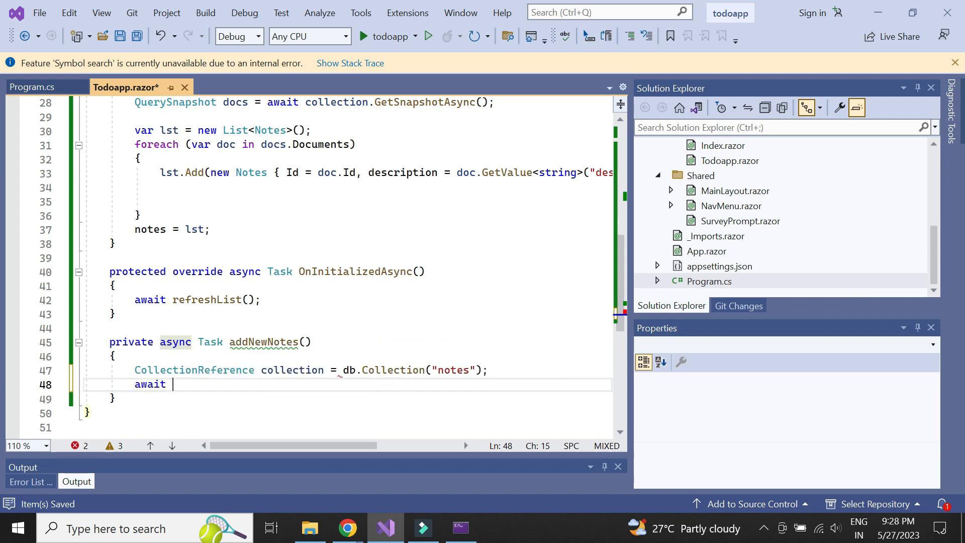
type("collection.addAsync(new")
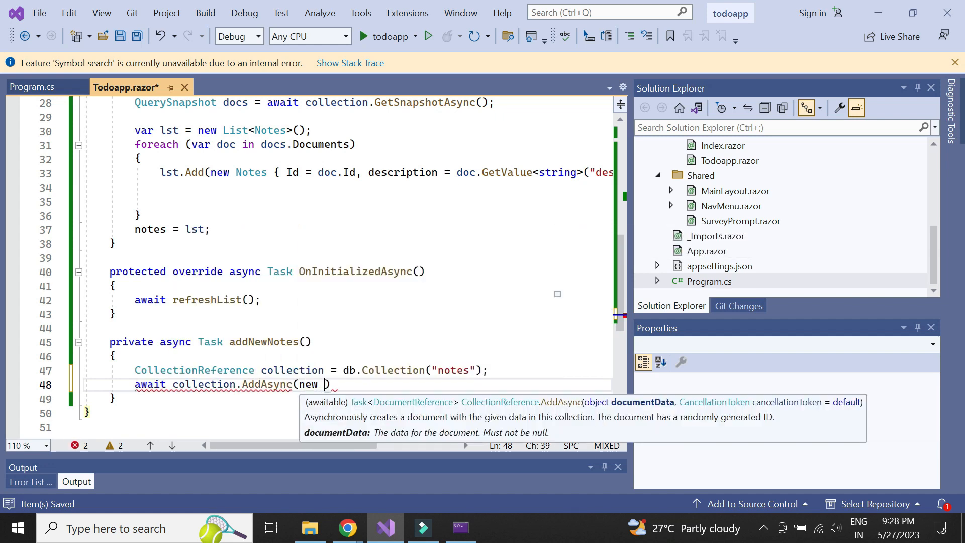
type("{description")
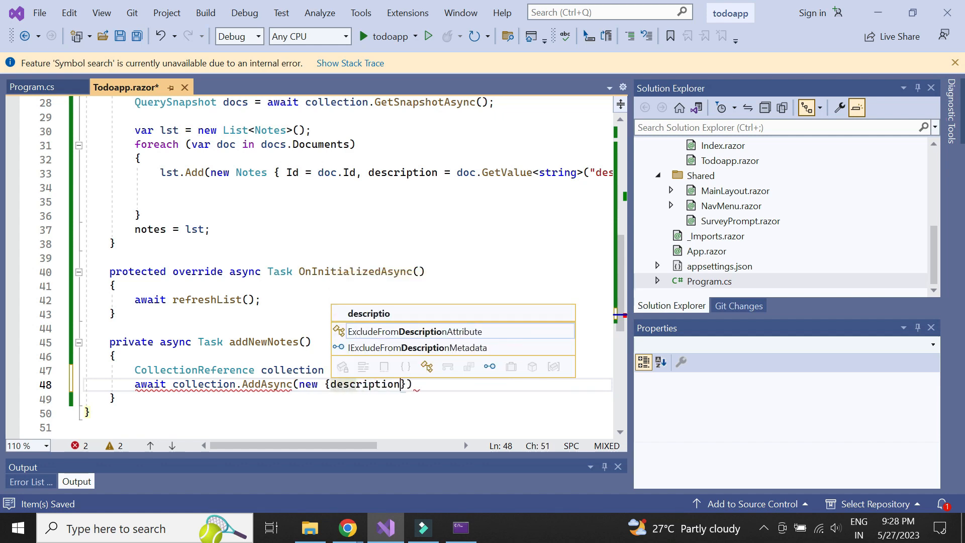
type("=new")
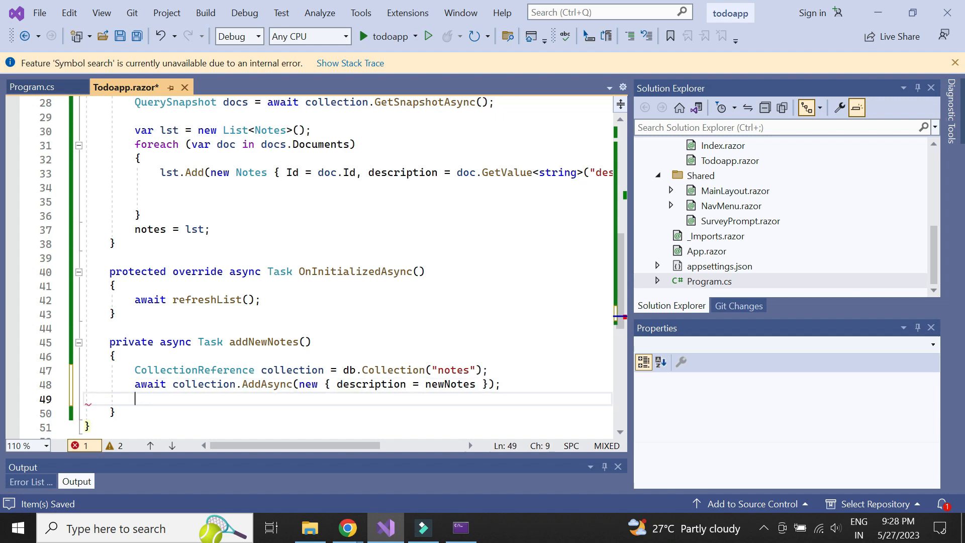
type("await")
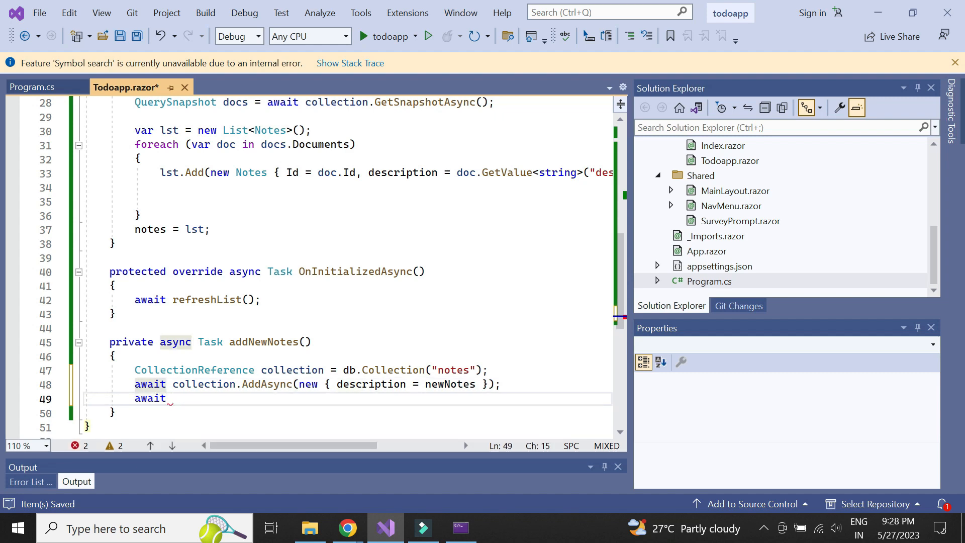
type("refe")
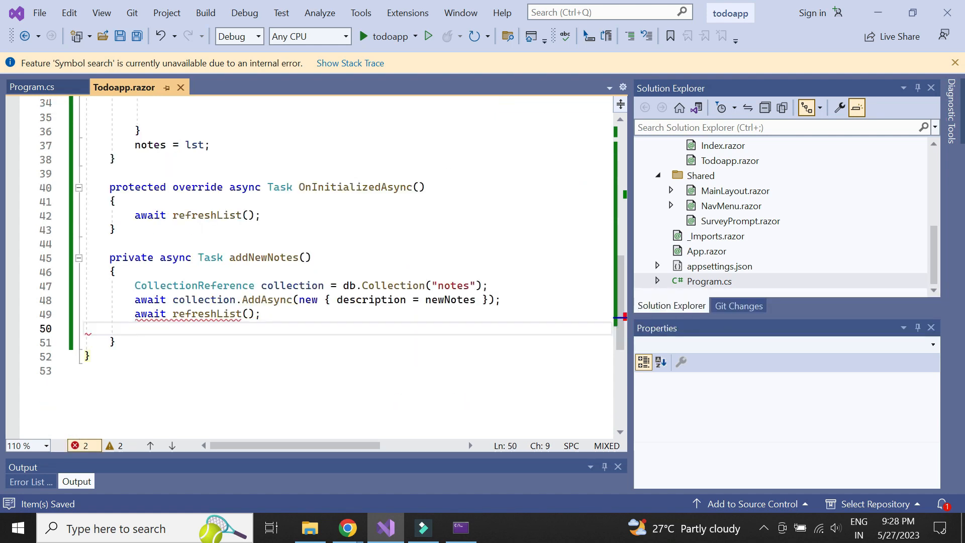
Write private async Task deleteNotes(id) that deletes the 'notes/' + id document, then awaits refreshList().
type("private")
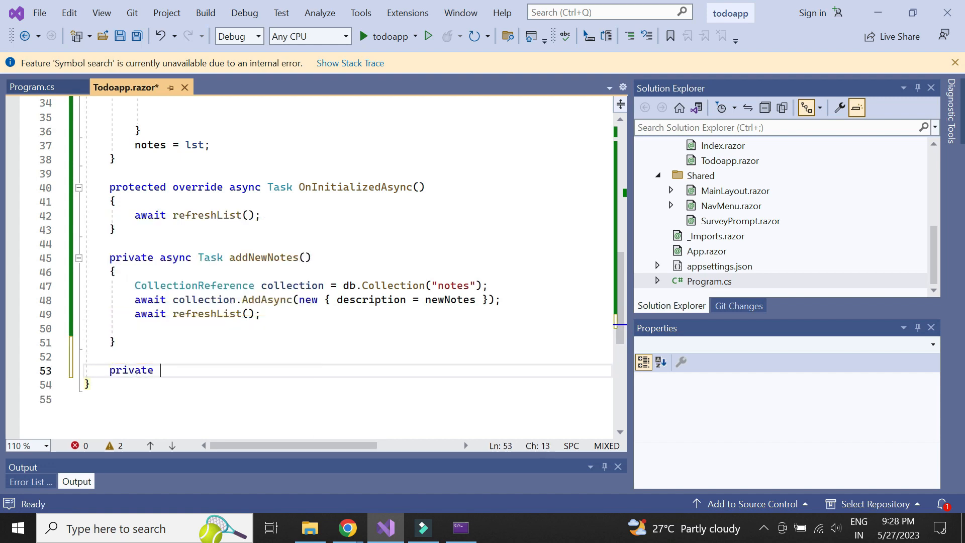
type("async")
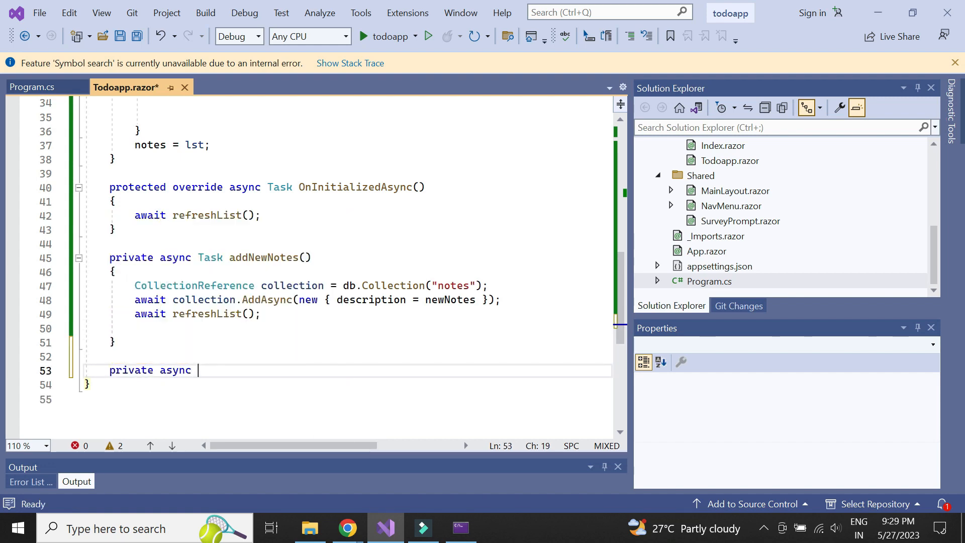
type("Task deleteNotes(string id")
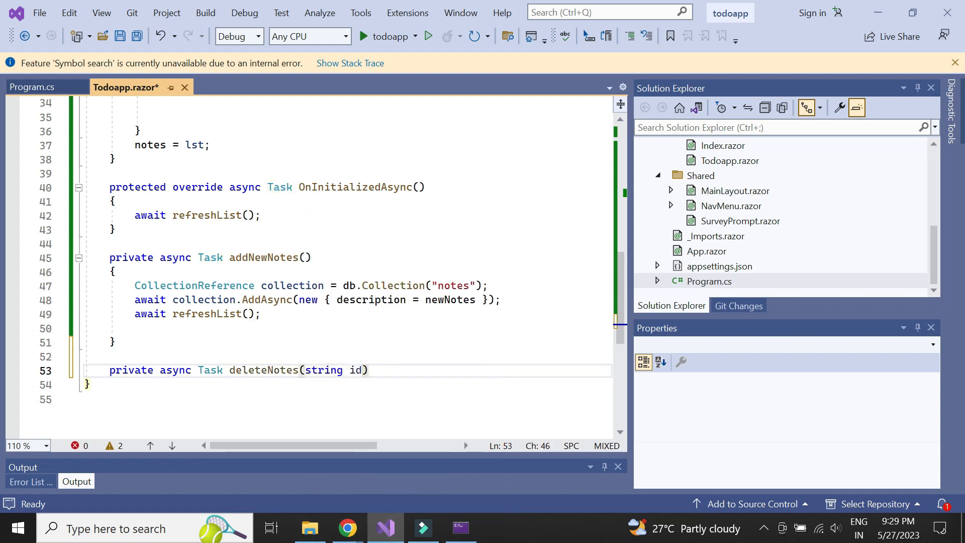
type("documentReference re")
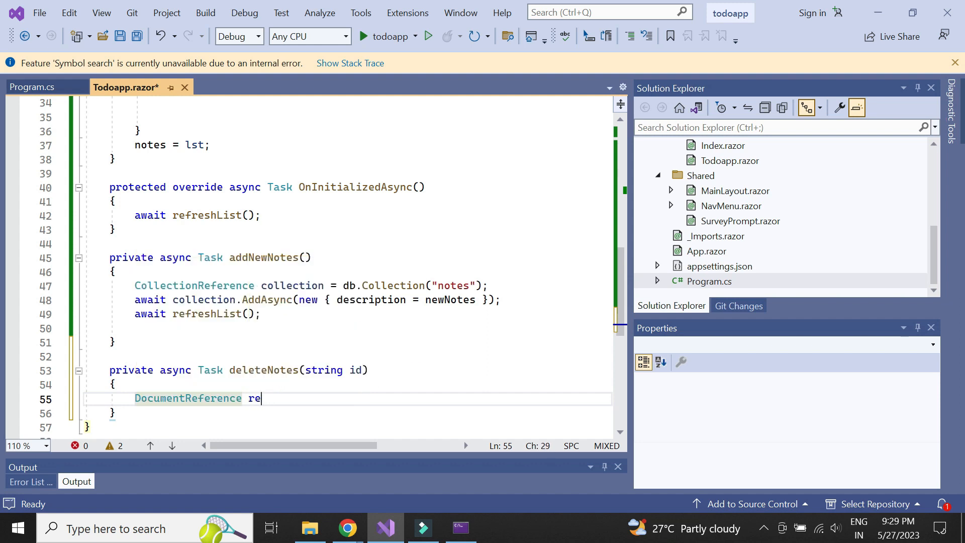
type("docref =")
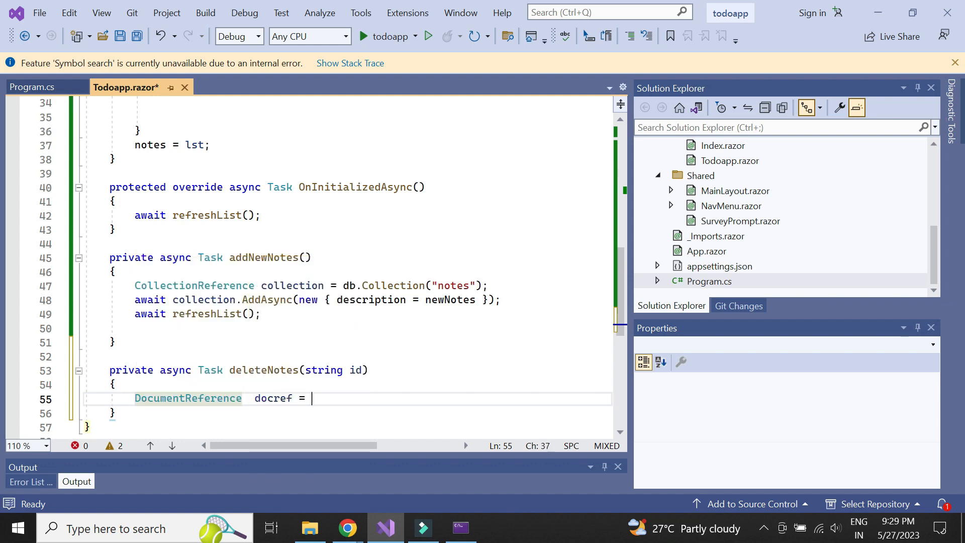
type("db.Document(\"notes/\" + id);")
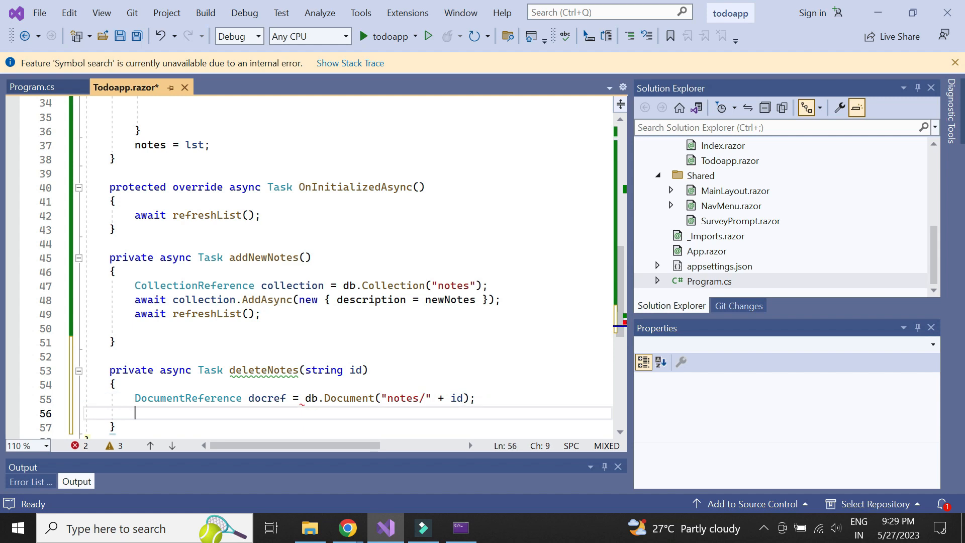
type("await re")
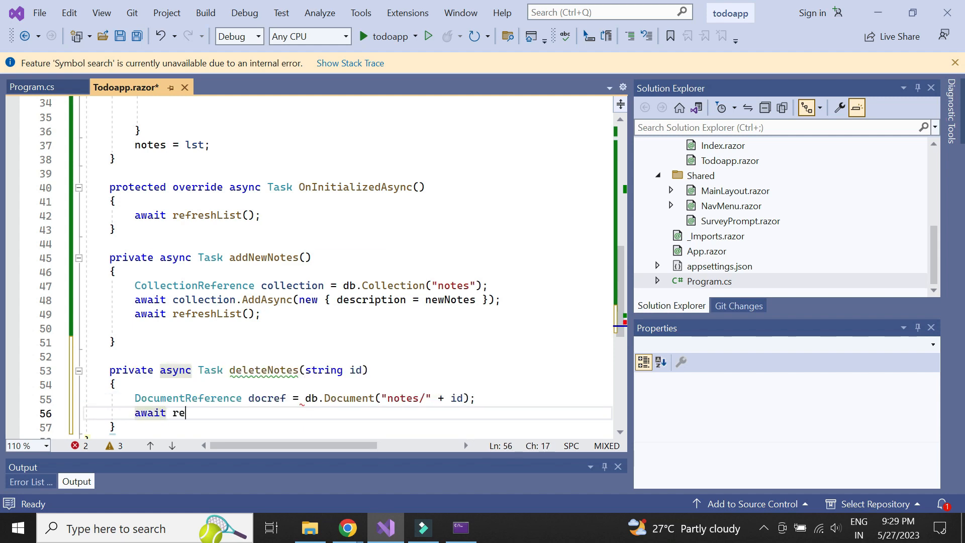
type("fd")
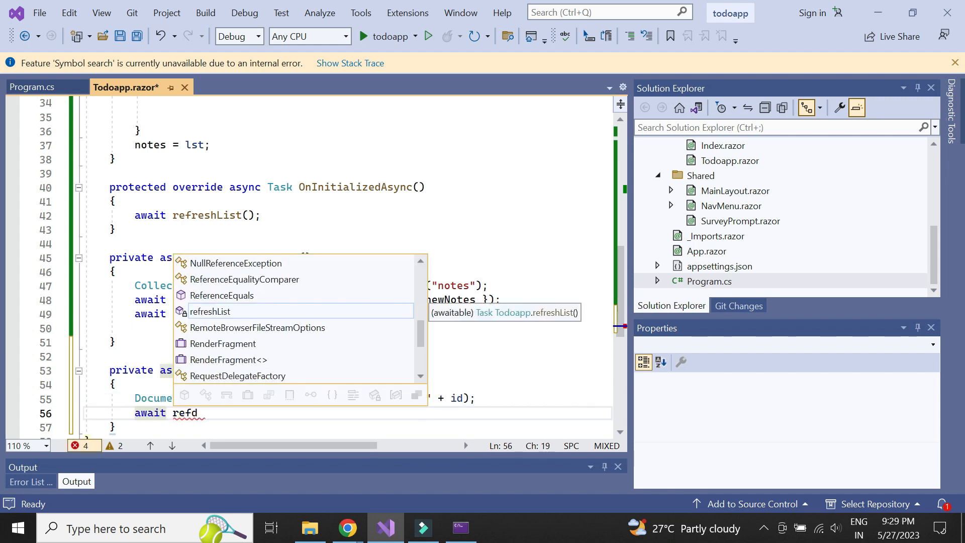
key("Backspace")
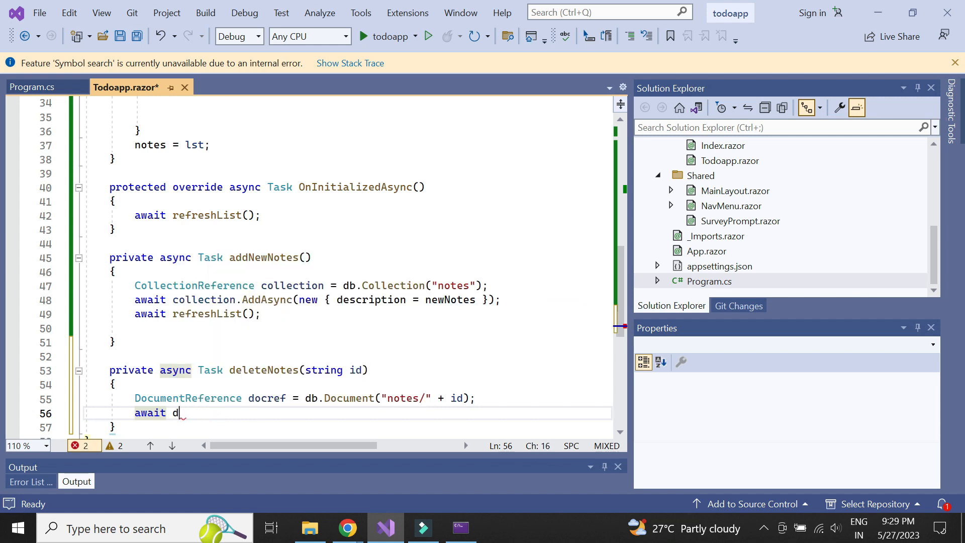
type("ocref.deleteAsync();")
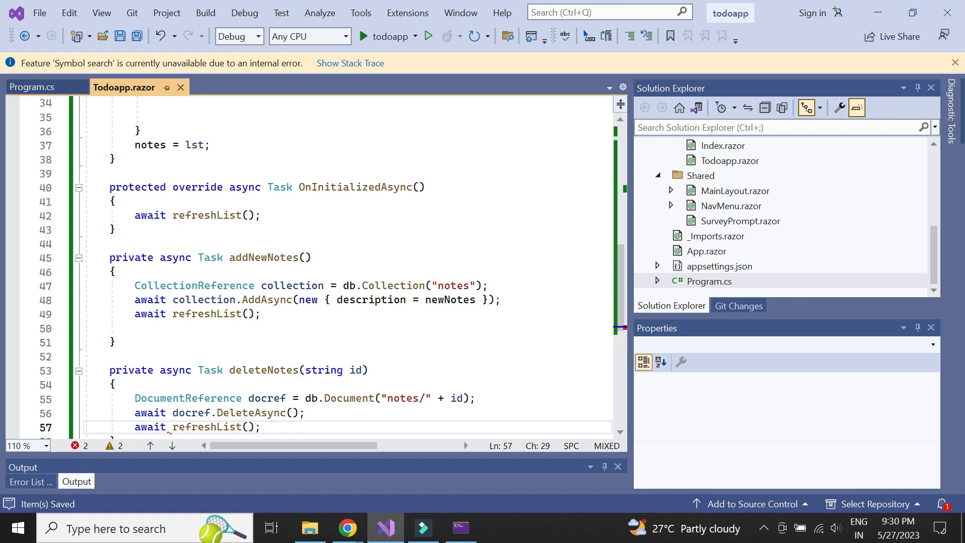
scroll("up", 3)
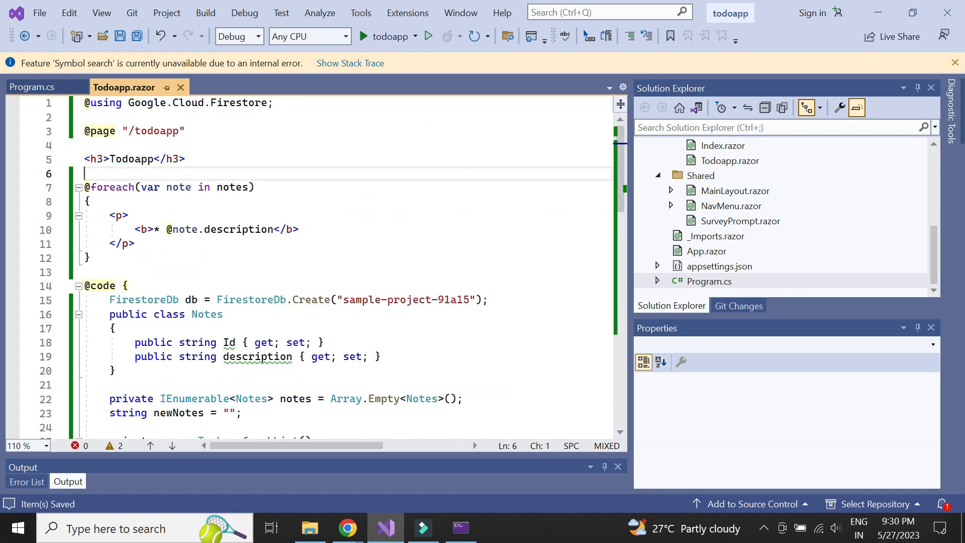
Add a <p> with an input bound to newNotes and an 'Add Notes' button calling addNewNotes.
type("<input")
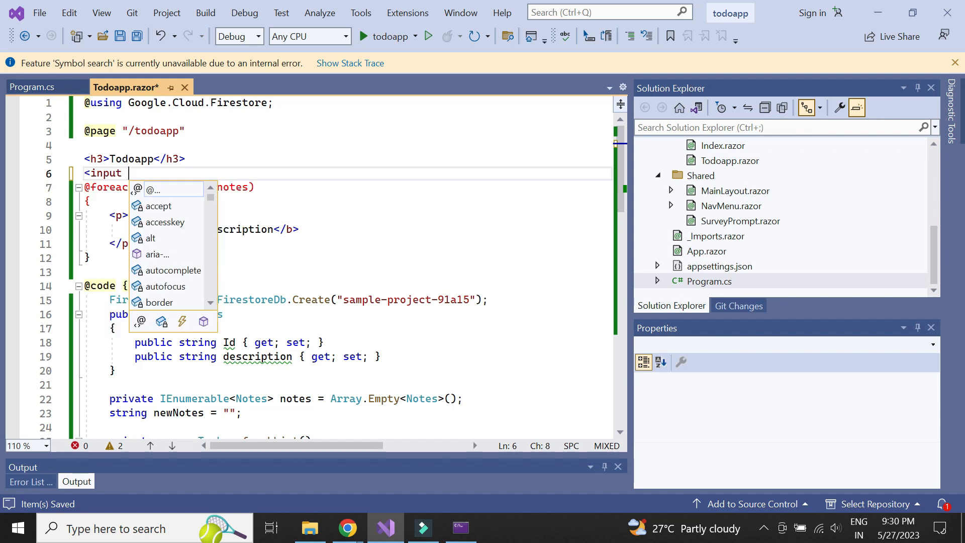
type("@bind=\"newNotes")
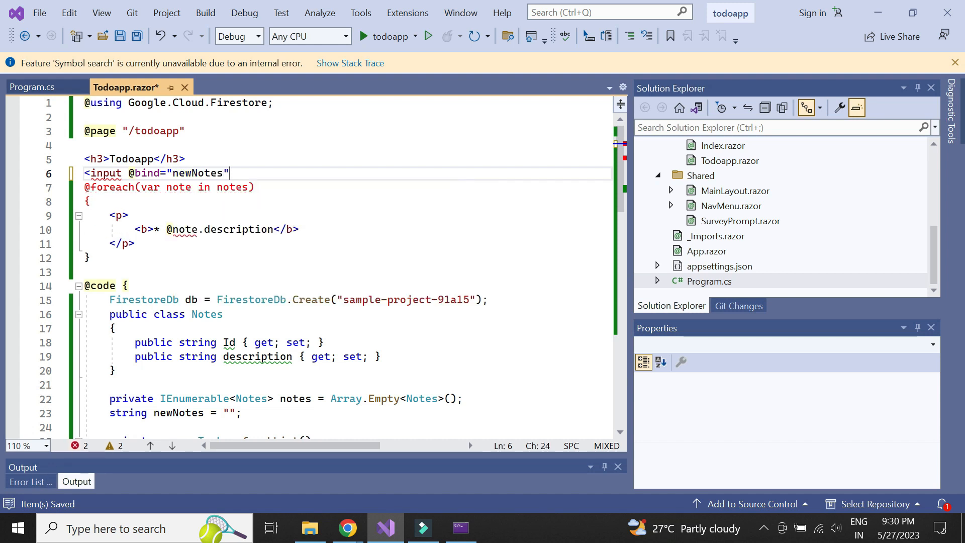
type("/>")
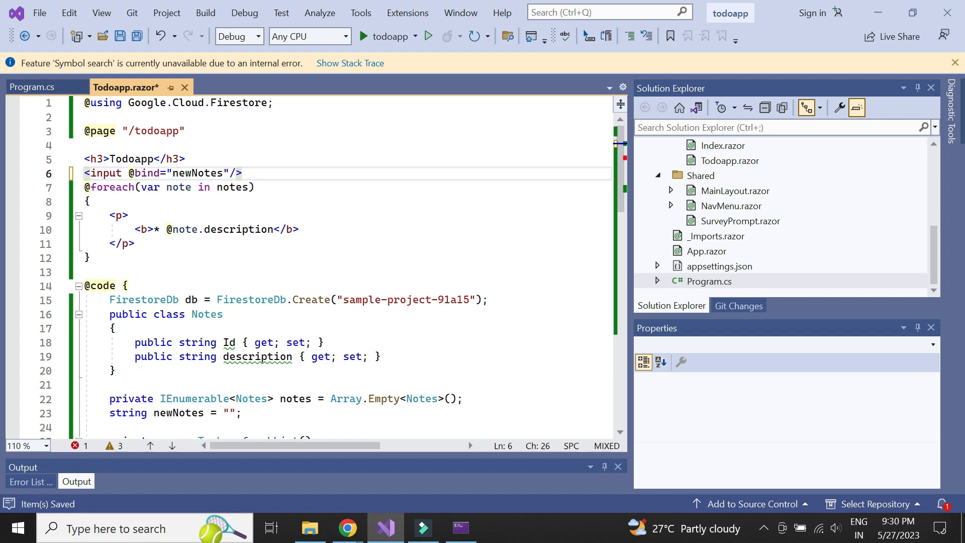
type("&nbsp;")
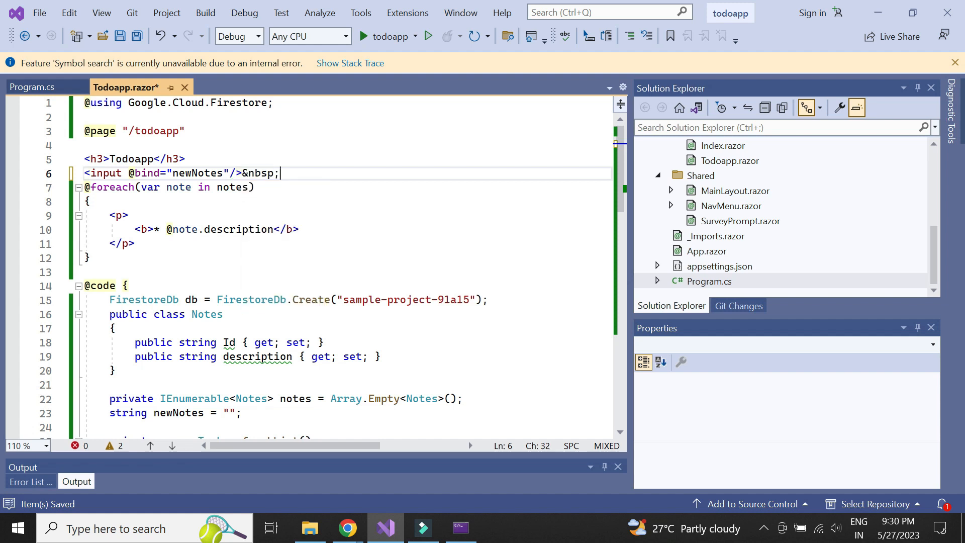
type("<button></butt")
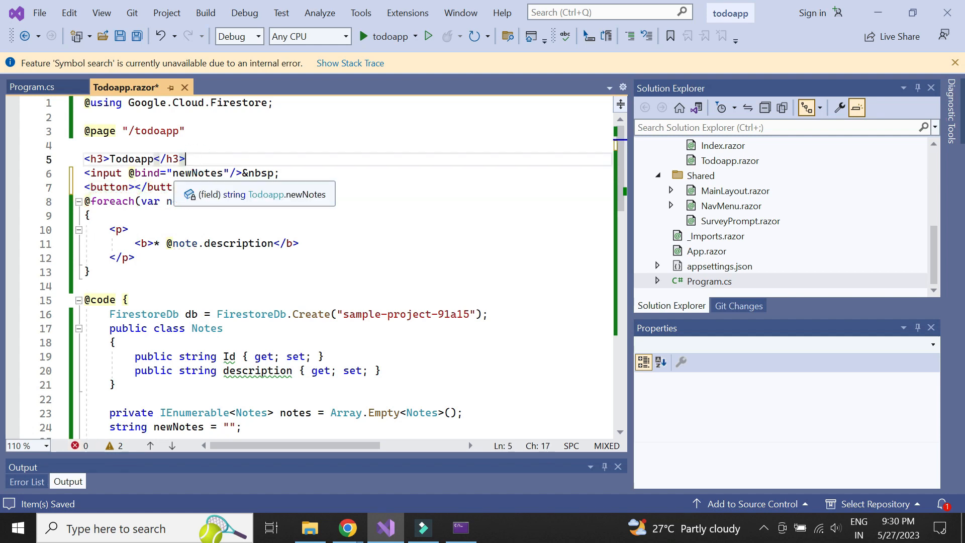
type("<p></p>")
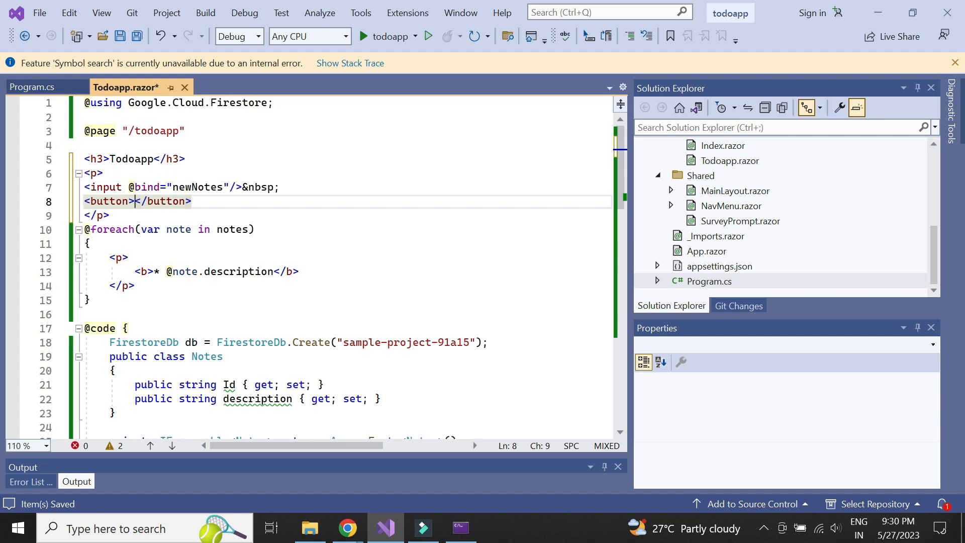
type("Add Notes")
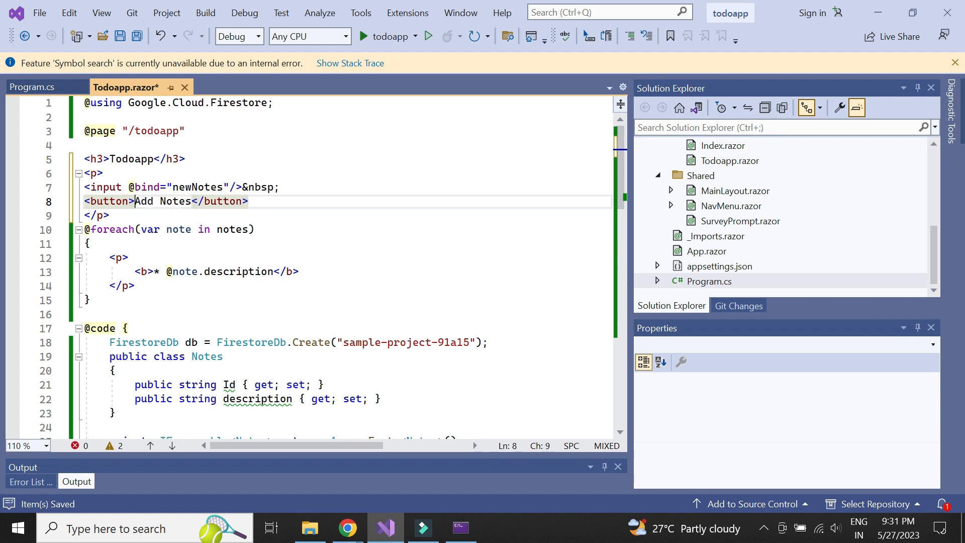
type("@onclick=\"addNewNotes")
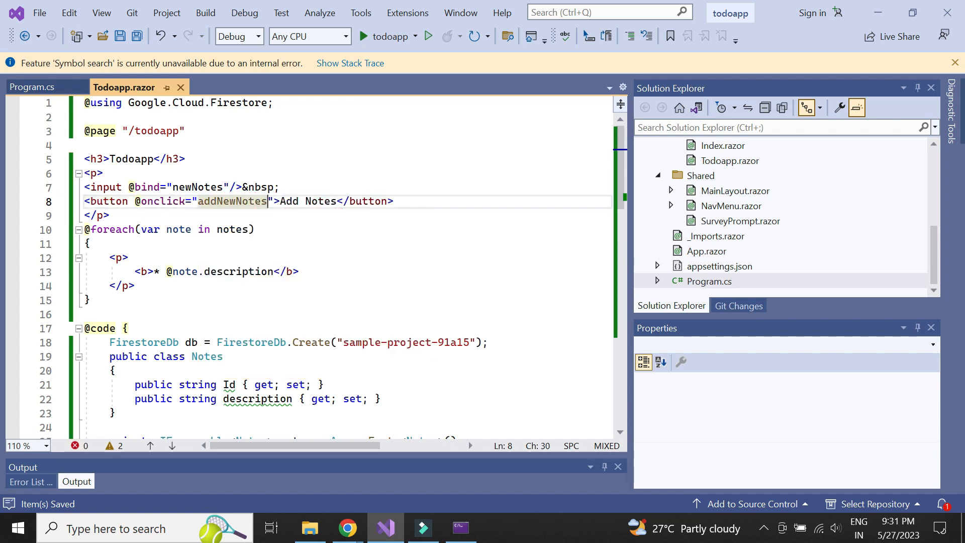
key("enter")
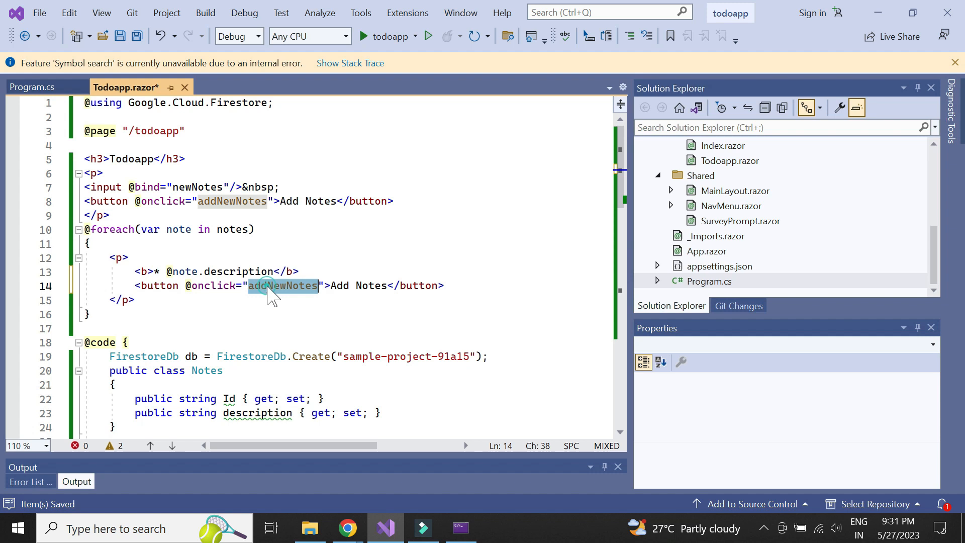
mouse_move(280, 285)
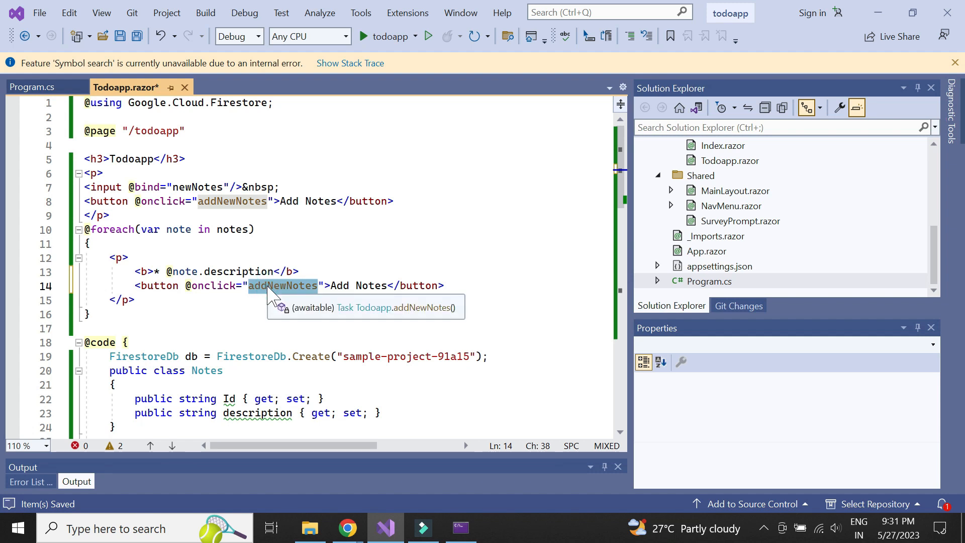
Give the copied button in the loop an onclick lambda calling deleteNotes(note.Id).
type("()")
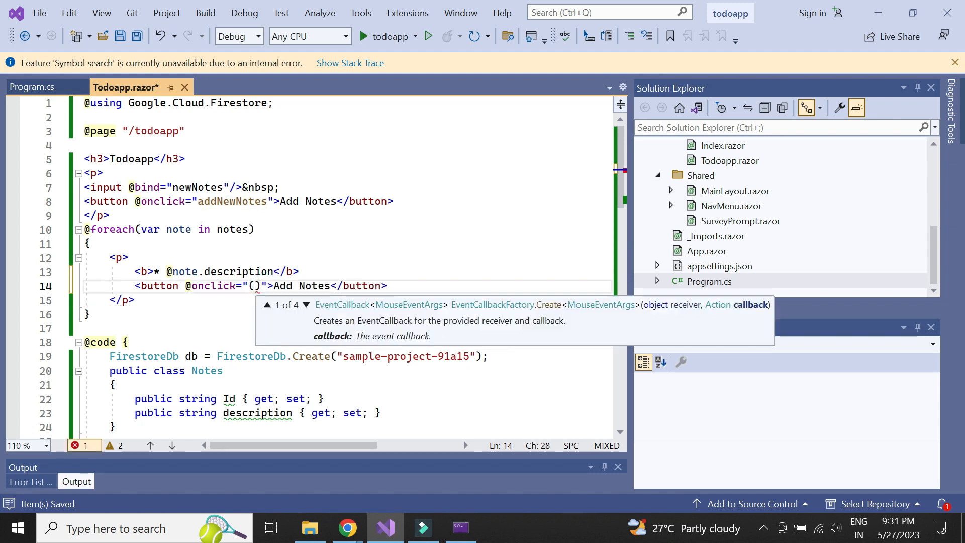
type("()=>deleteNotes(note.id")
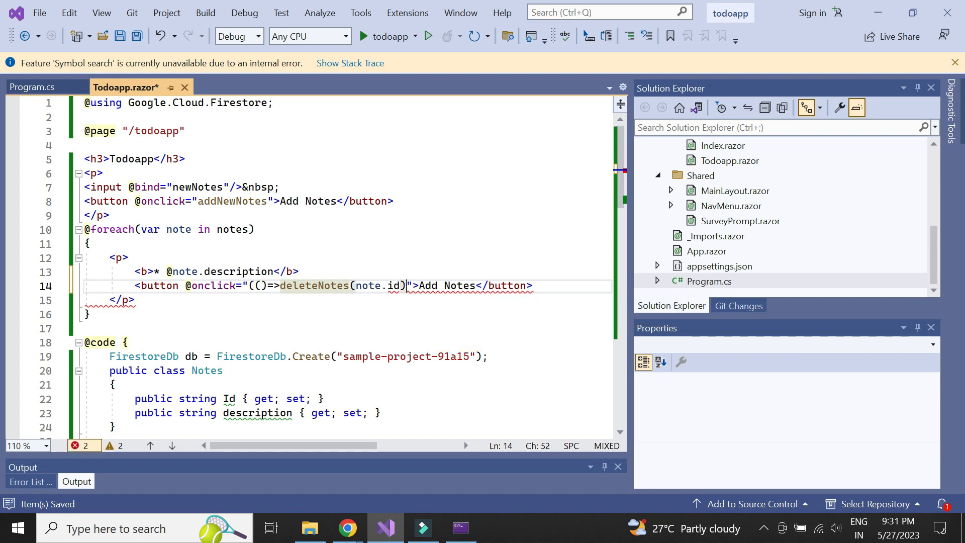
mouse_move(396, 285)
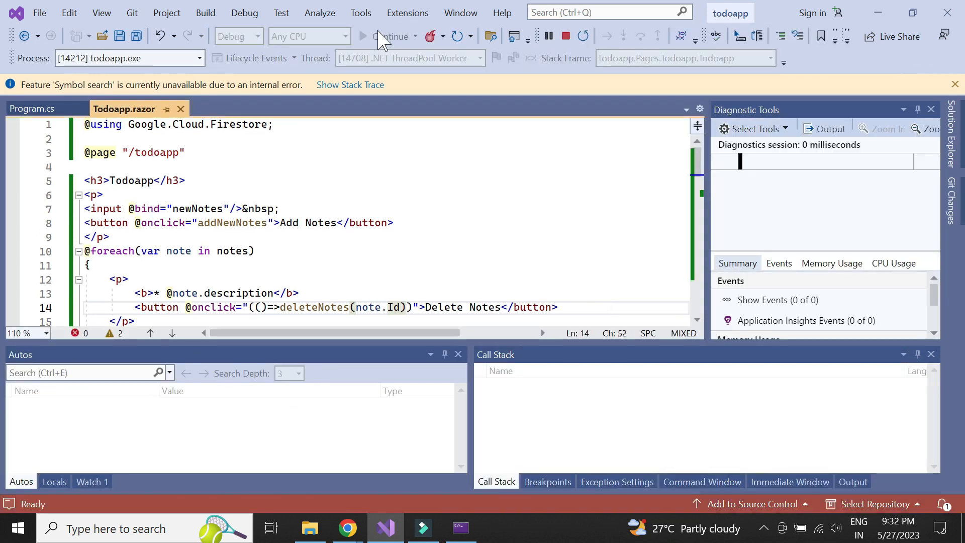
On the Todoapp page, add a 'buy vegetables' note, then delete it with its Delete Notes button.
left_click(346, 528)
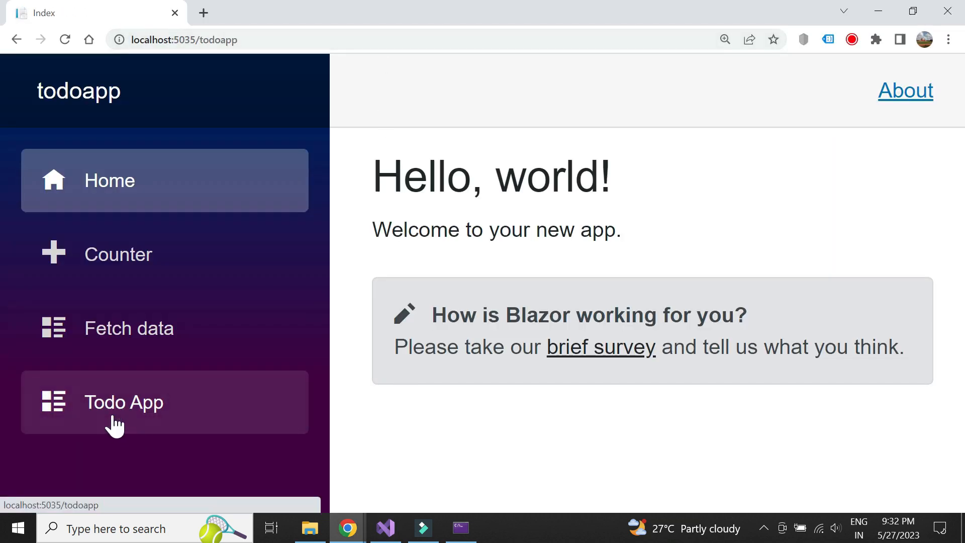
left_click(124, 402)
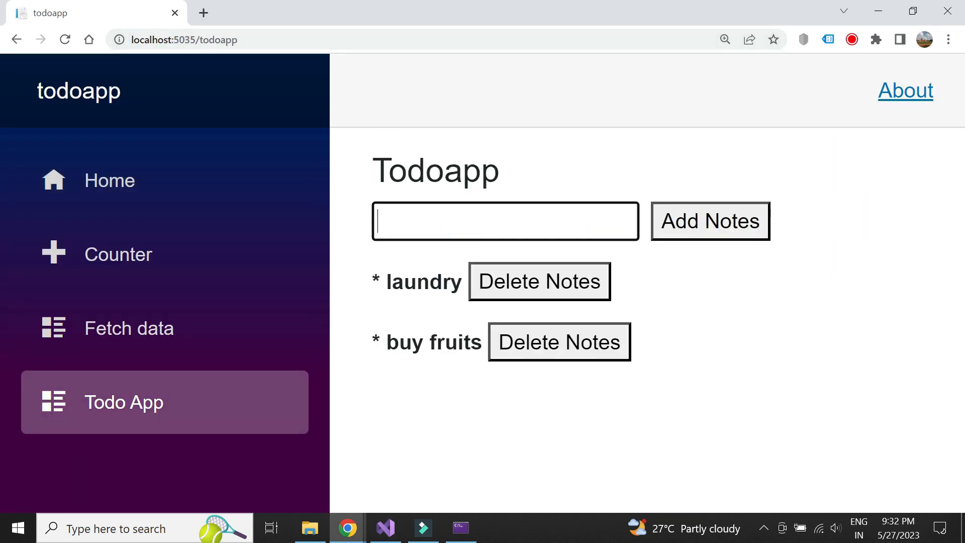
type("buy")
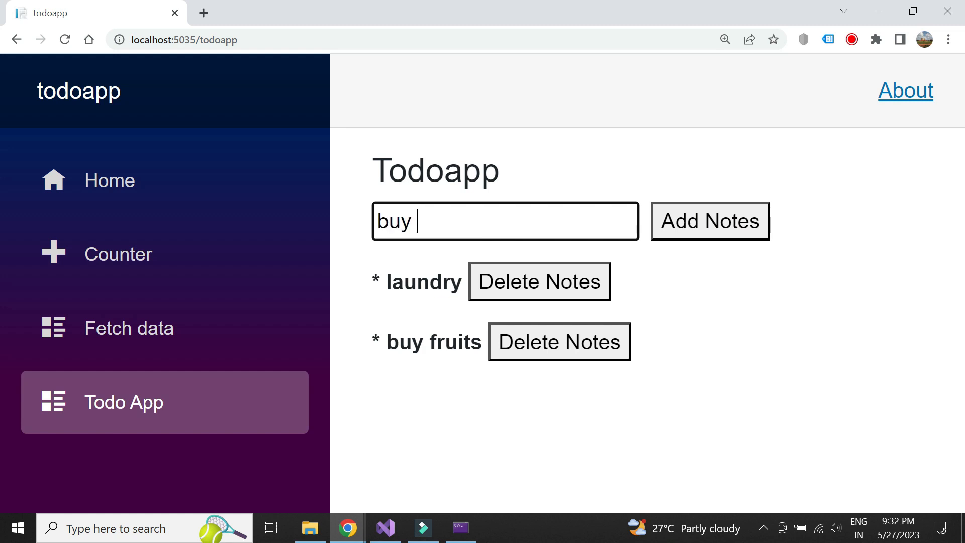
type("vegetables")
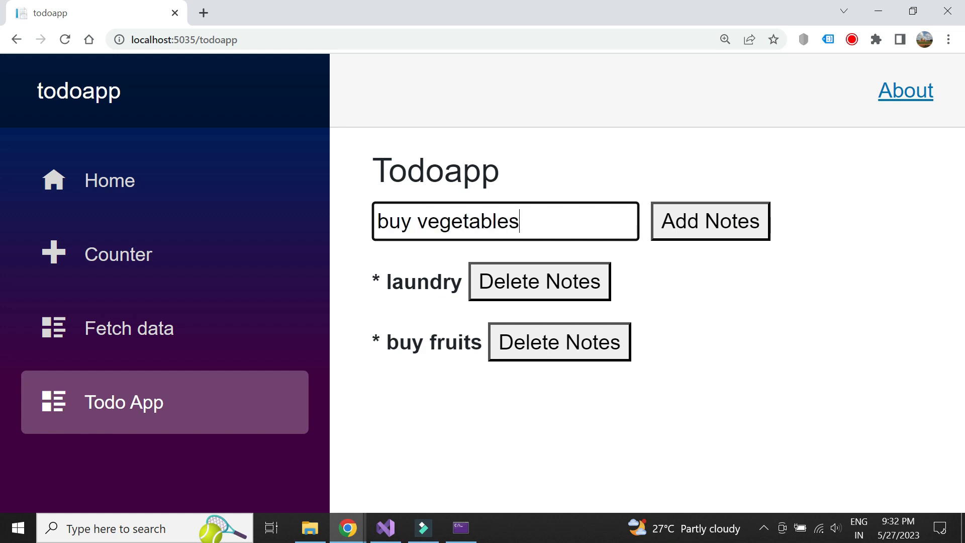
left_click(709, 222)
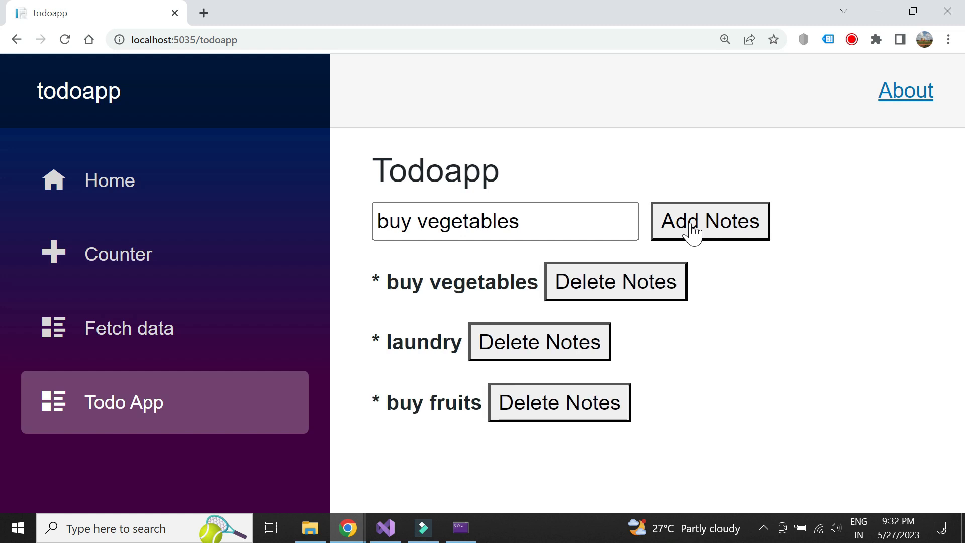
double_click(441, 282)
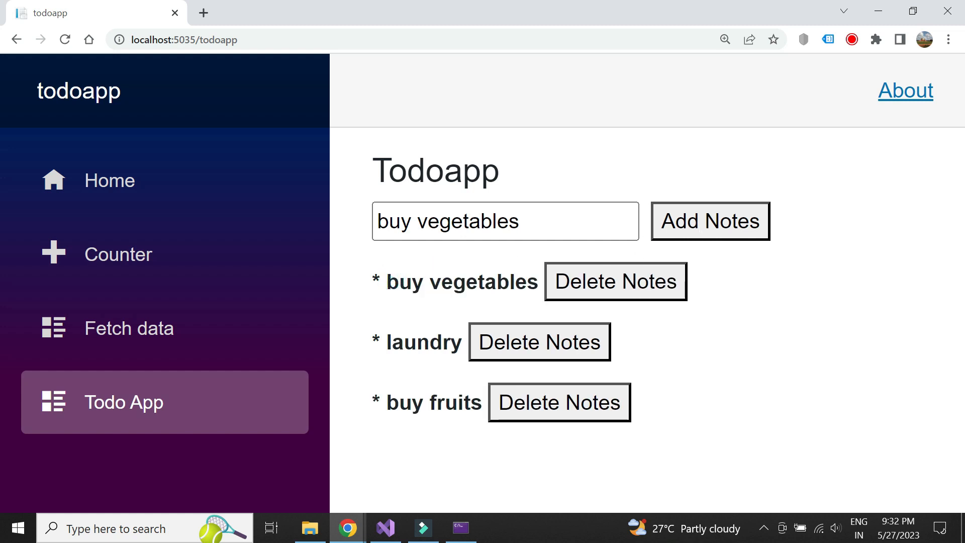
mouse_move(614, 282)
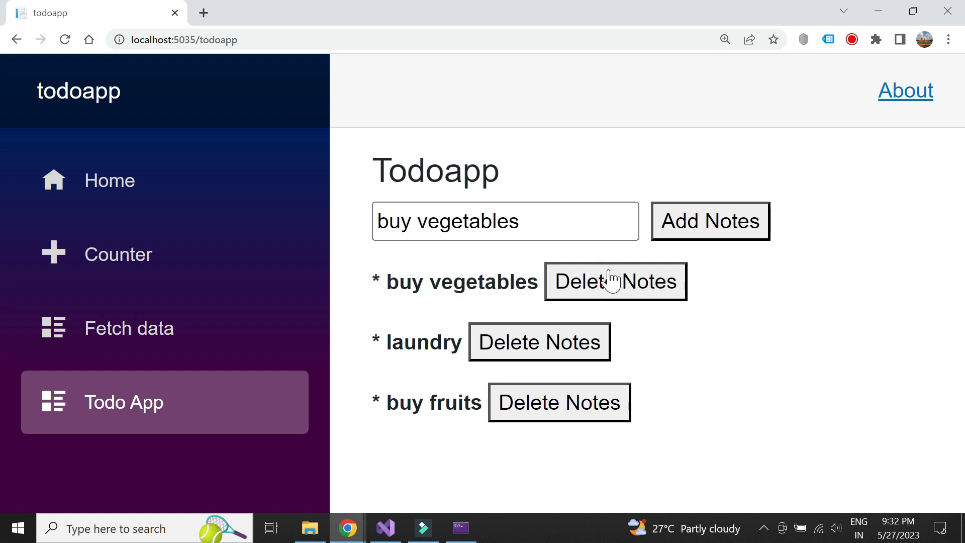
left_click(615, 282)
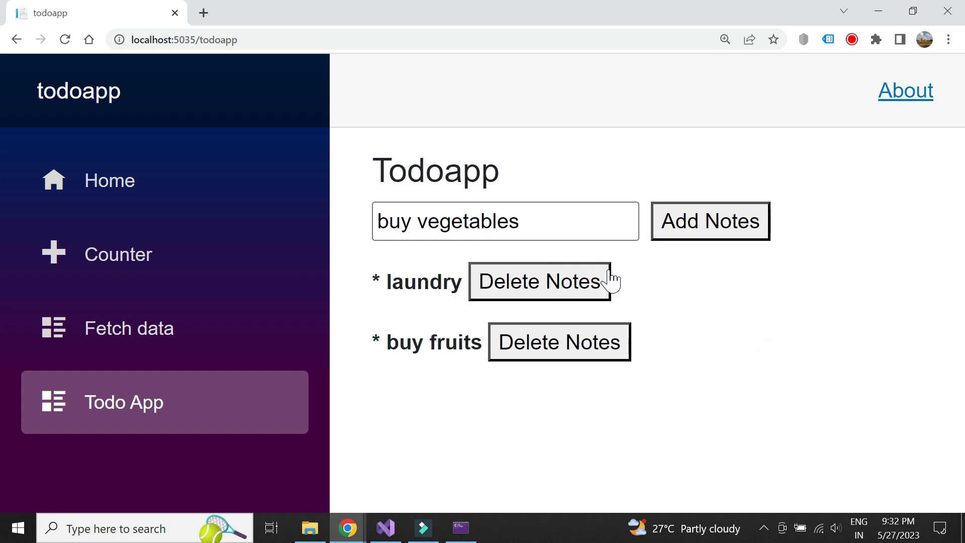